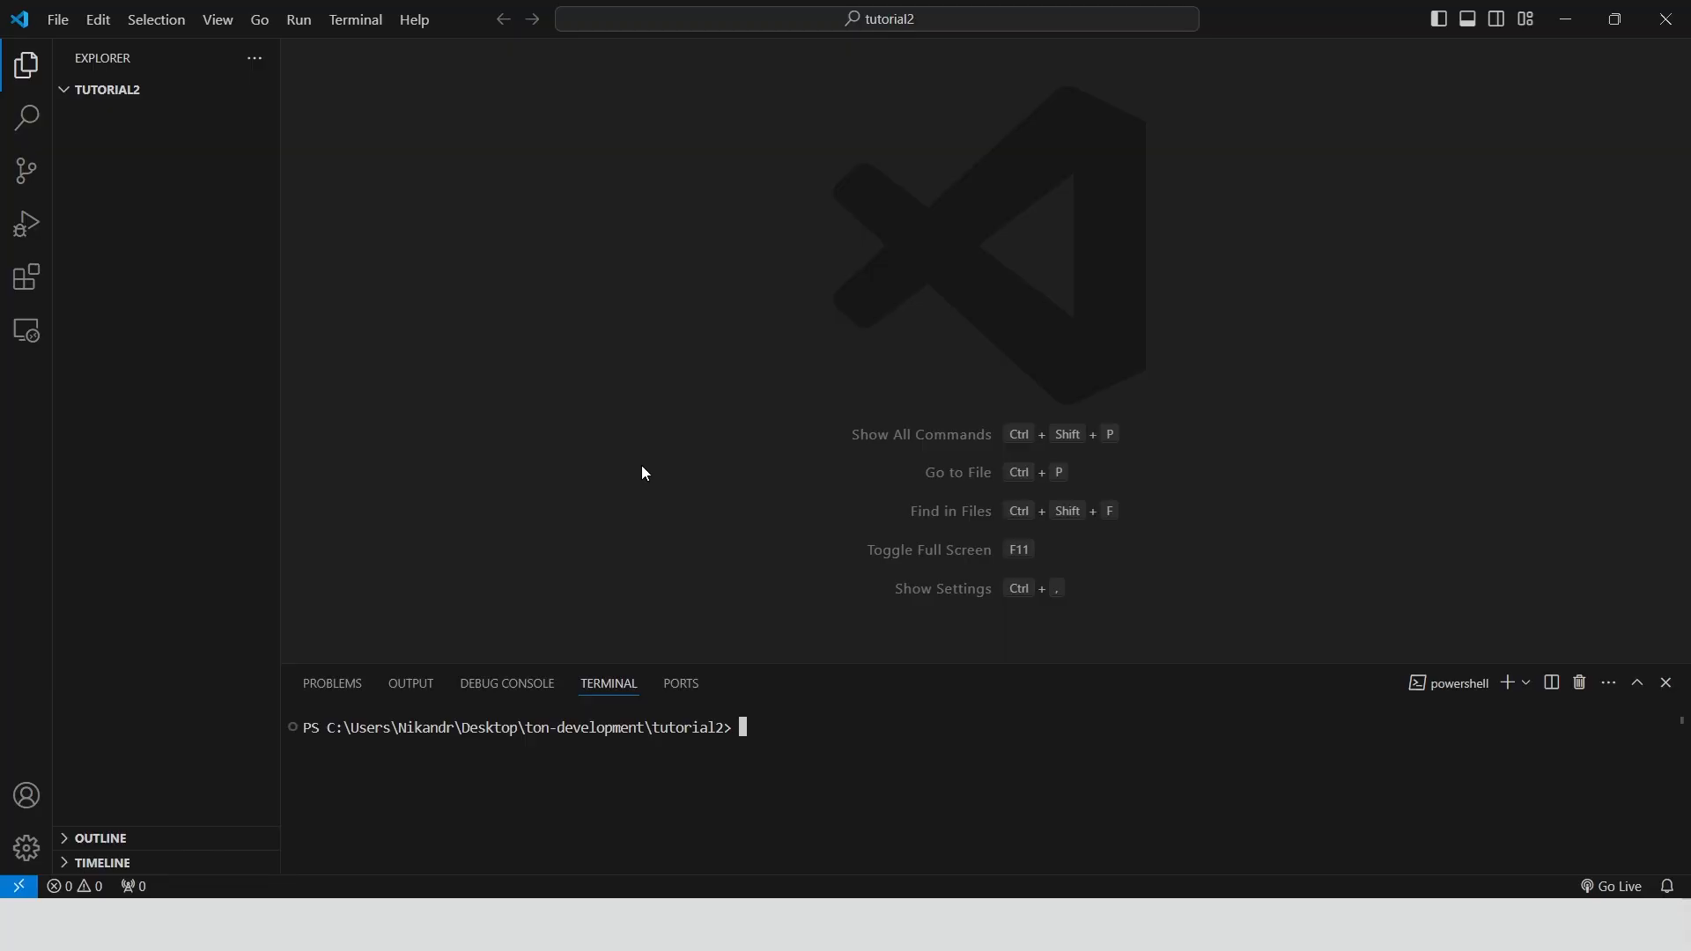
- Search the Extensions view for Tact and FunC language support, then return to the file tree
left_click(26, 277)
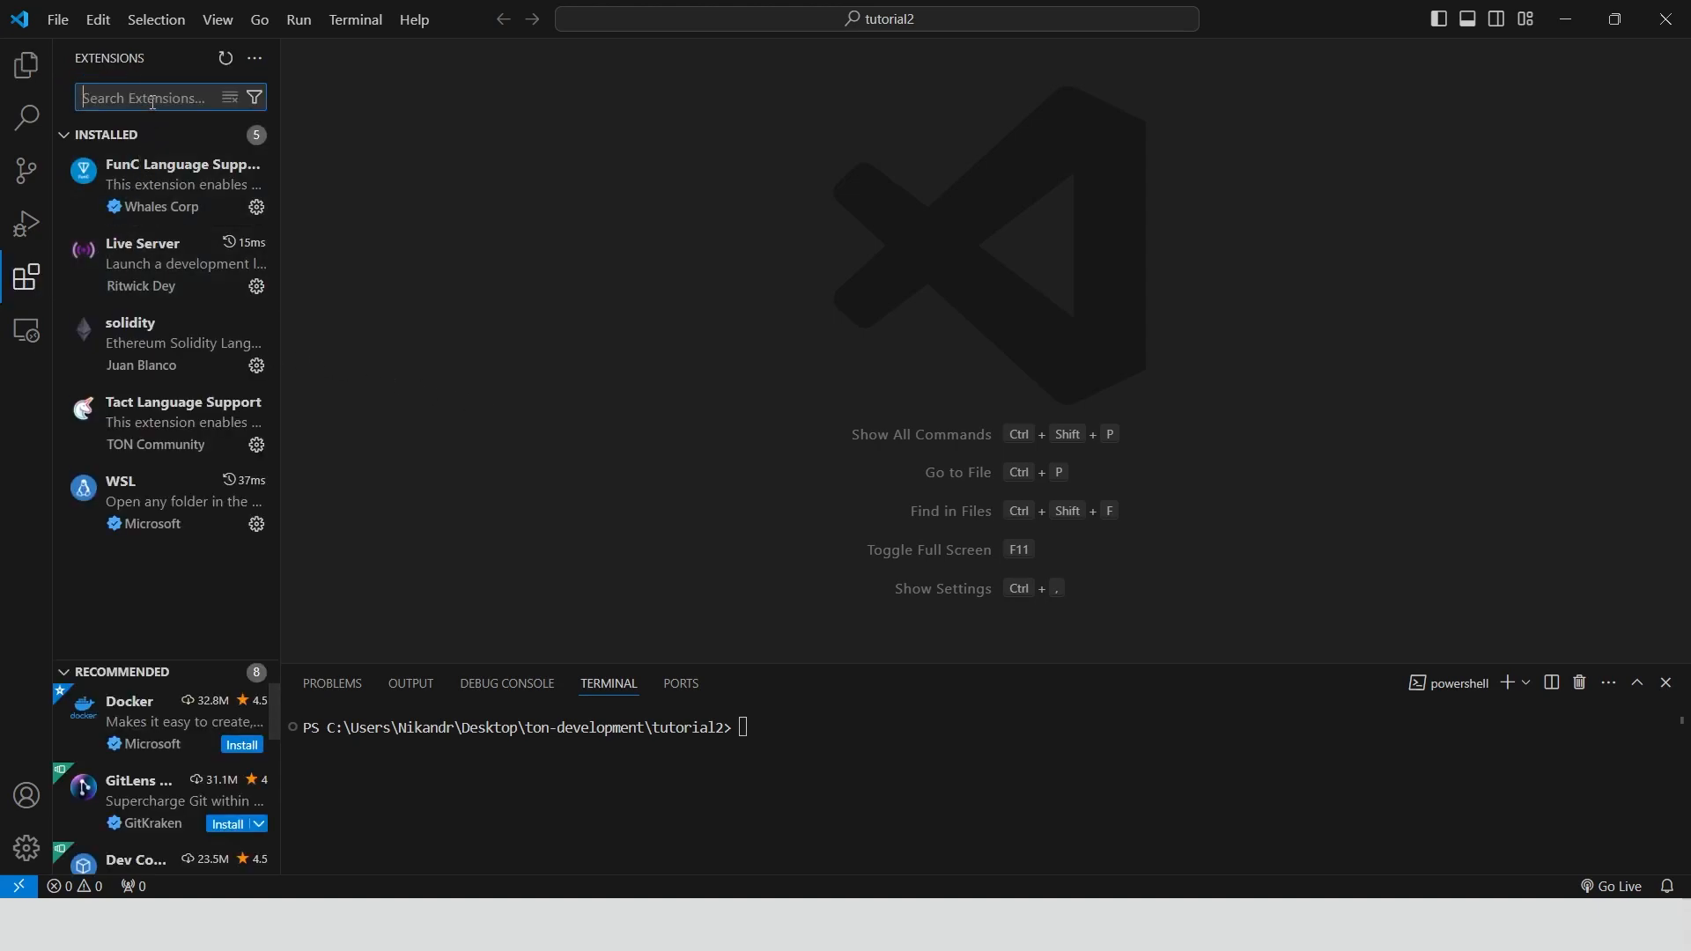
type("tact")
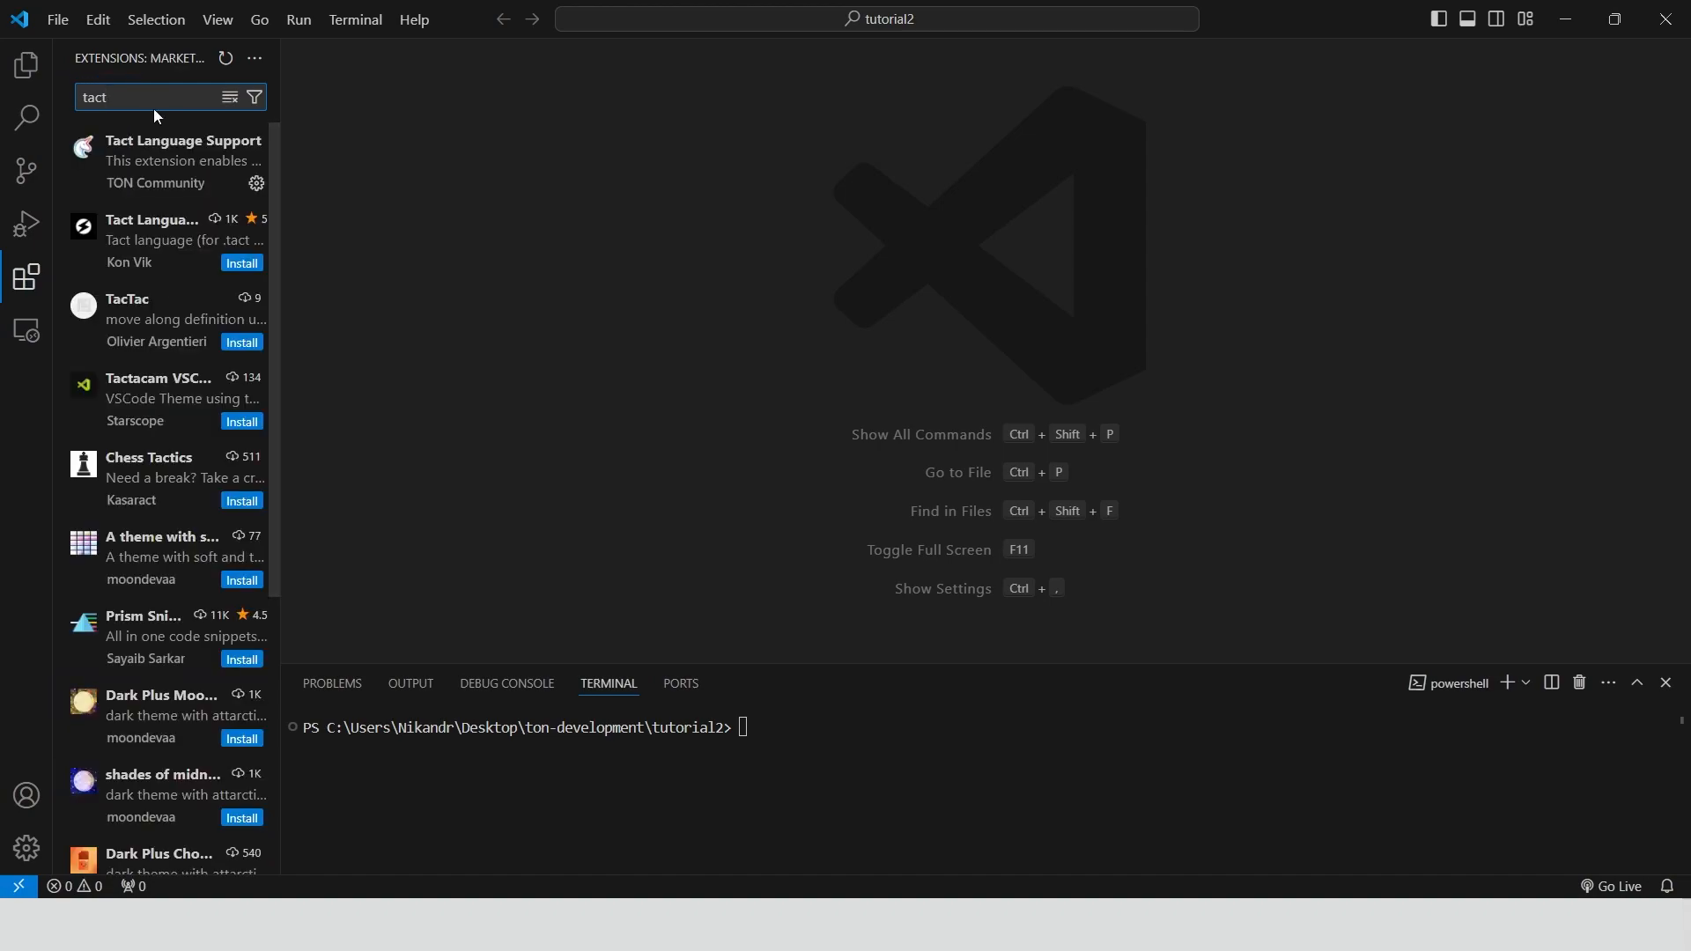
left_click(173, 160)
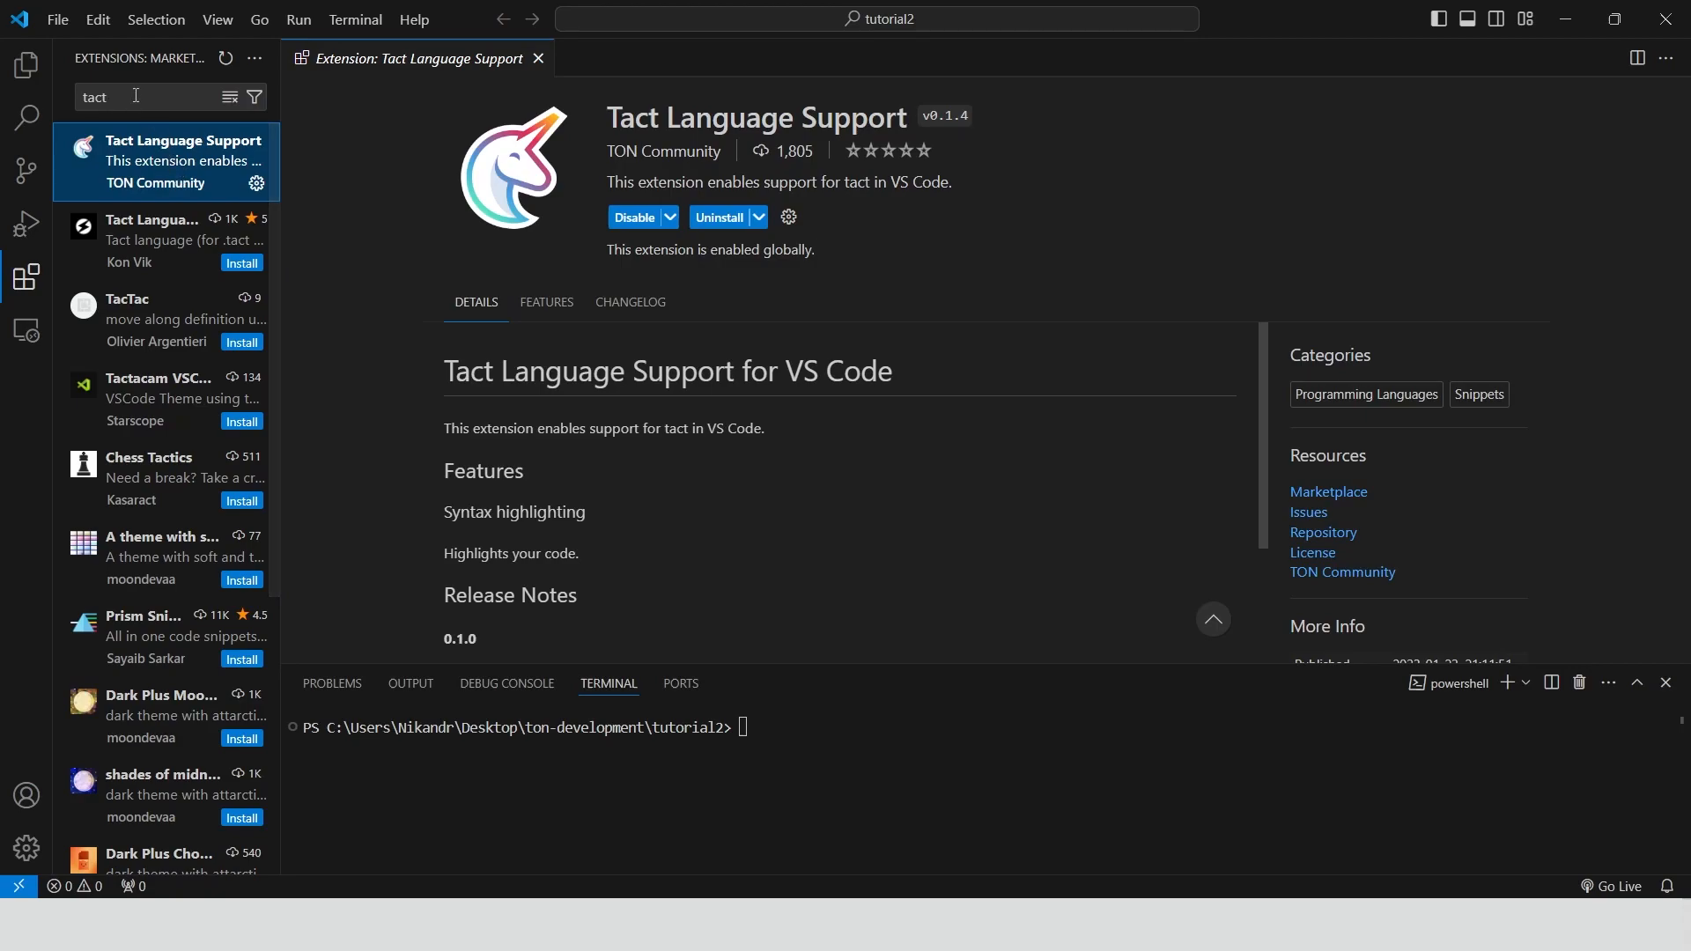
type("func")
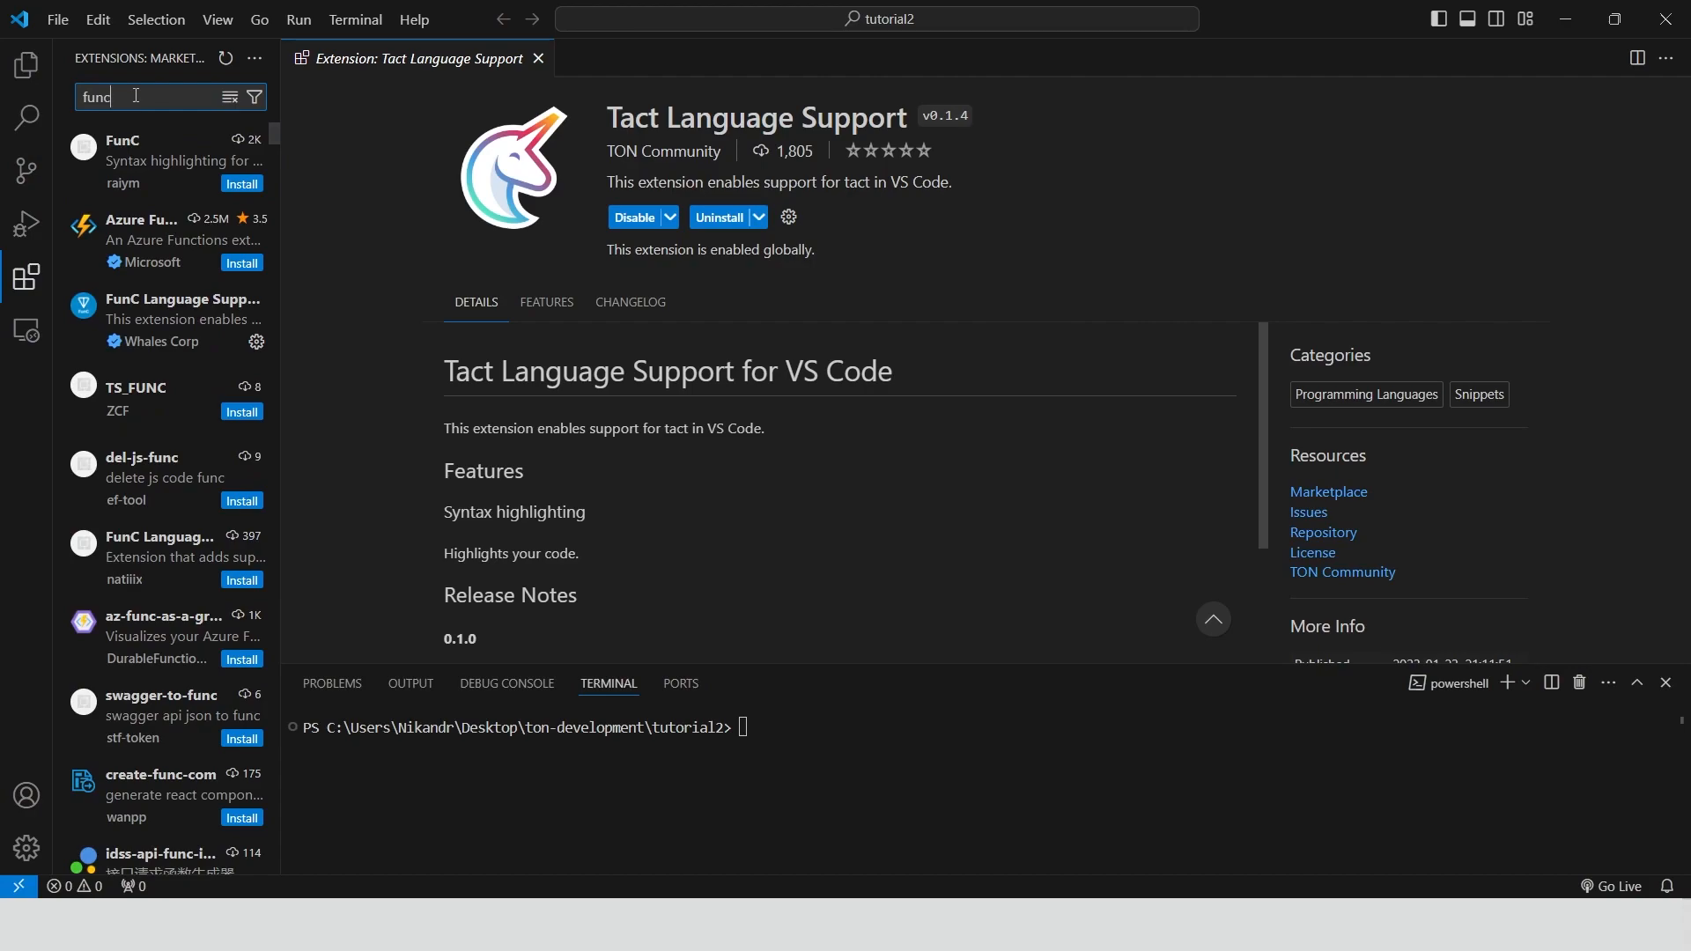
left_click(167, 319)
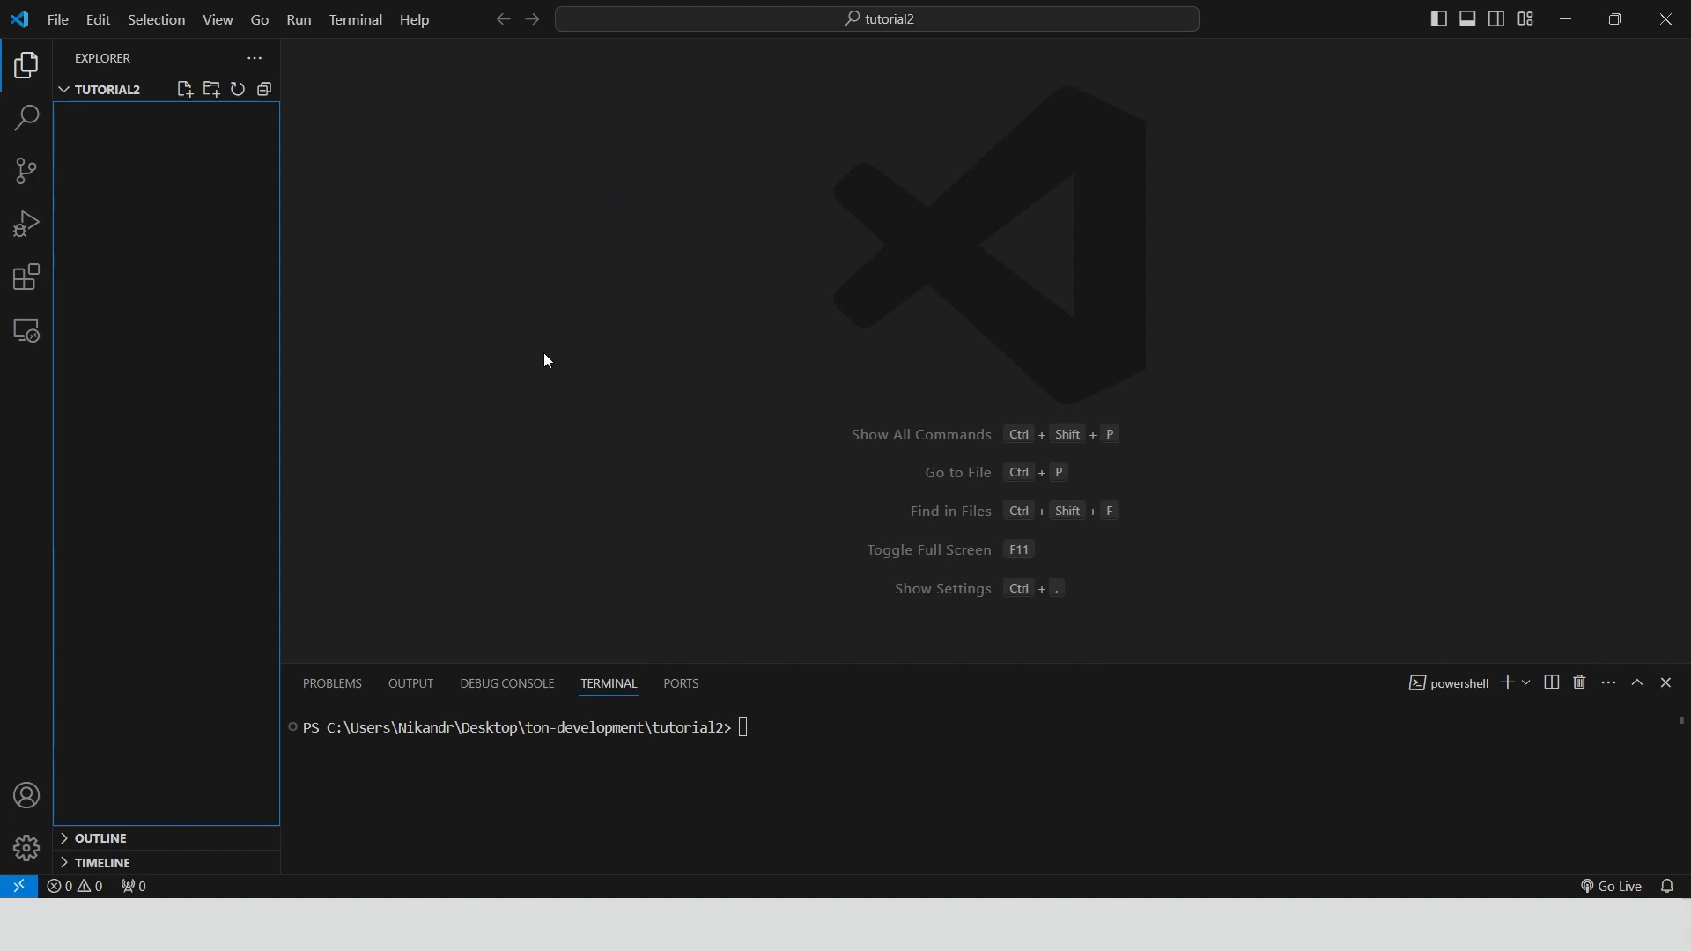
- Run npm create ton@latest in the terminal, naming project and contract Counter and choosing a template
left_click(772, 727)
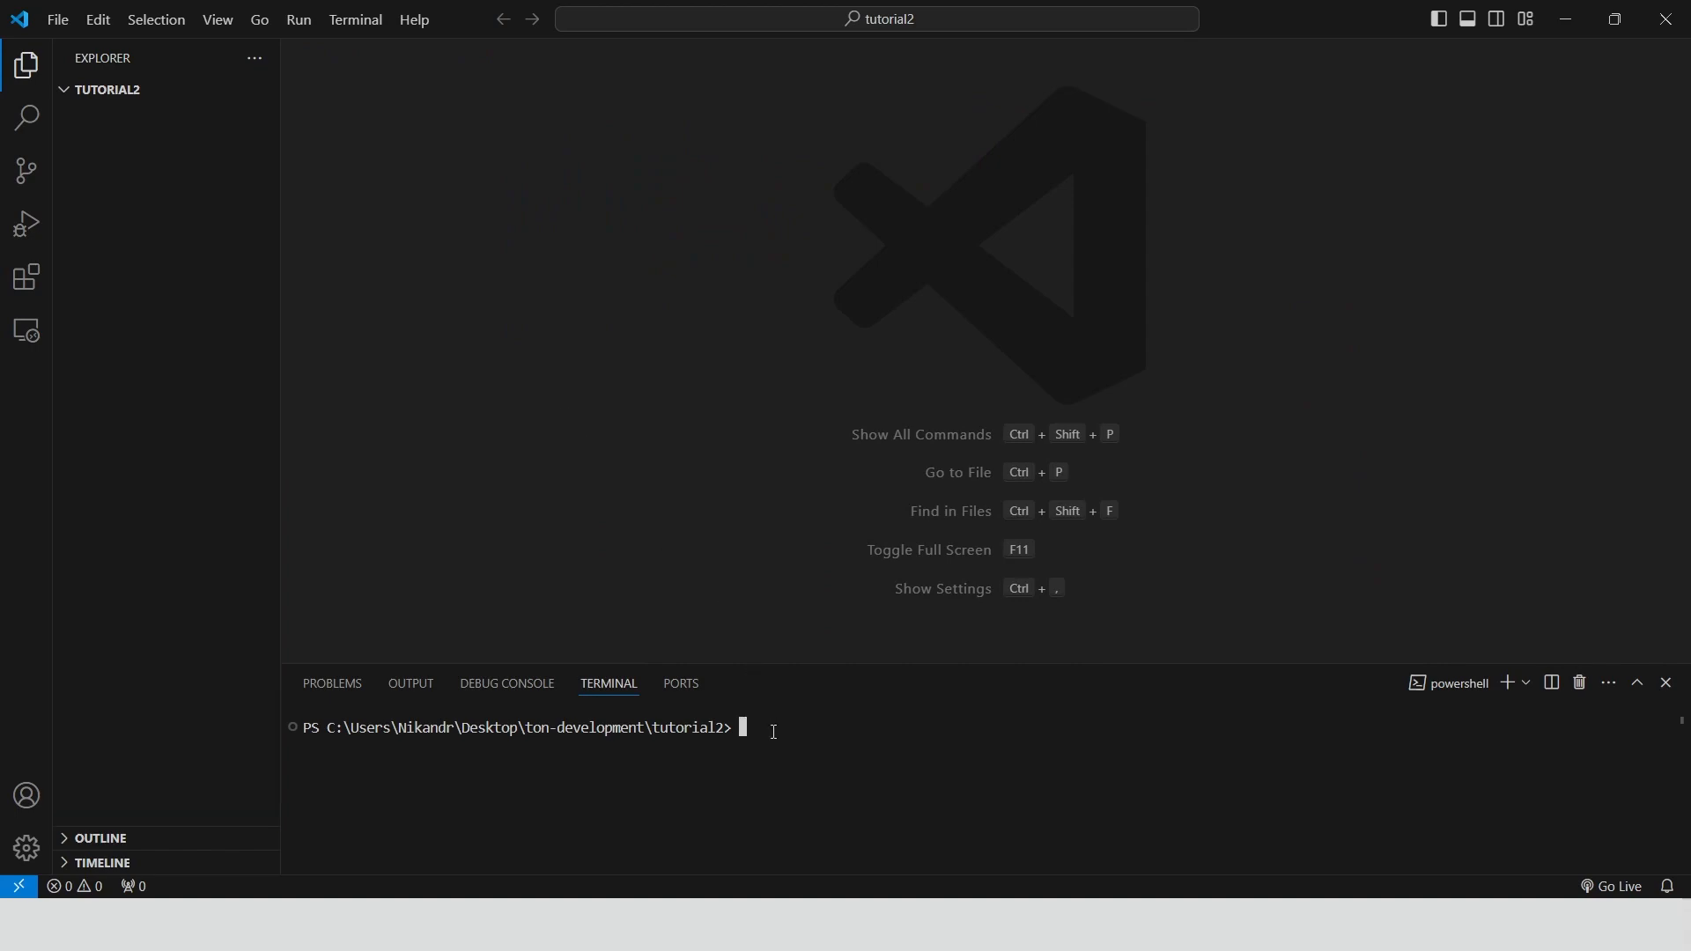
type("n")
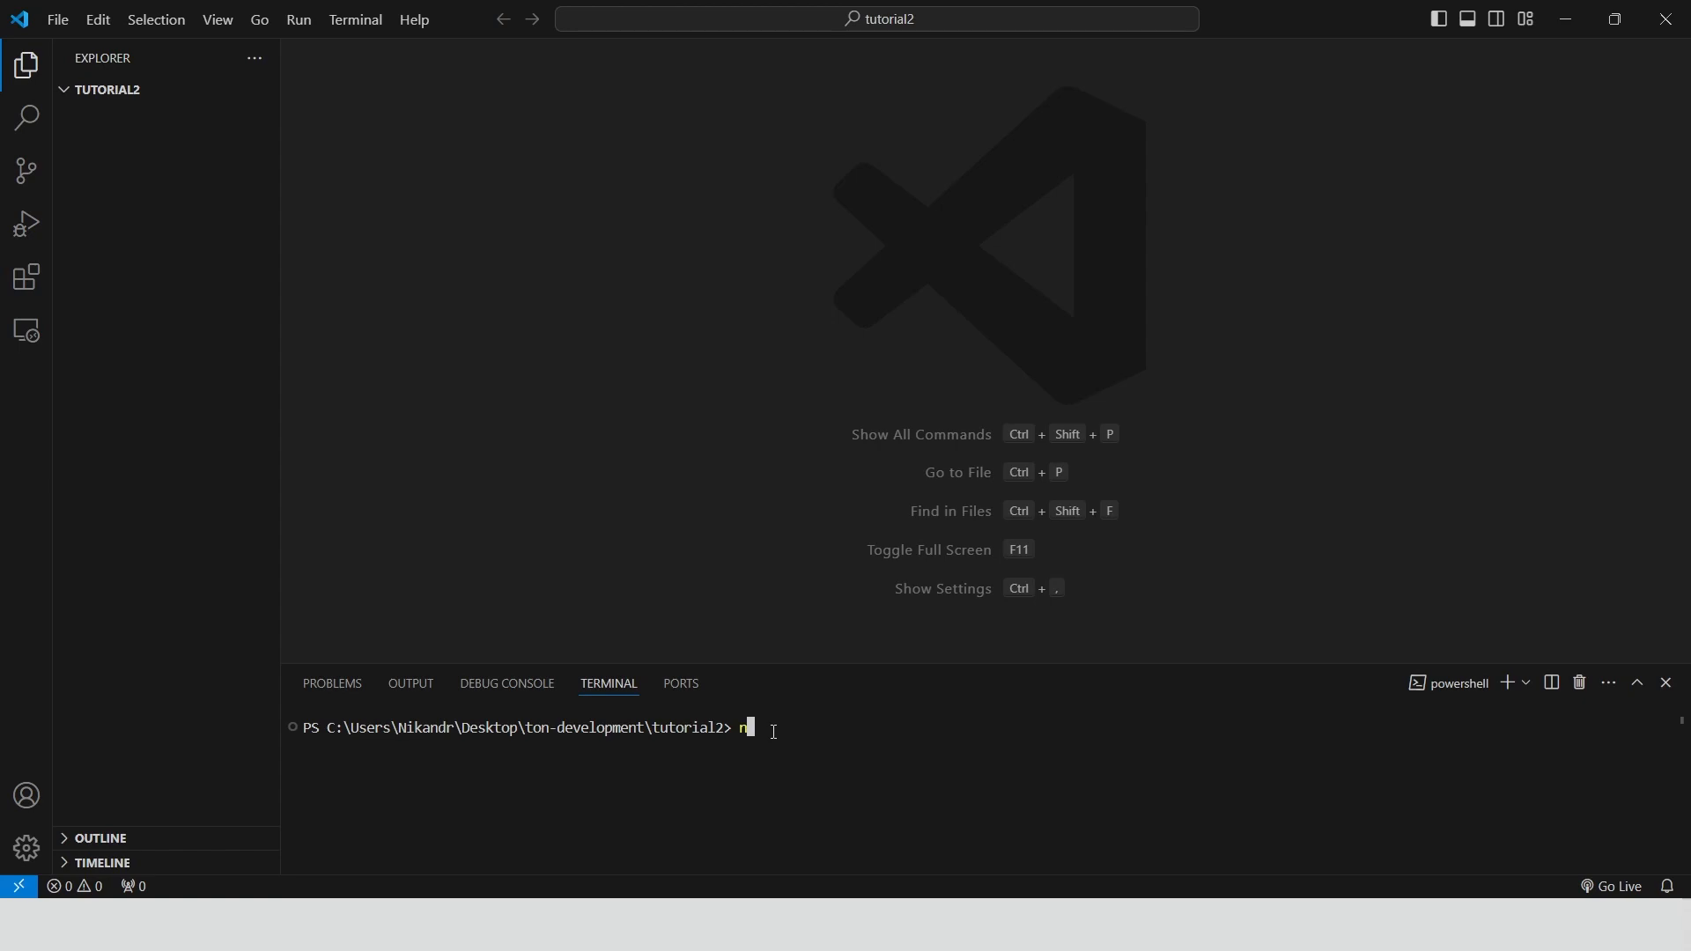
type("pm create t")
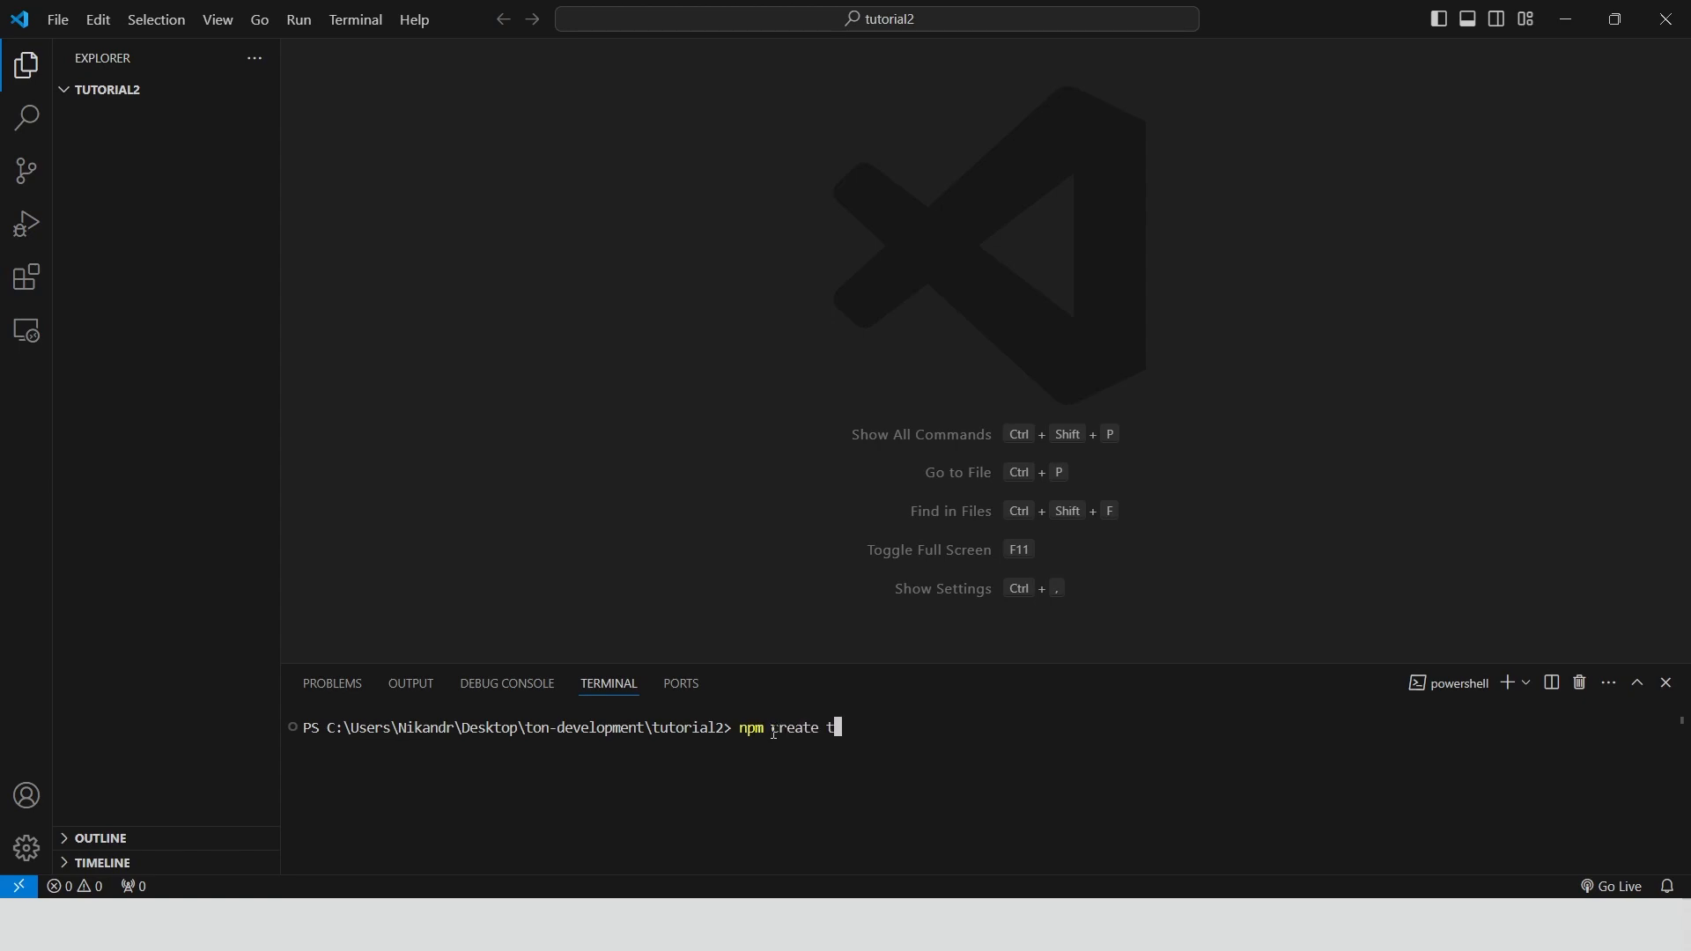
type("on@latest")
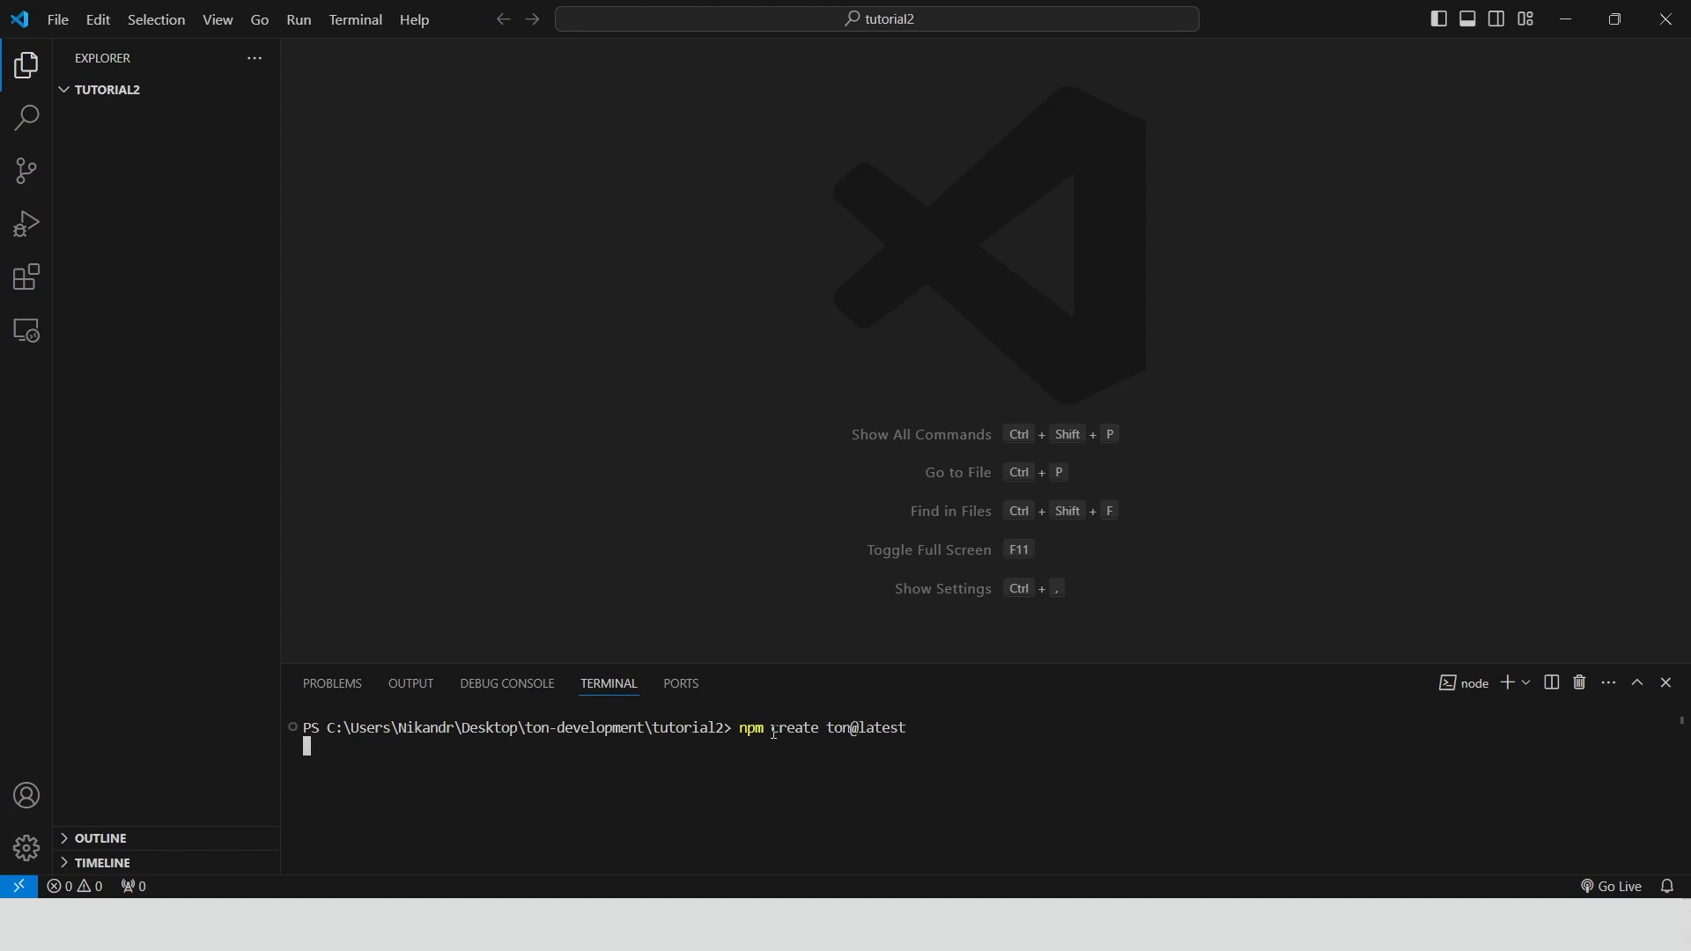
key("Enter")
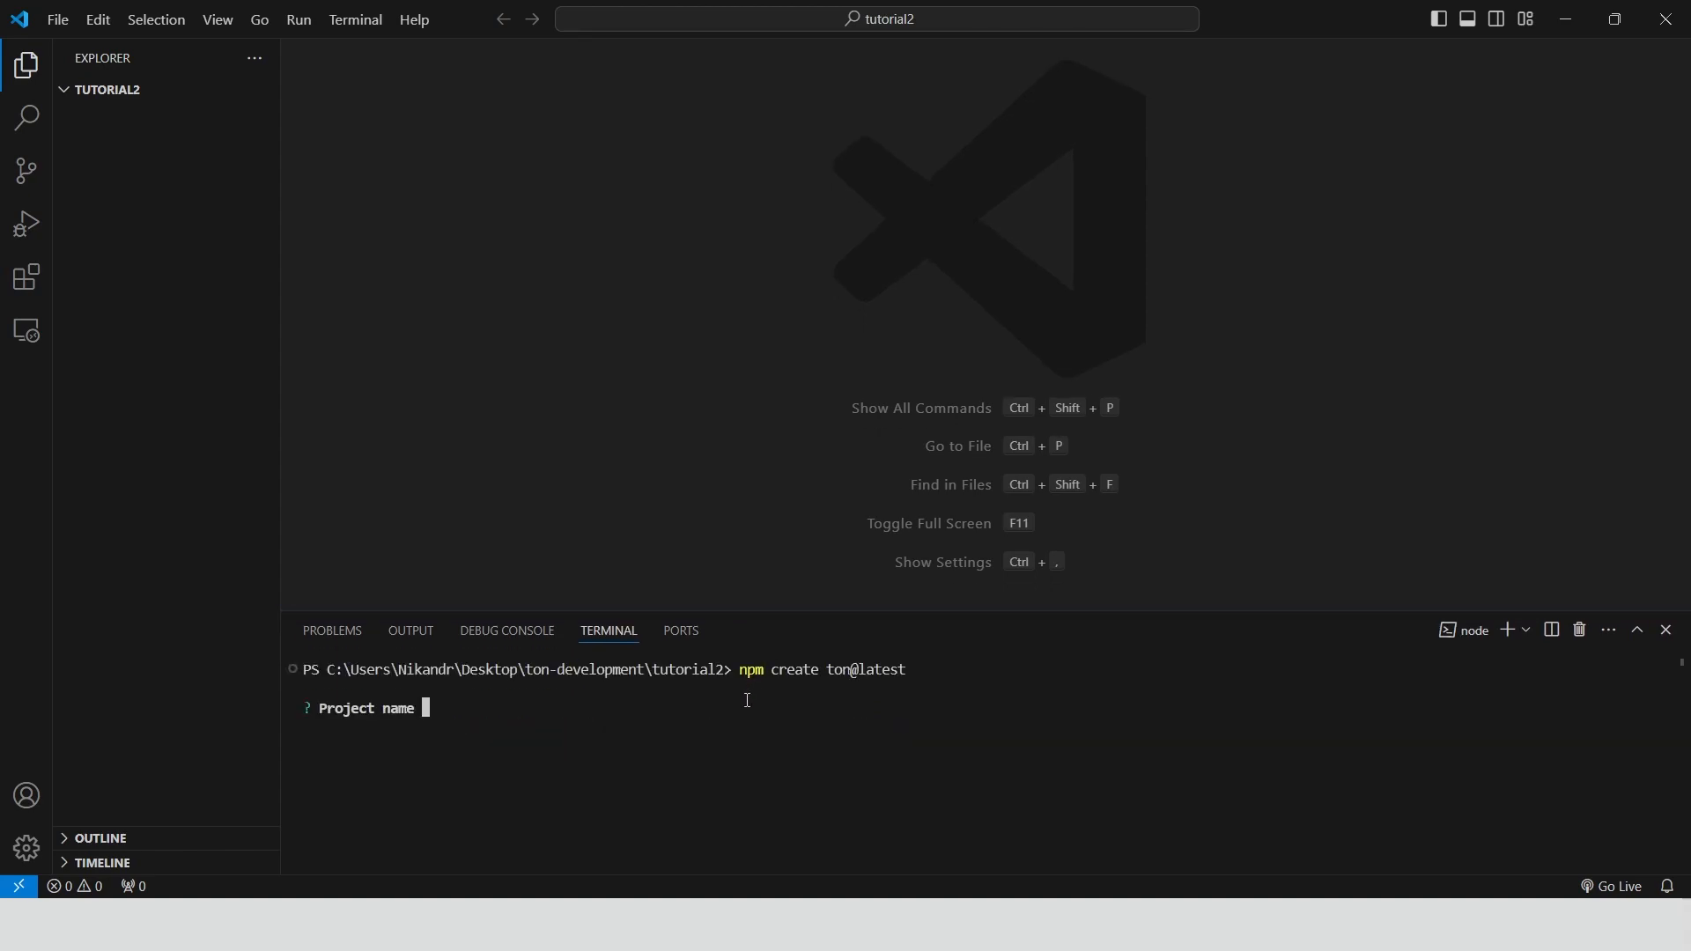
type("Counter")
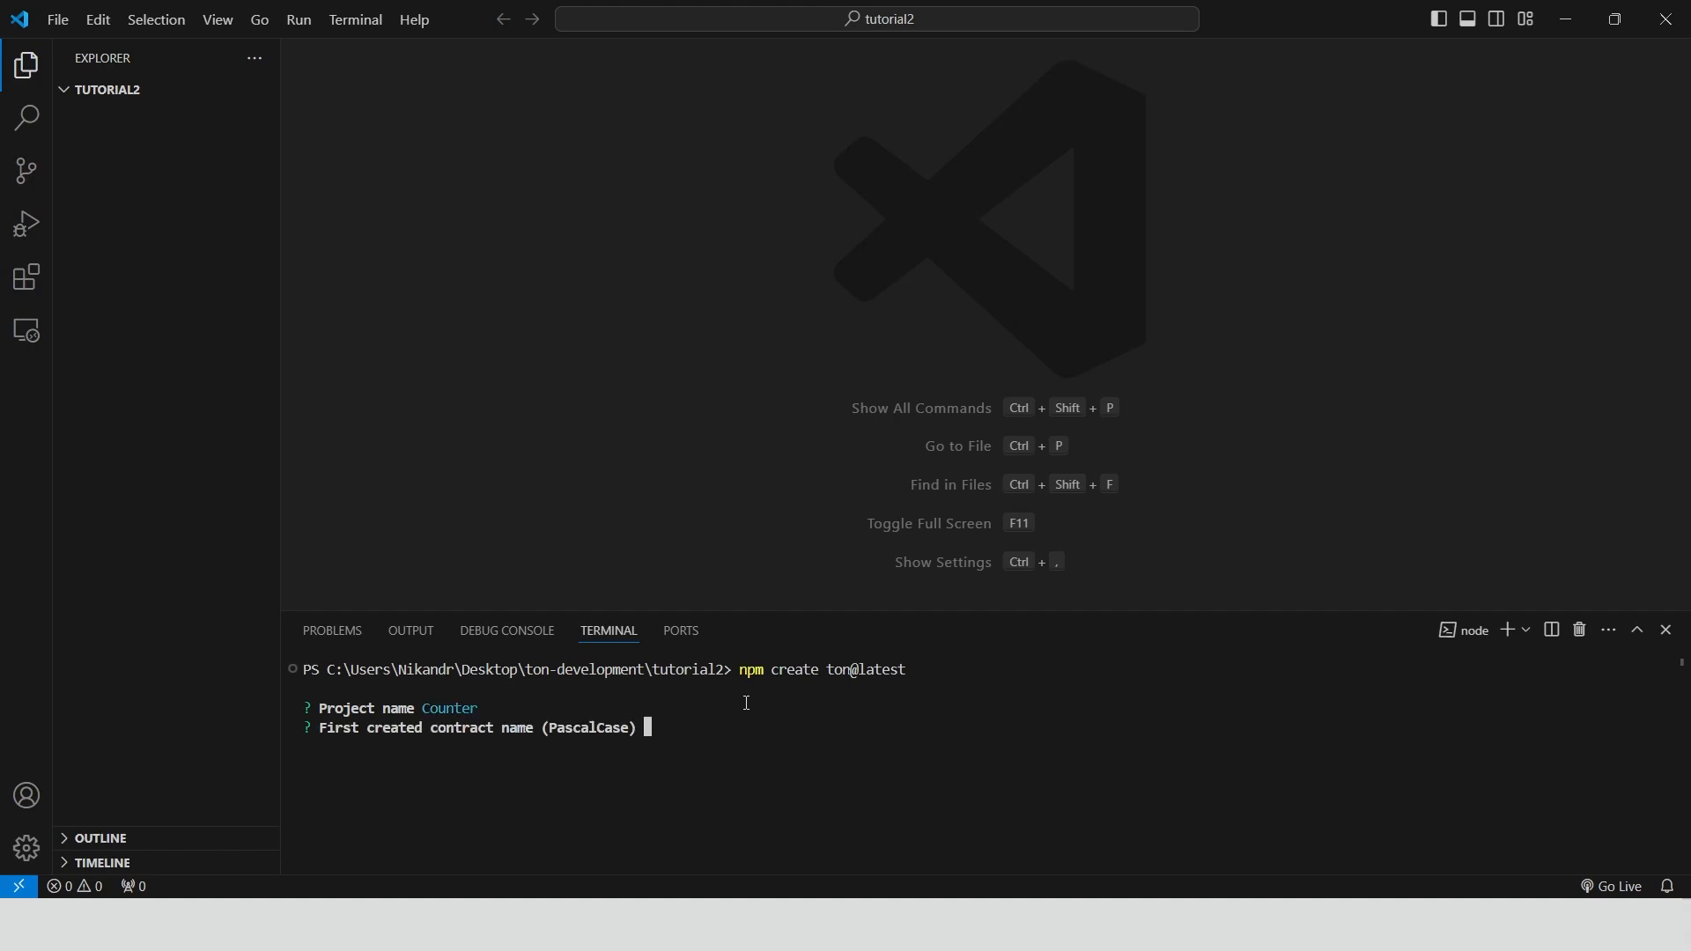
type("Counter")
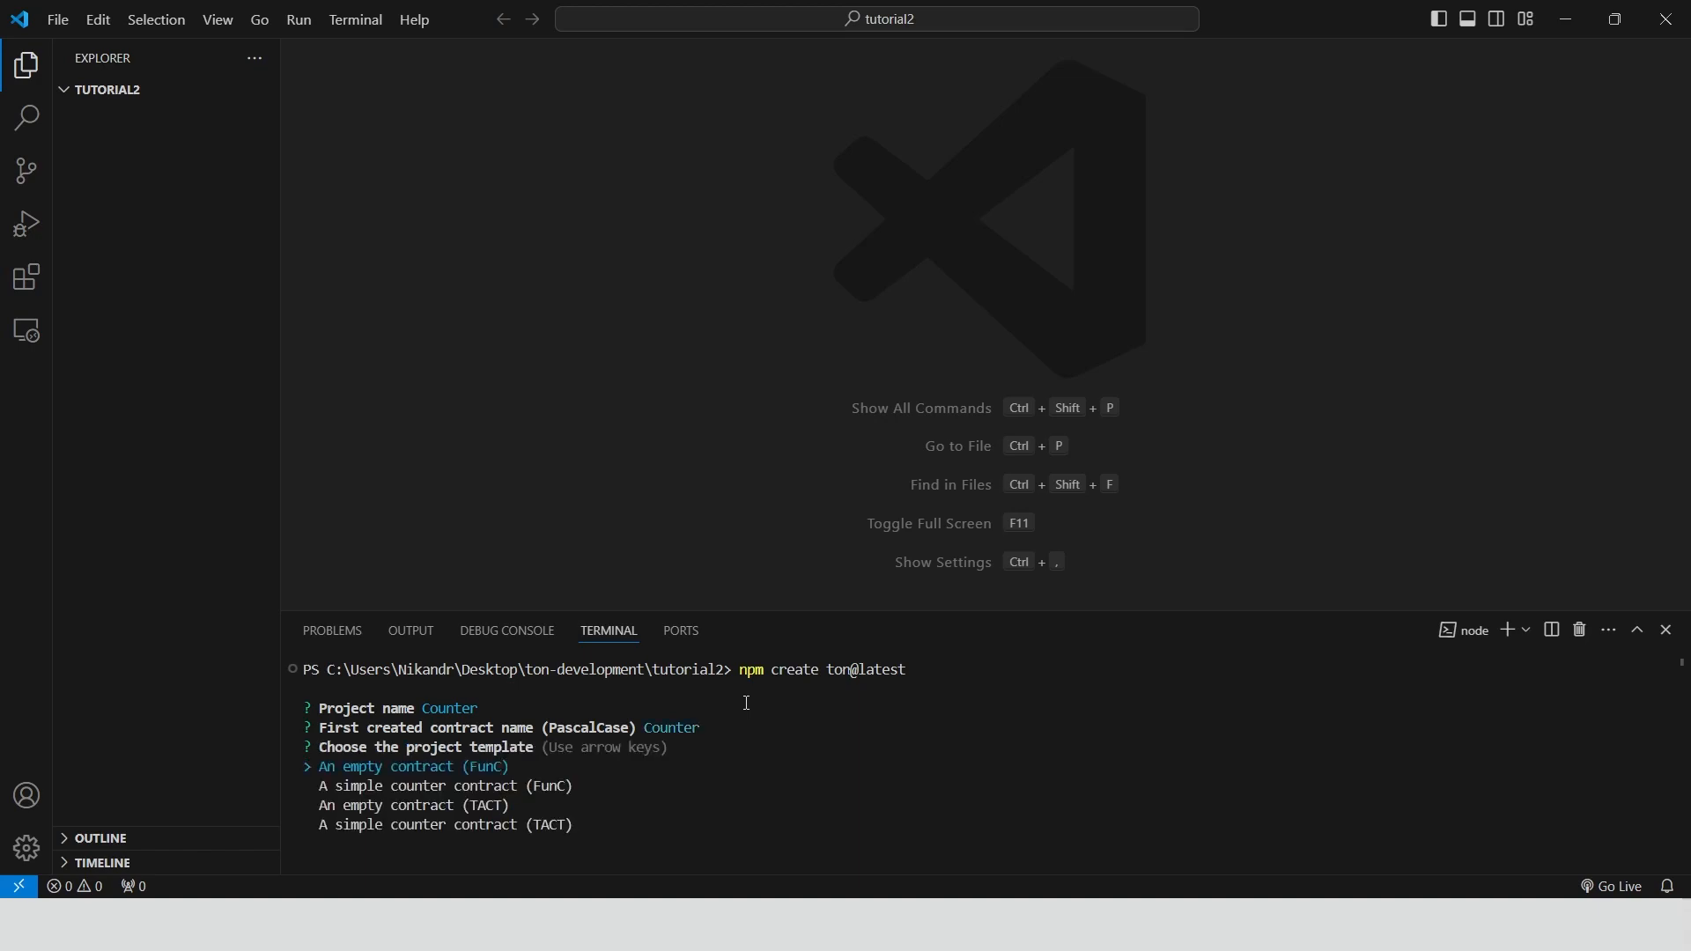
key("Down")
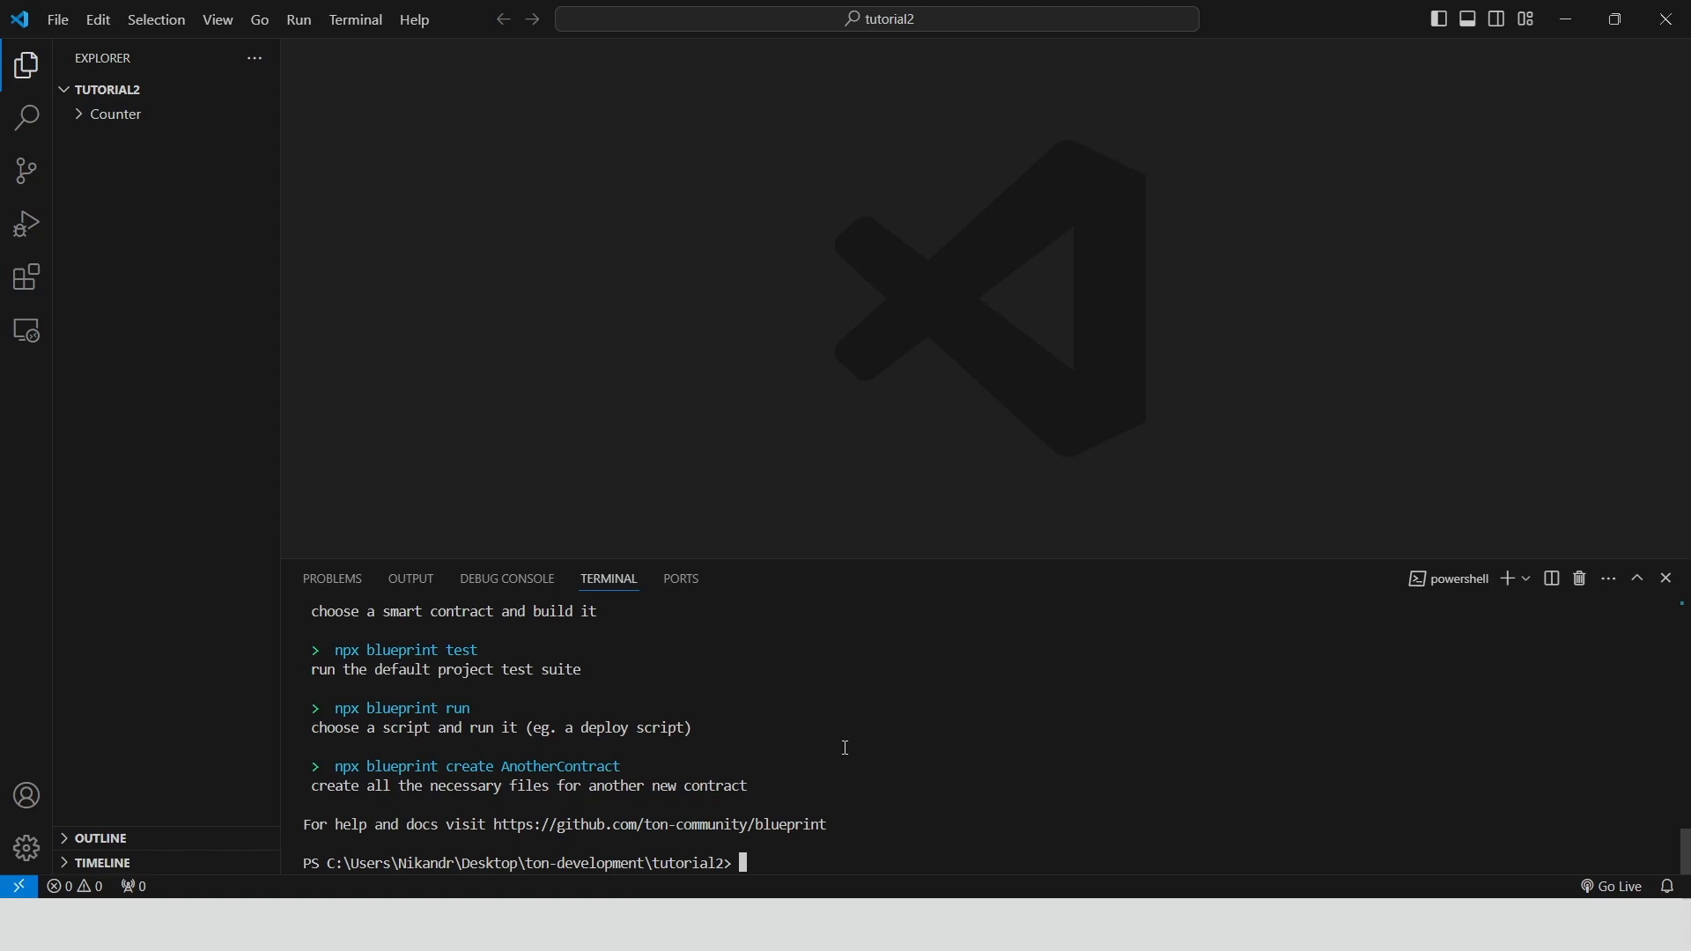
- Review counter.tact, Counter.compile.ts and the Counter.ts wrapper in the Counter project
left_click(116, 112)
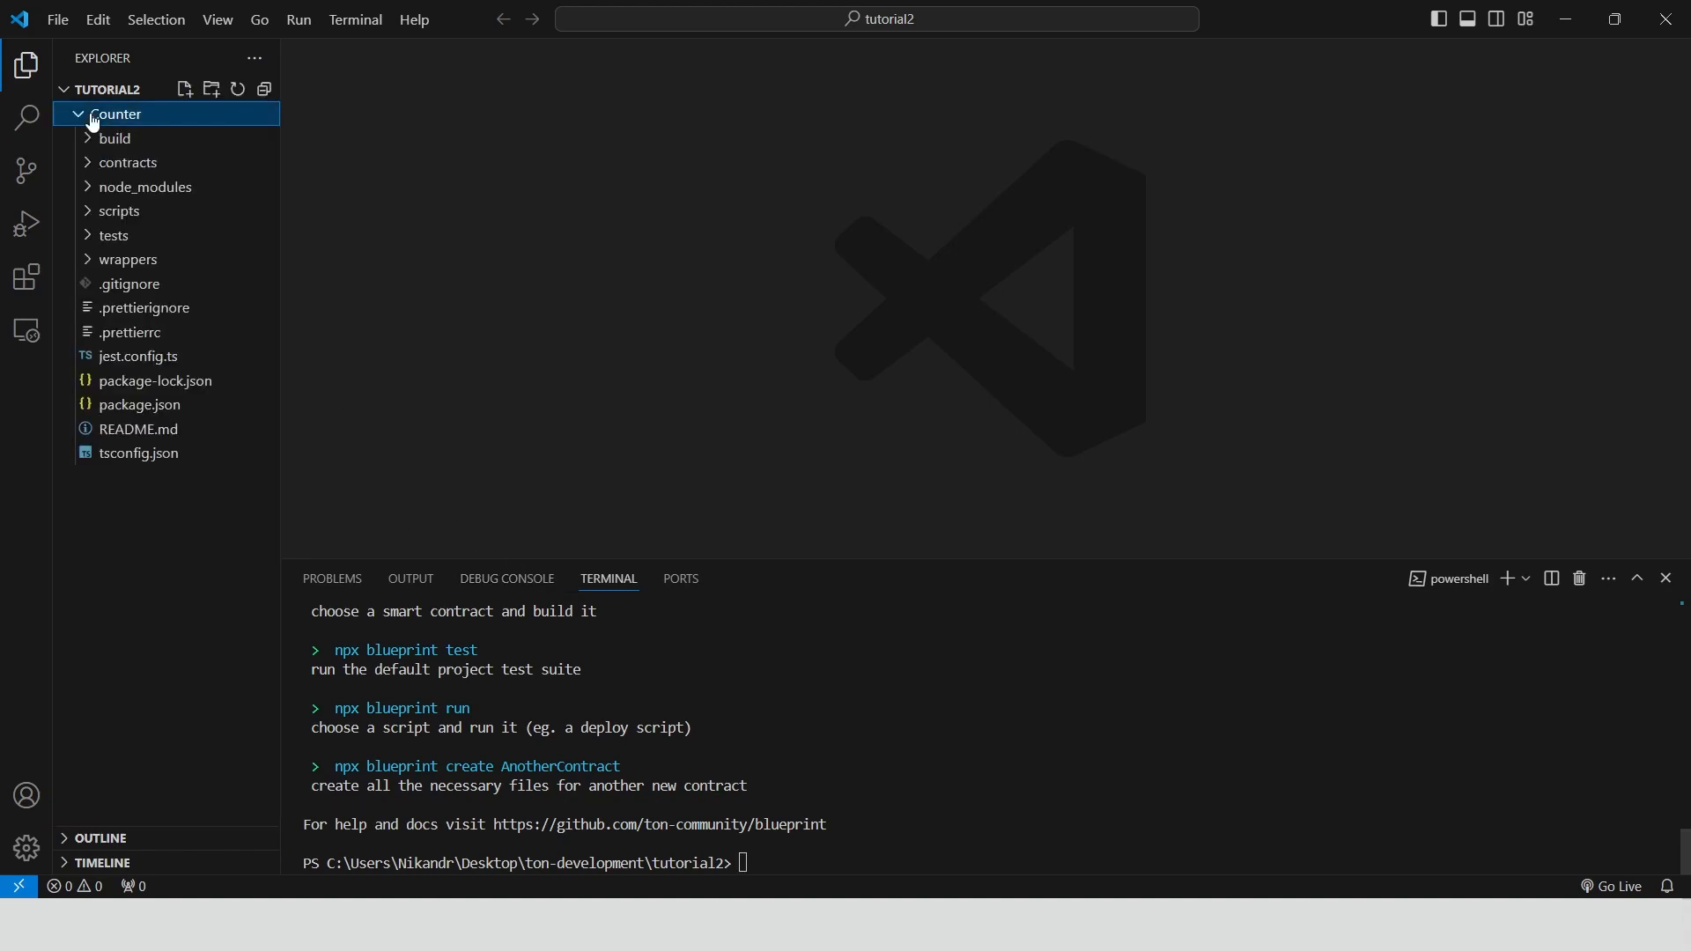
mouse_move(133, 167)
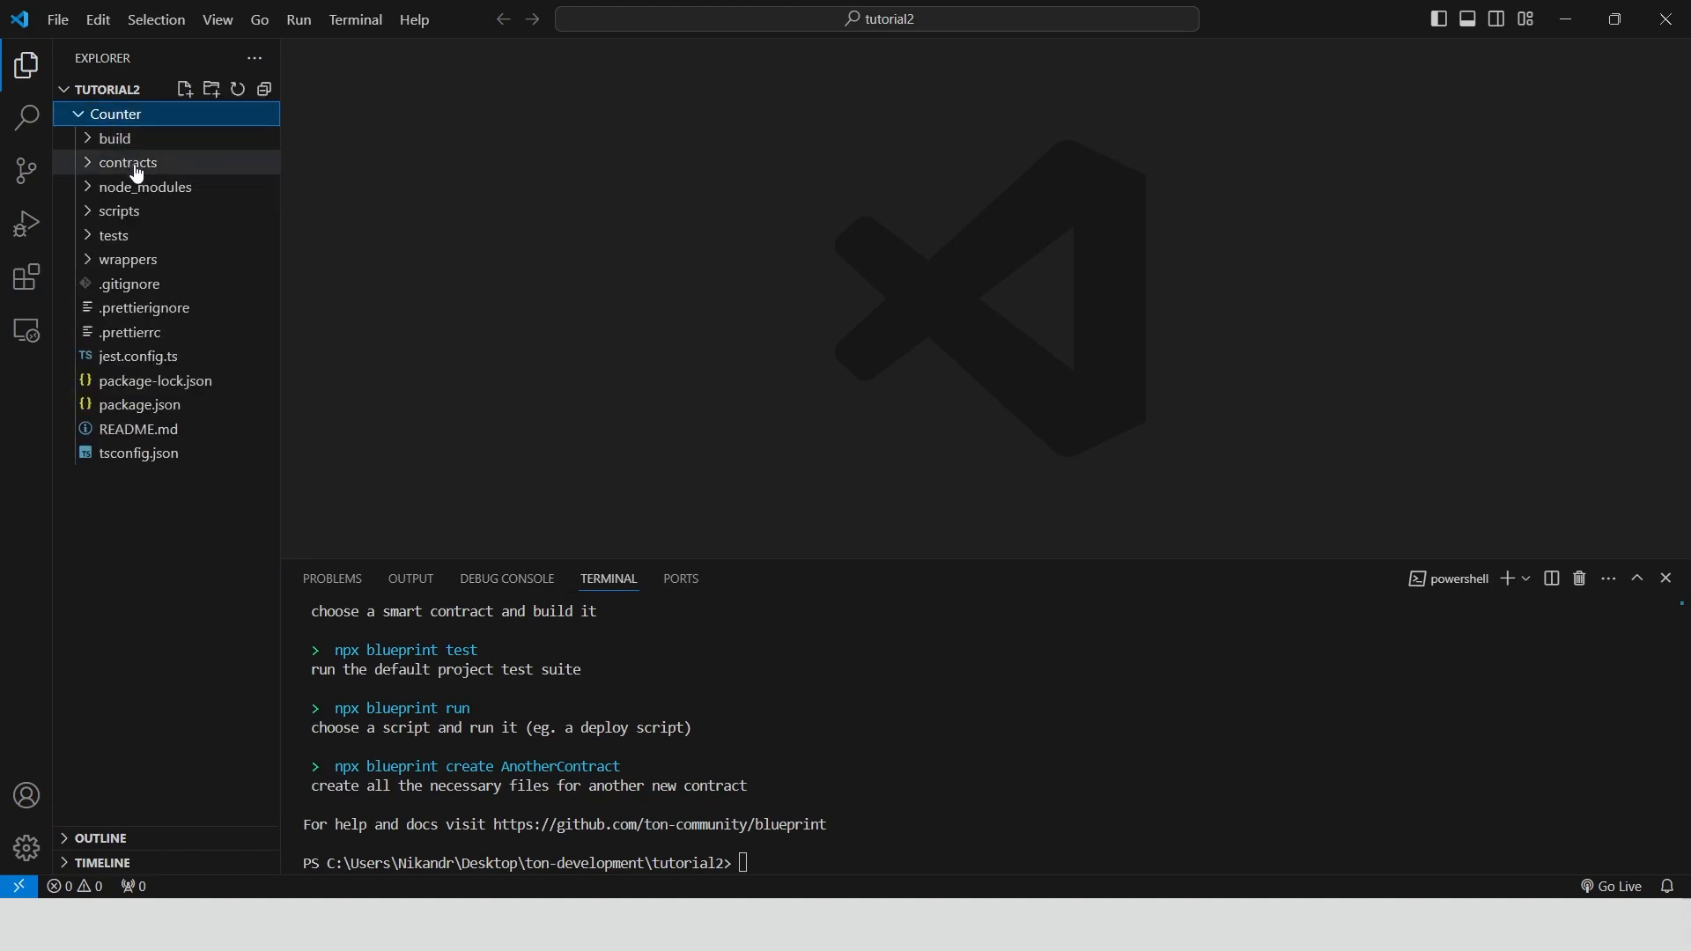
left_click(126, 162)
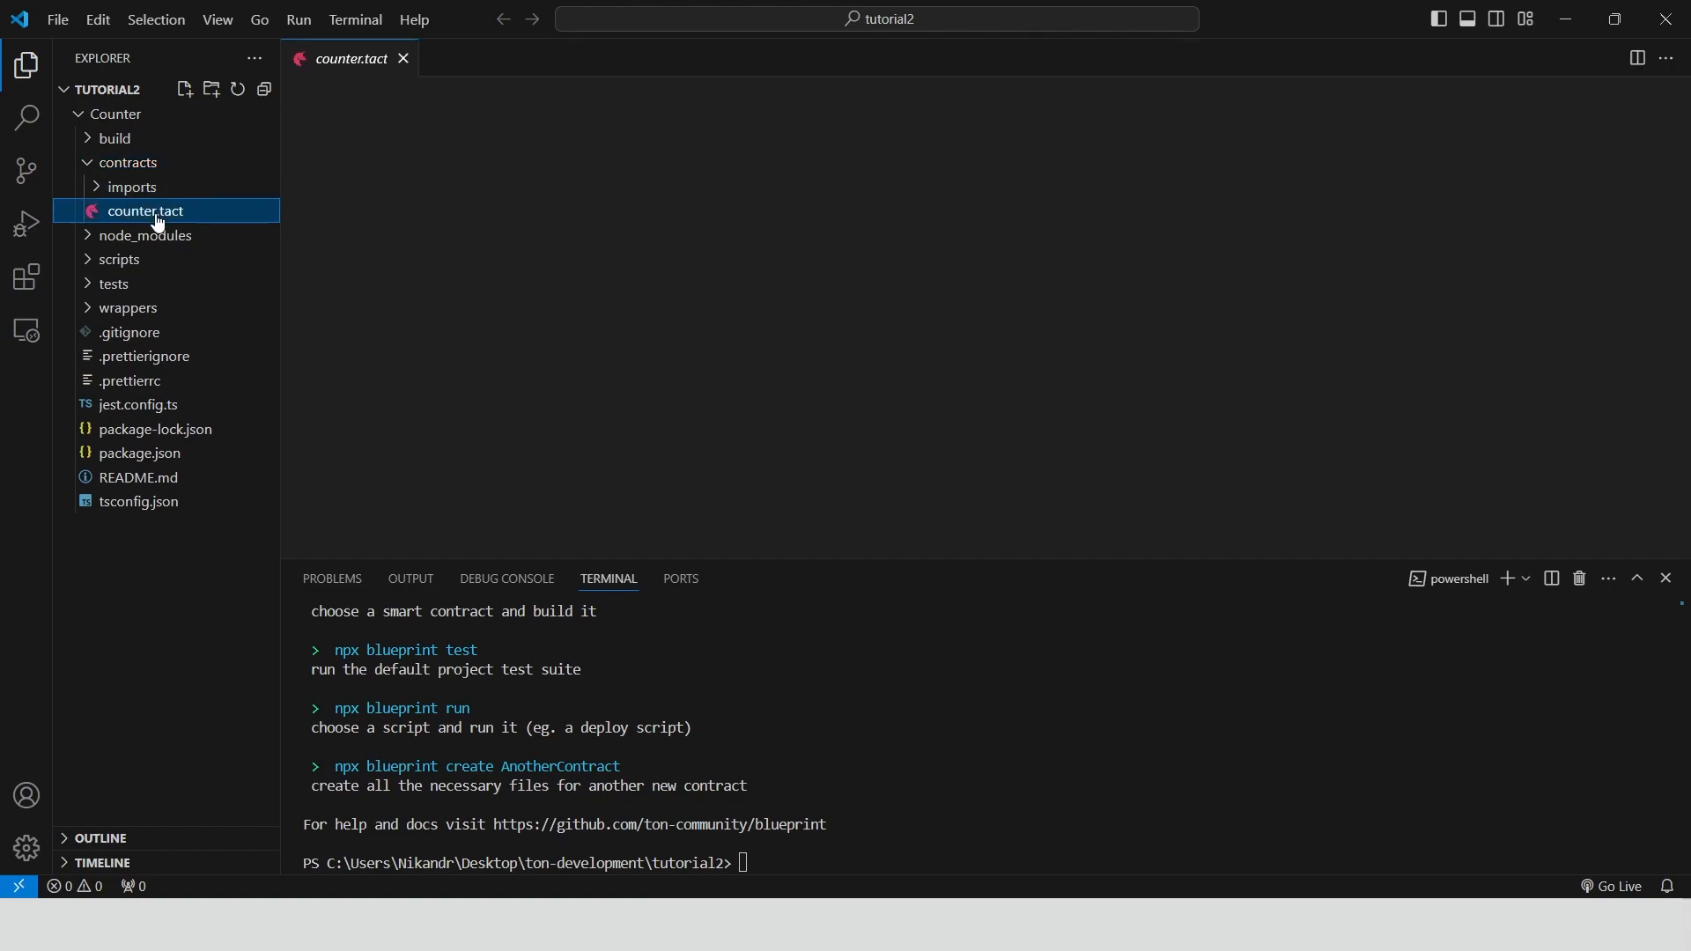
left_click(144, 209)
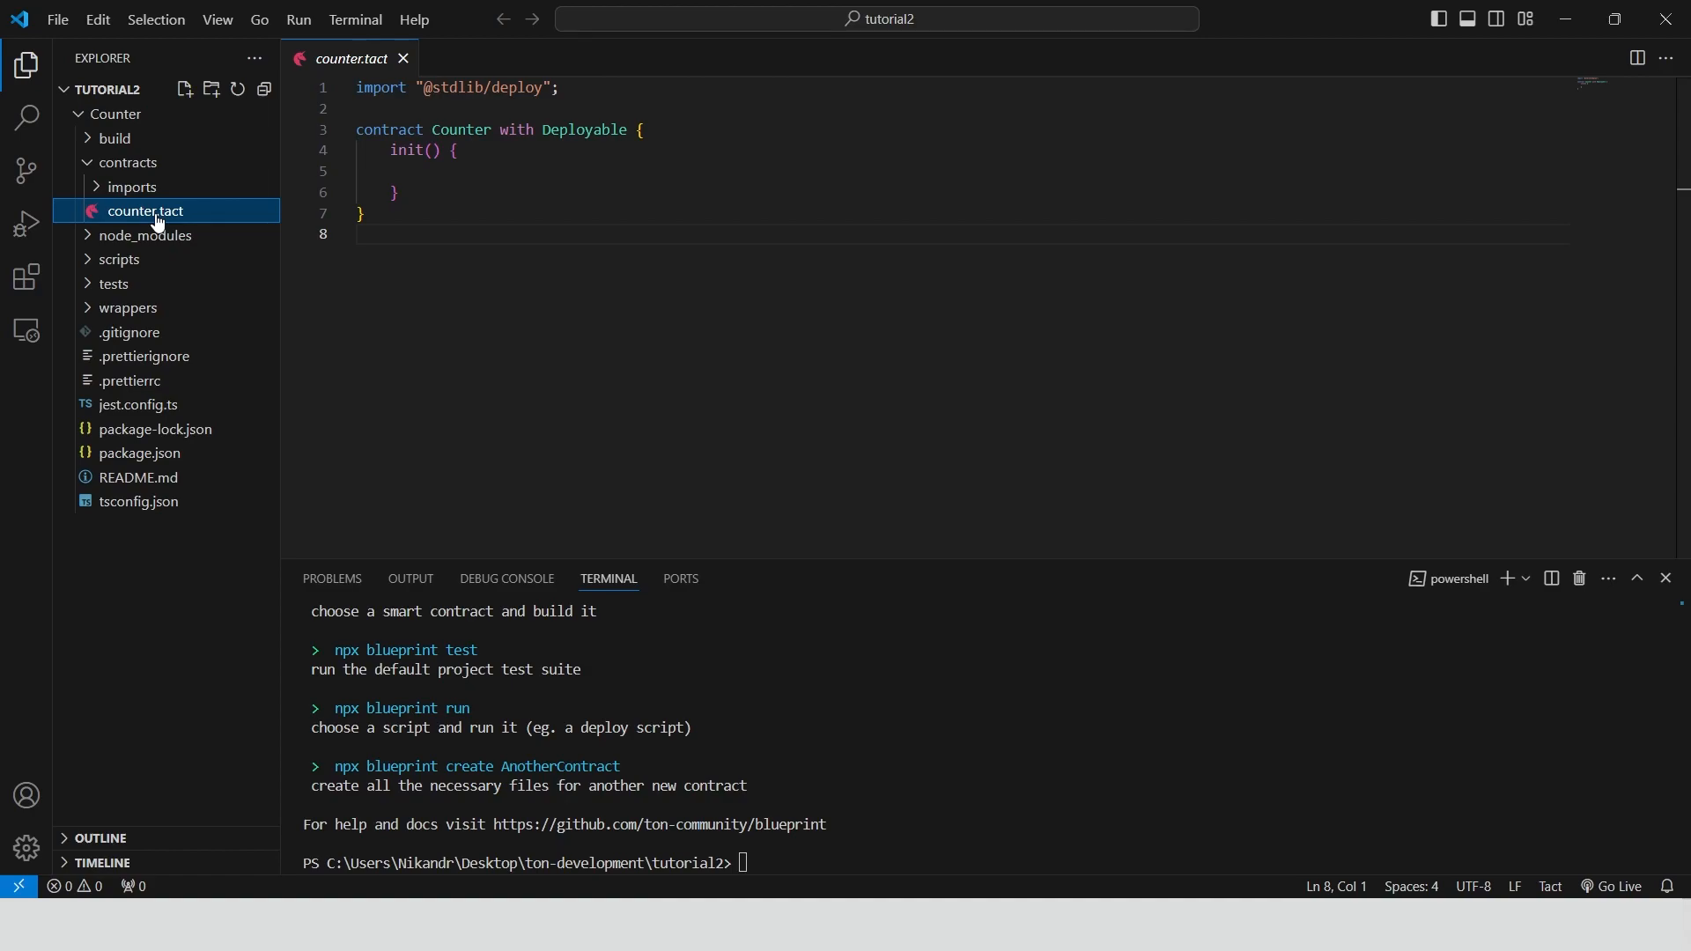
left_click(127, 306)
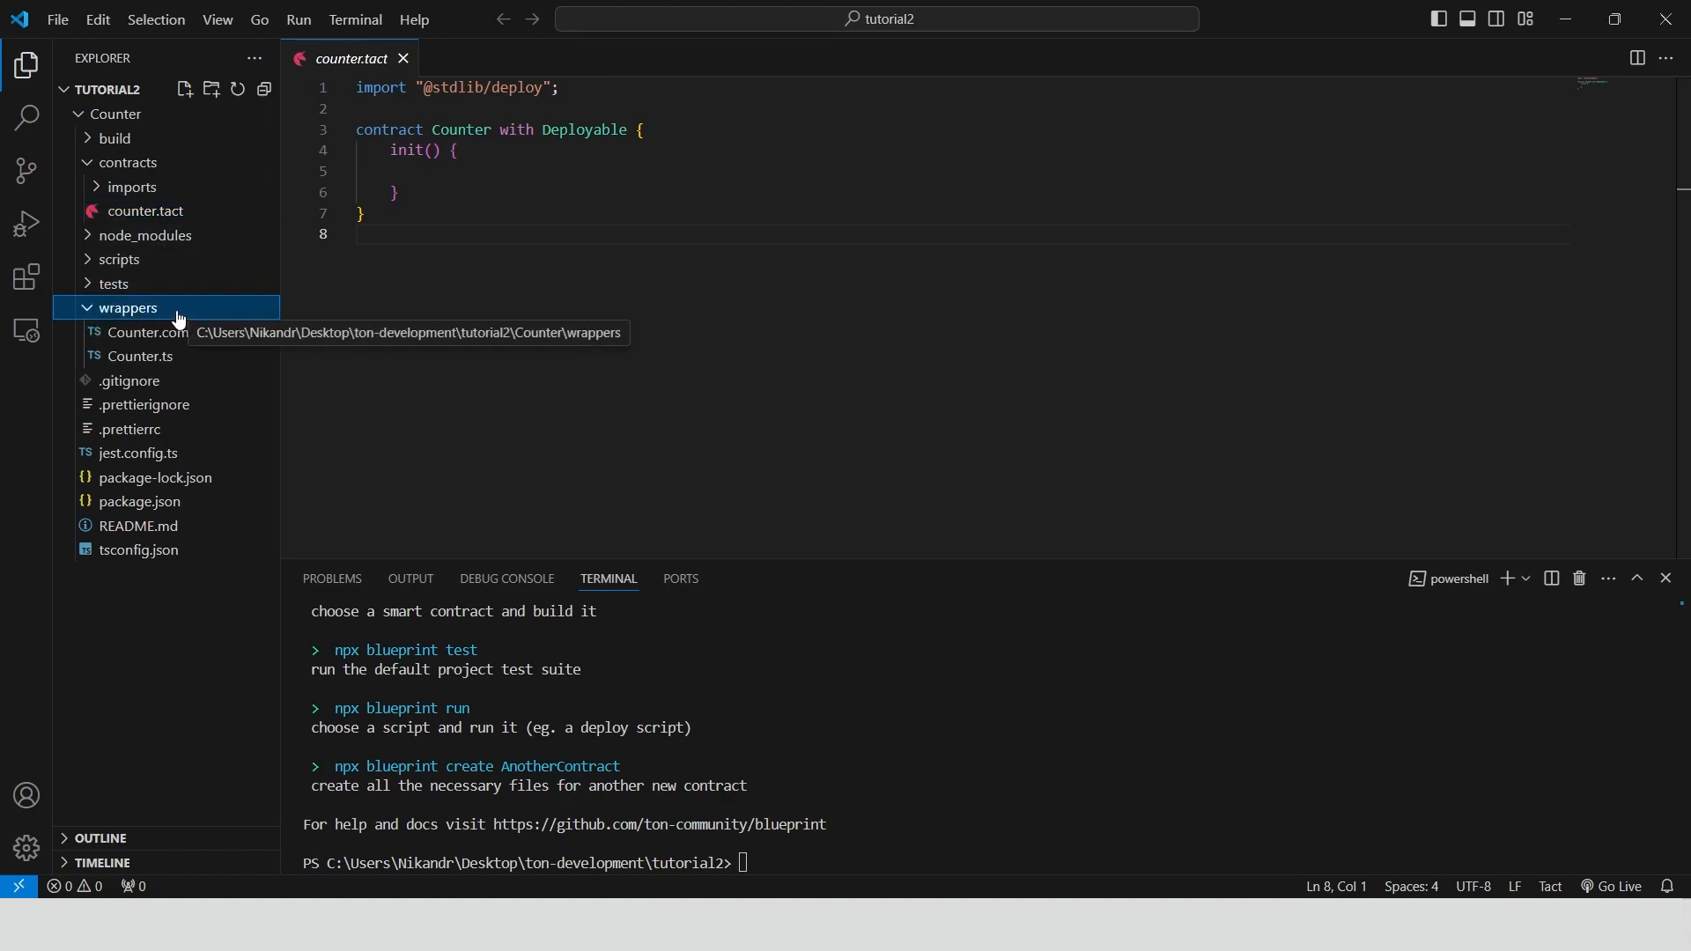
left_click(164, 333)
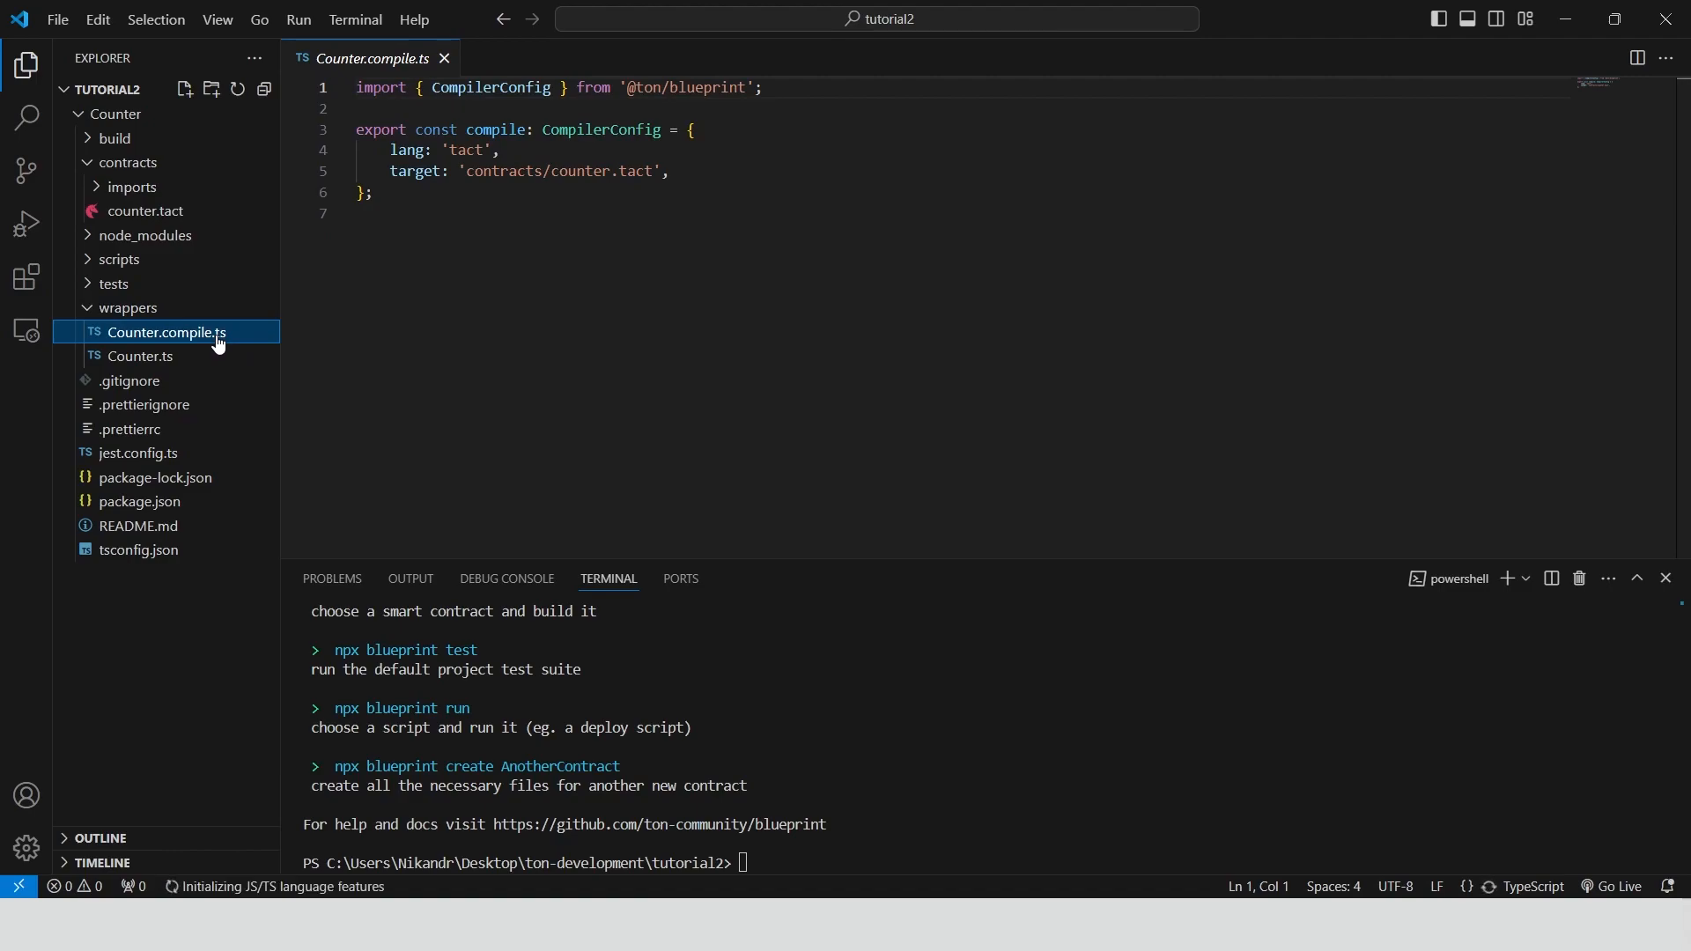
left_click(141, 356)
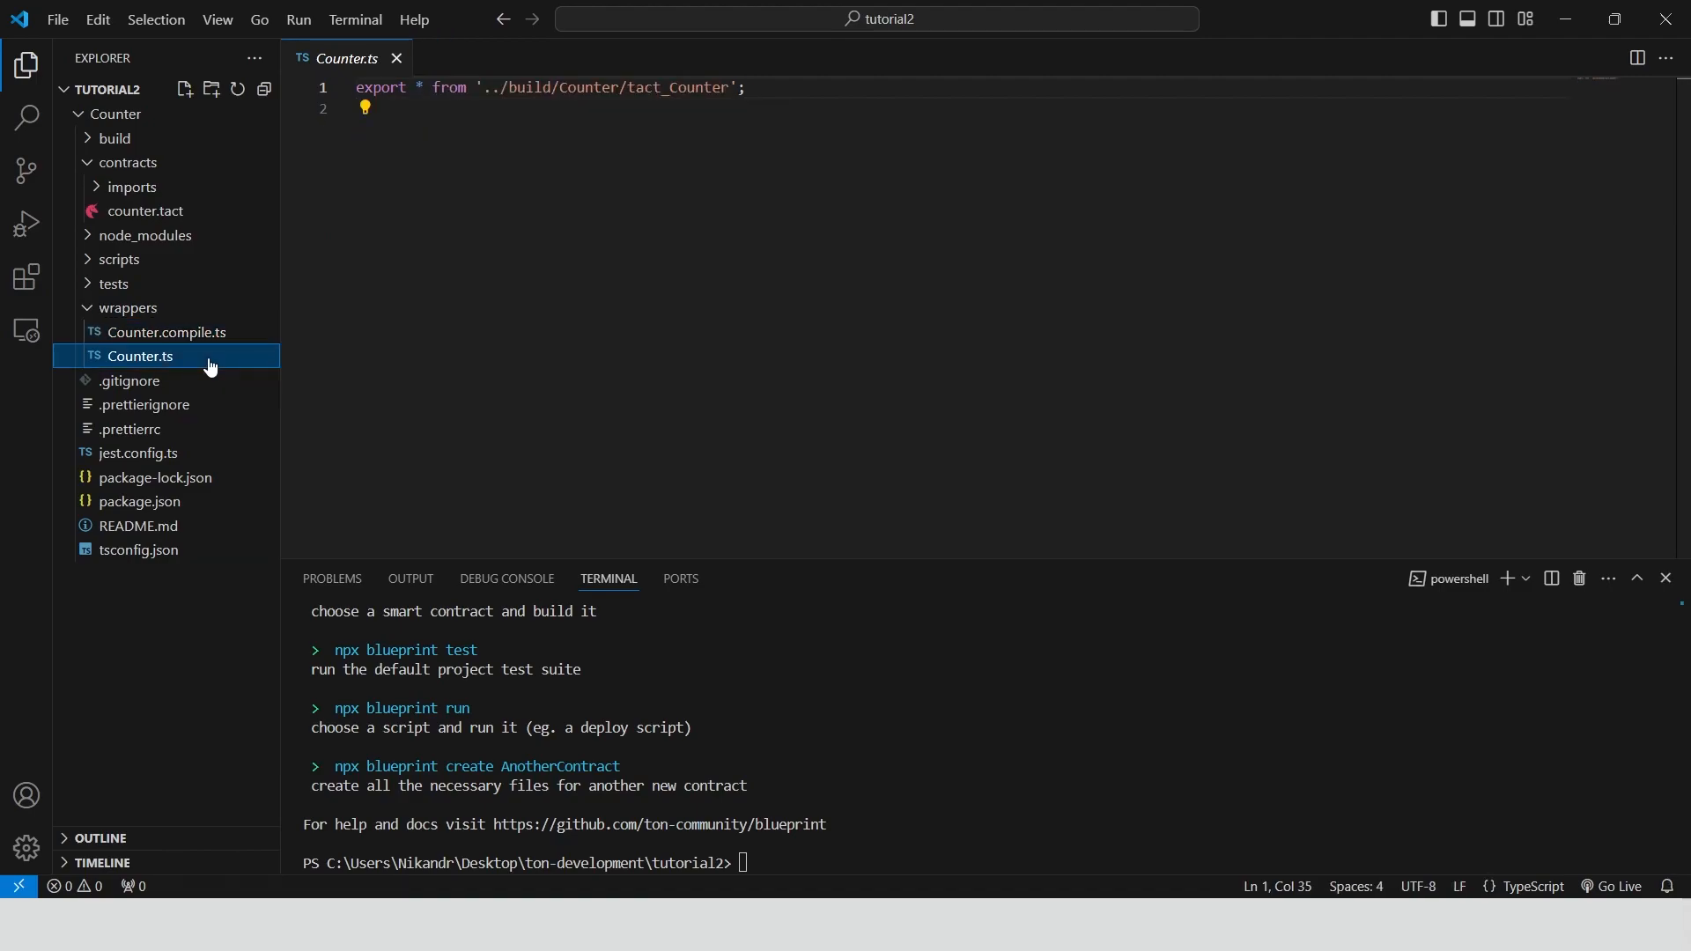
- Review the Counter.spec.ts test file and the deployCounter.ts deploy script
left_click(112, 282)
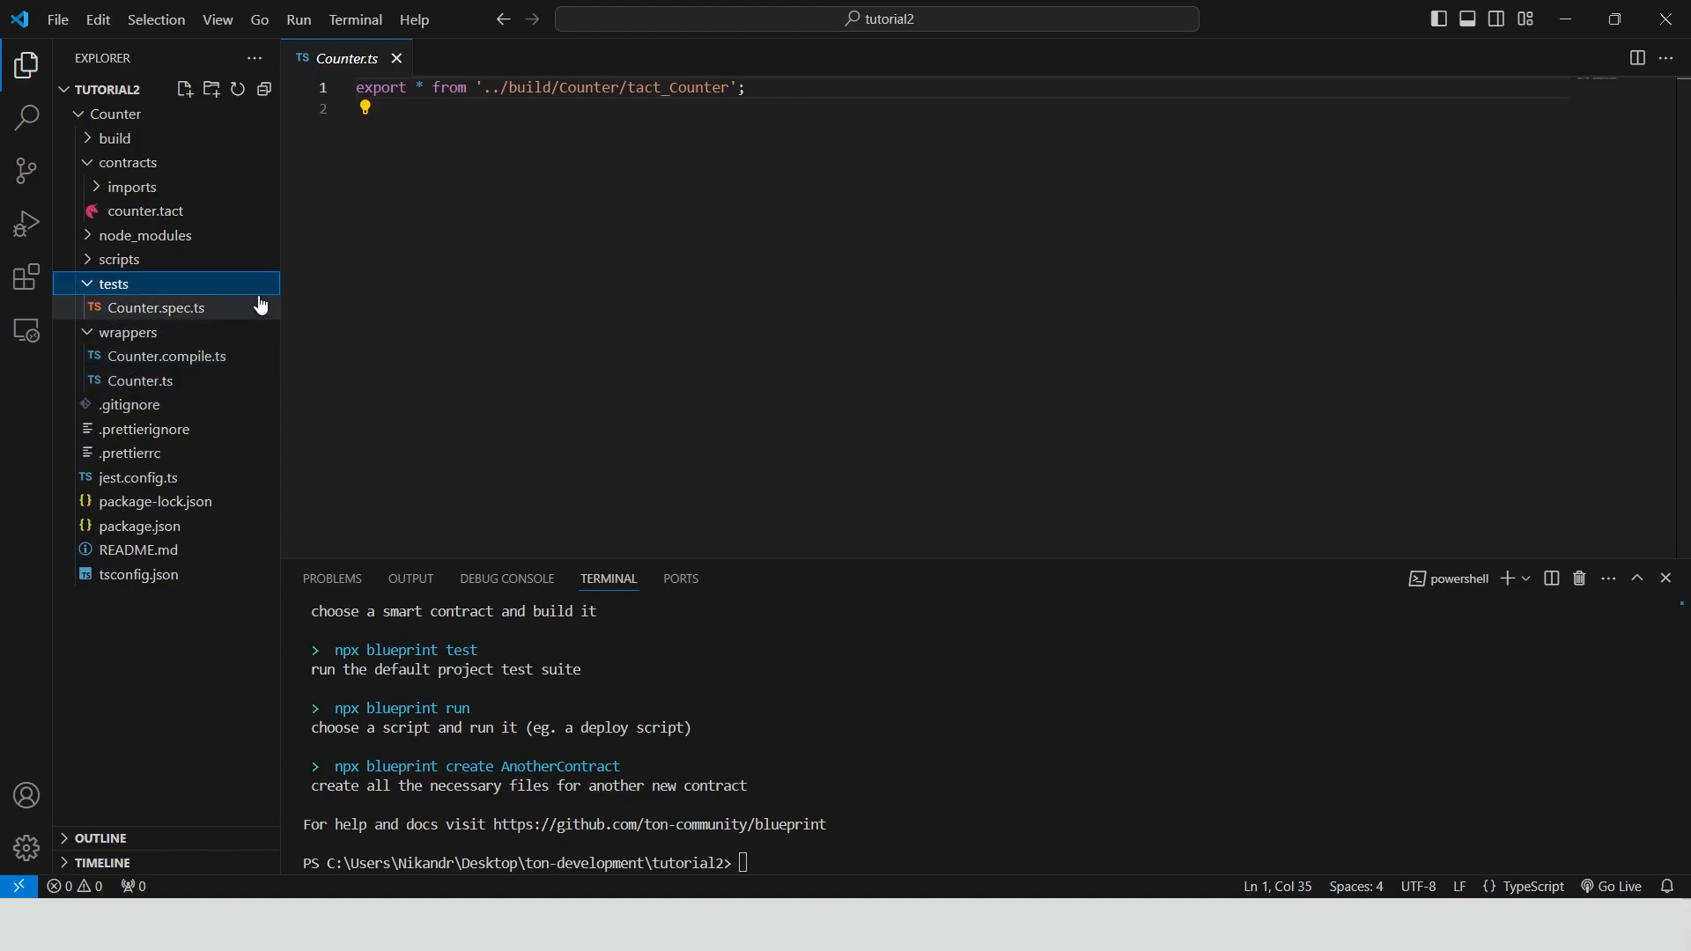
left_click(155, 306)
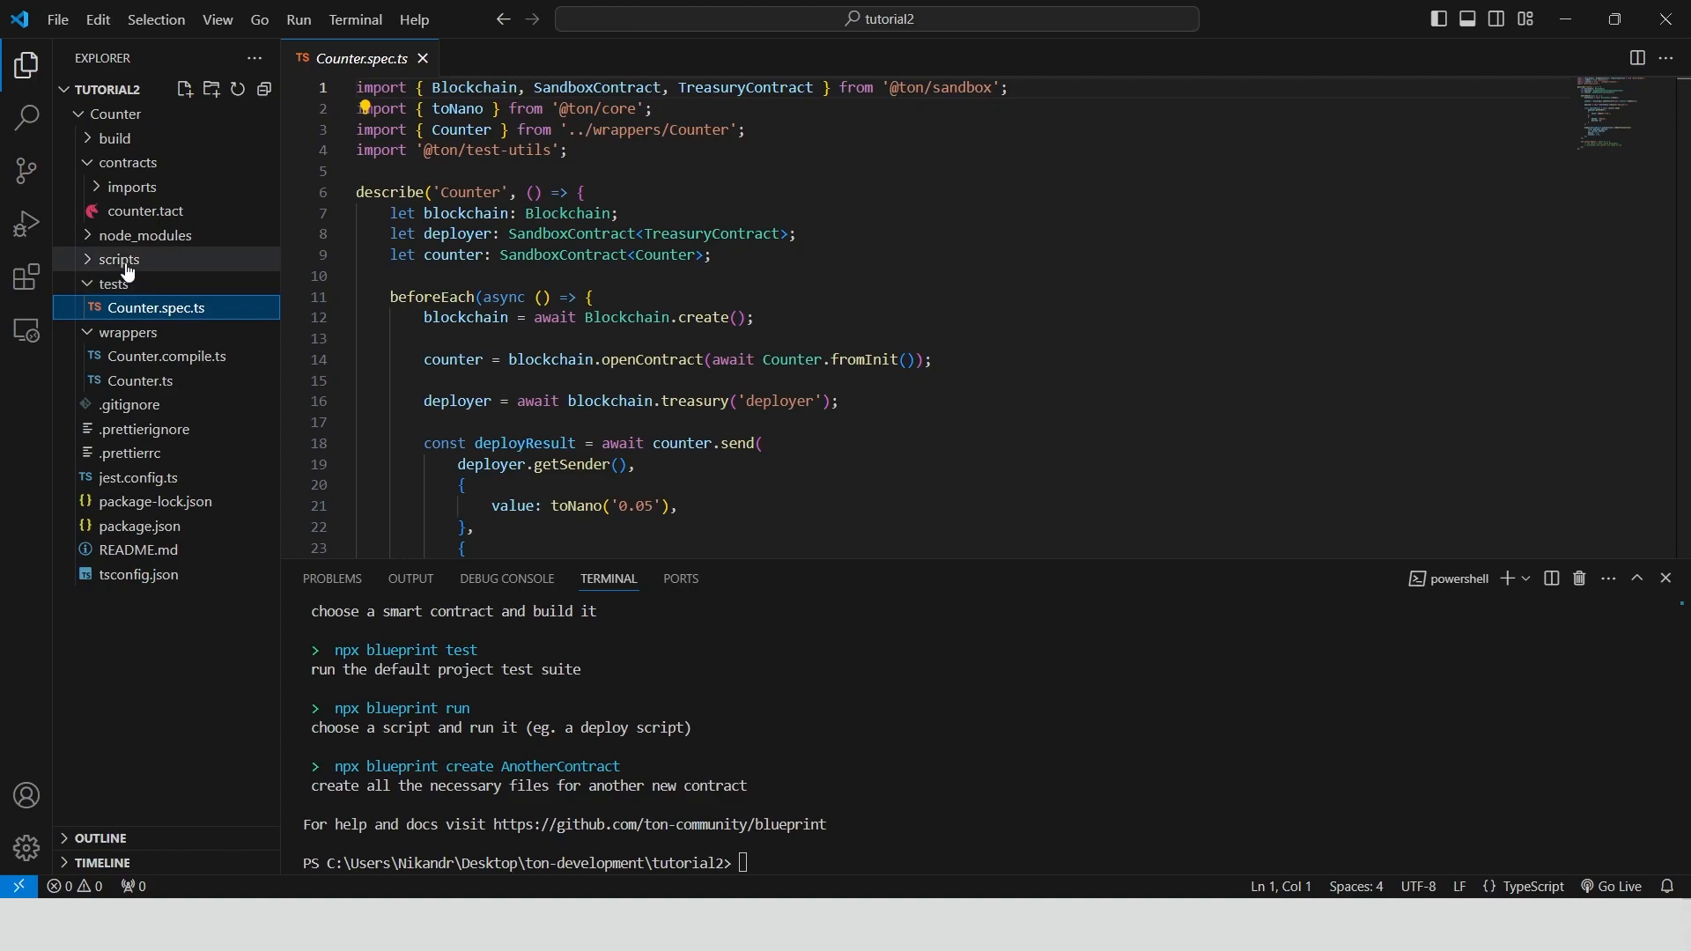
left_click(118, 259)
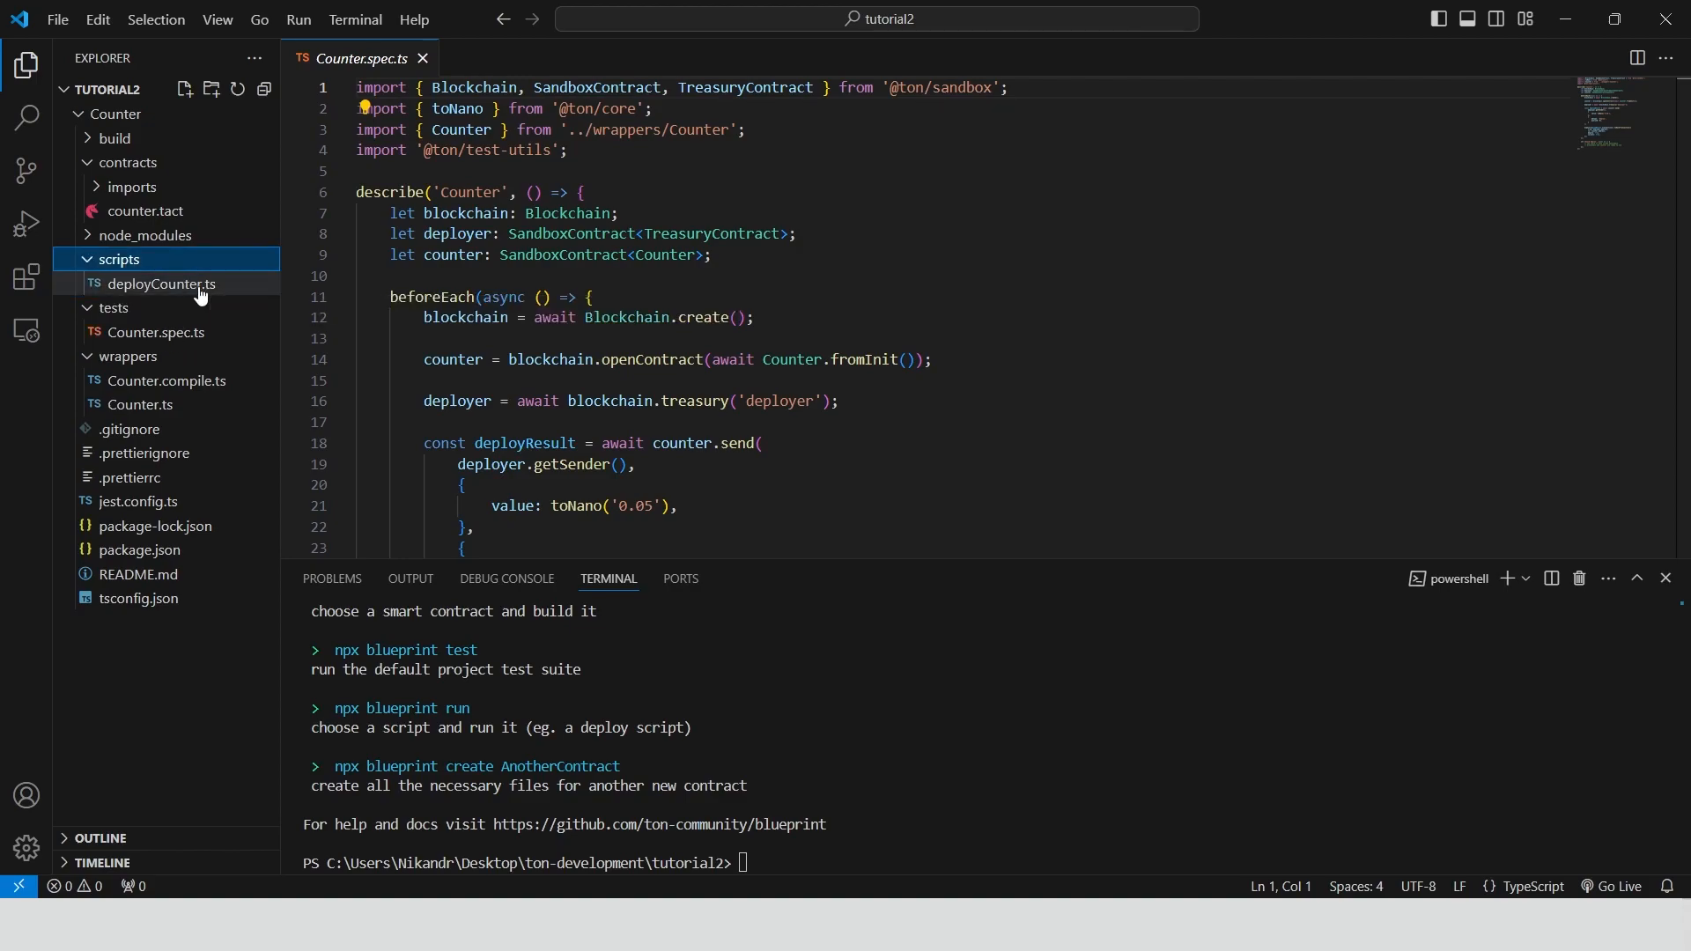
left_click(160, 284)
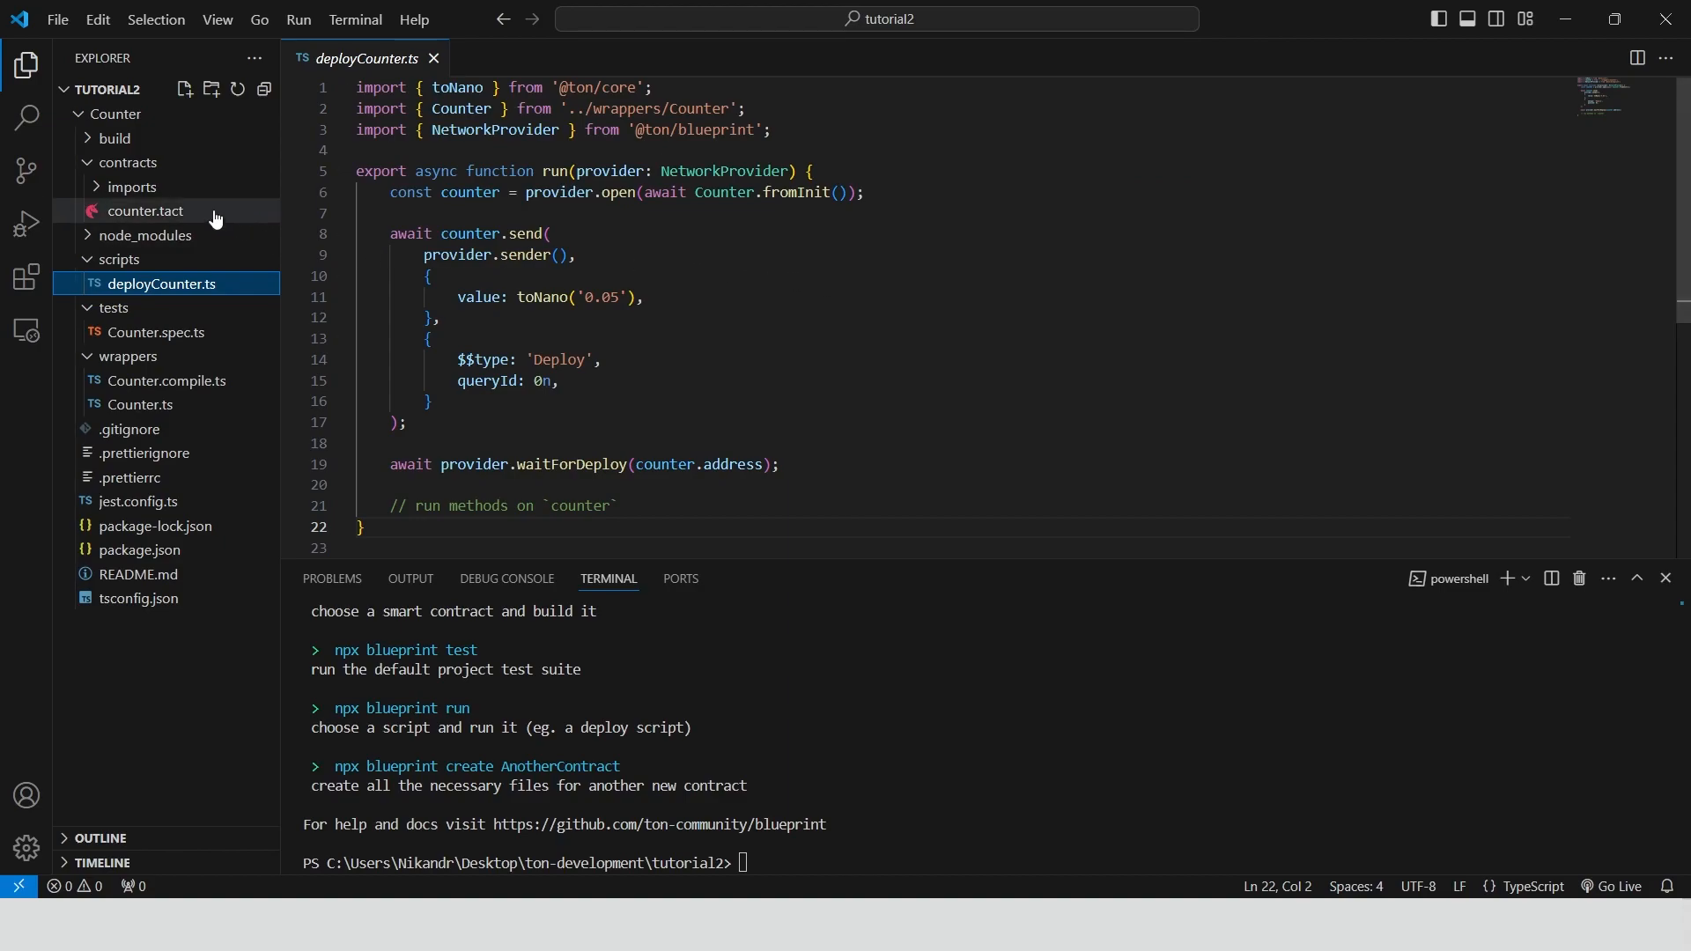
- Expand the build output folder to view the compiled Counter ABI file
left_click(112, 137)
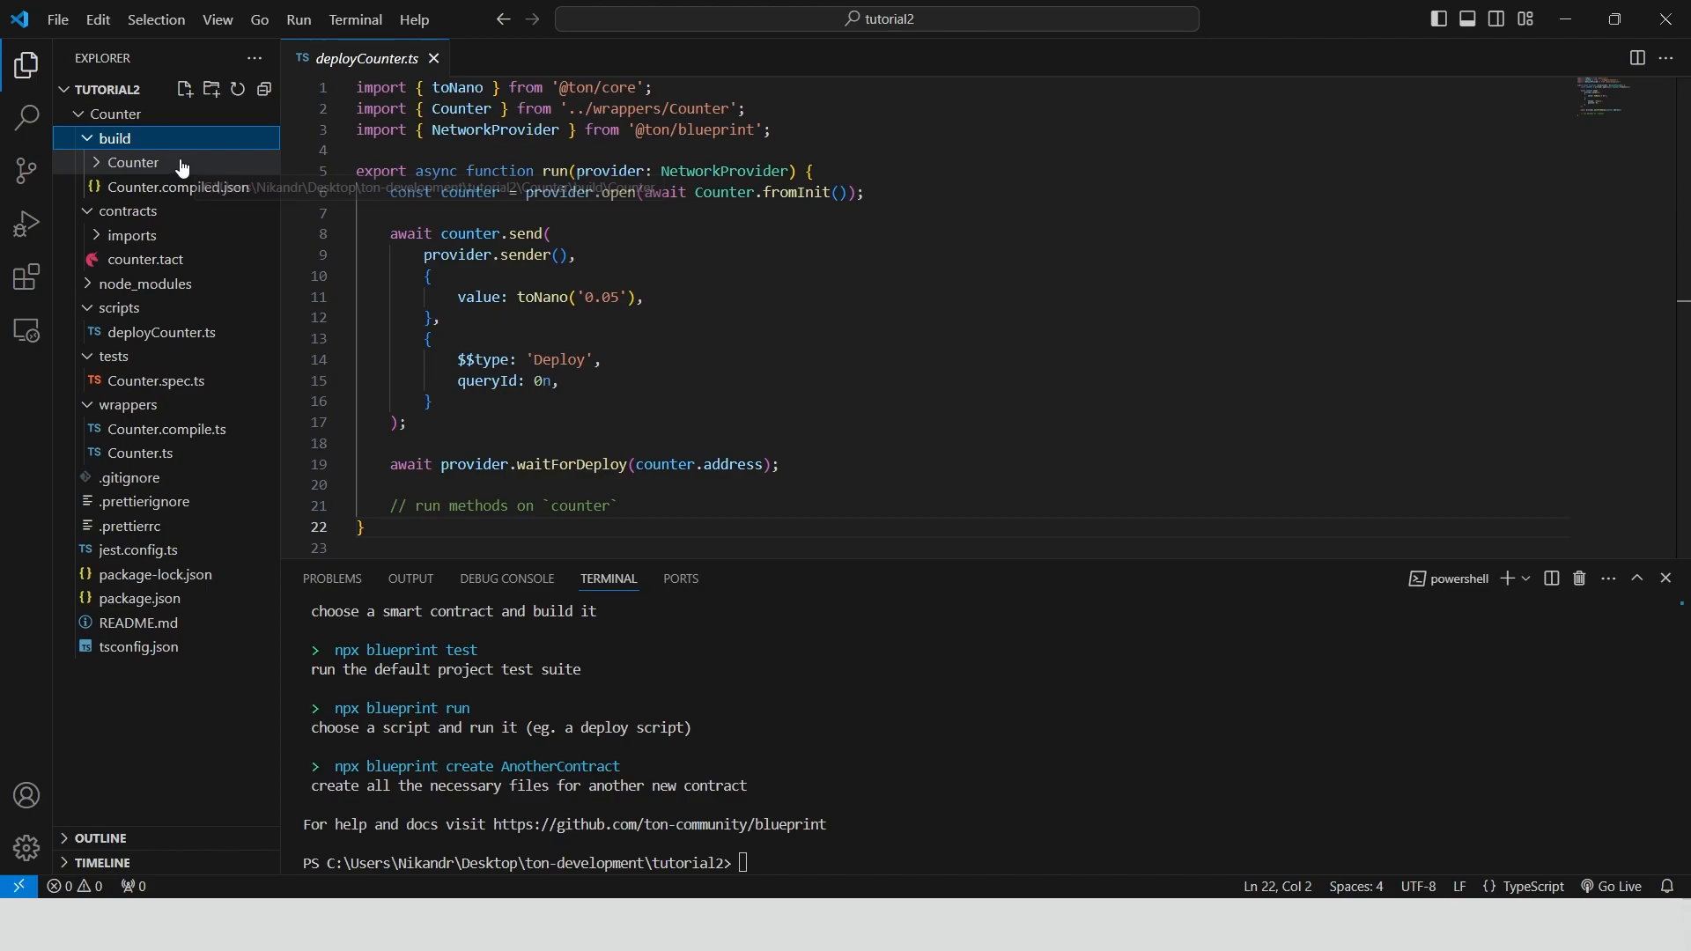
left_click(132, 162)
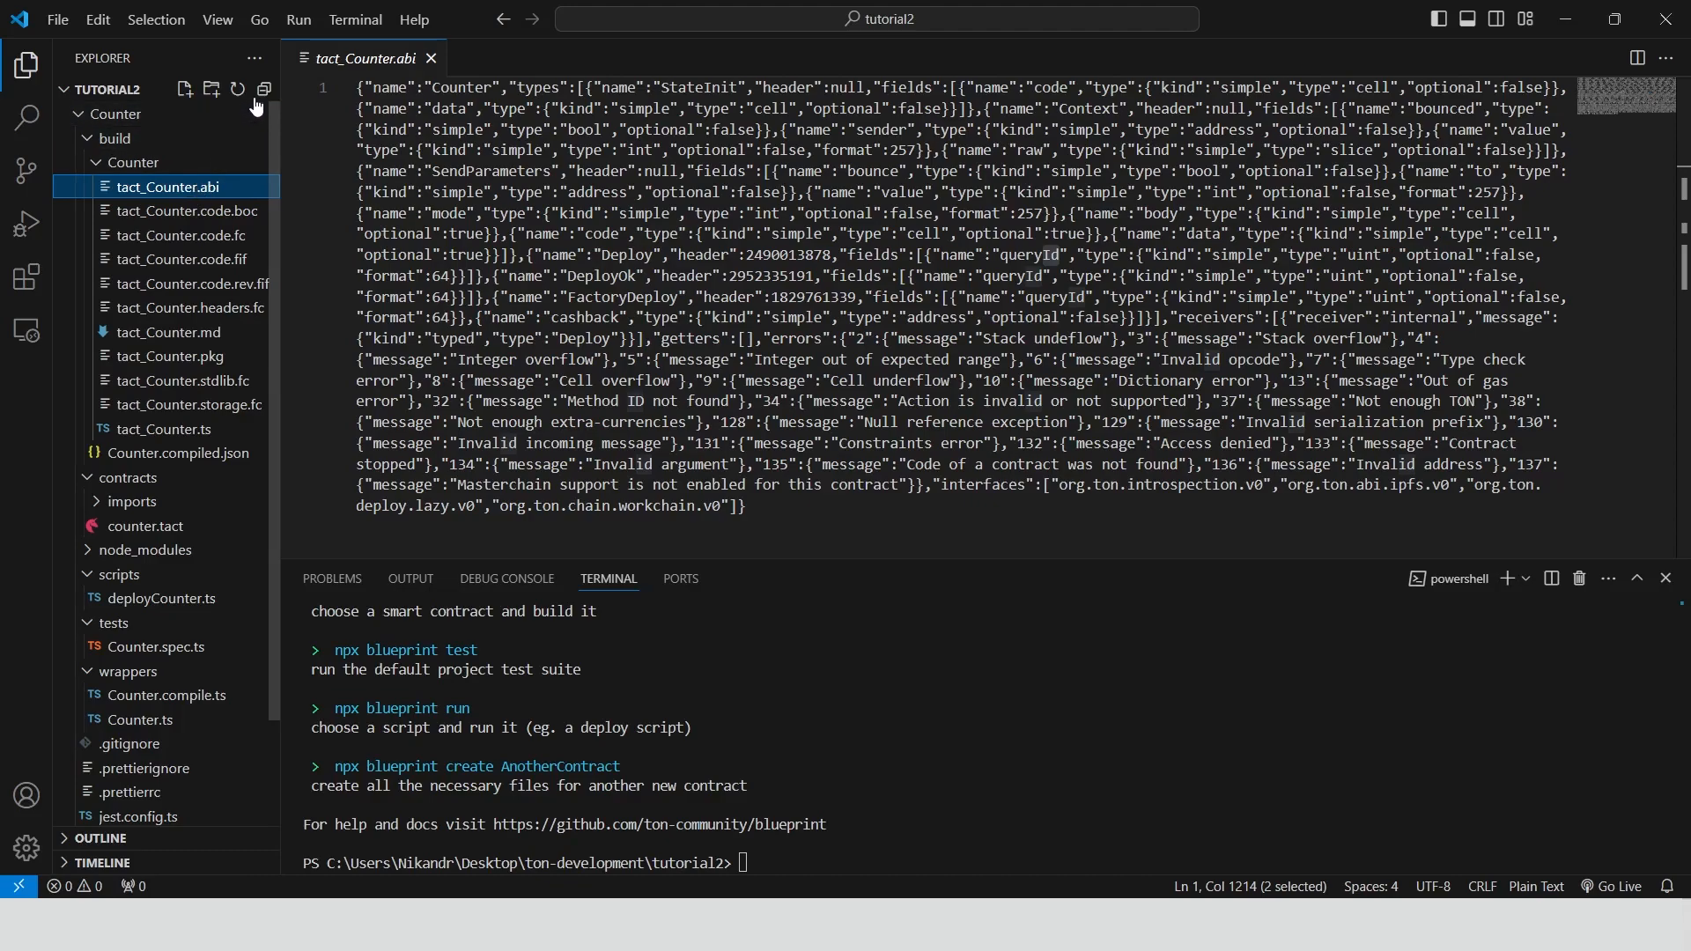
left_click(133, 113)
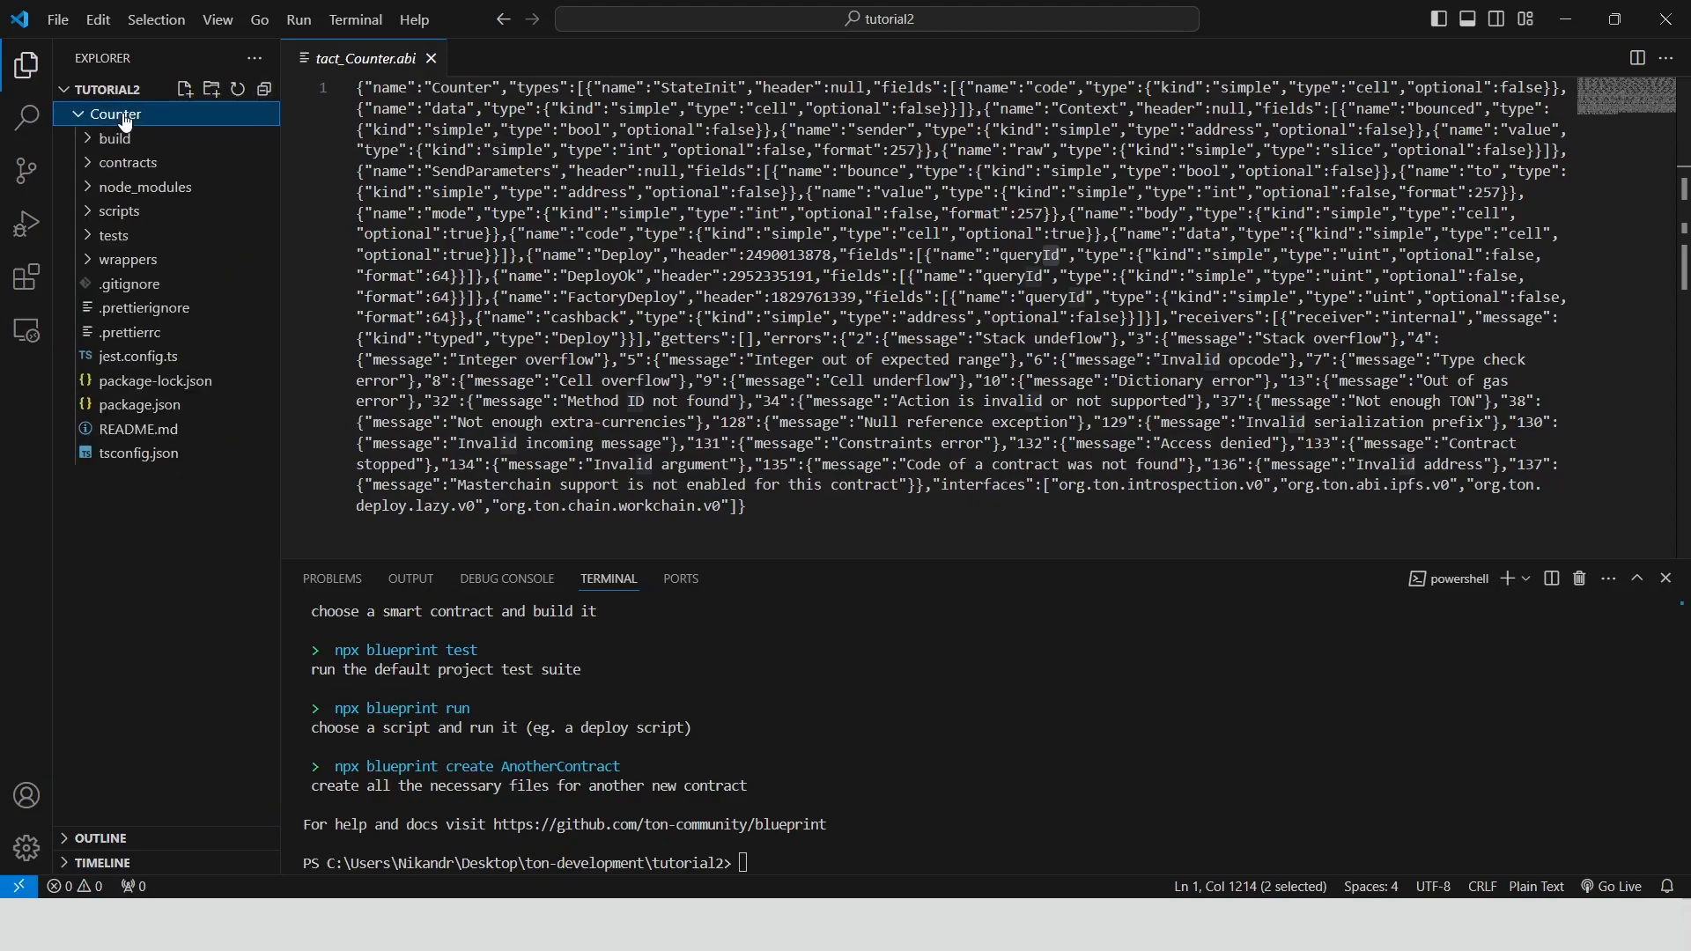
- Expand the contracts folder to reach counter.tact for editing
left_click(127, 162)
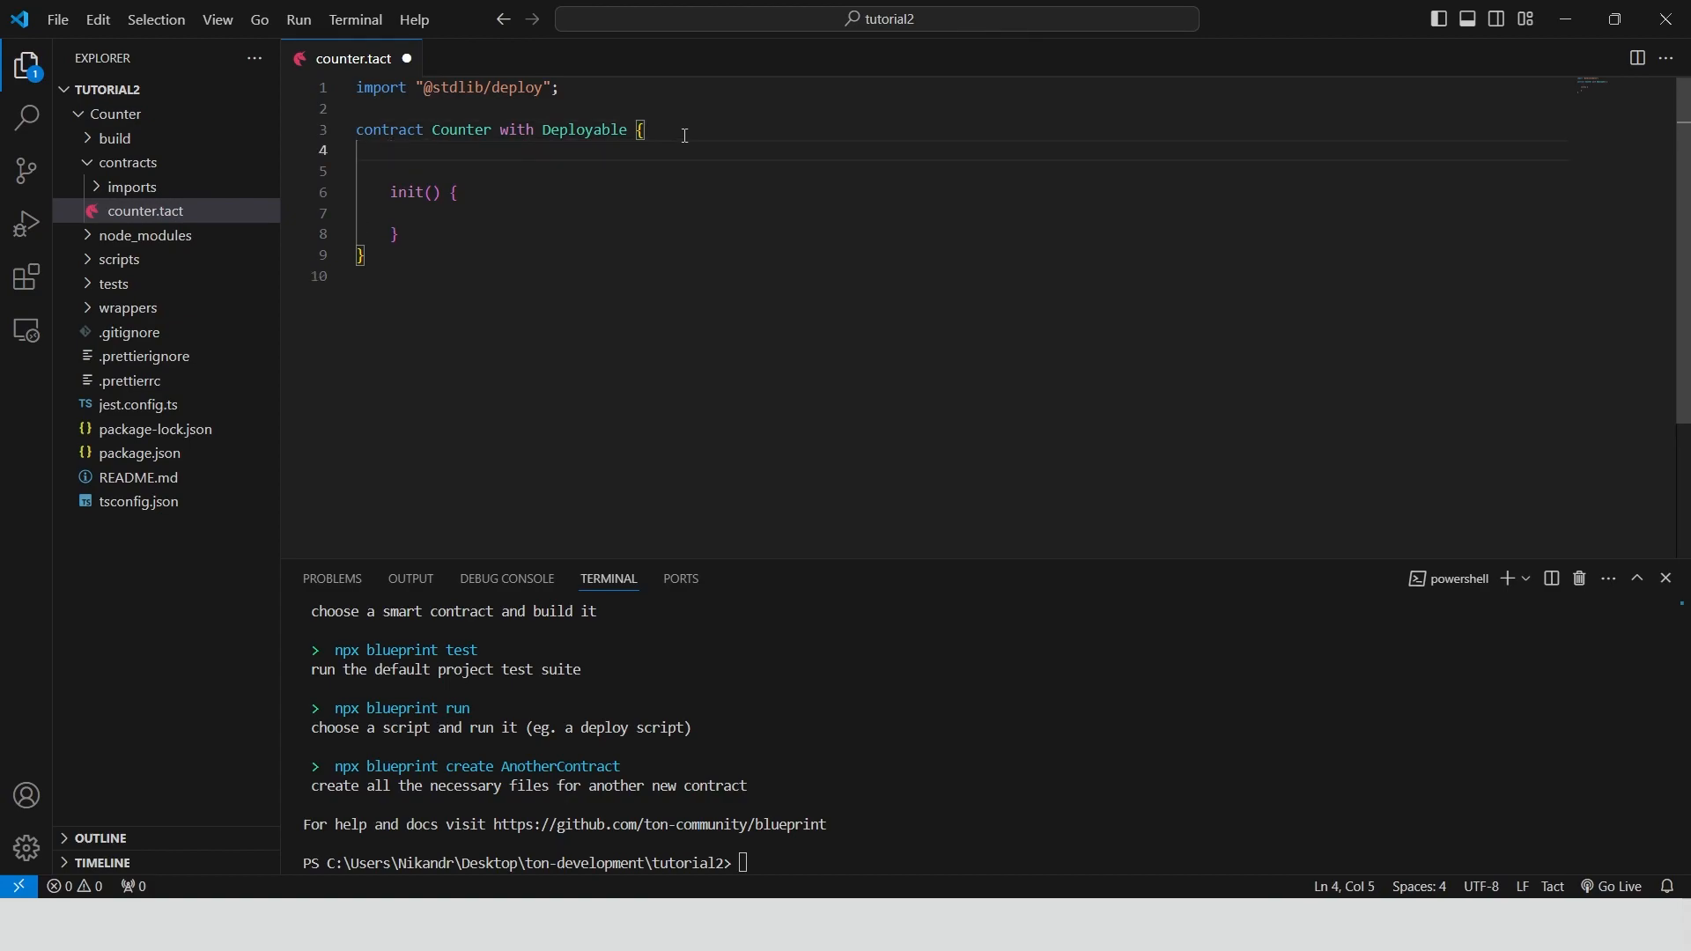
- Declare id: Int as uint32 and counter: Int as uint32 fields in Counter
type("id: Int")
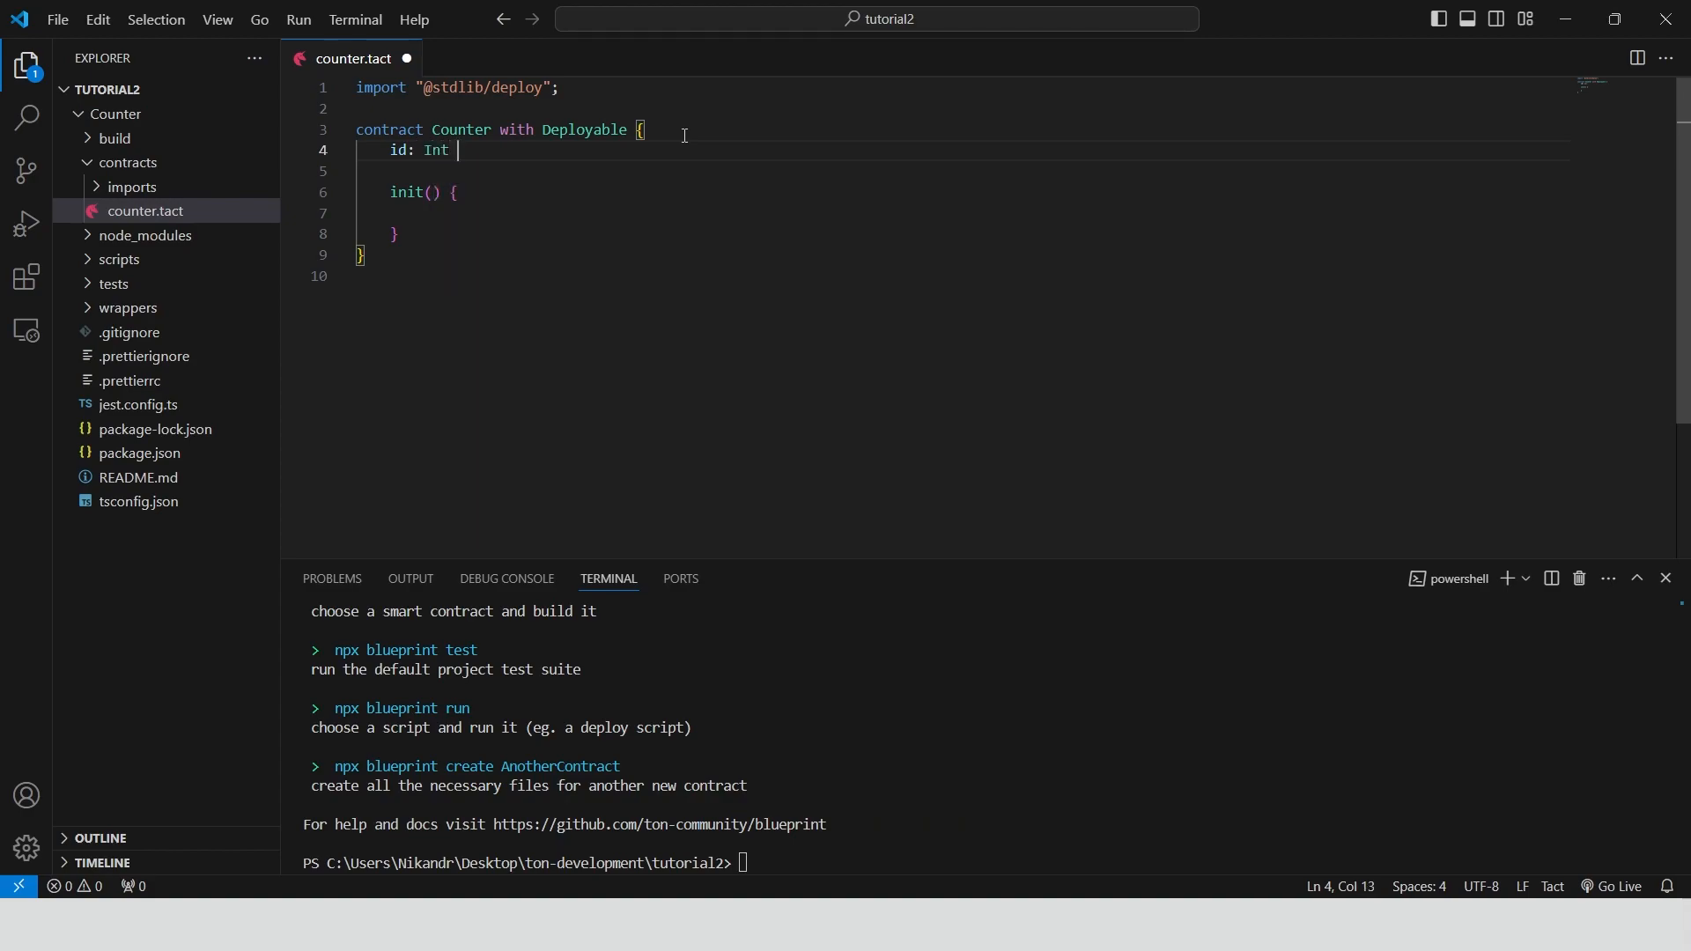
type("as")
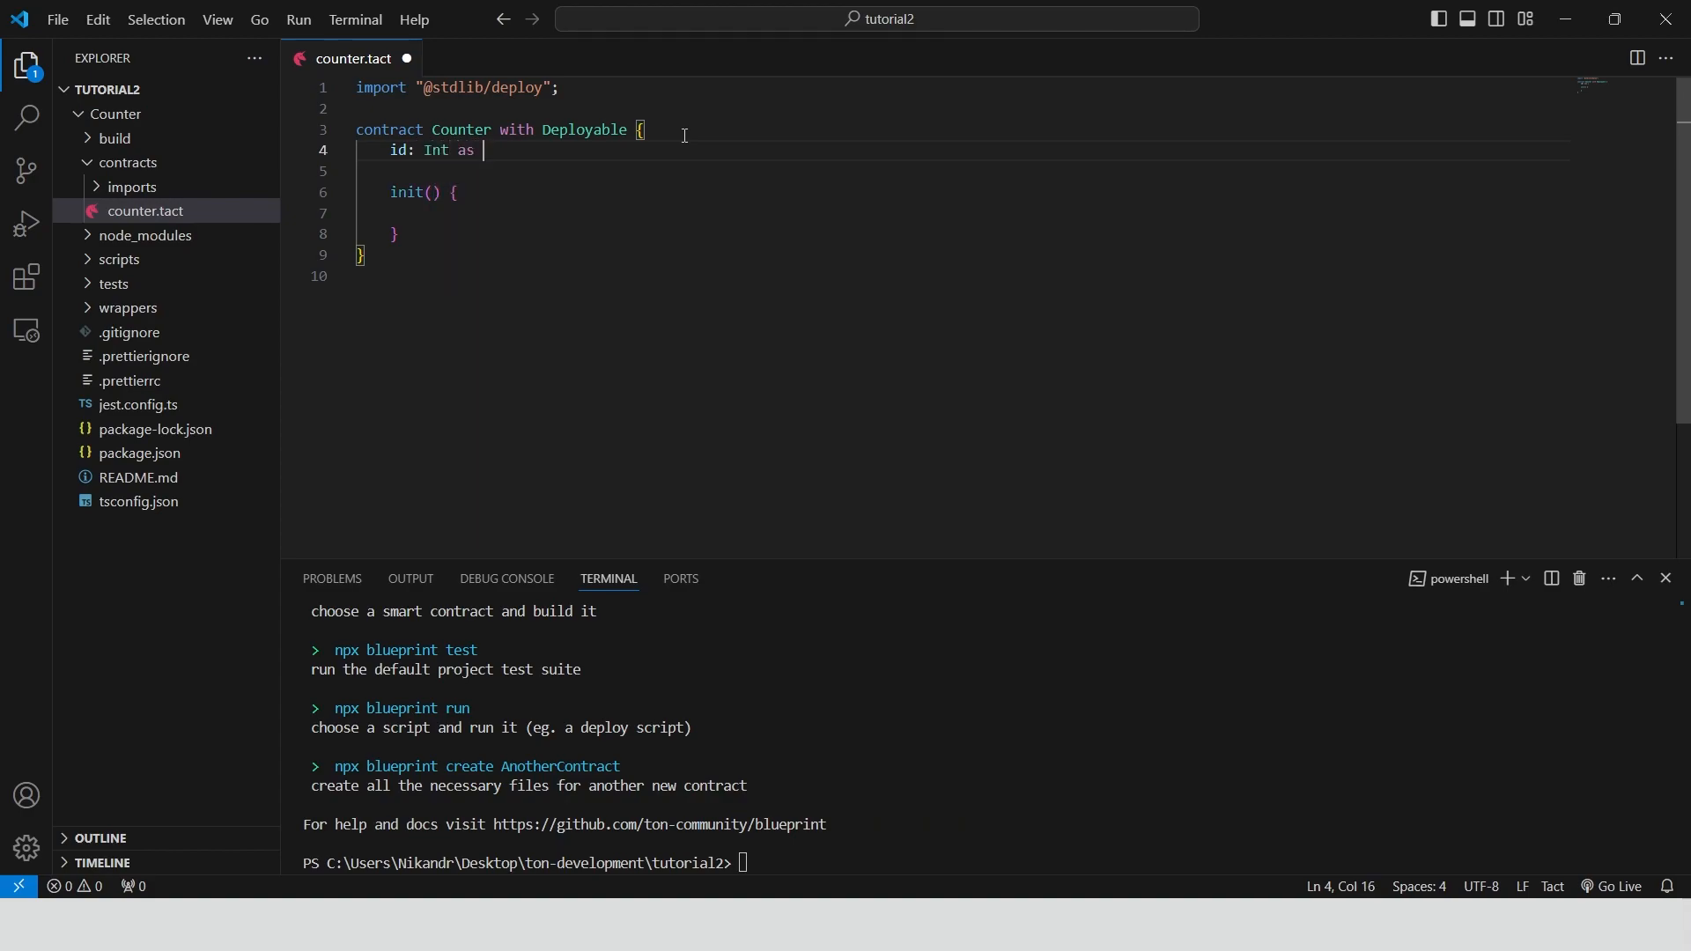
type("uint")
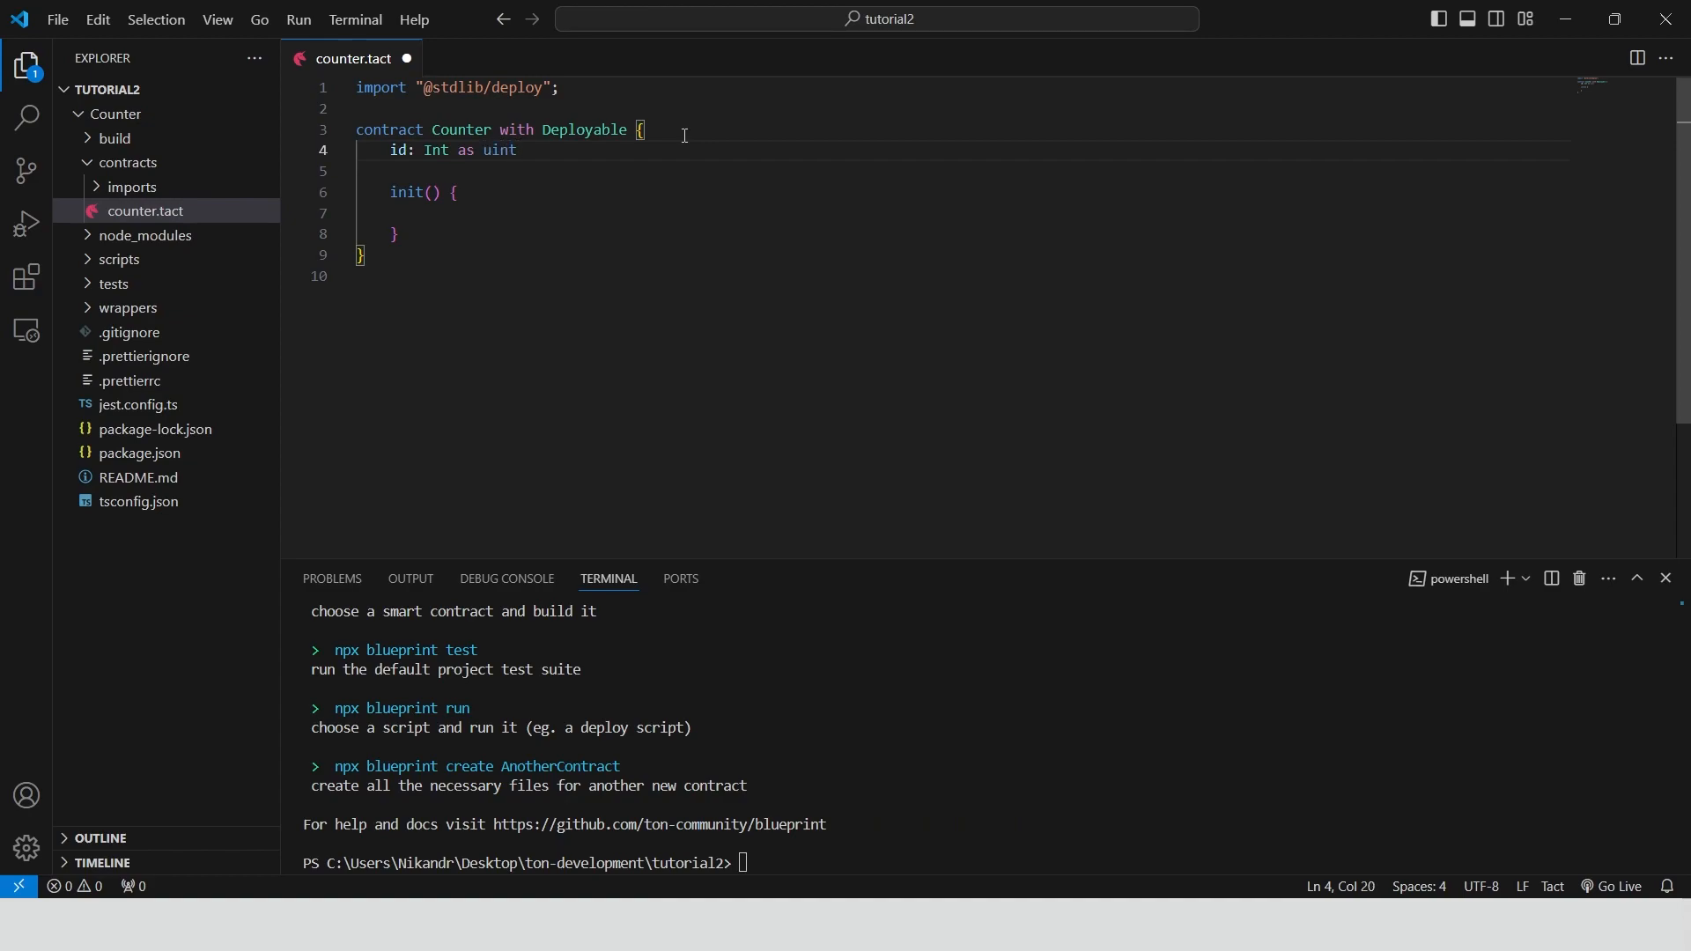
type("32;")
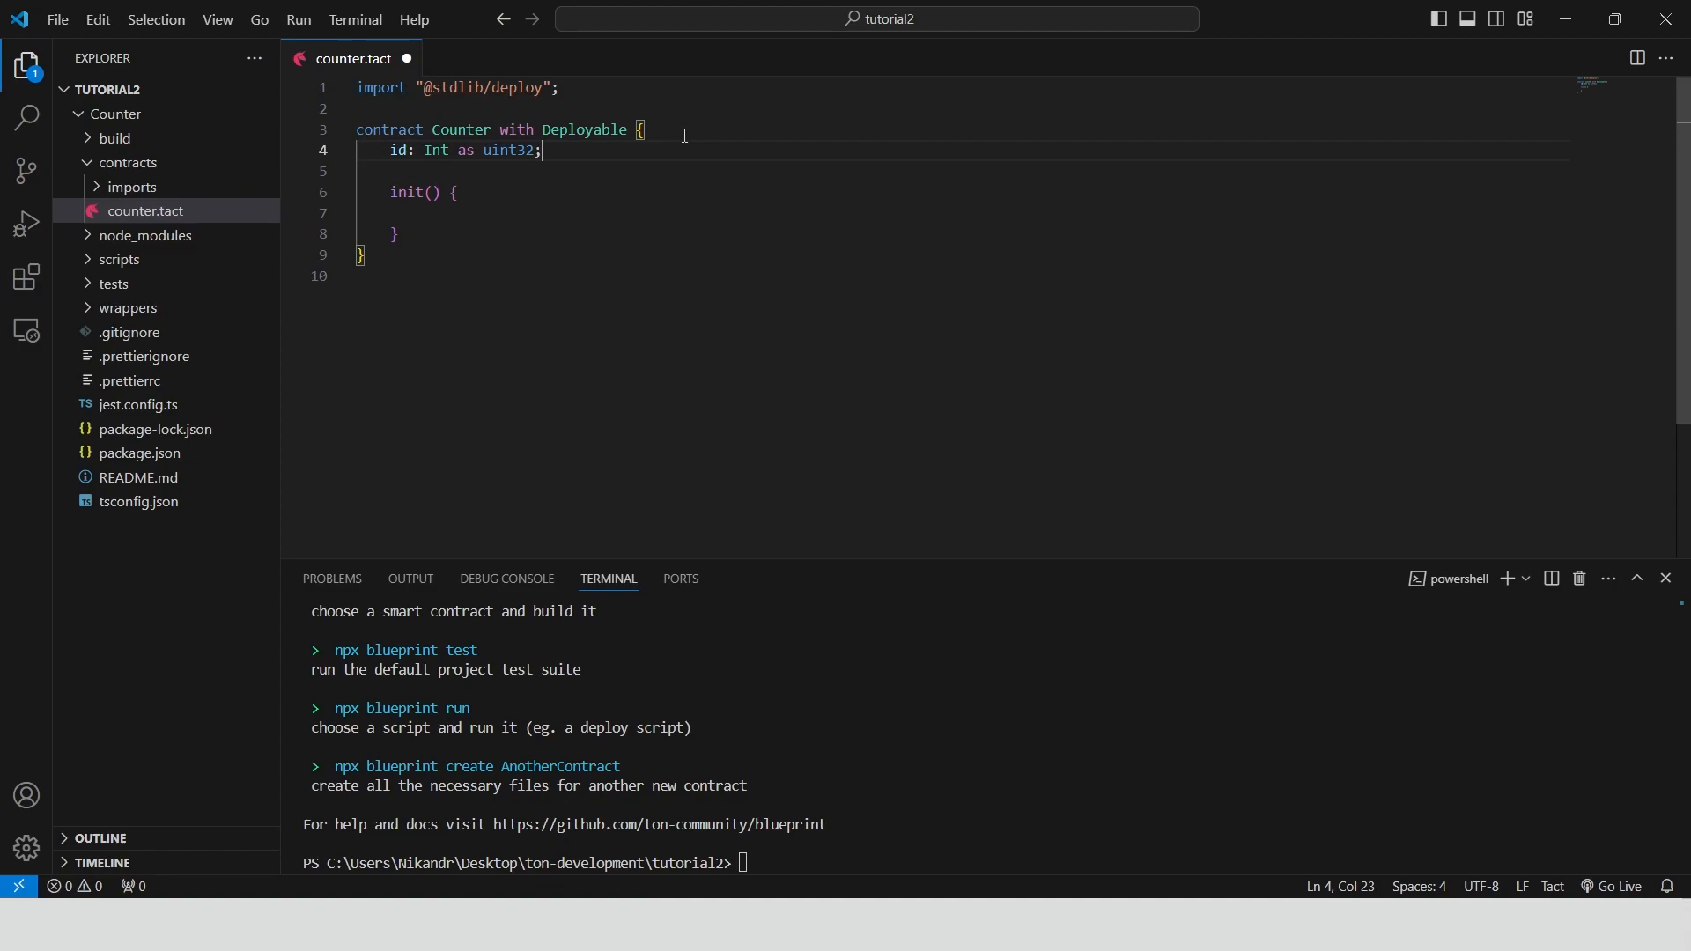
type("counter: I")
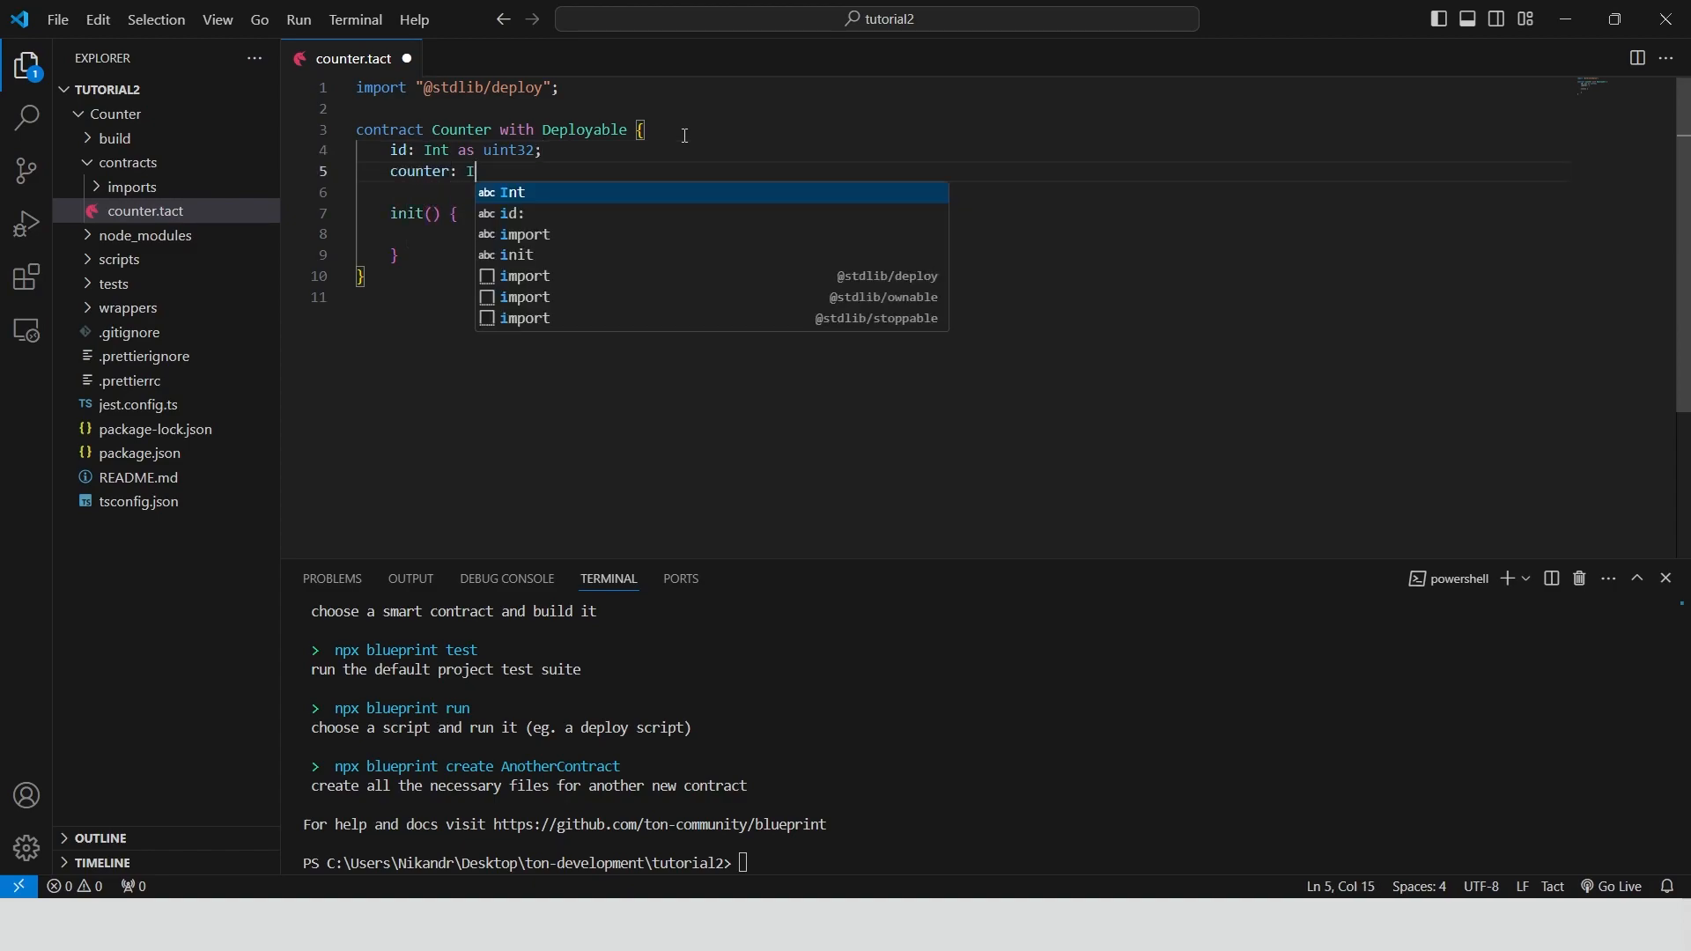
type("nt as")
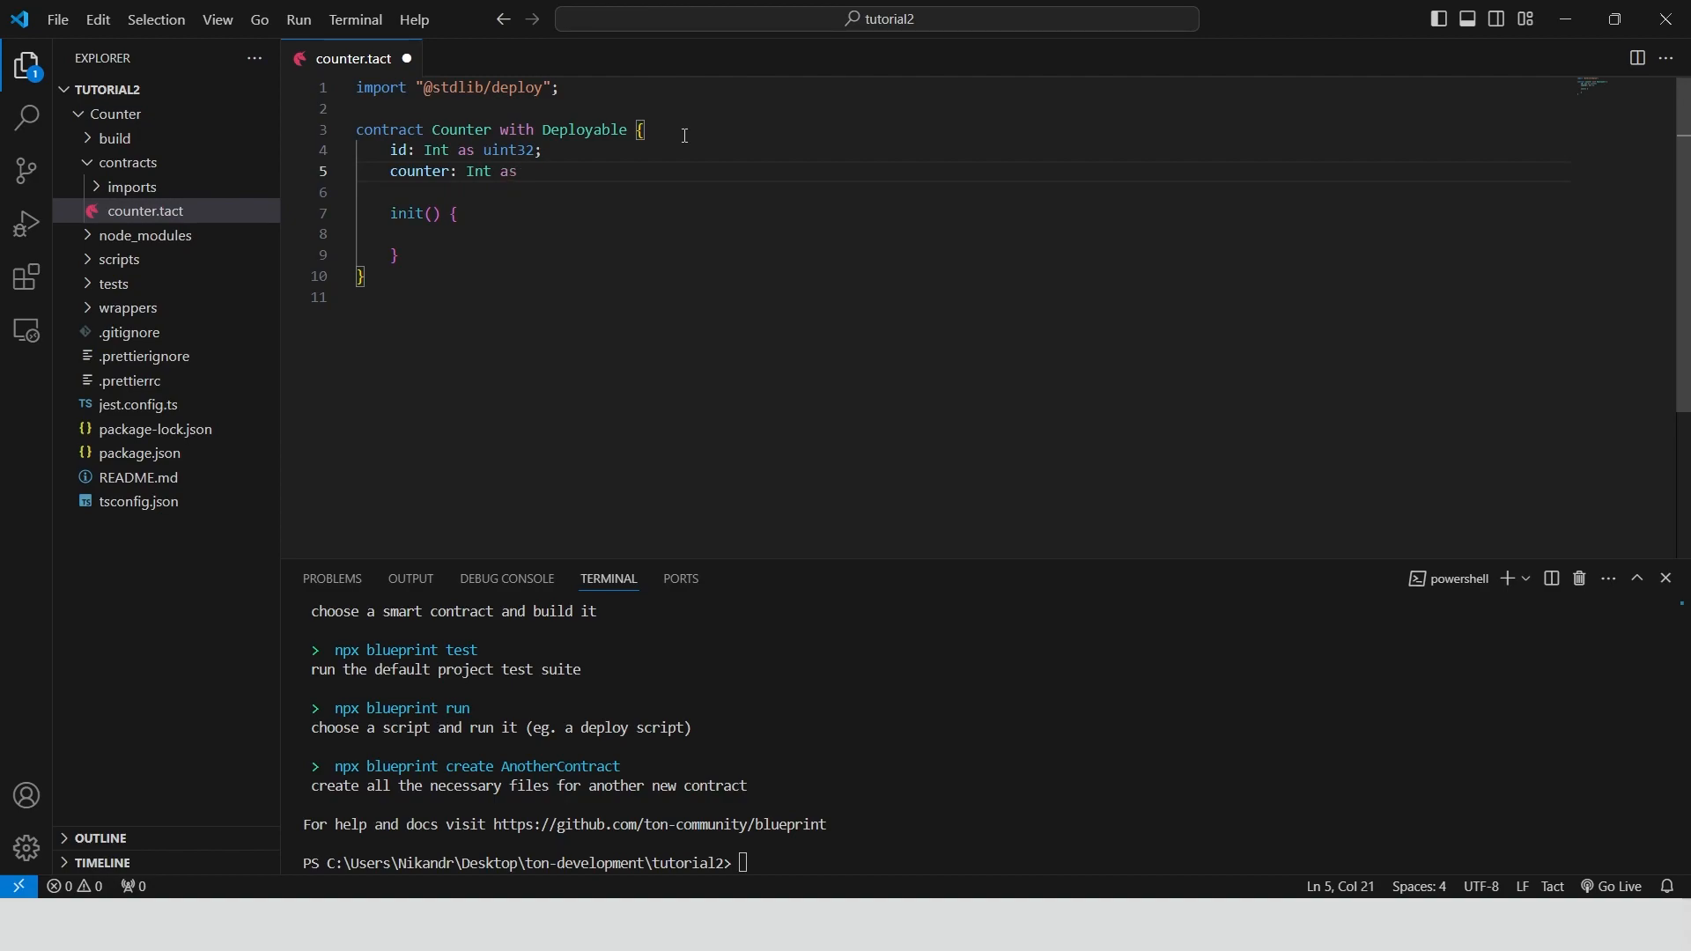
type("uint32;")
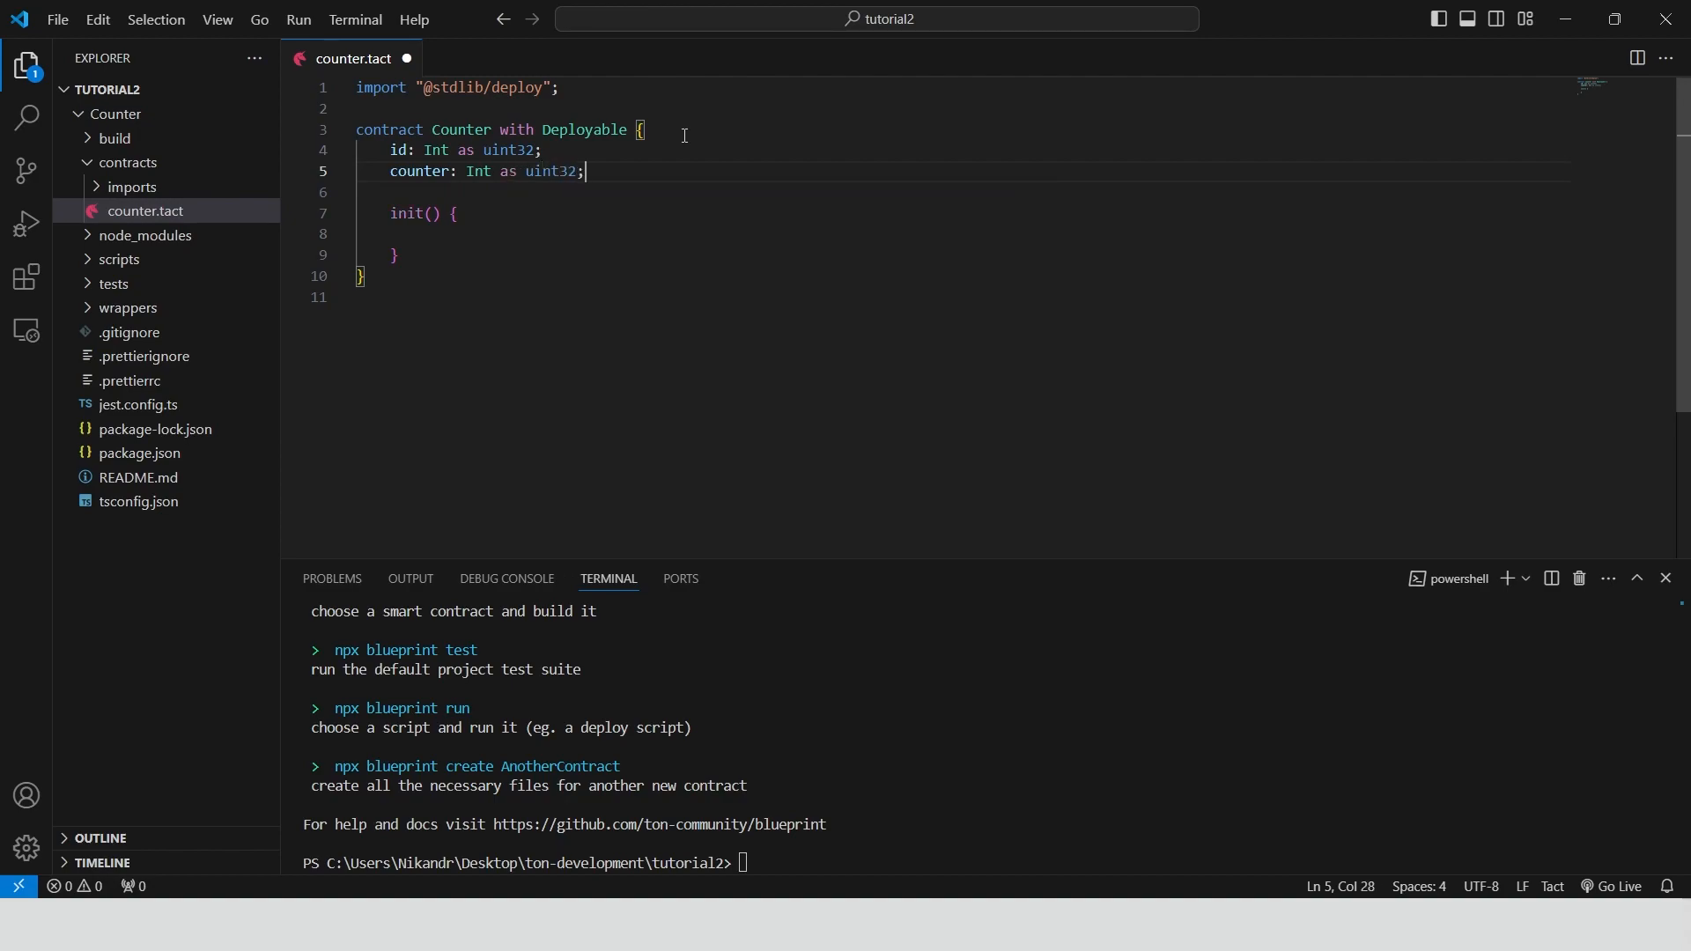
- Write init(id: Int) assigning self.id = id and self.counter = 0
type("id: Int")
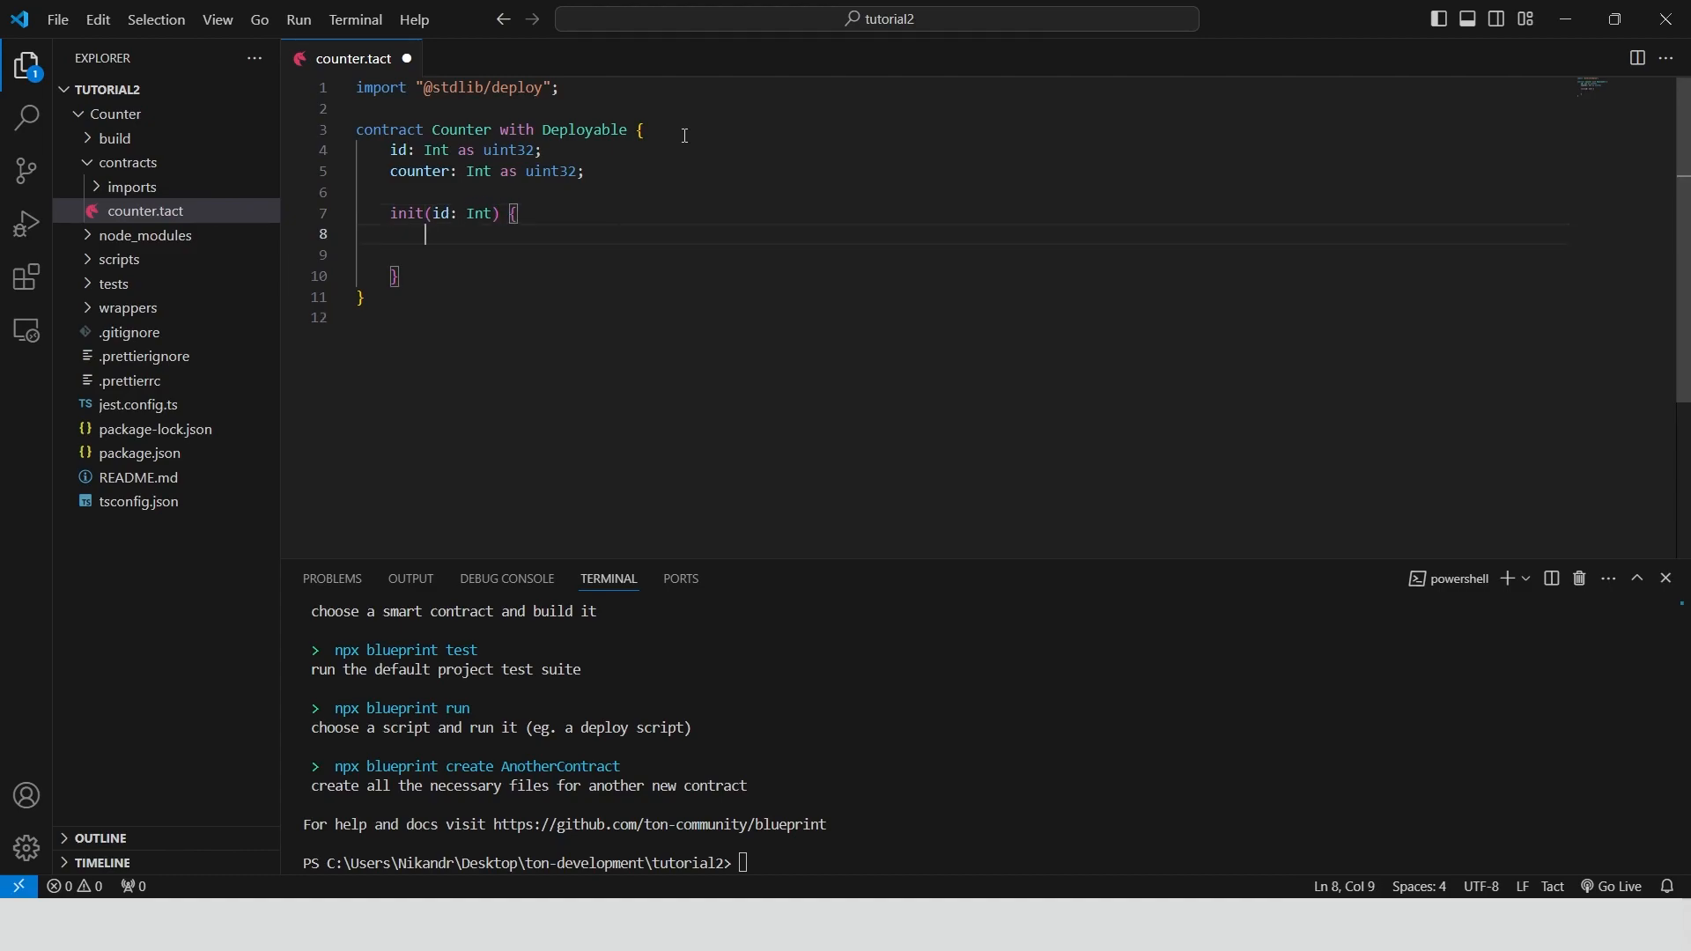
type("self.id = id;")
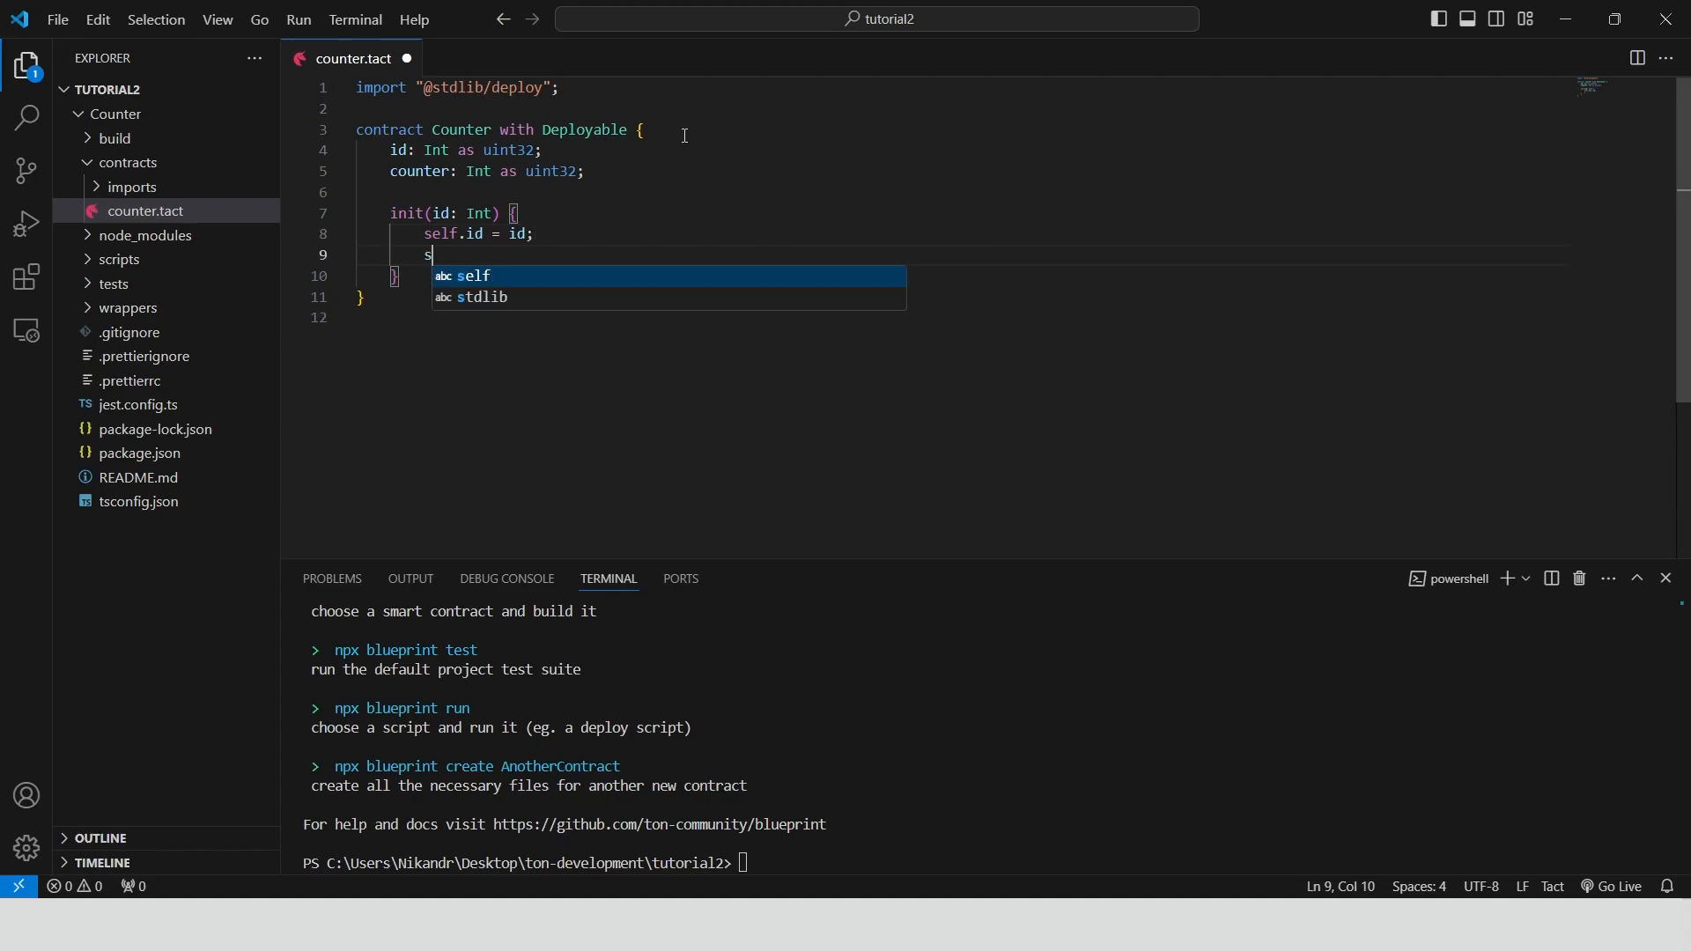
type("elf.counter =")
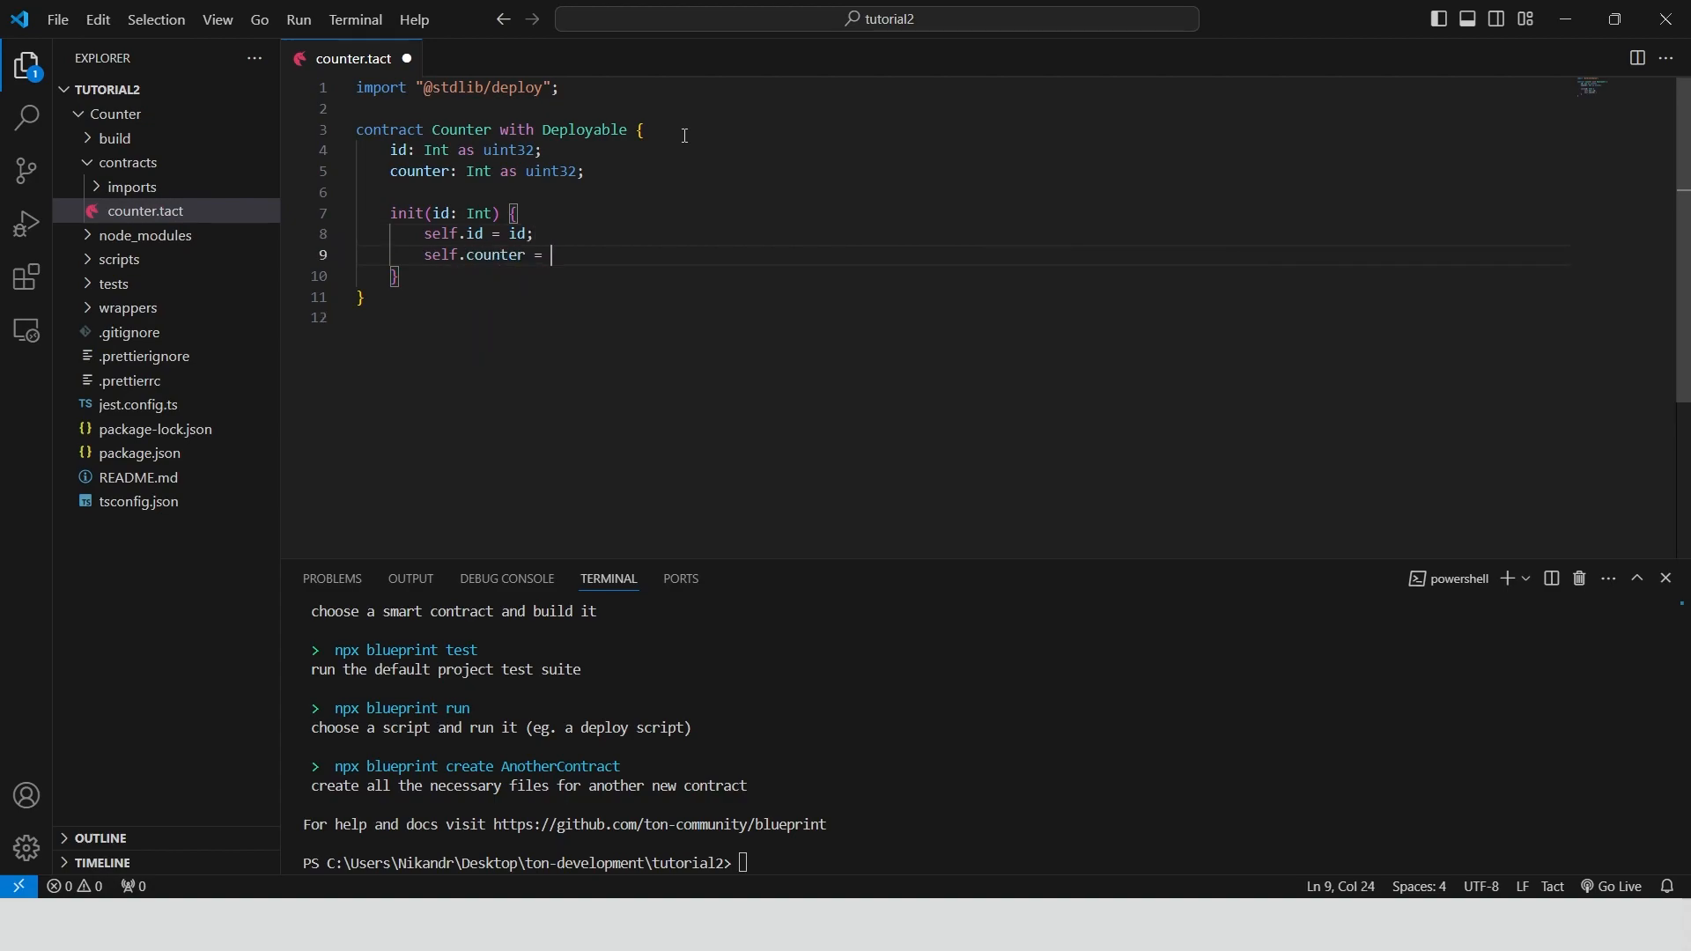
type("0;")
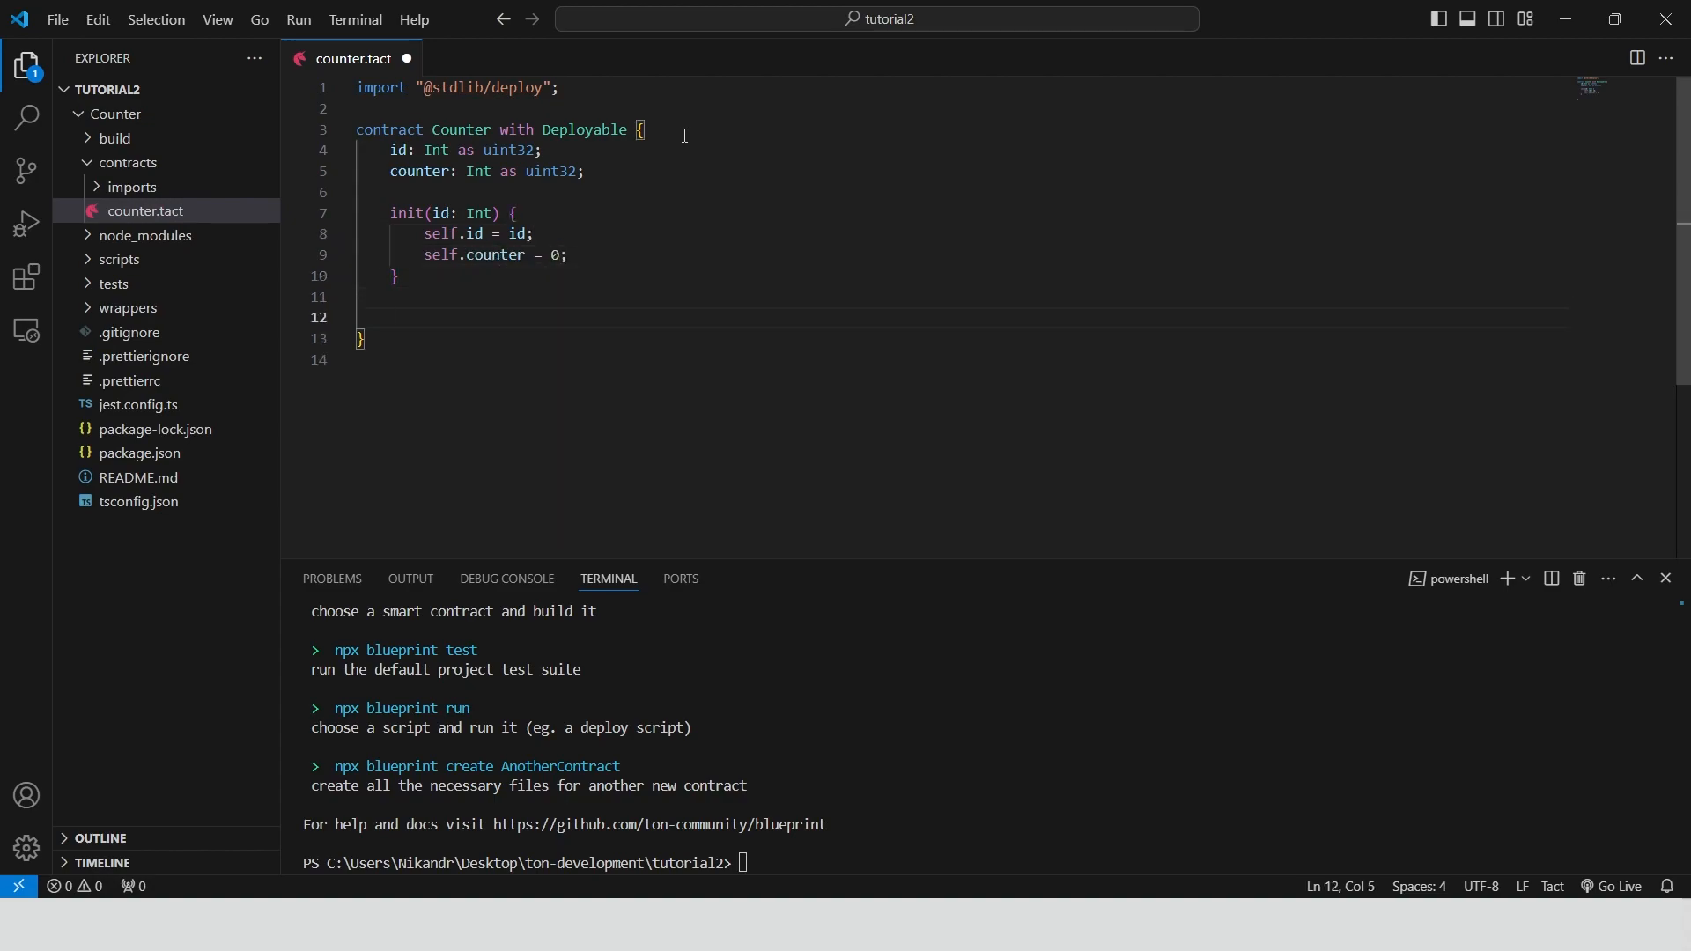
- Add get fun counter() returning self.counter and get fun id() returning self.id
type("get fun counter(): Int {")
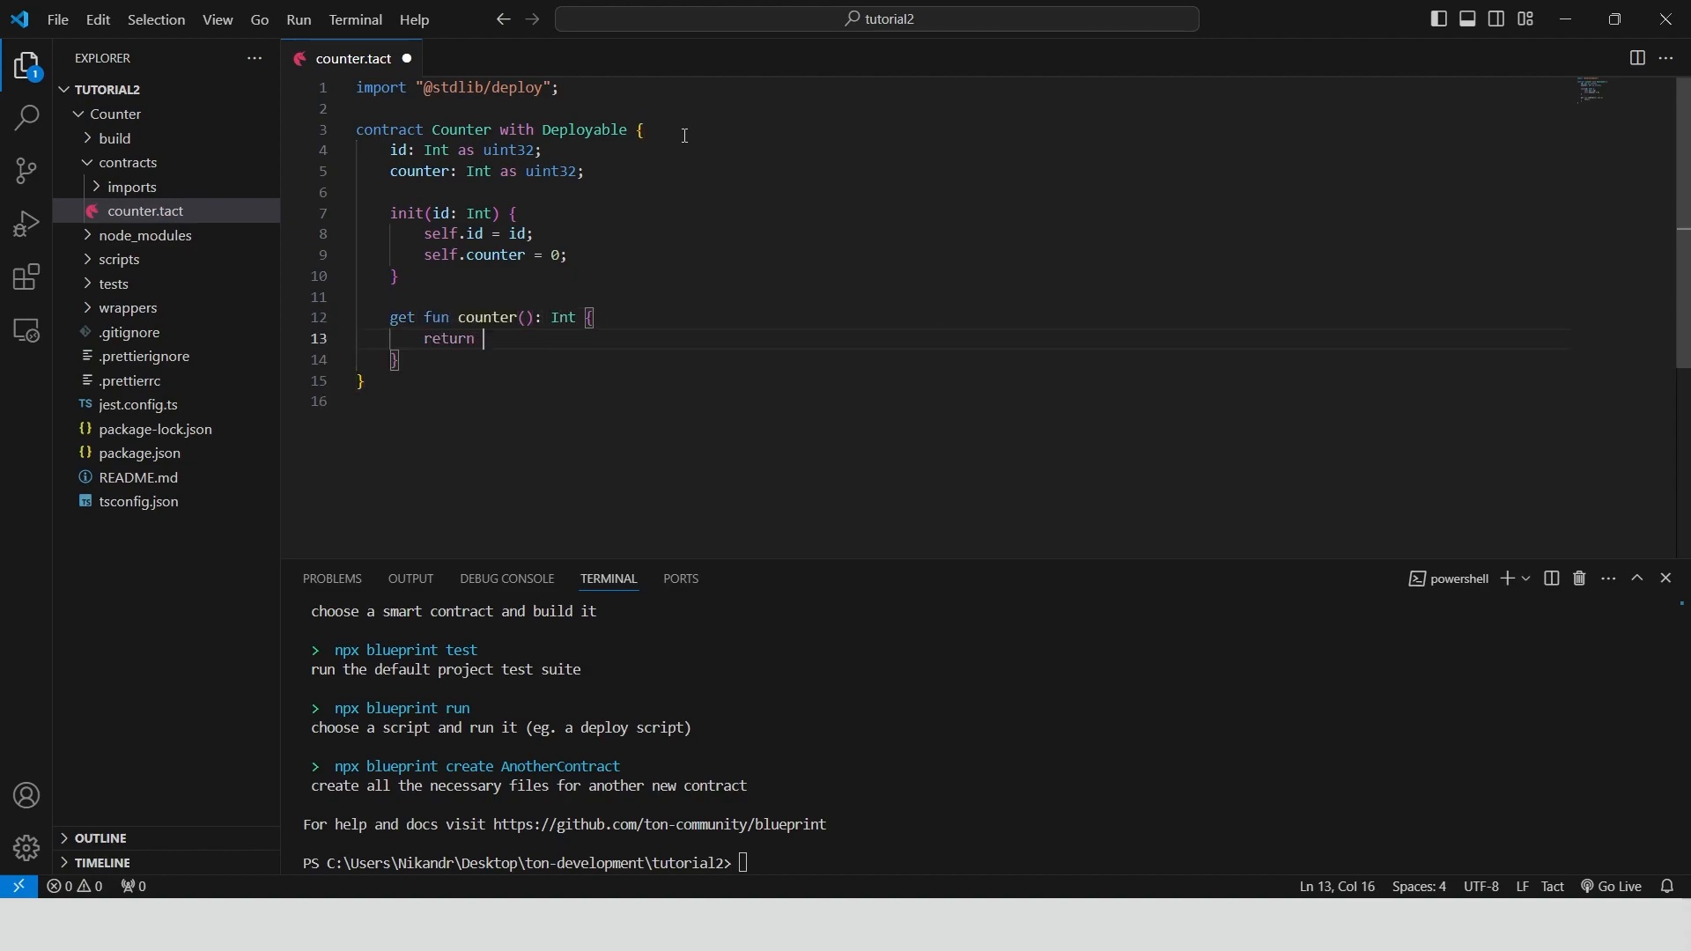
type("self.counter;")
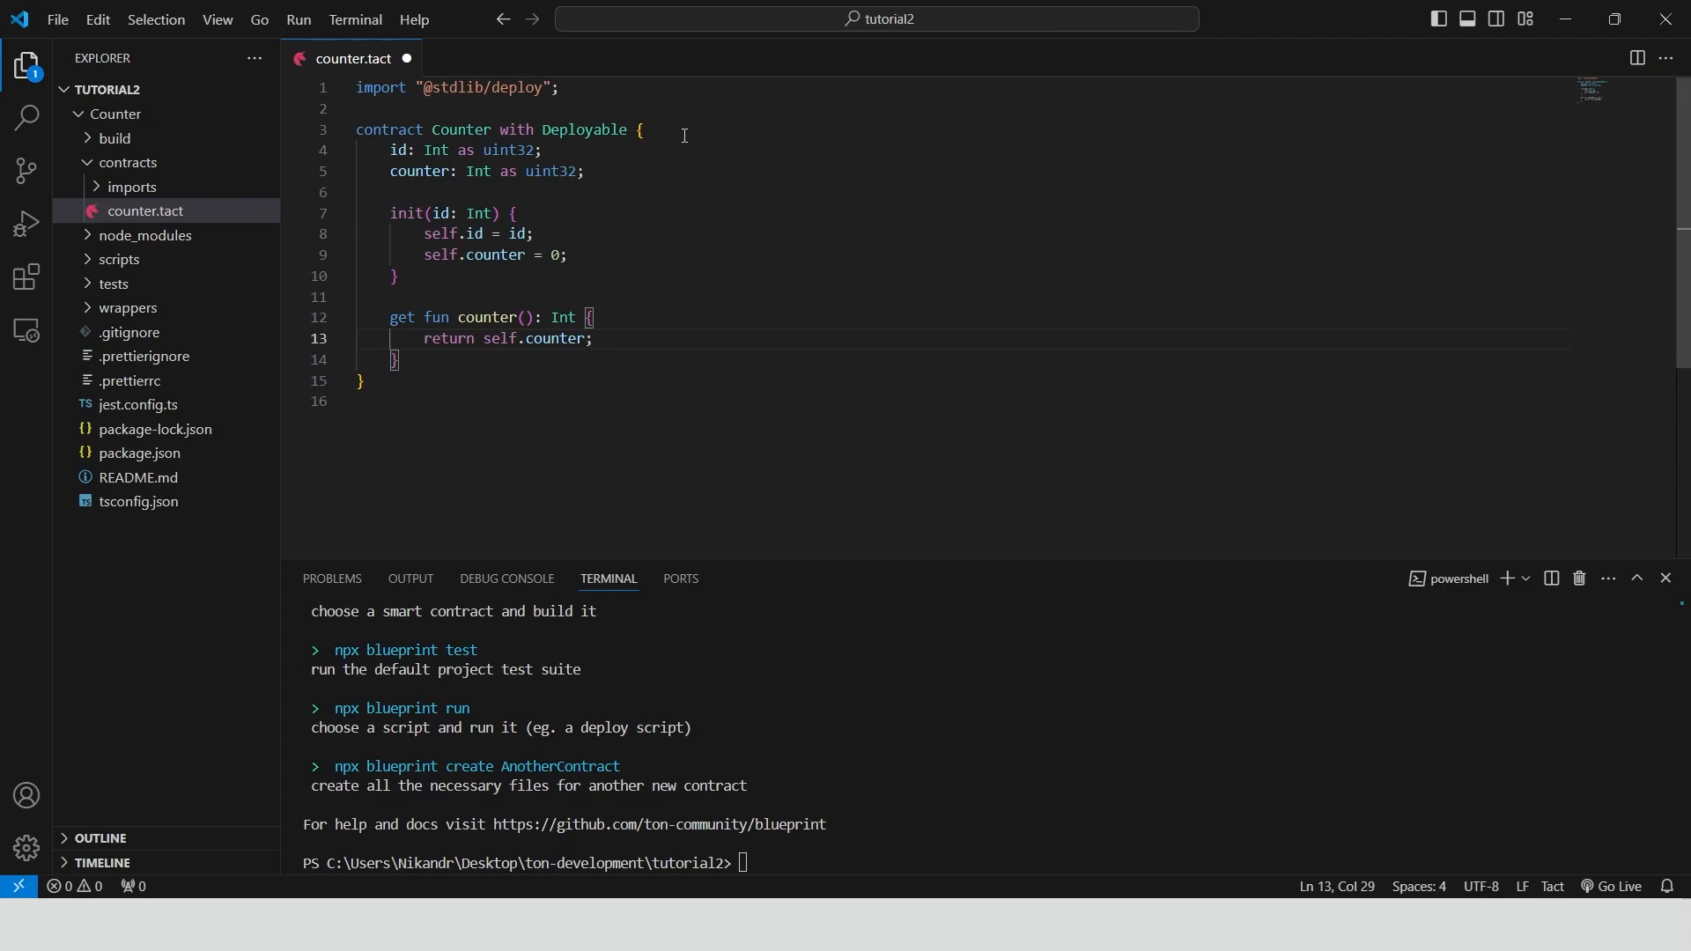
type("get fun id")
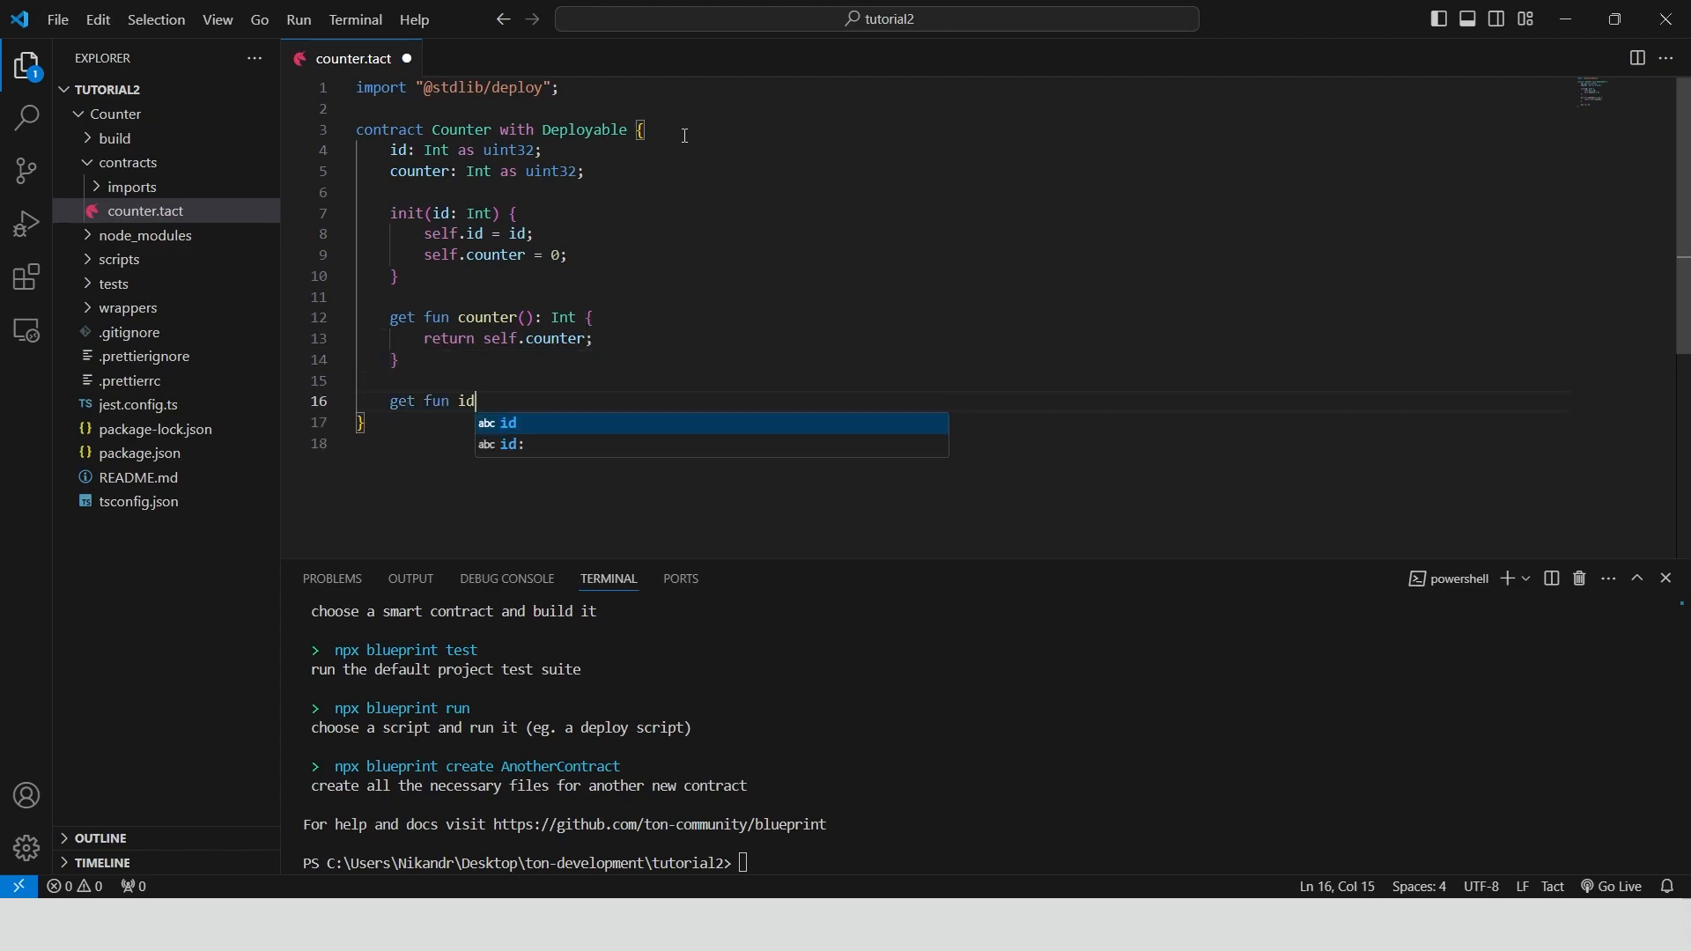
type("(): Int {")
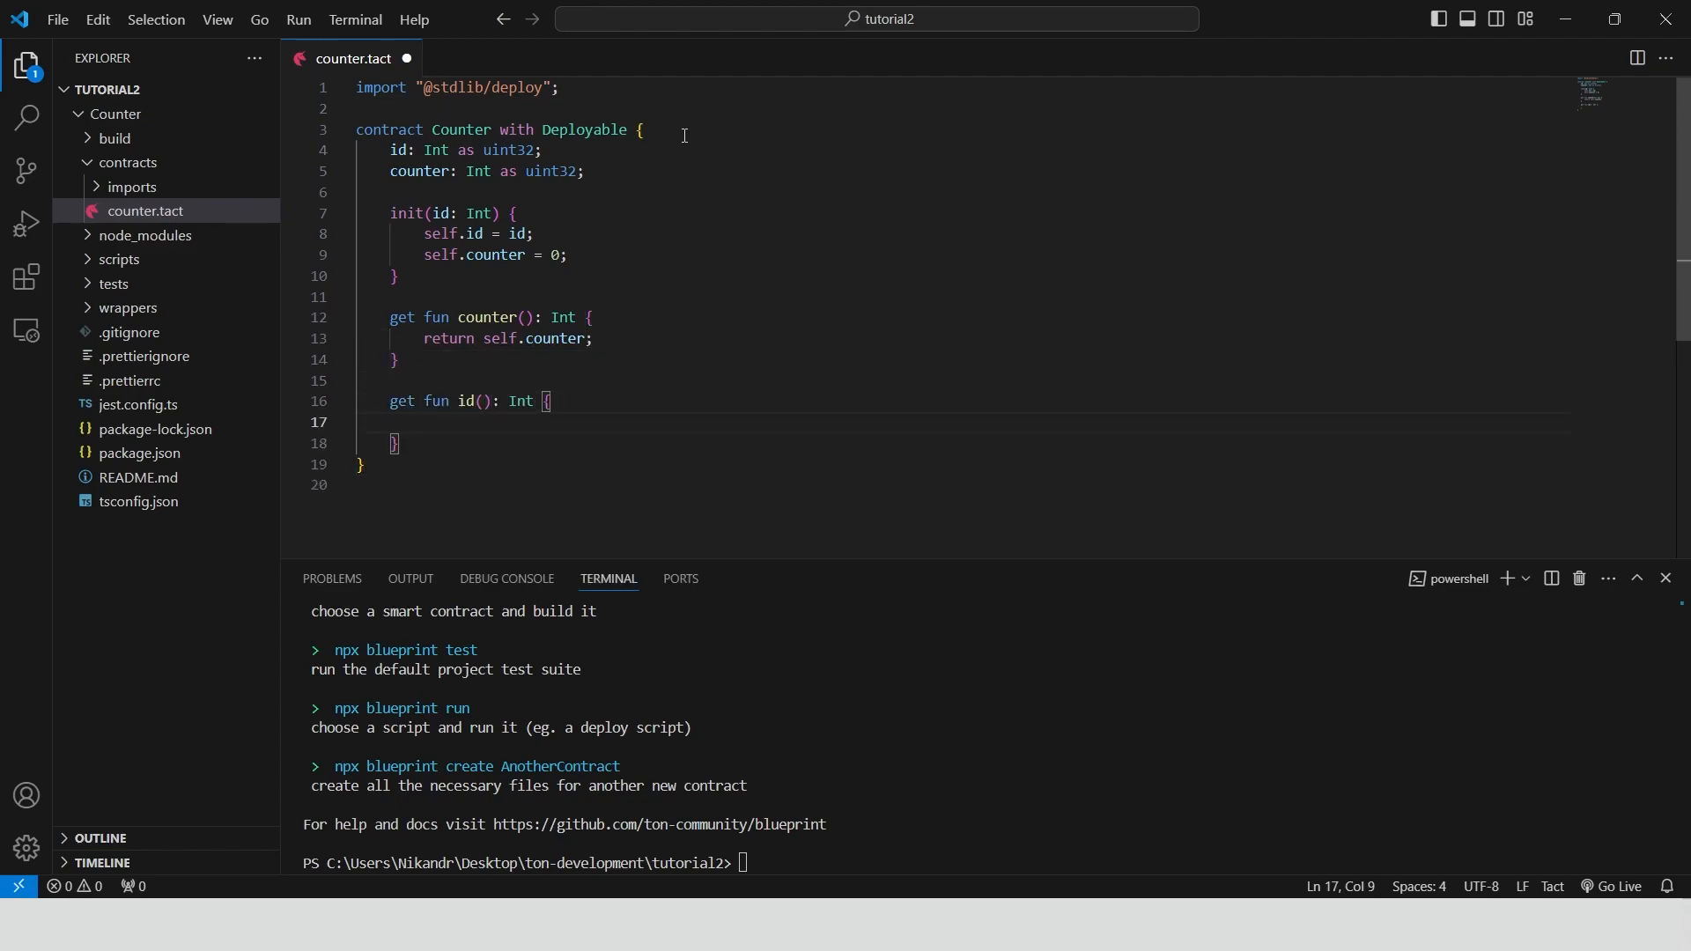
type("return self.id;")
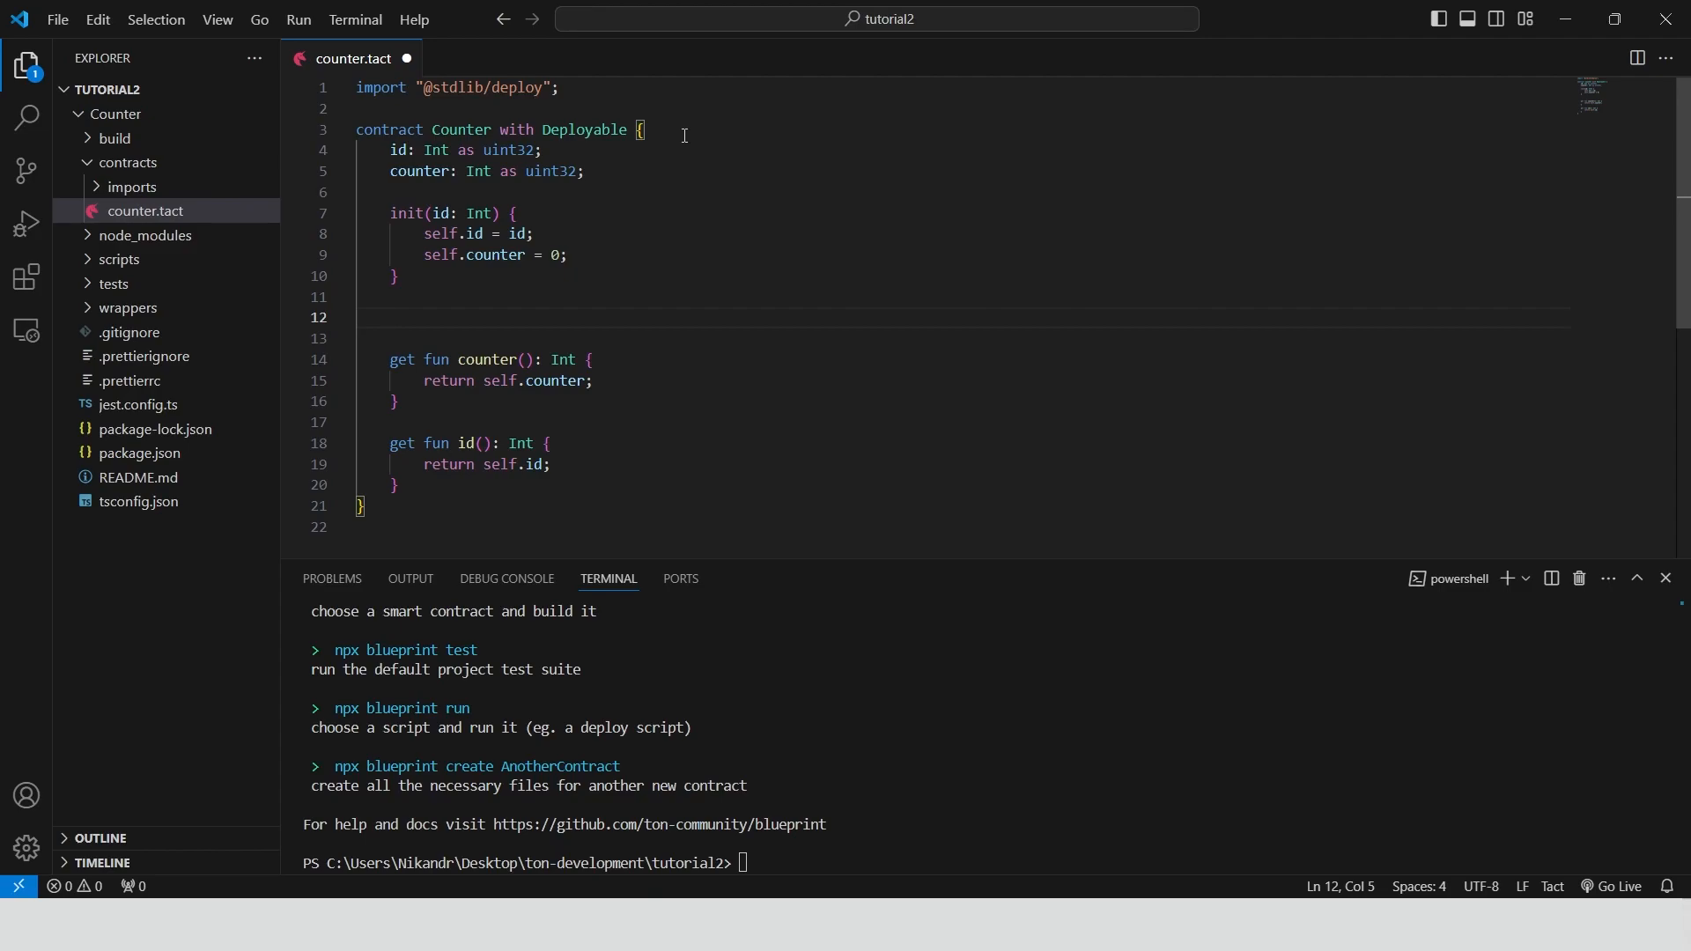
- Declare message Add with queryId: Int as uint64 and amount: Int as uint32 above the contract
left_click(556, 88)
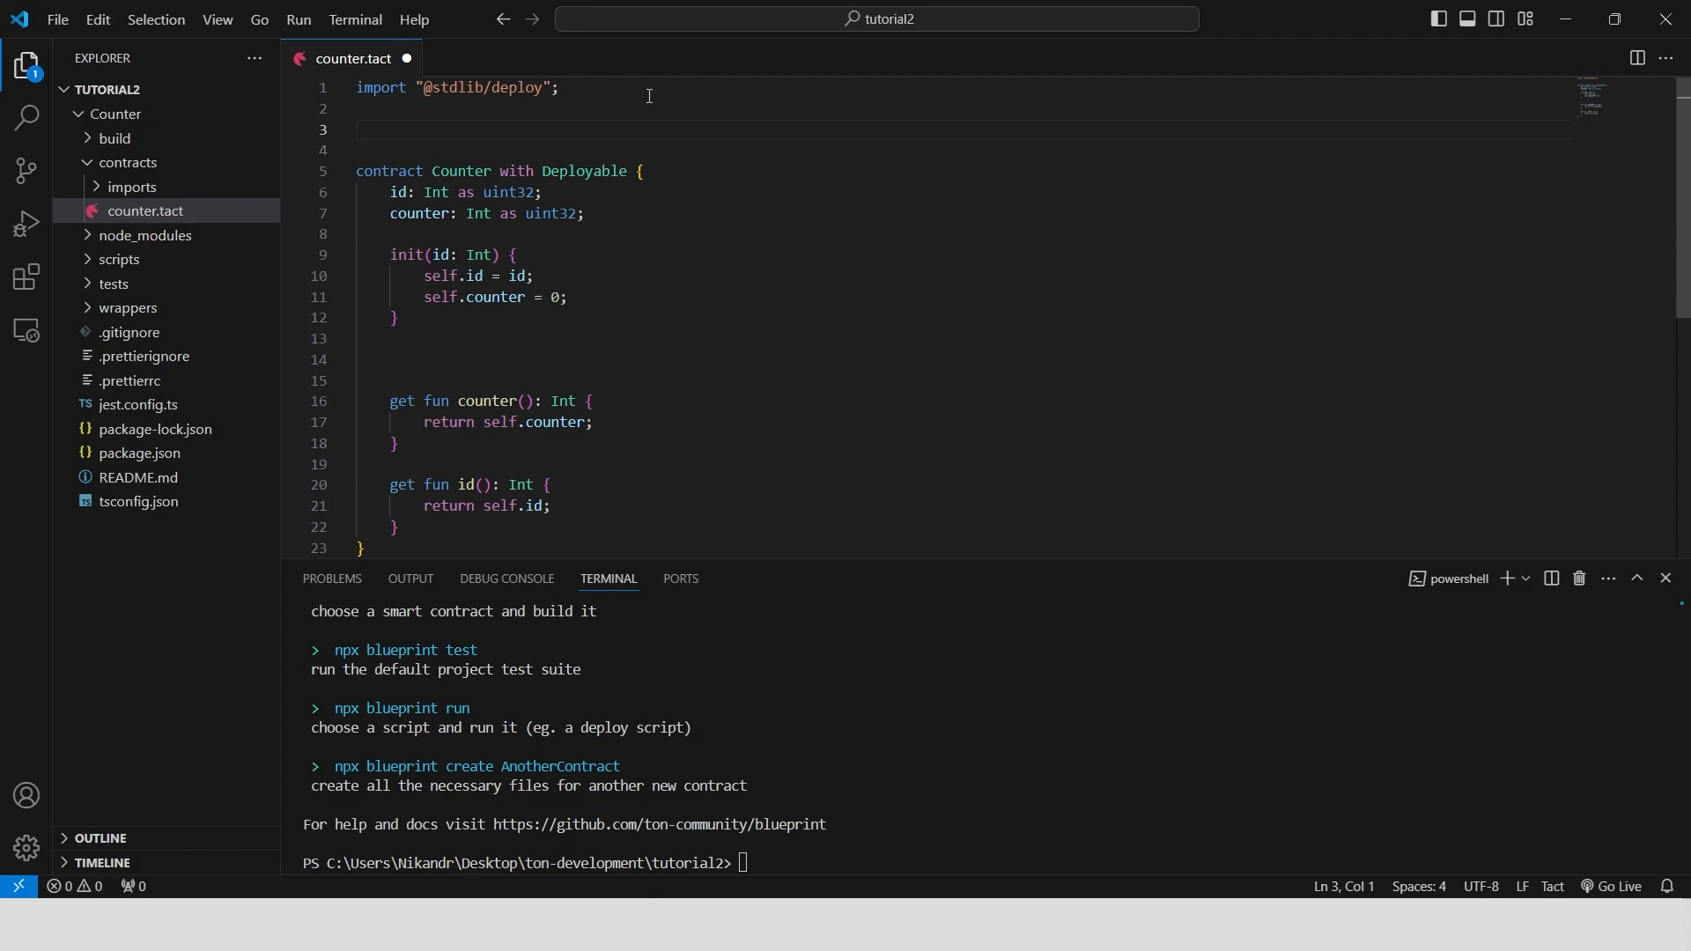
type("message")
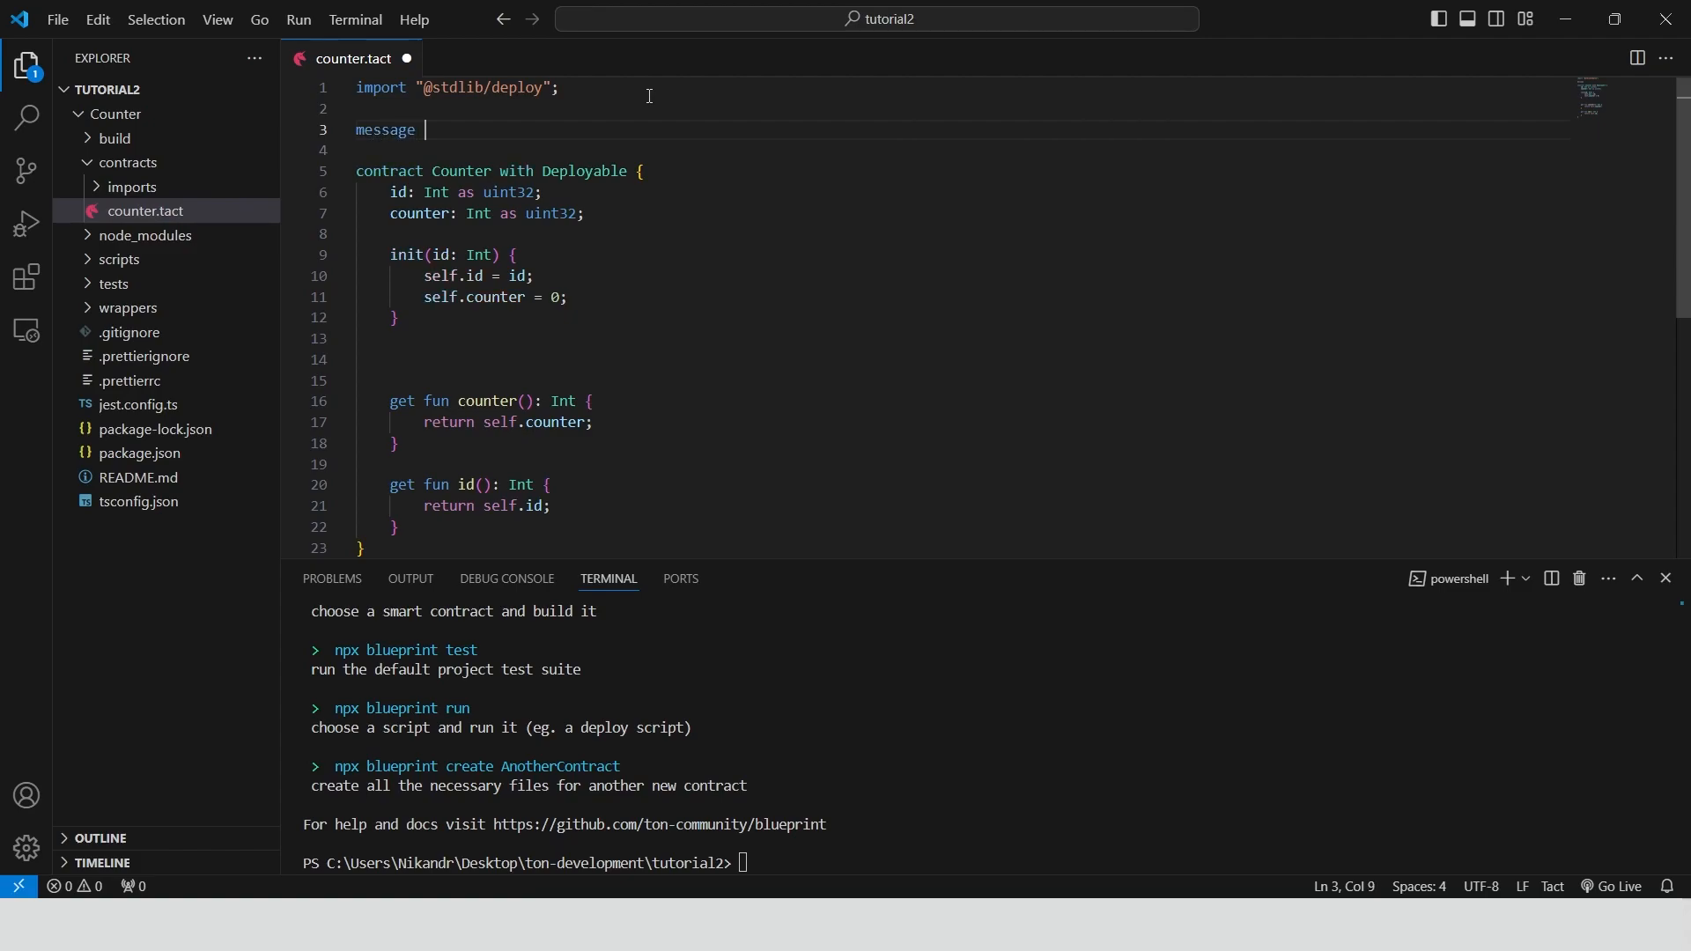
type("Add")
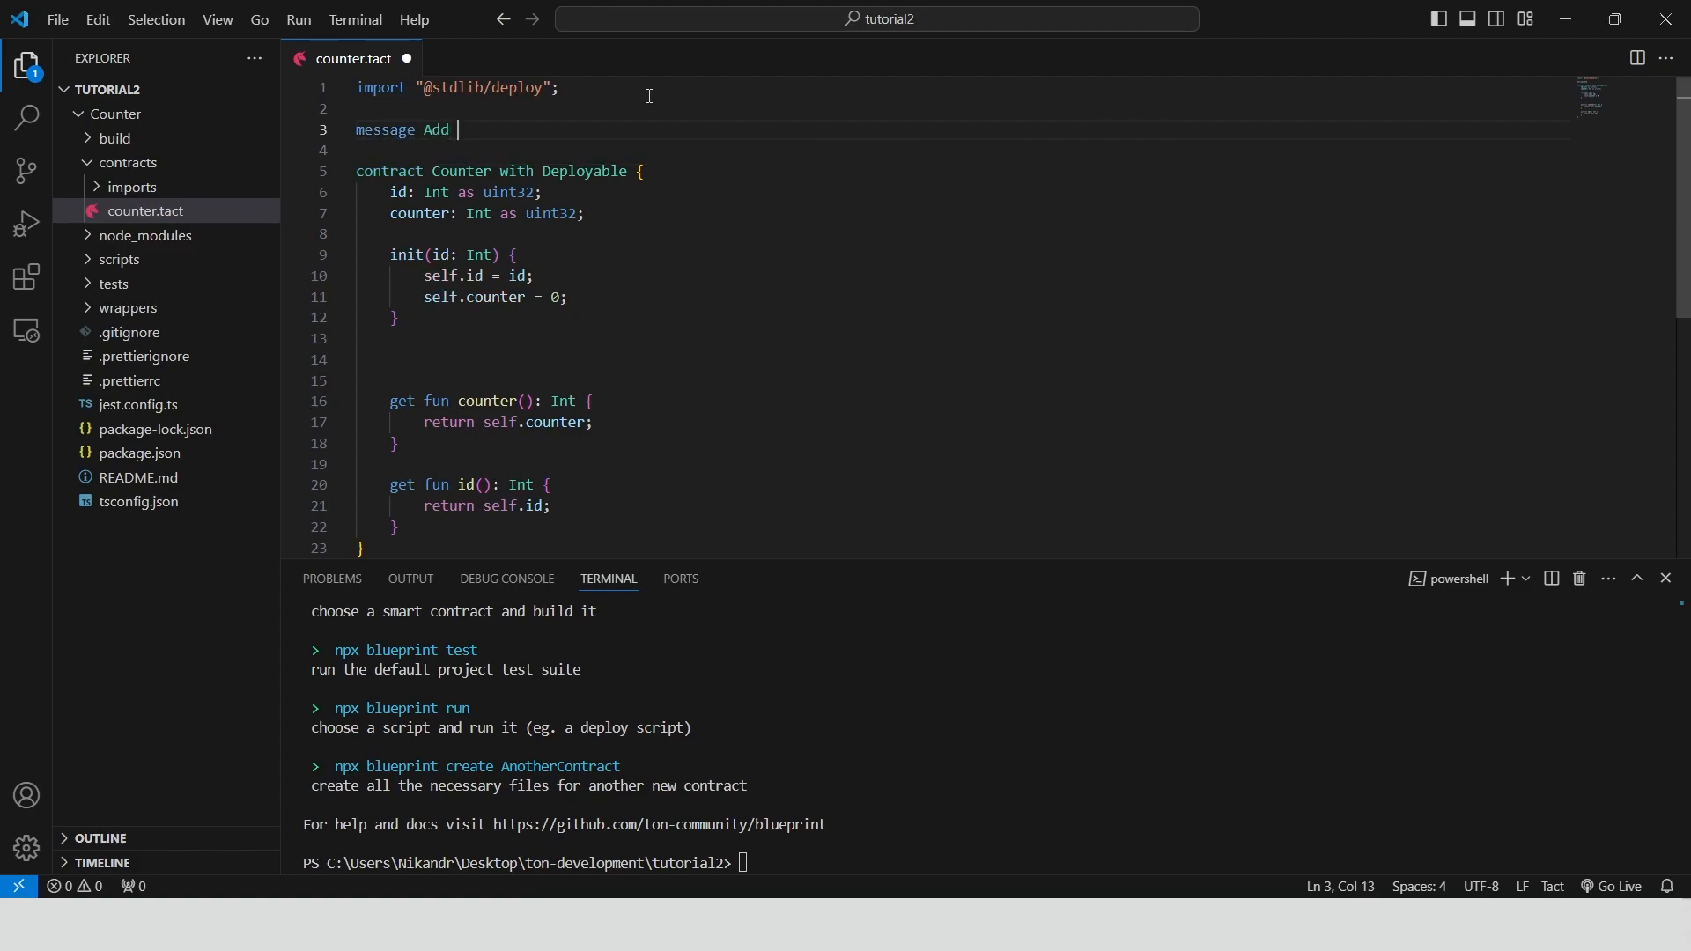
type("{")
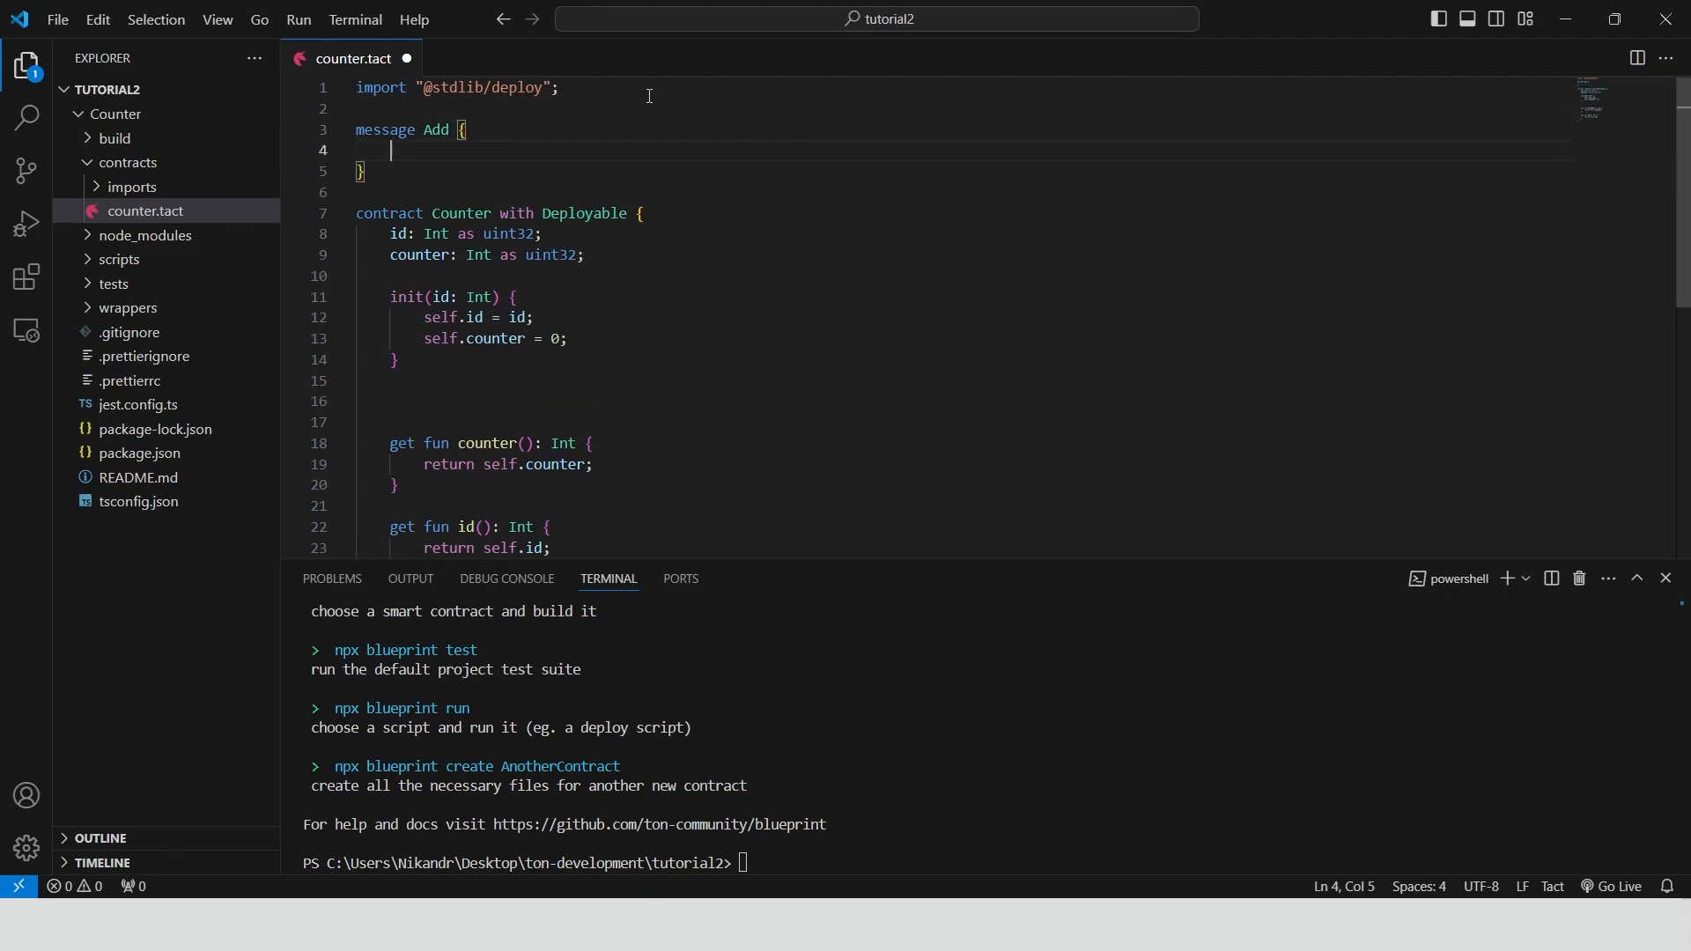
type("query")
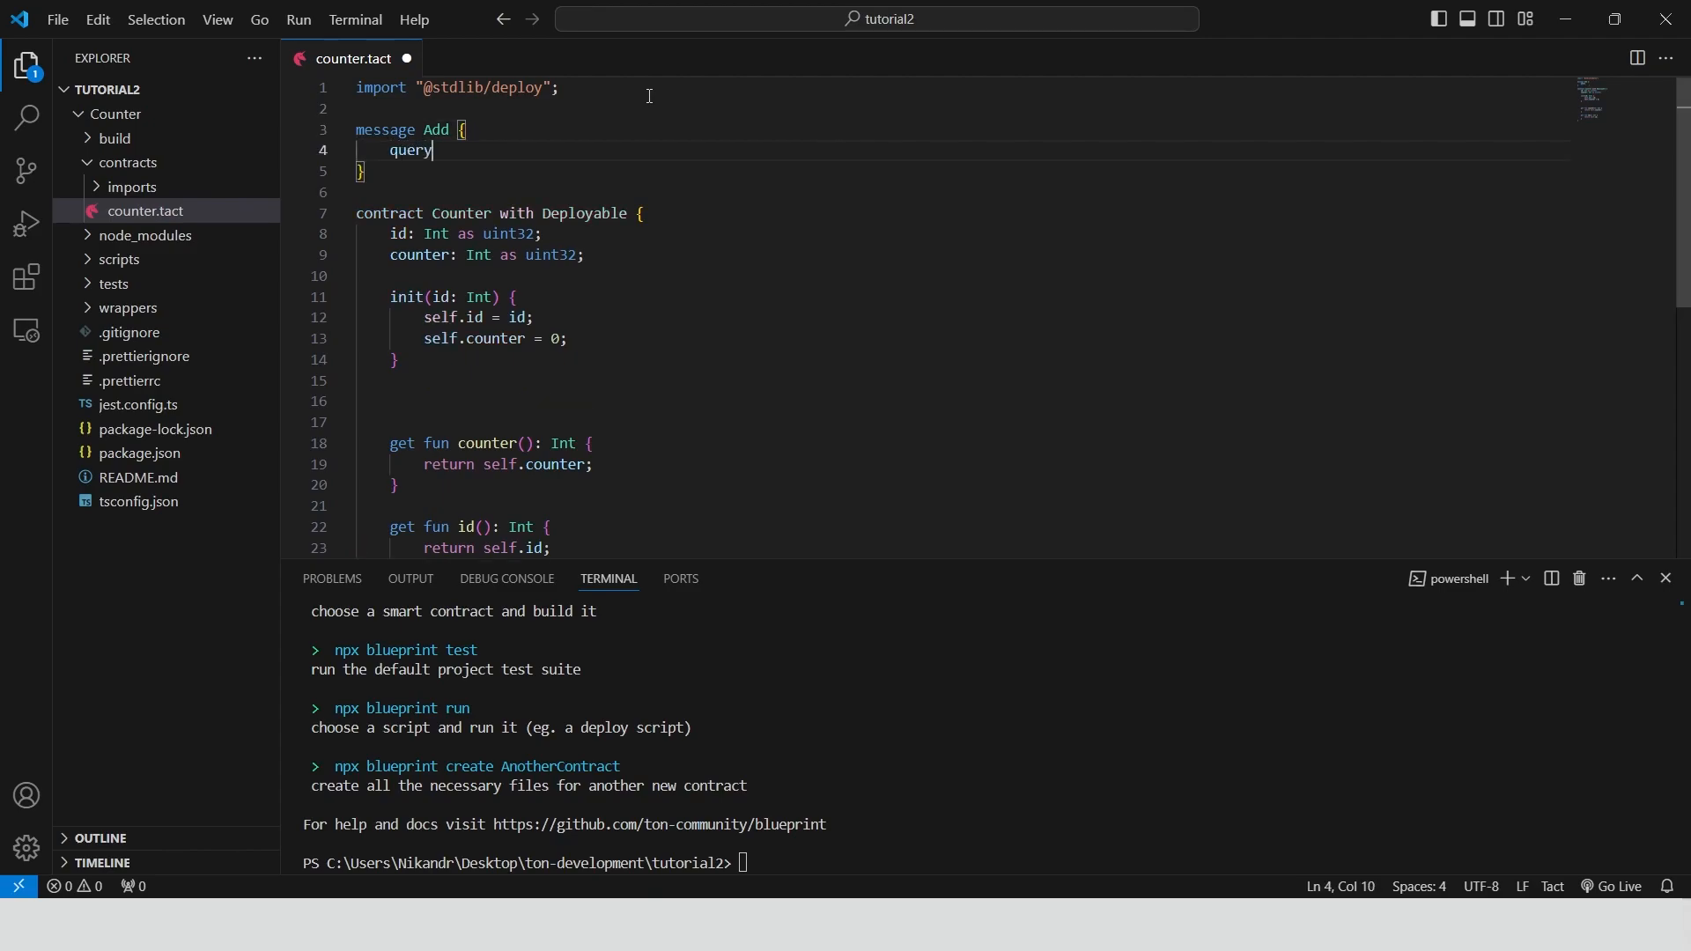
type("Id")
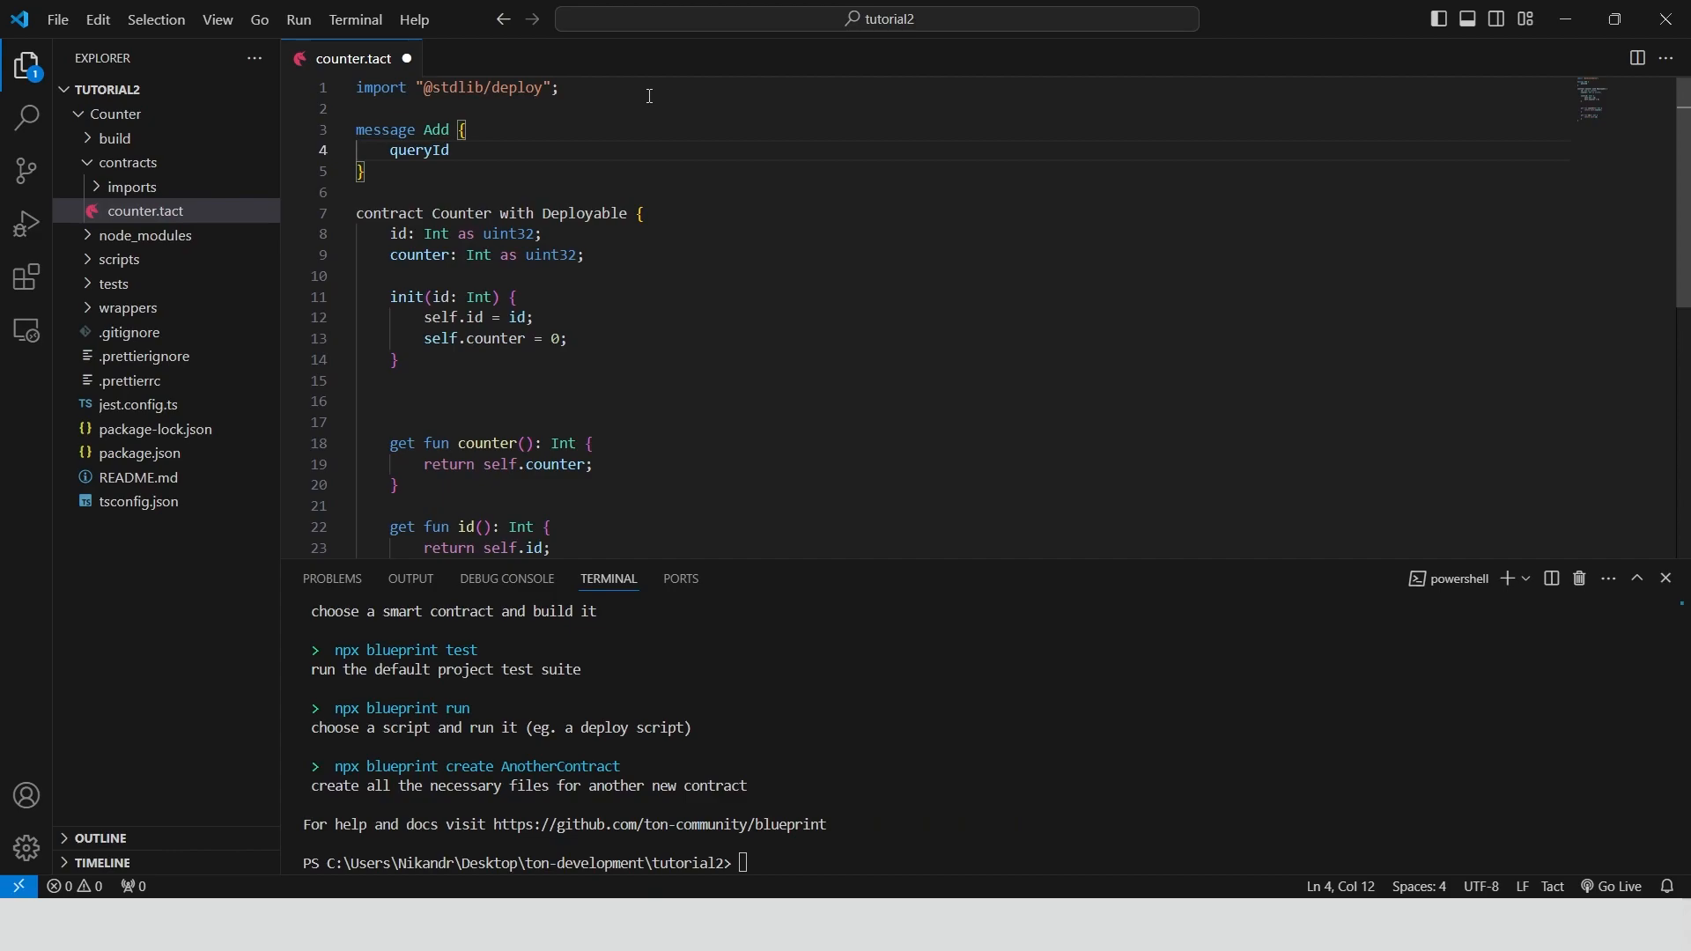
type(": Int as")
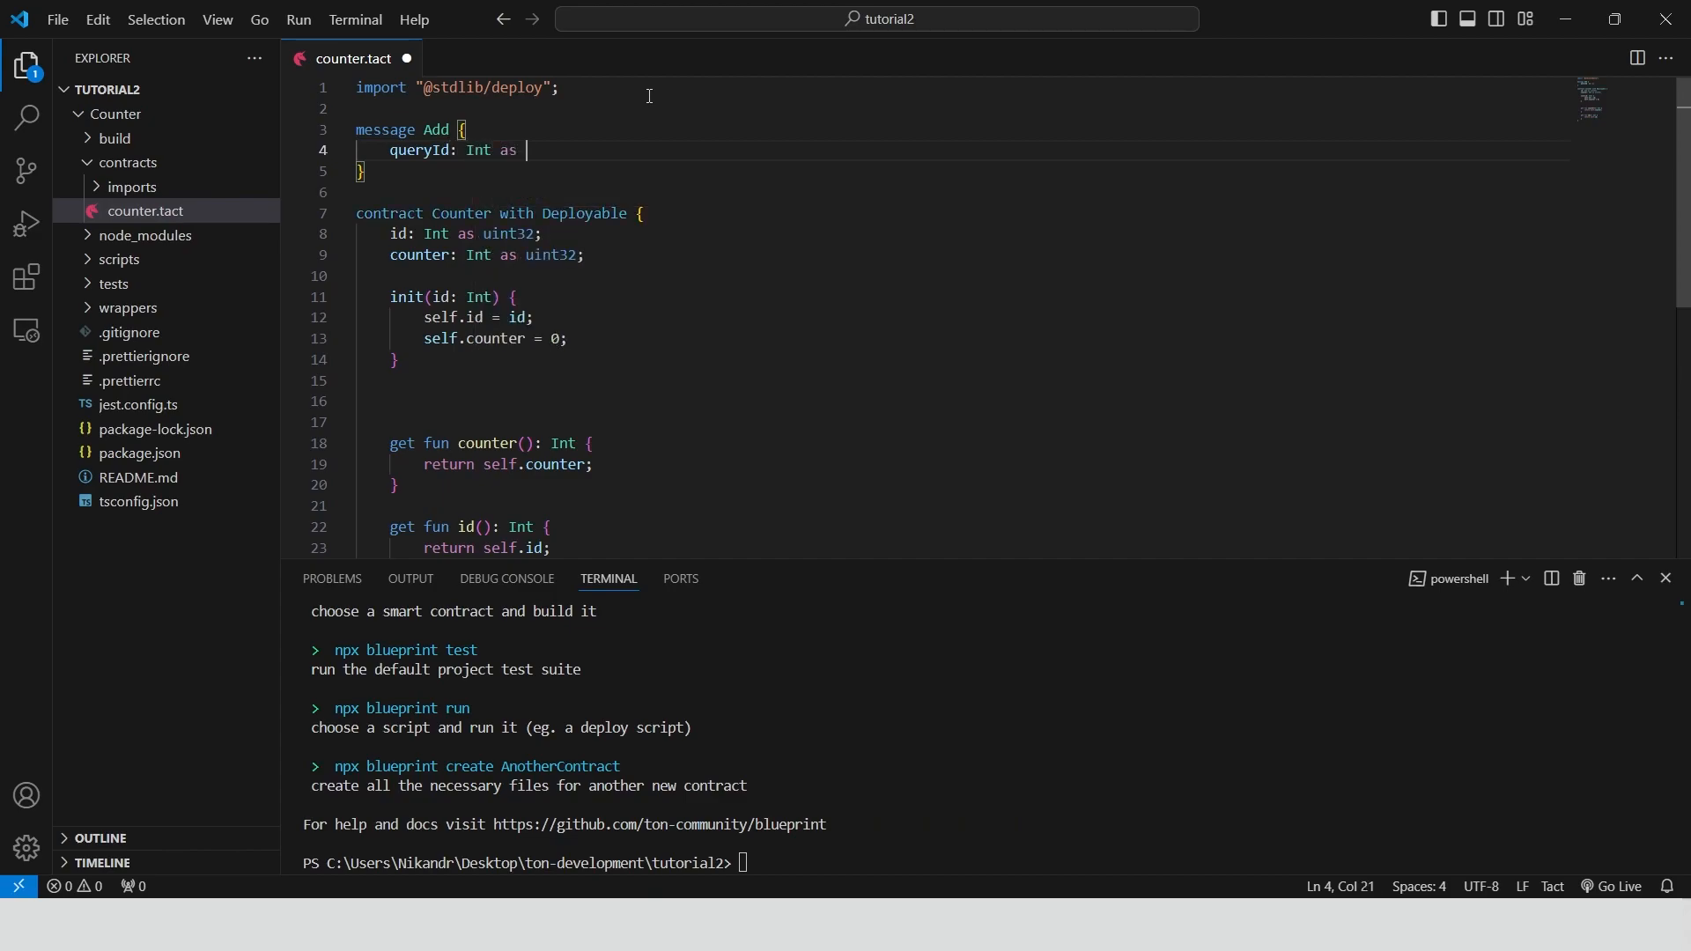
type("uint")
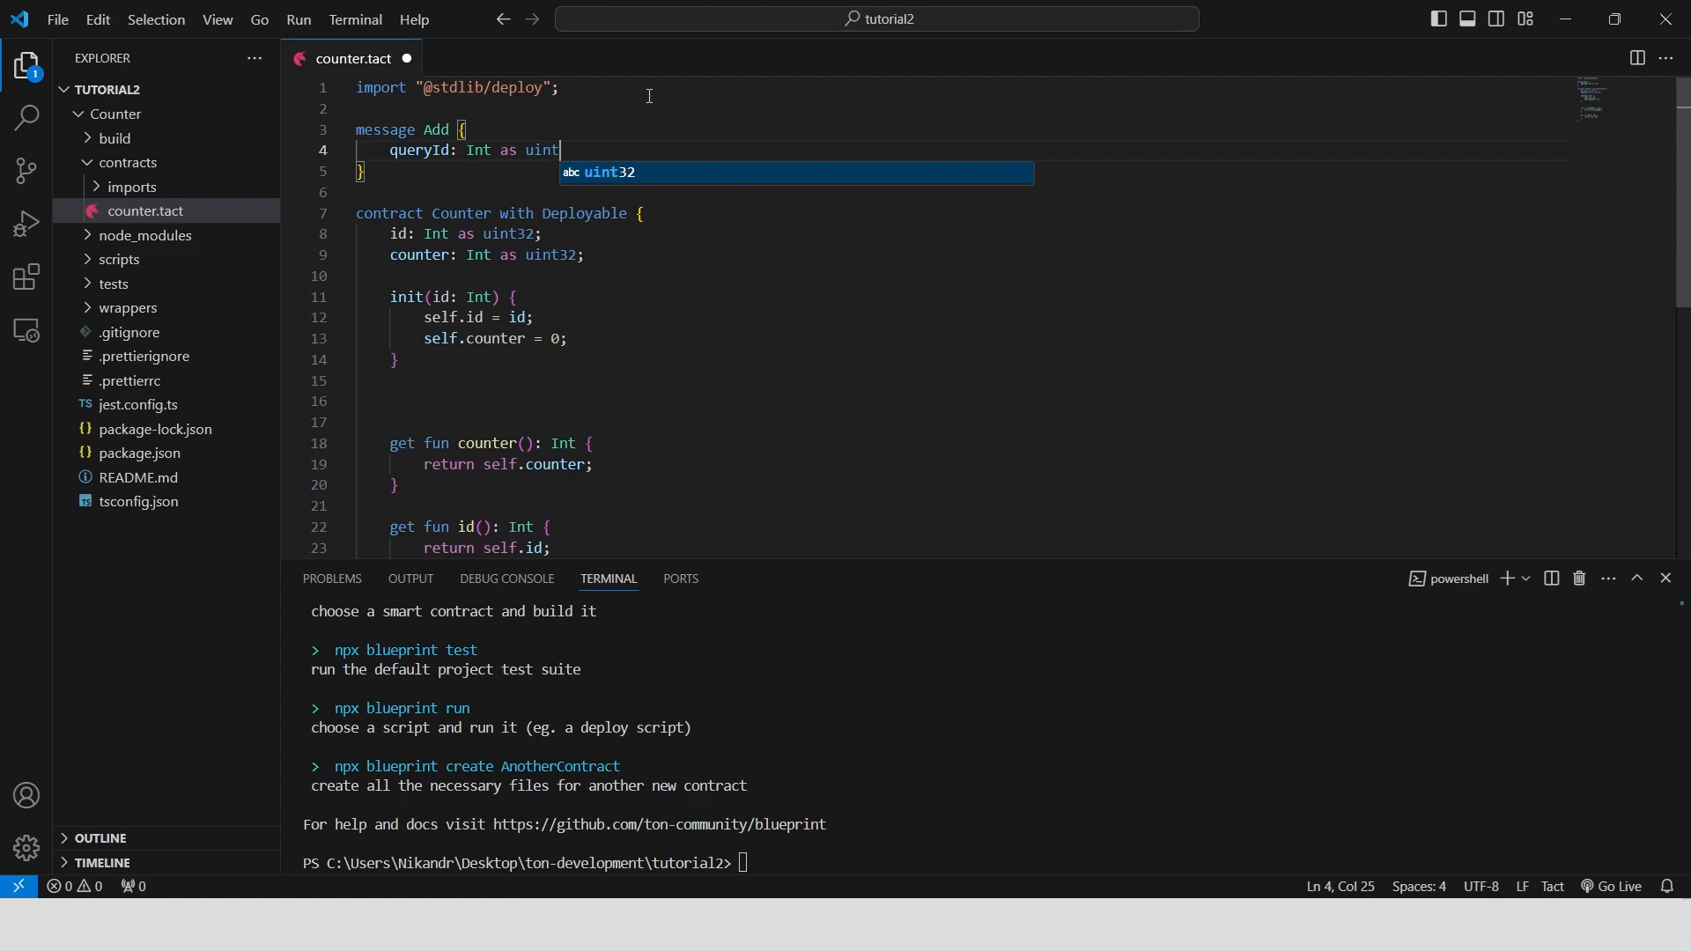
type("64;")
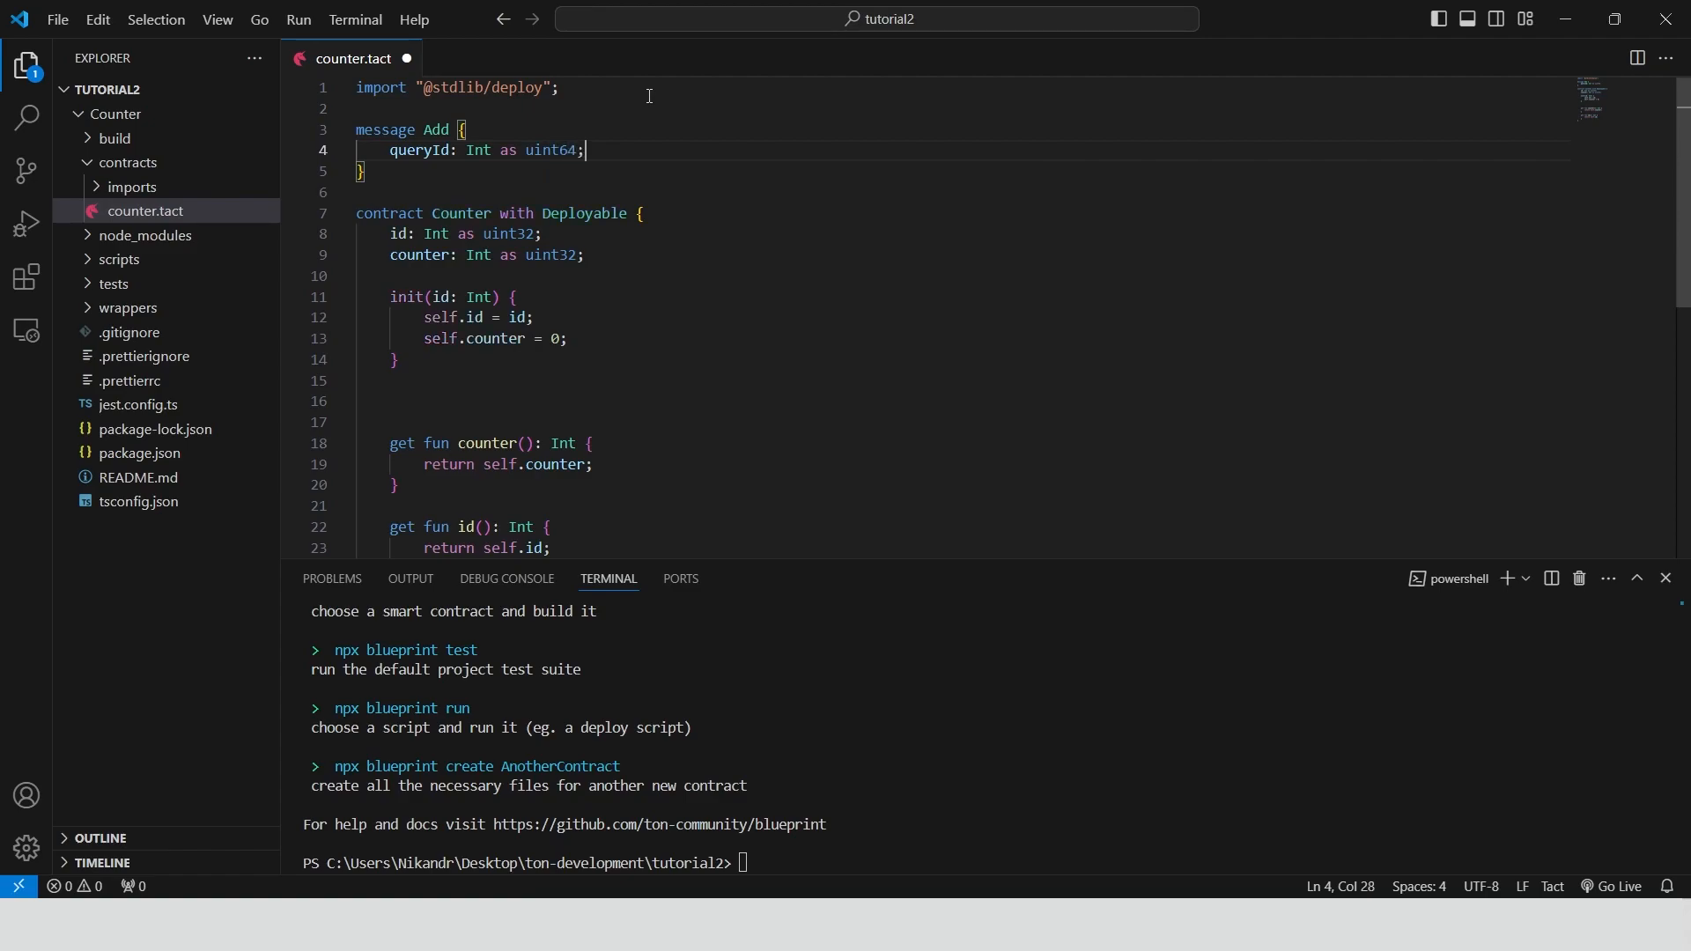
type("a")
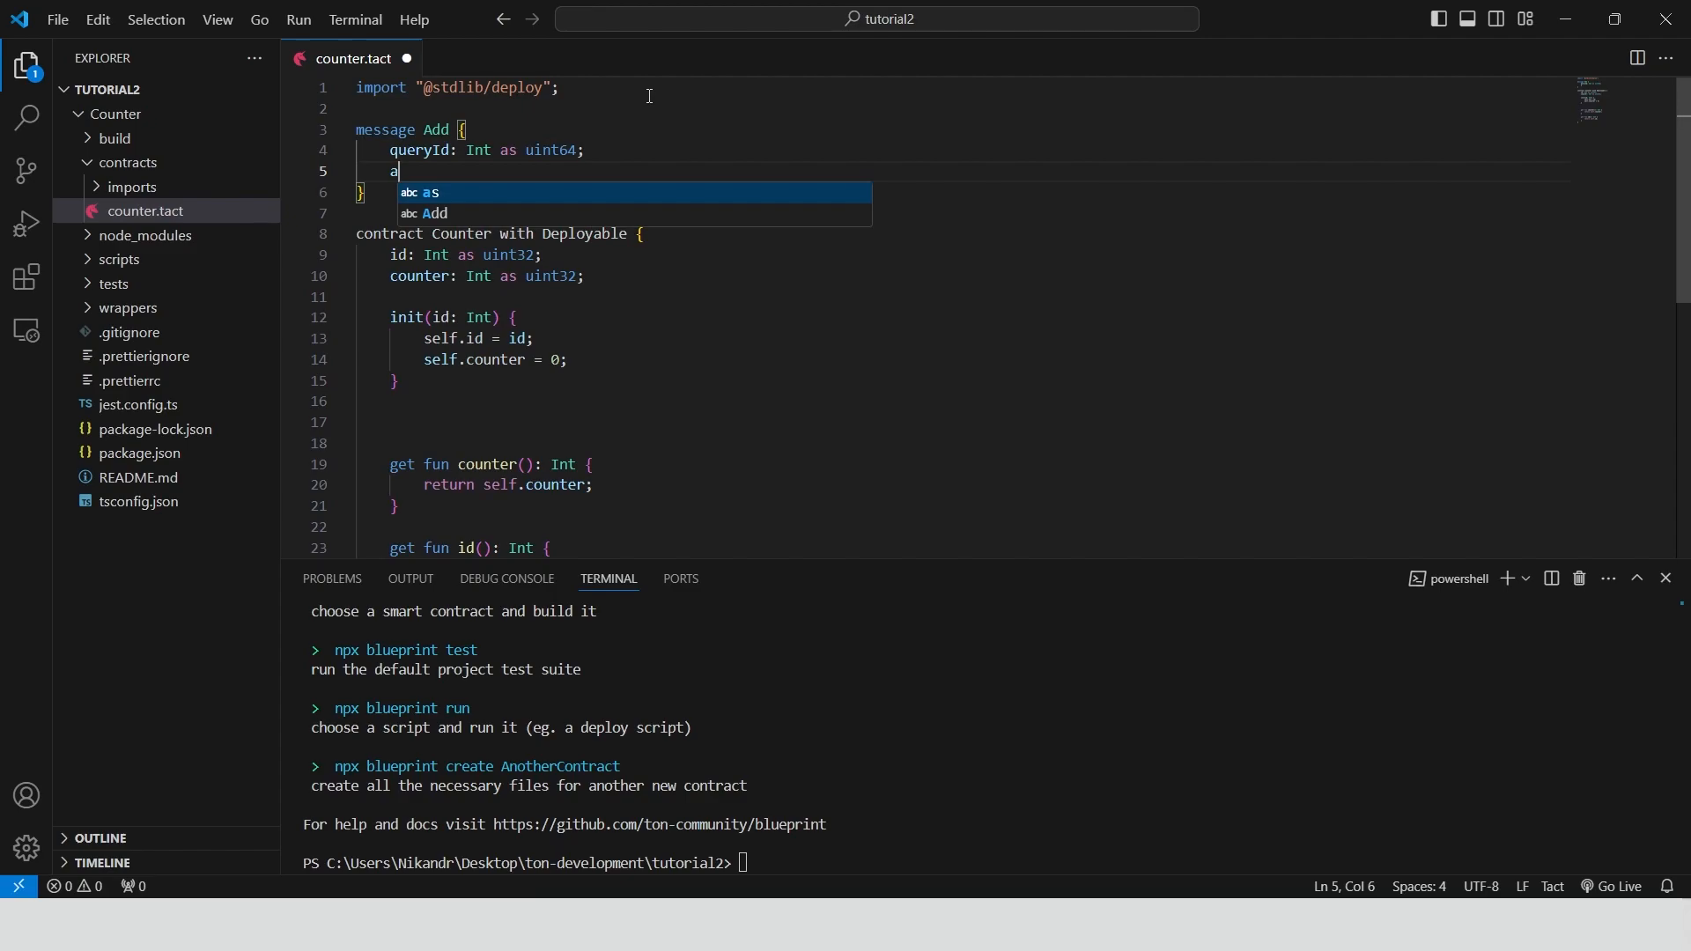
type("mount:")
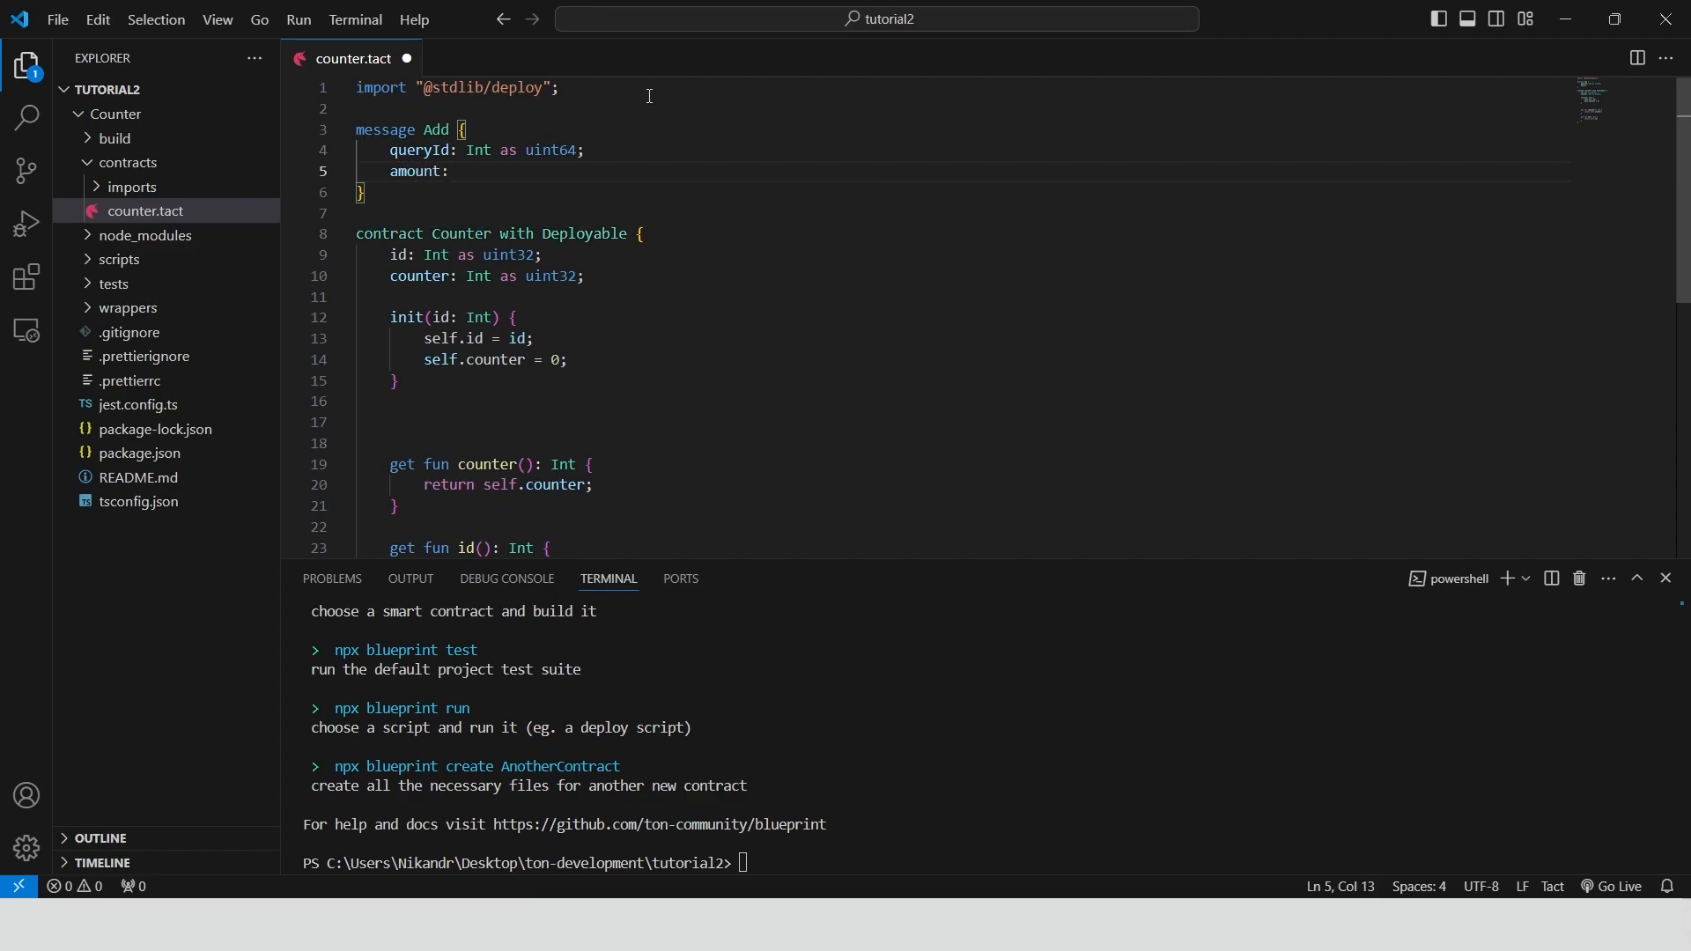
type("Int as uint32;")
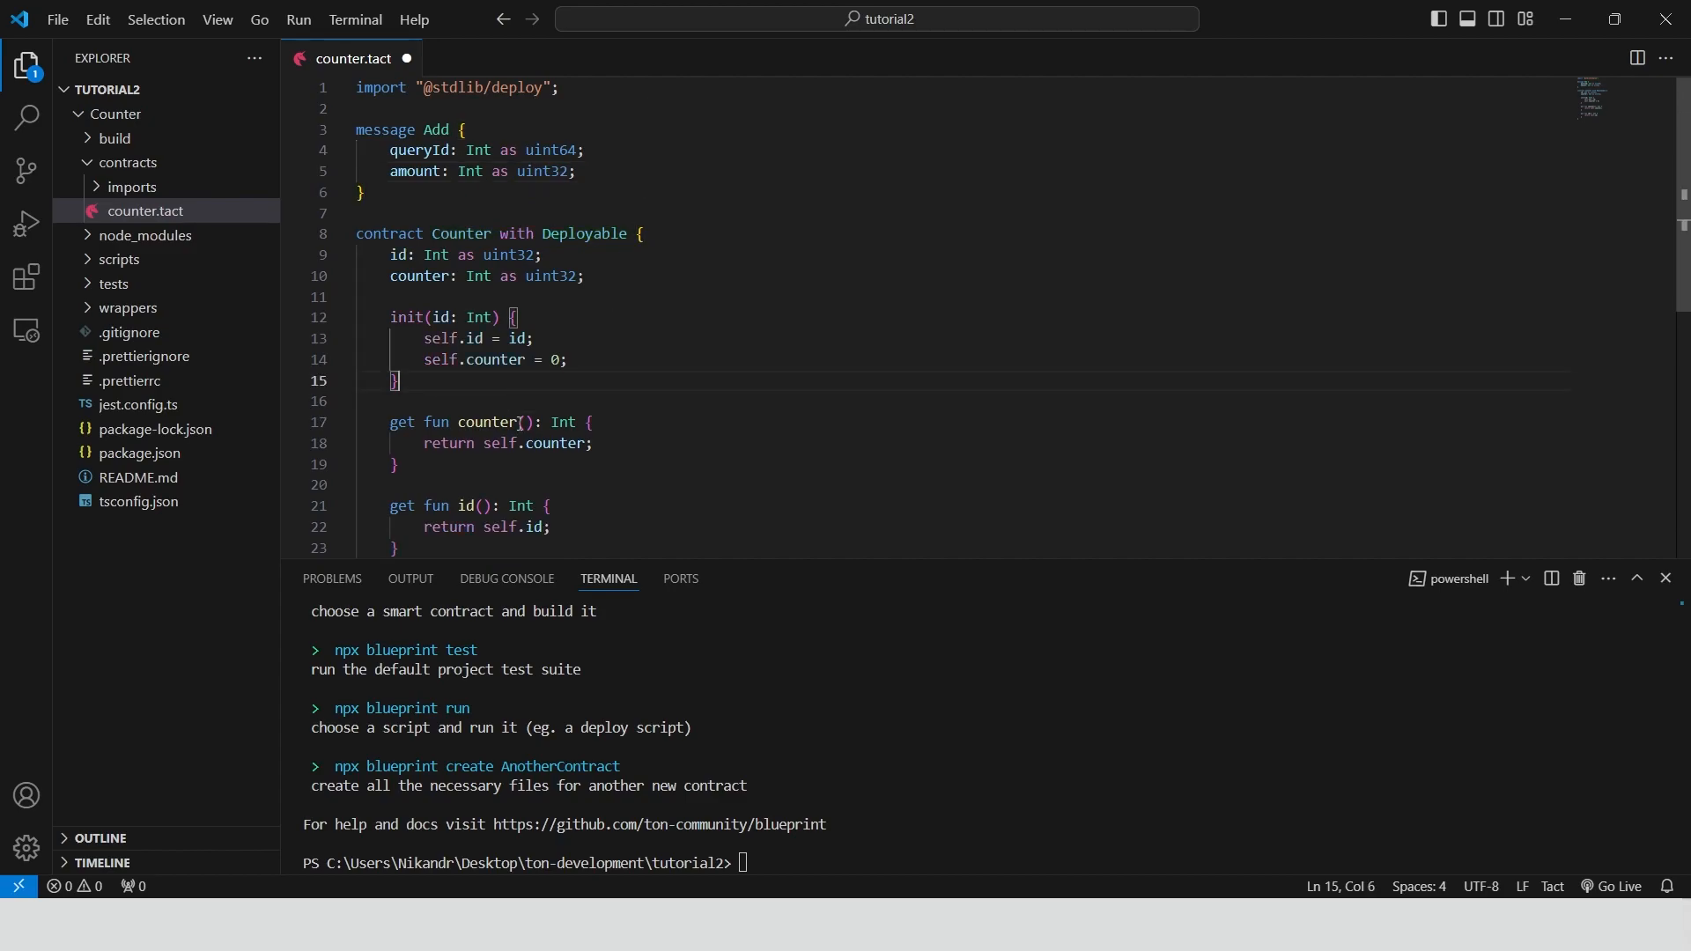
- Write receive(msg: Add) { self.counter += msg.amount; } in the Counter contract
type("rece")
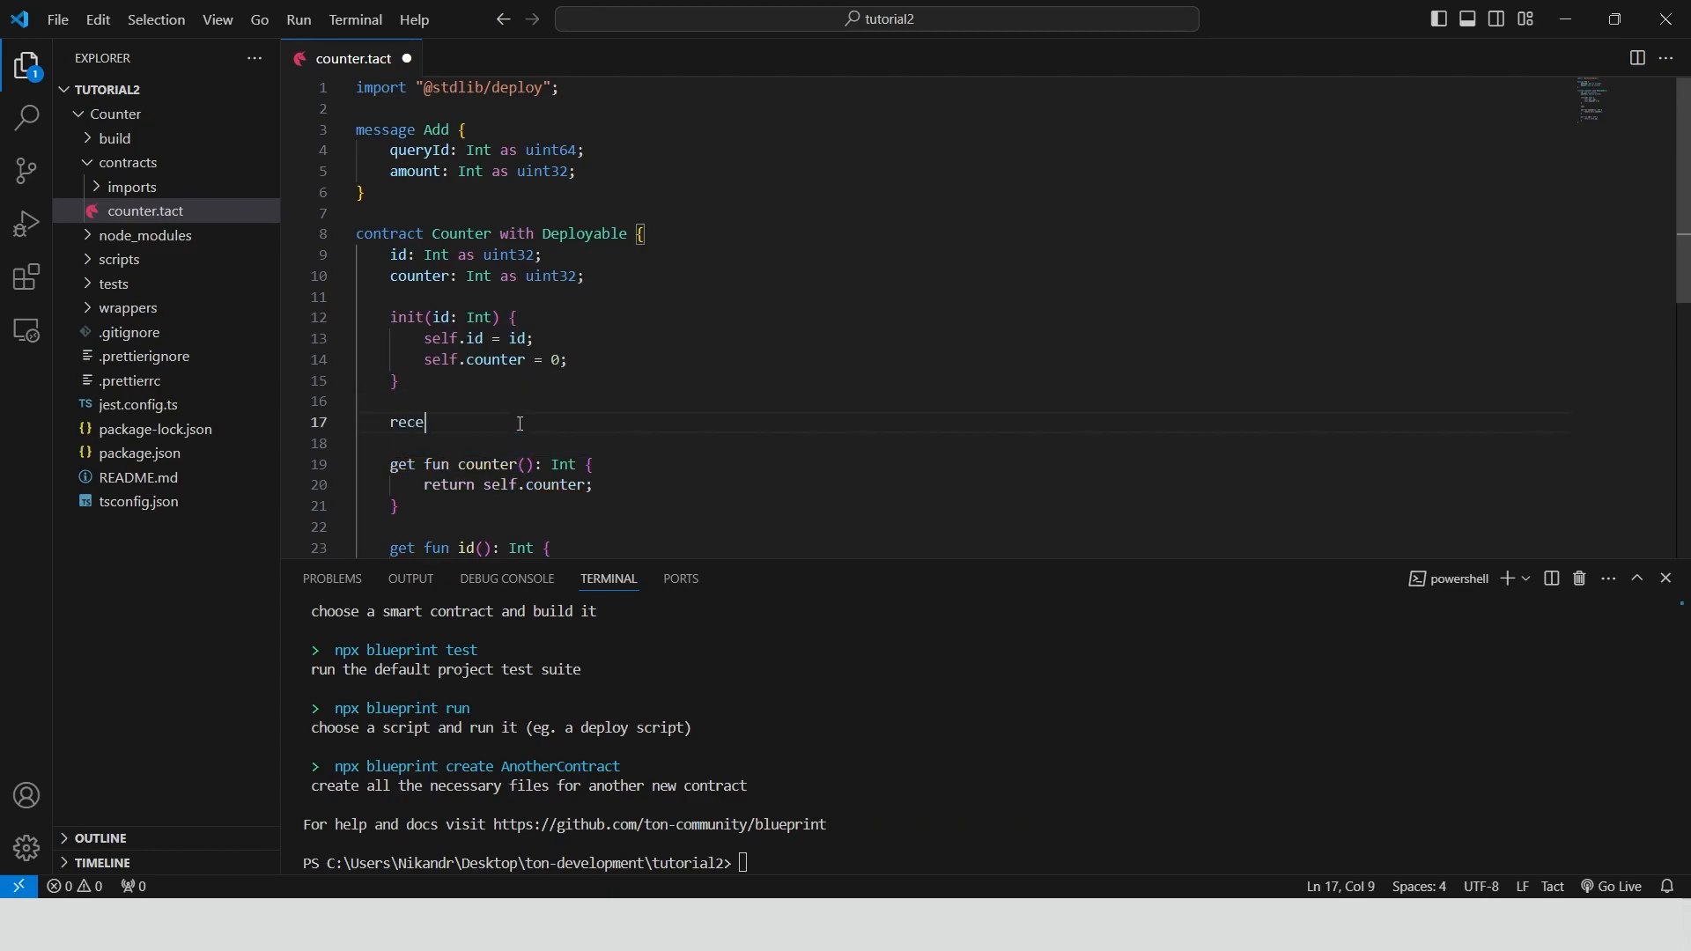
type("ive")
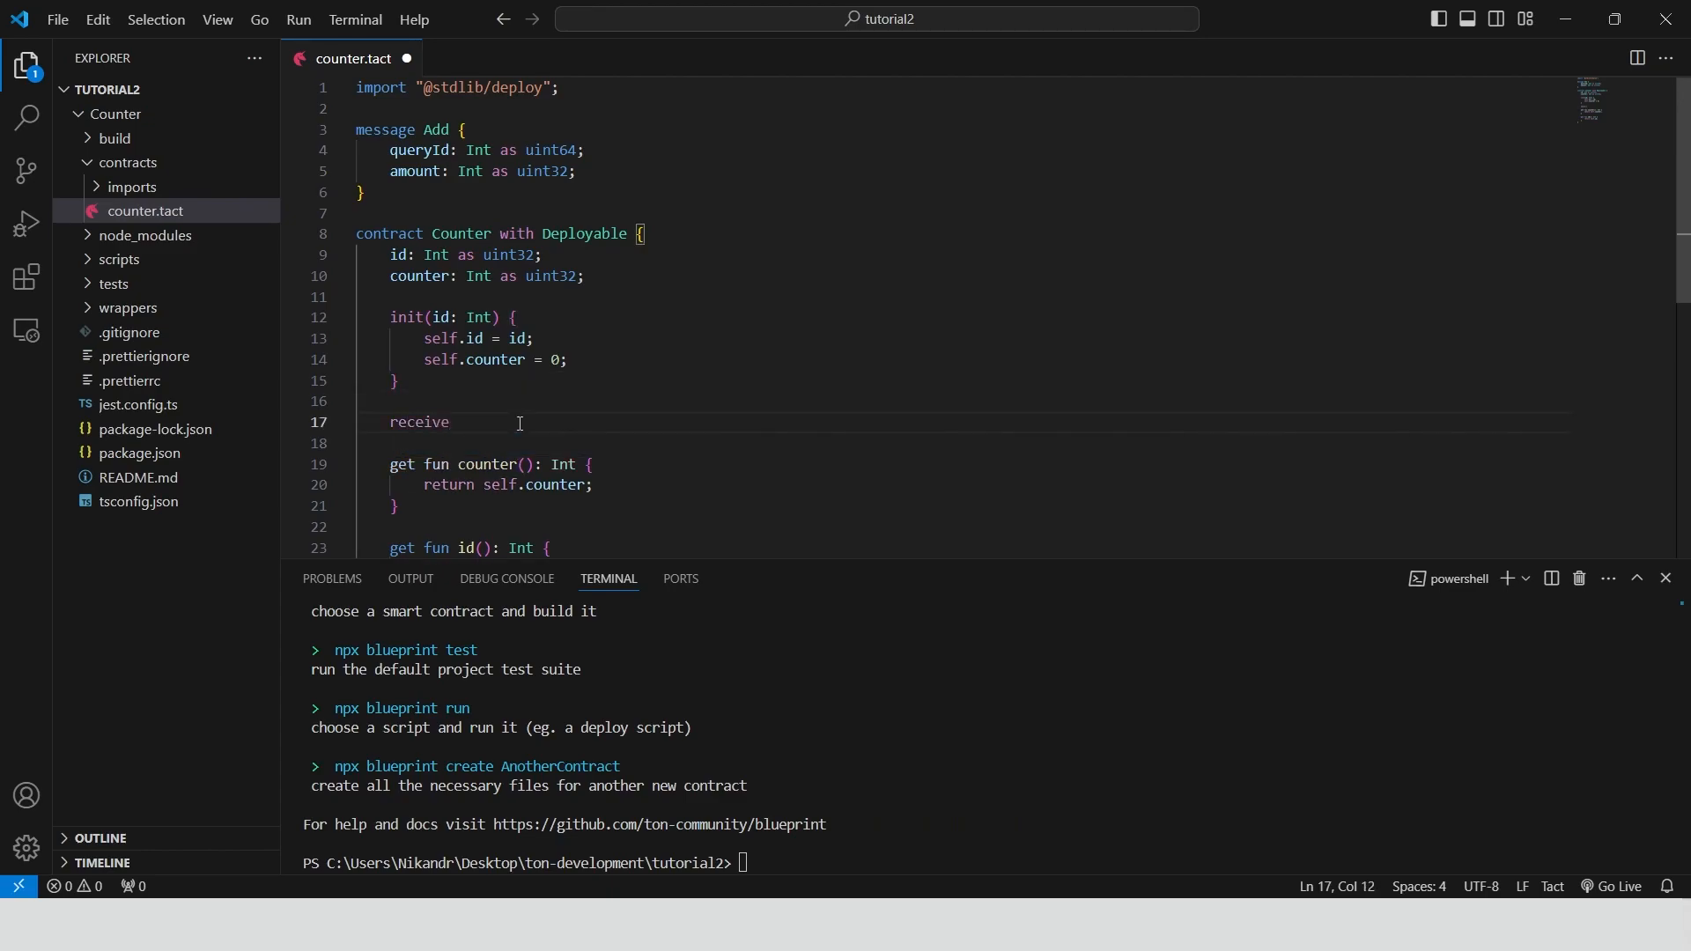
type("(ms")
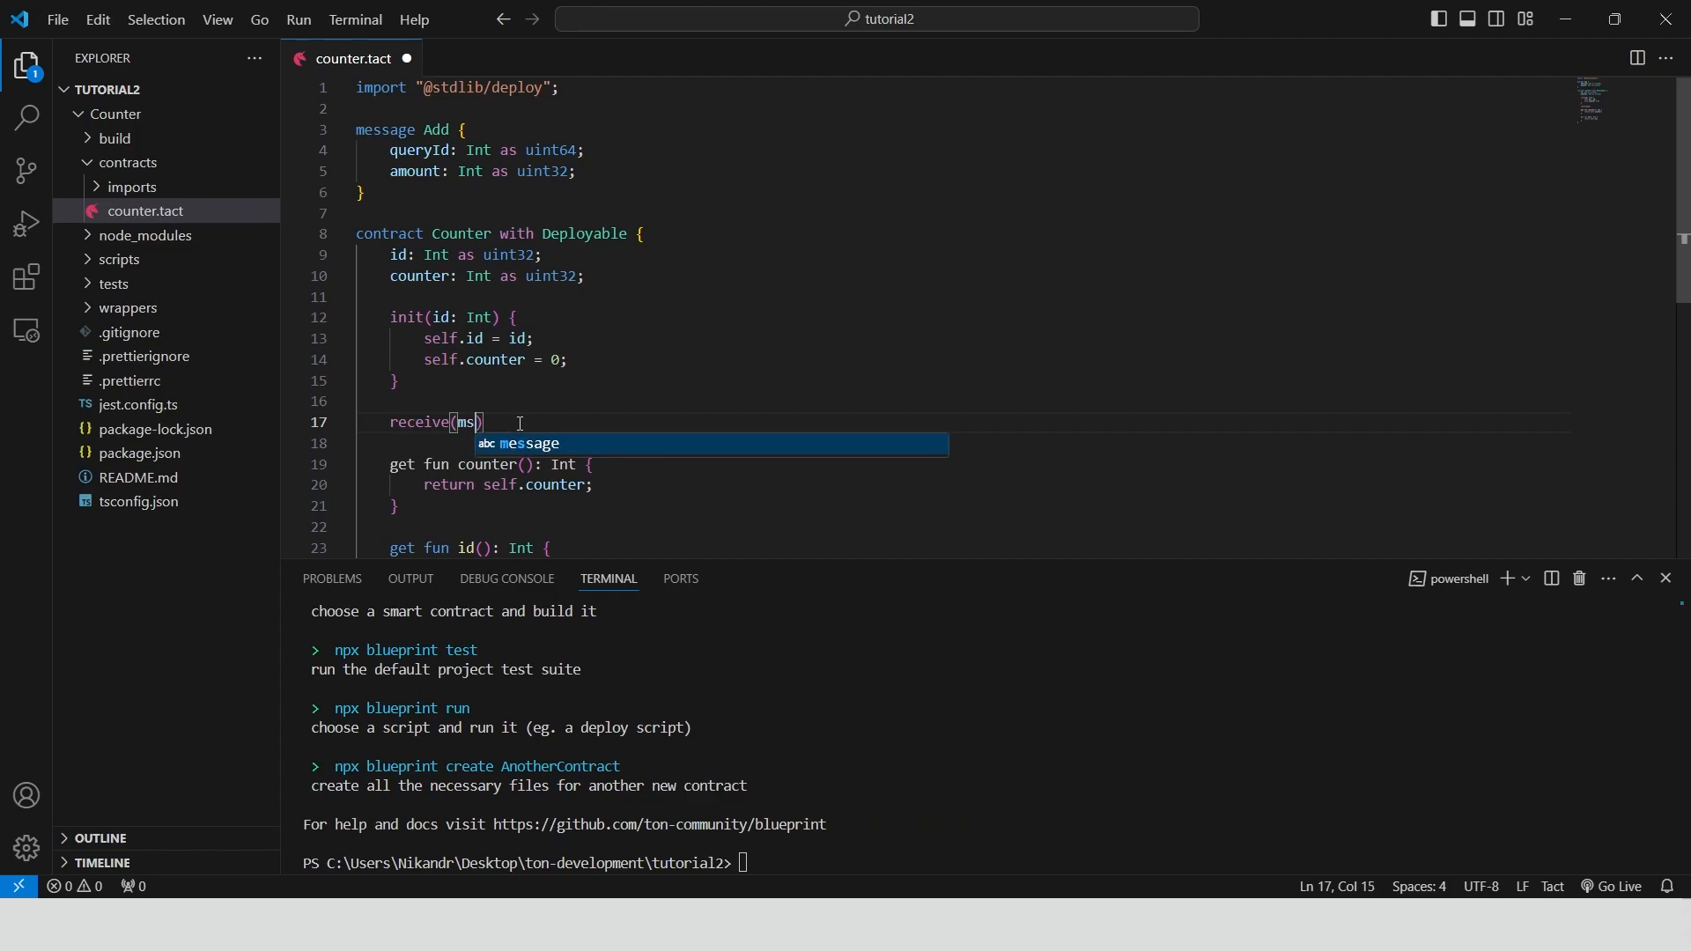
type("g: Add) {")
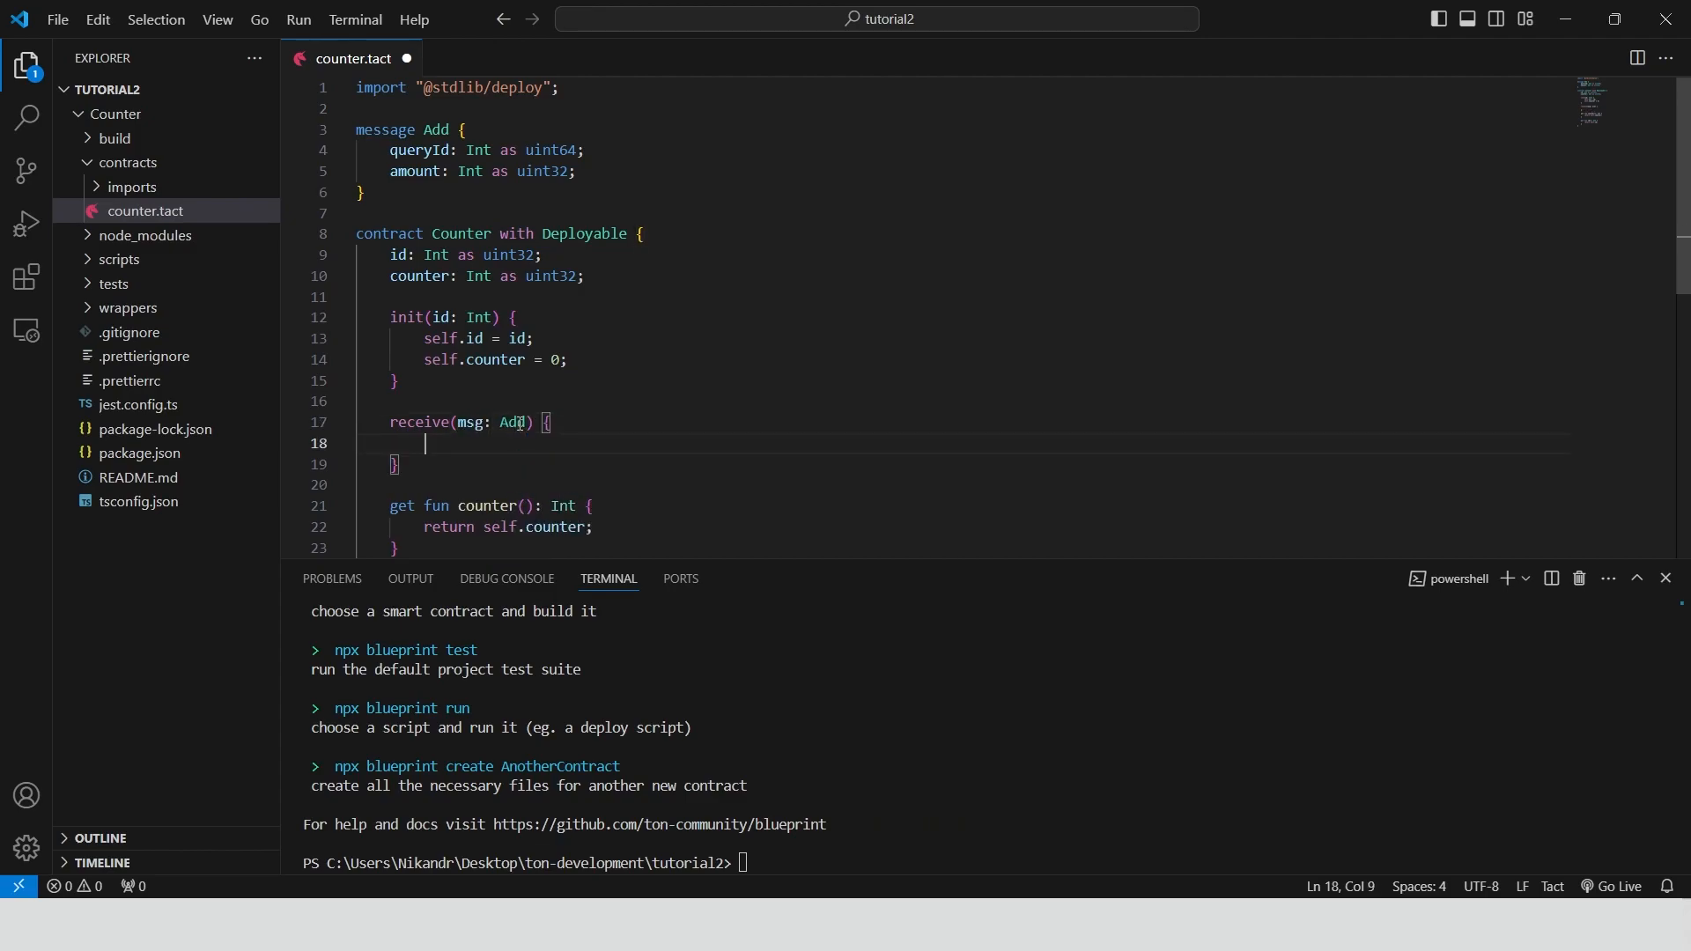
type("self.counter")
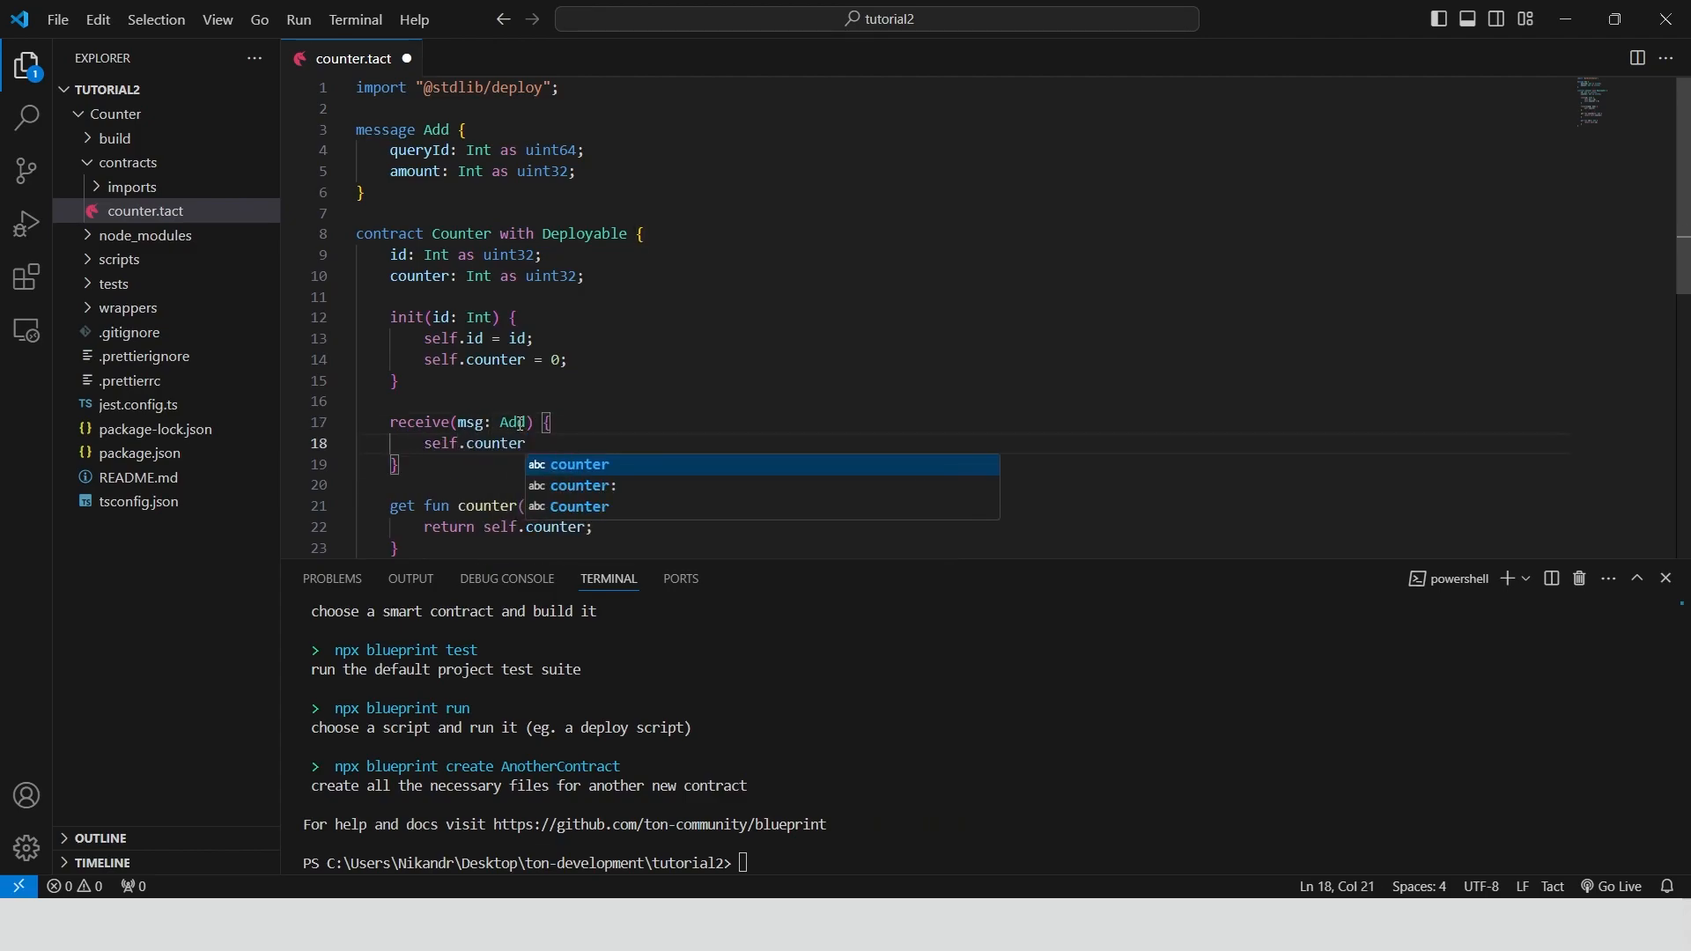
type("+= msg")
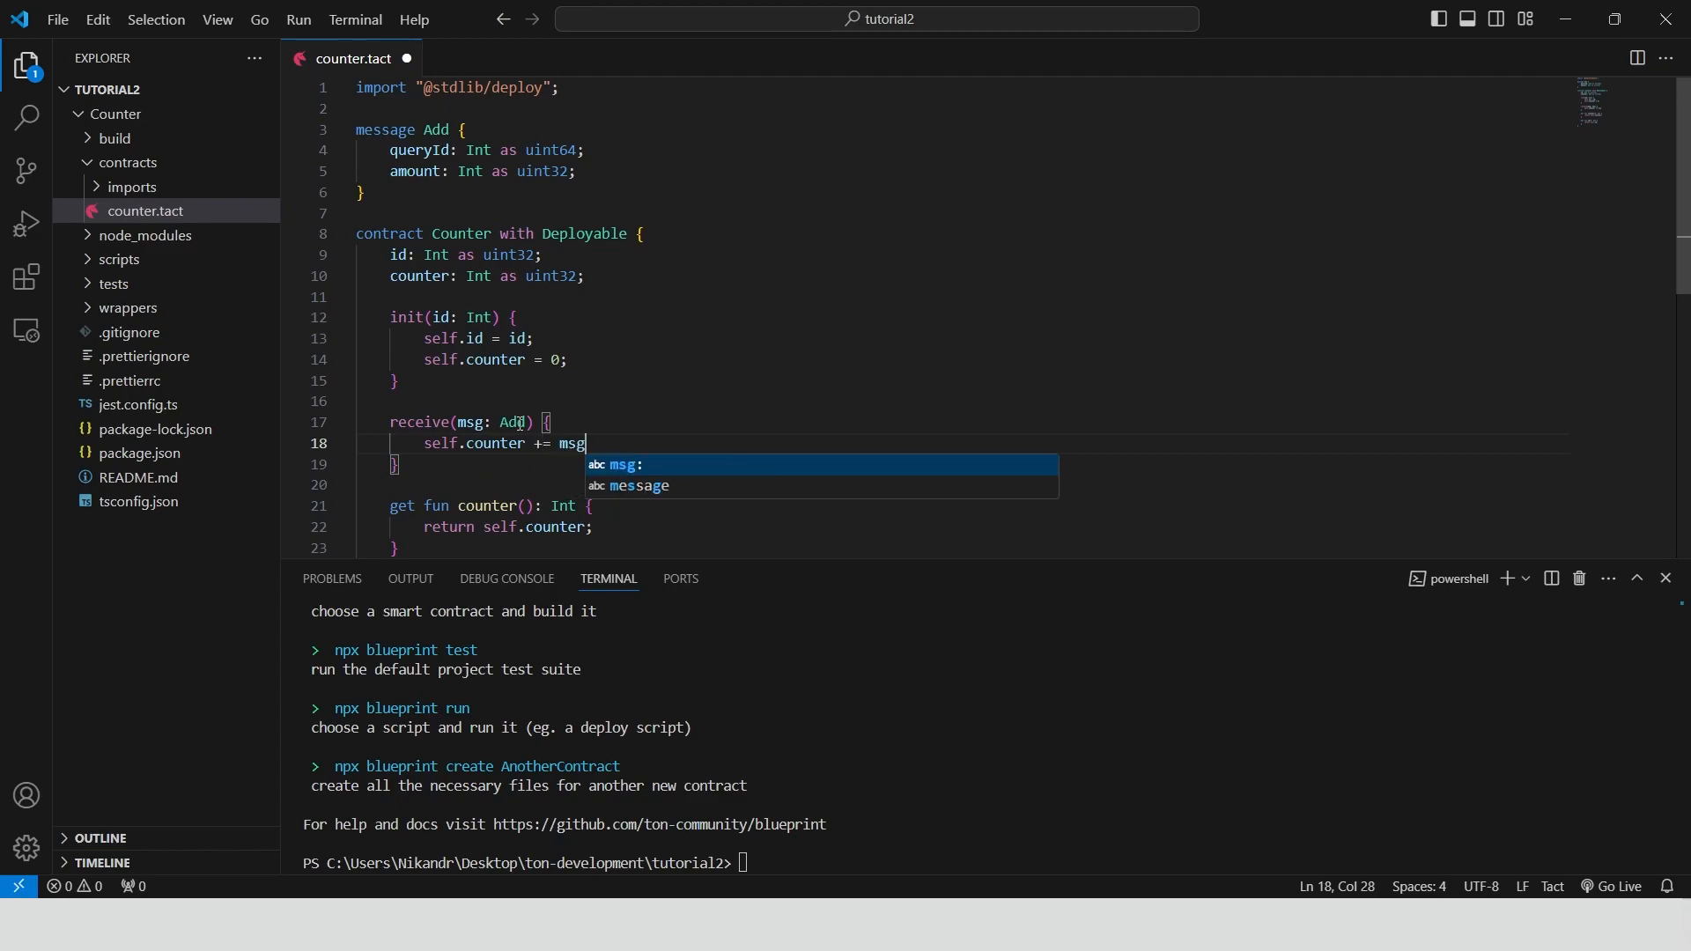
type(".amount;")
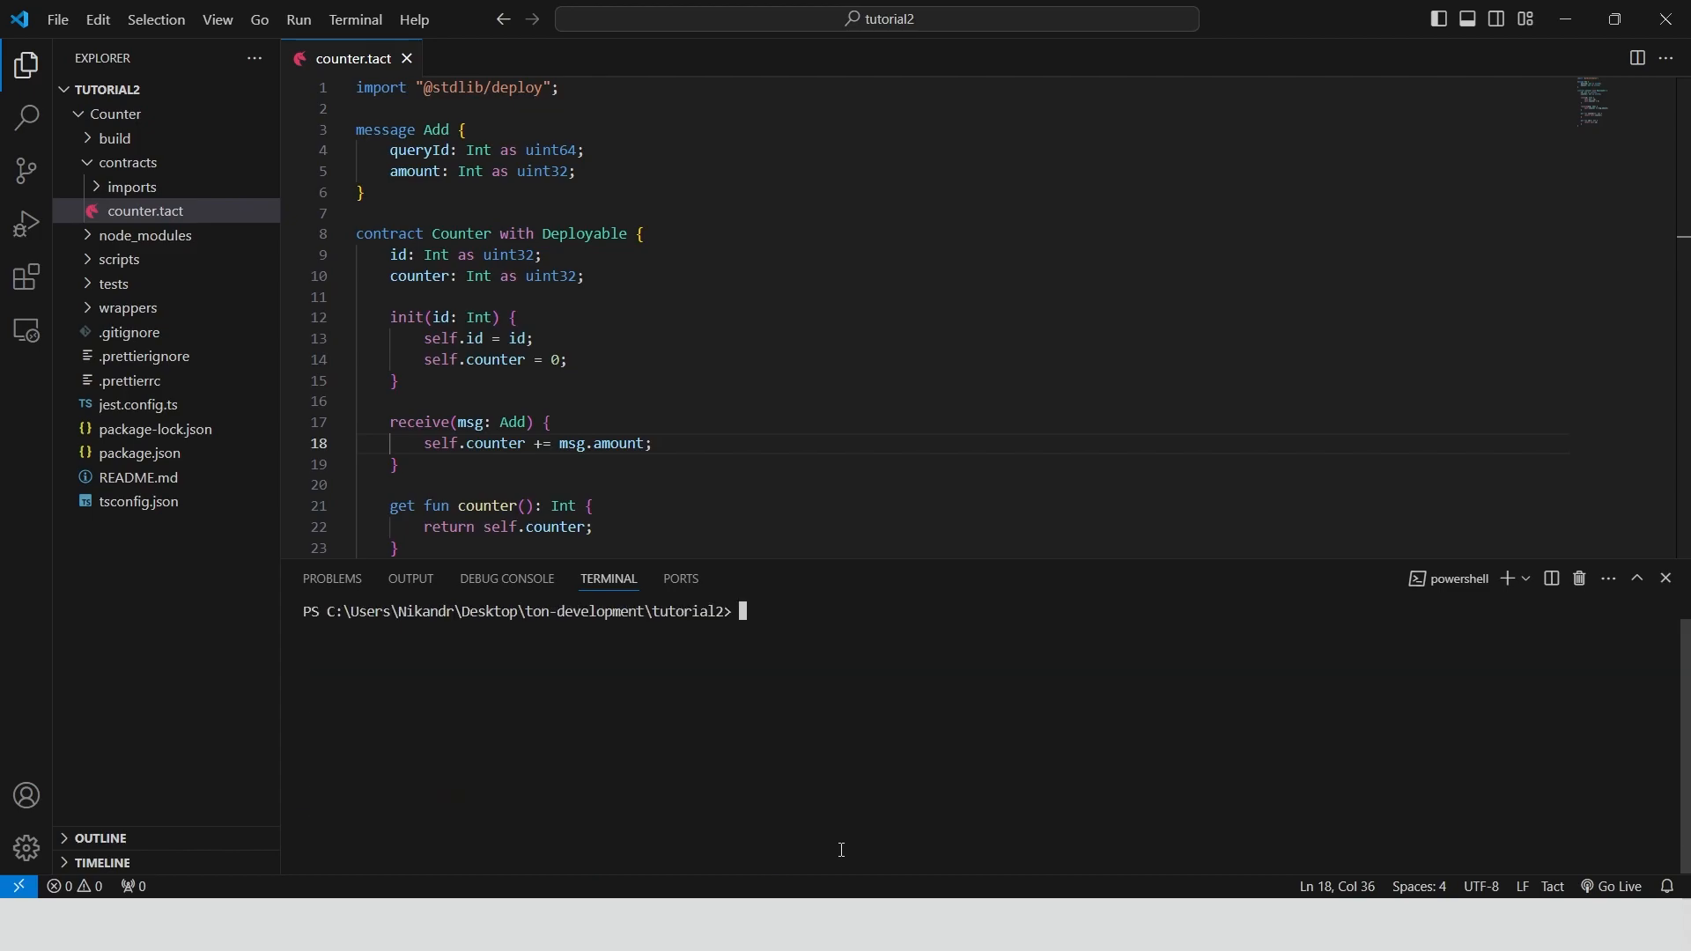
- cd ./Counter, build the Counter contract, and bring up deployCounter.ts
type("cd ./")
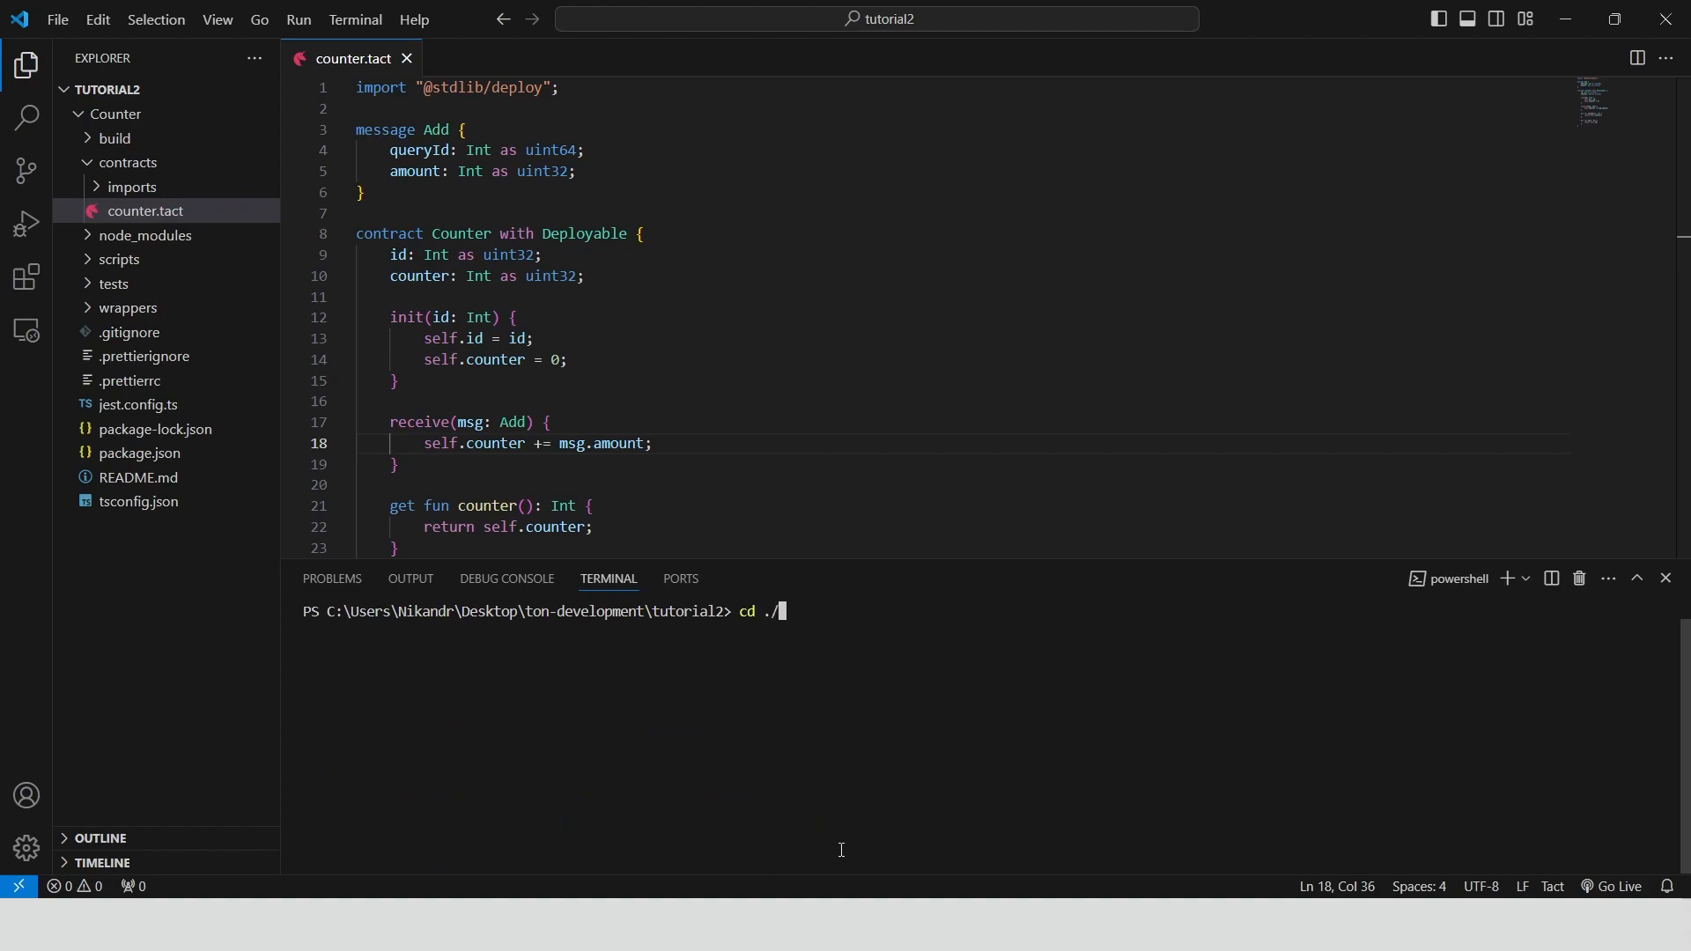
type("Cou")
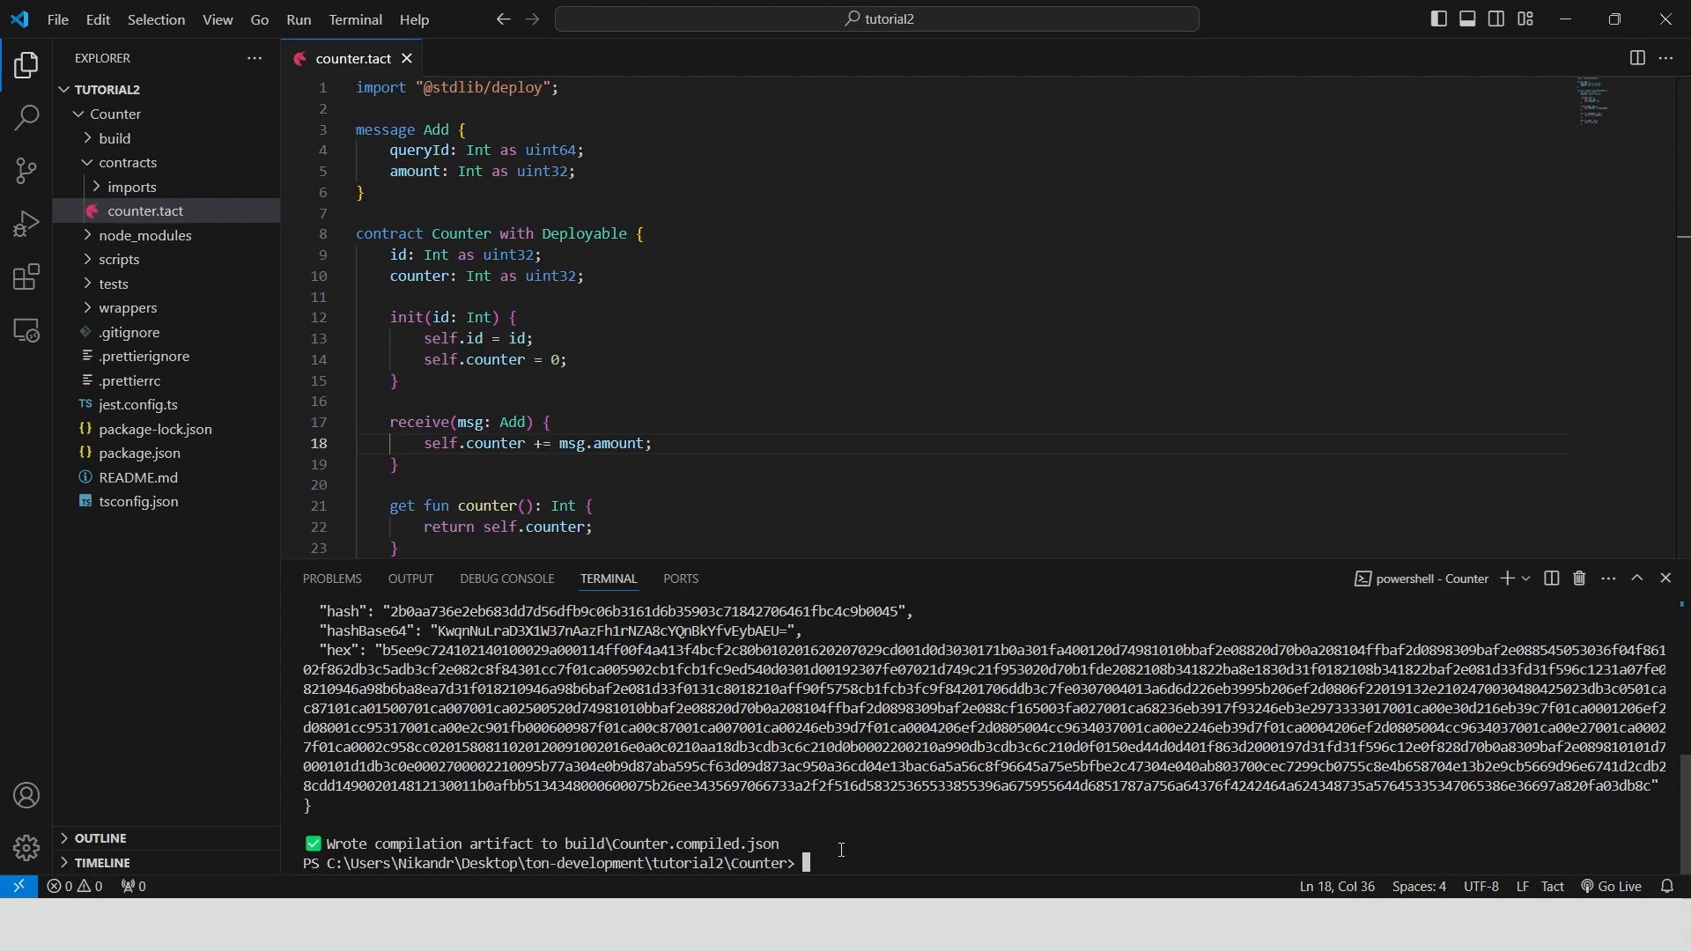
left_click(162, 283)
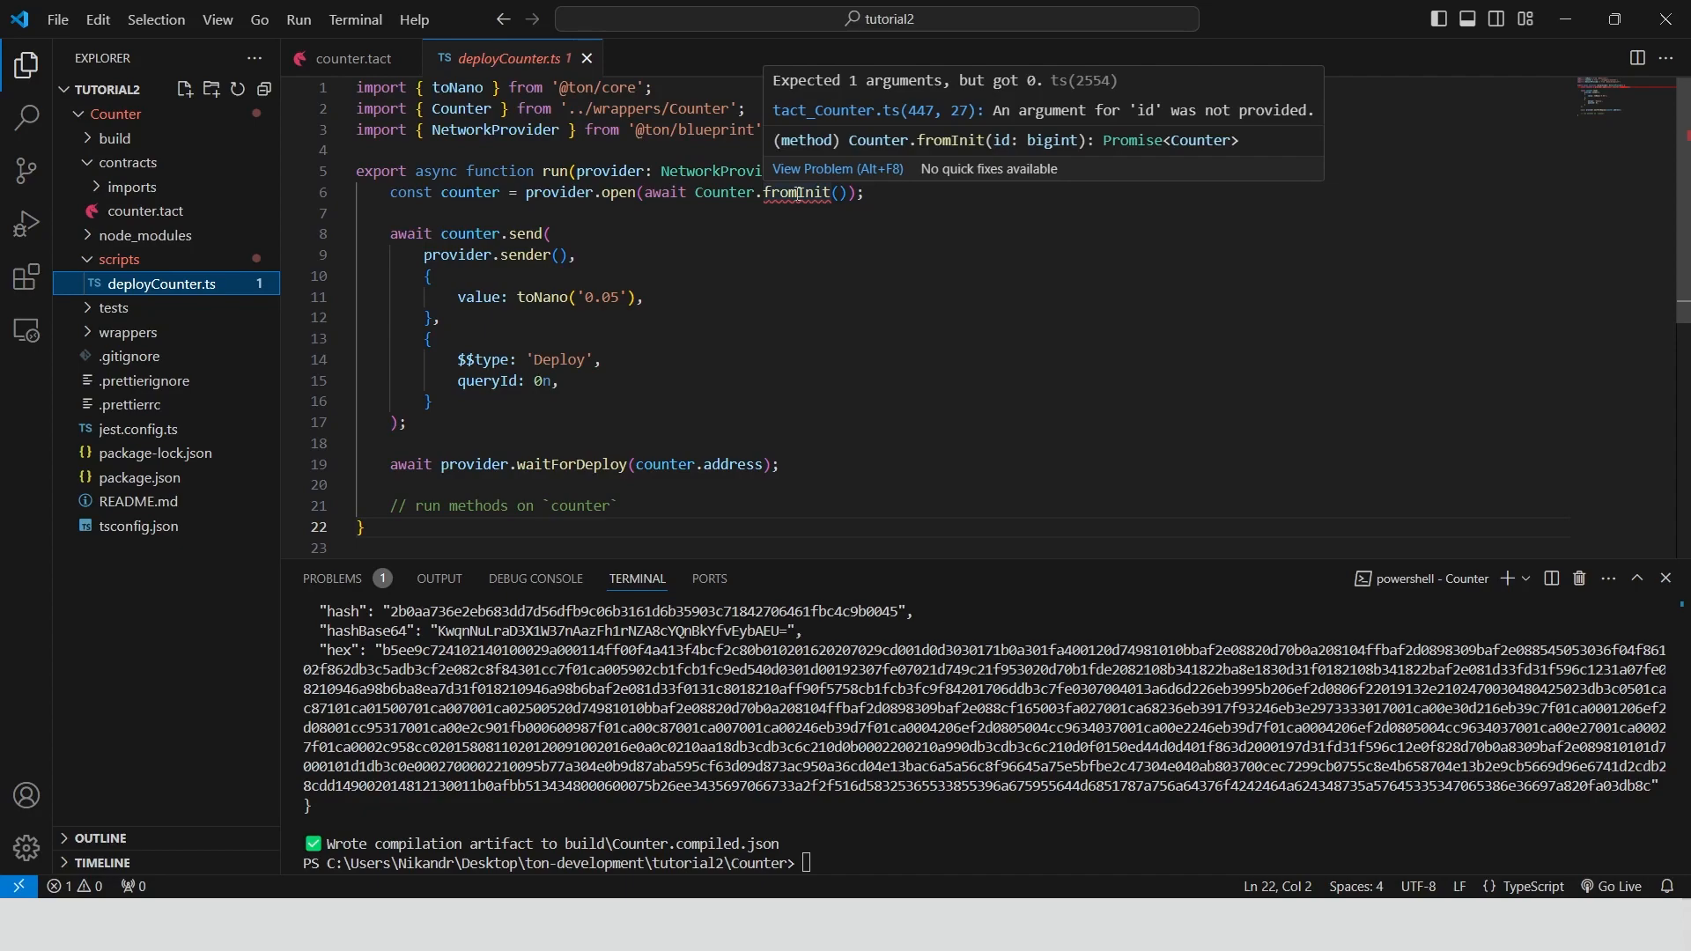
- Add const randomInt = BigInt(Math.floor(Math.random()*1000000)) and pass it to fromInit
type("const")
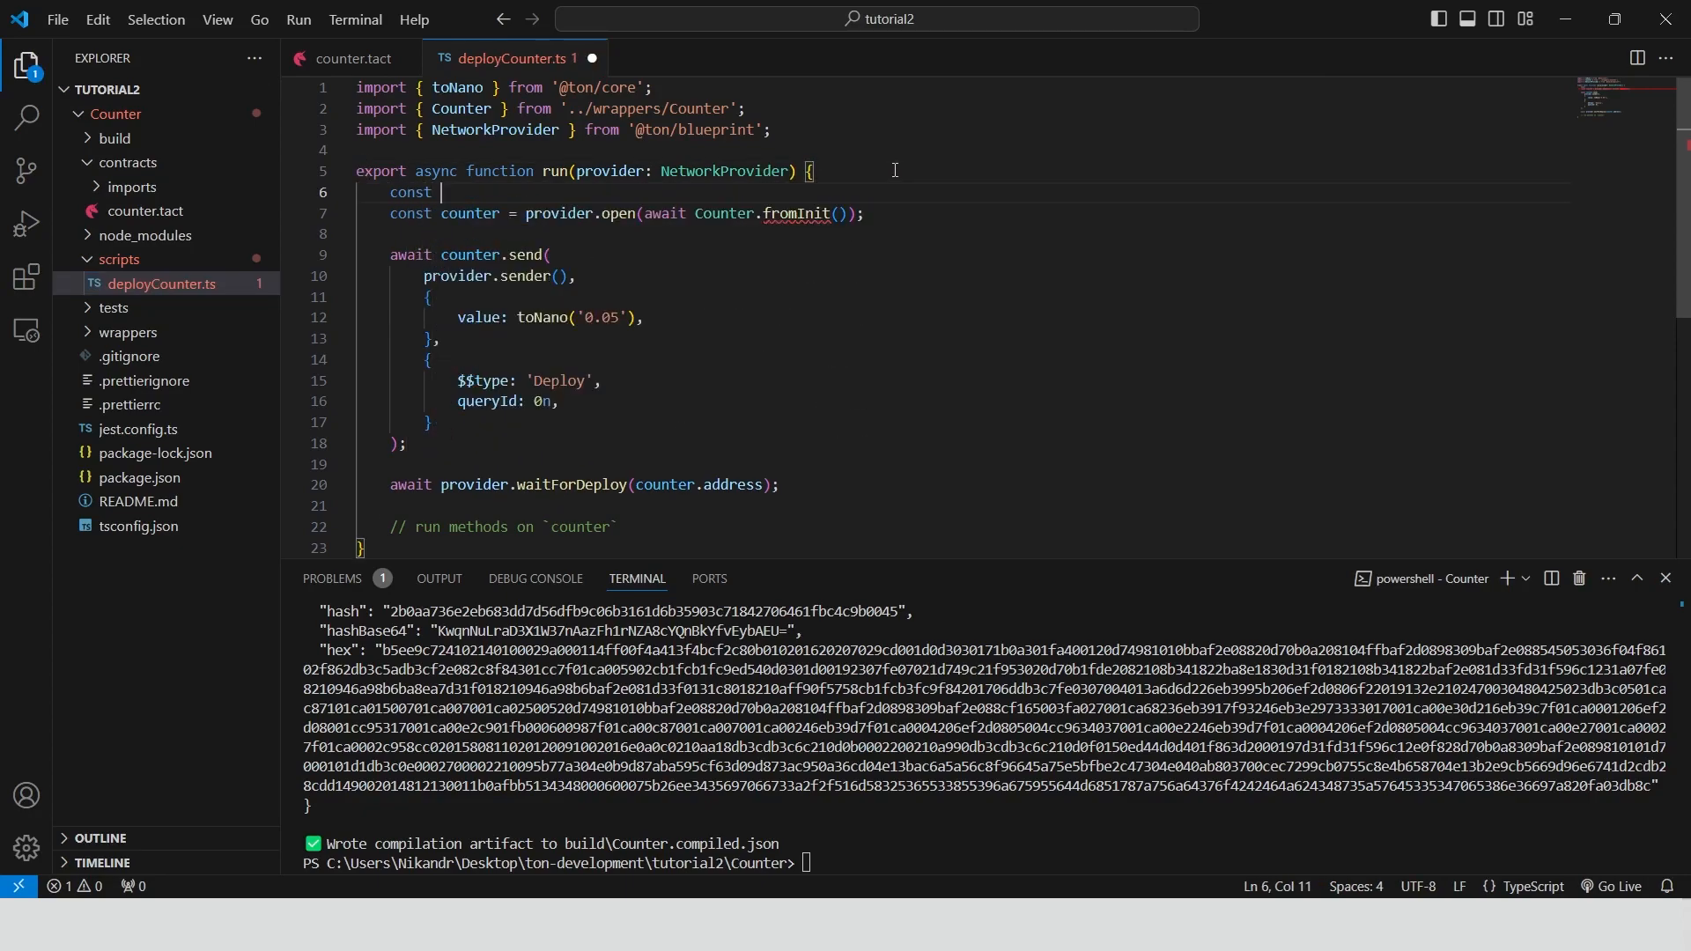
type("randomInt =")
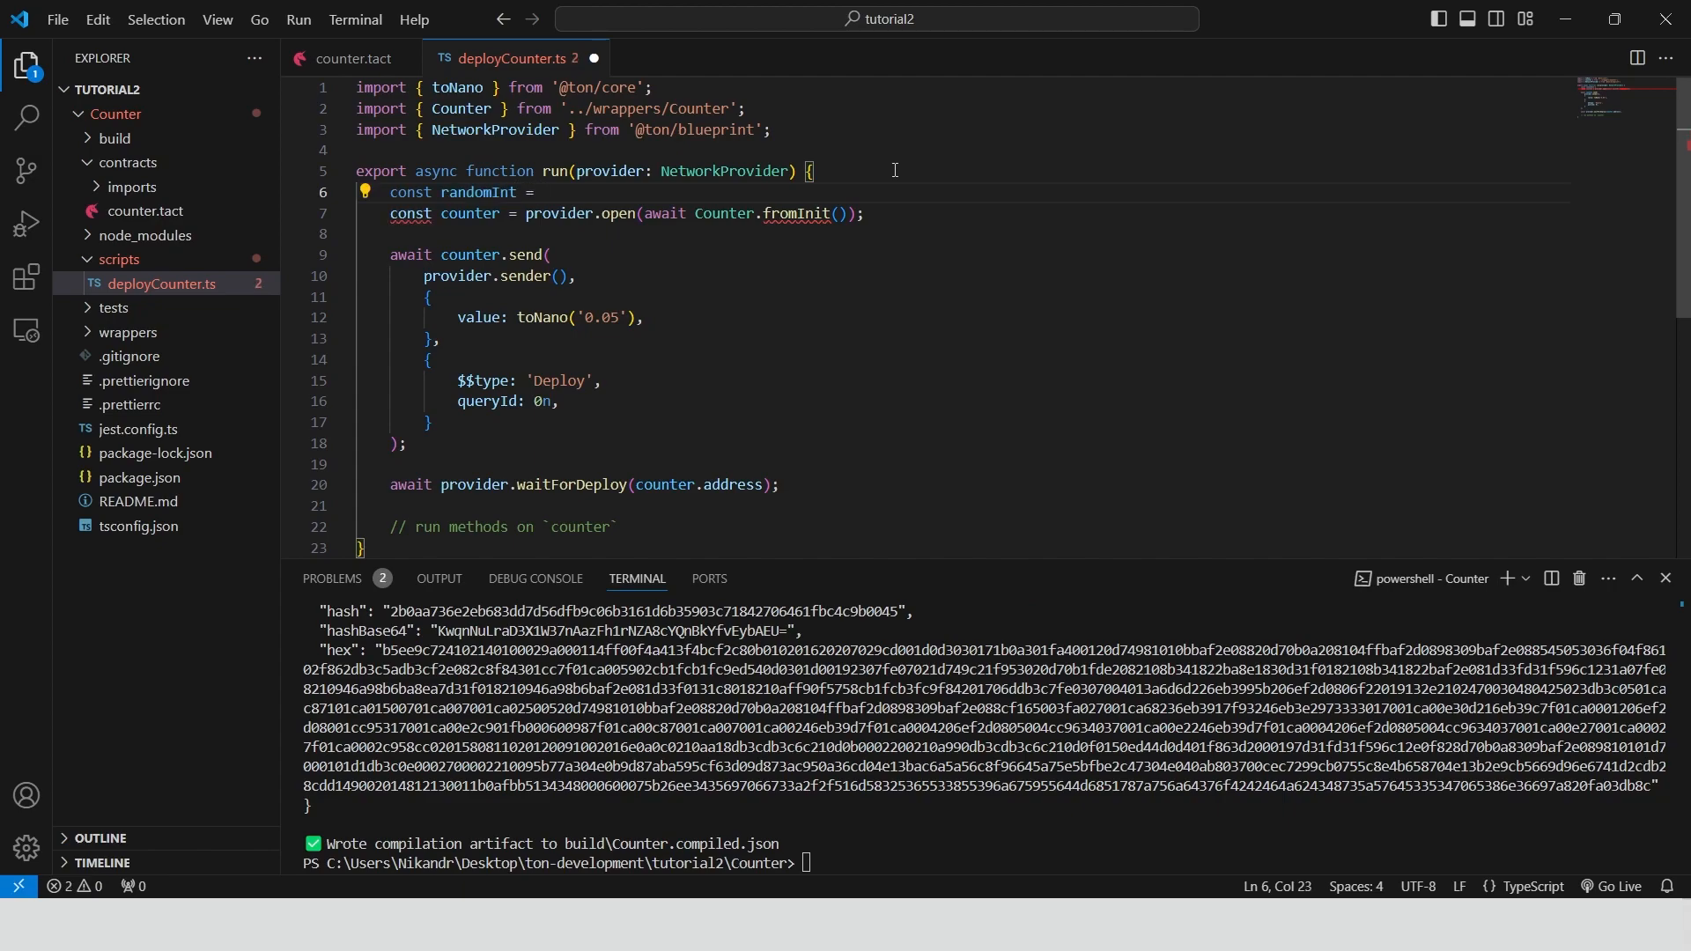
type("Math.f")
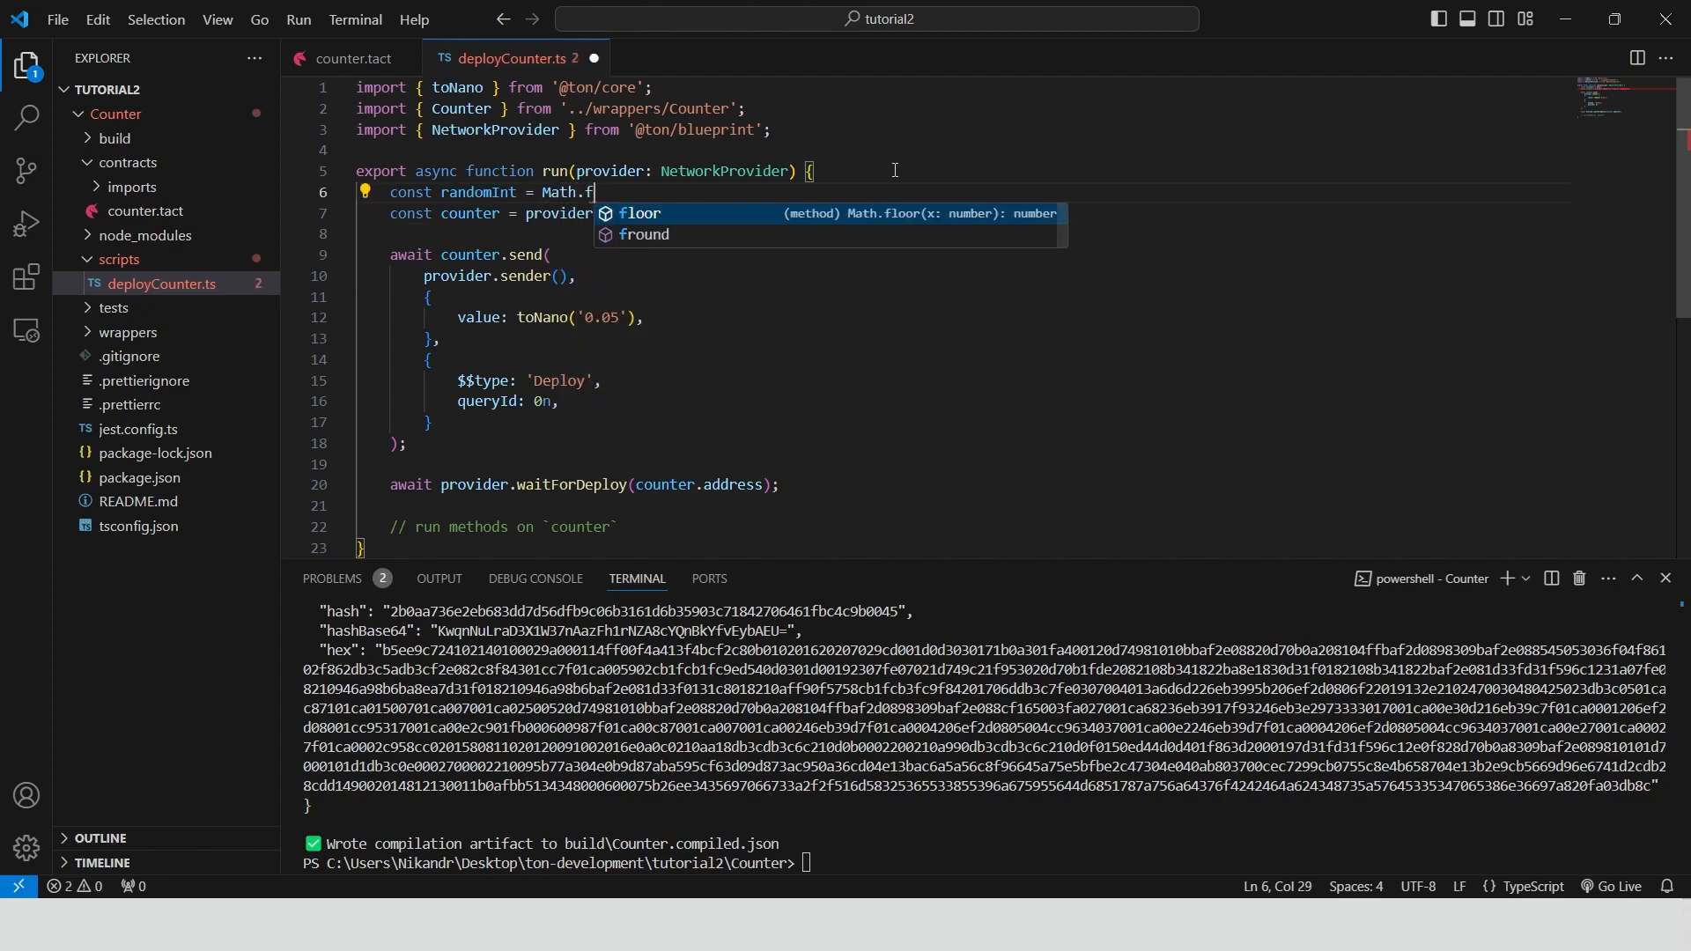
type("loor(Math.")
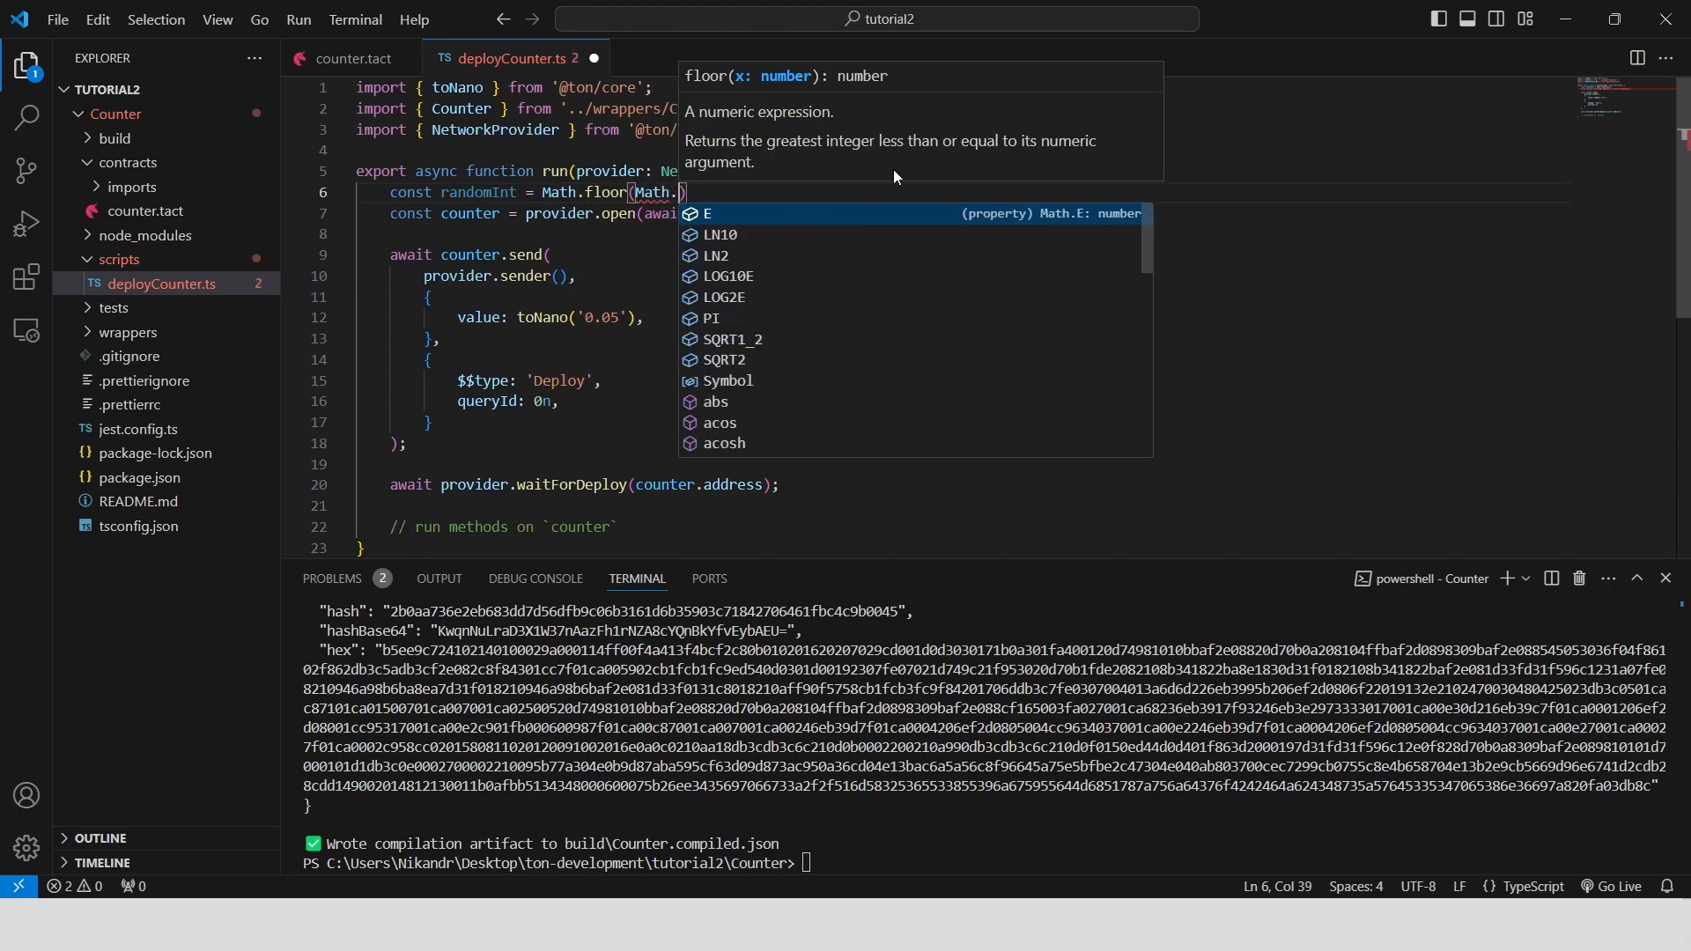
type("random() *")
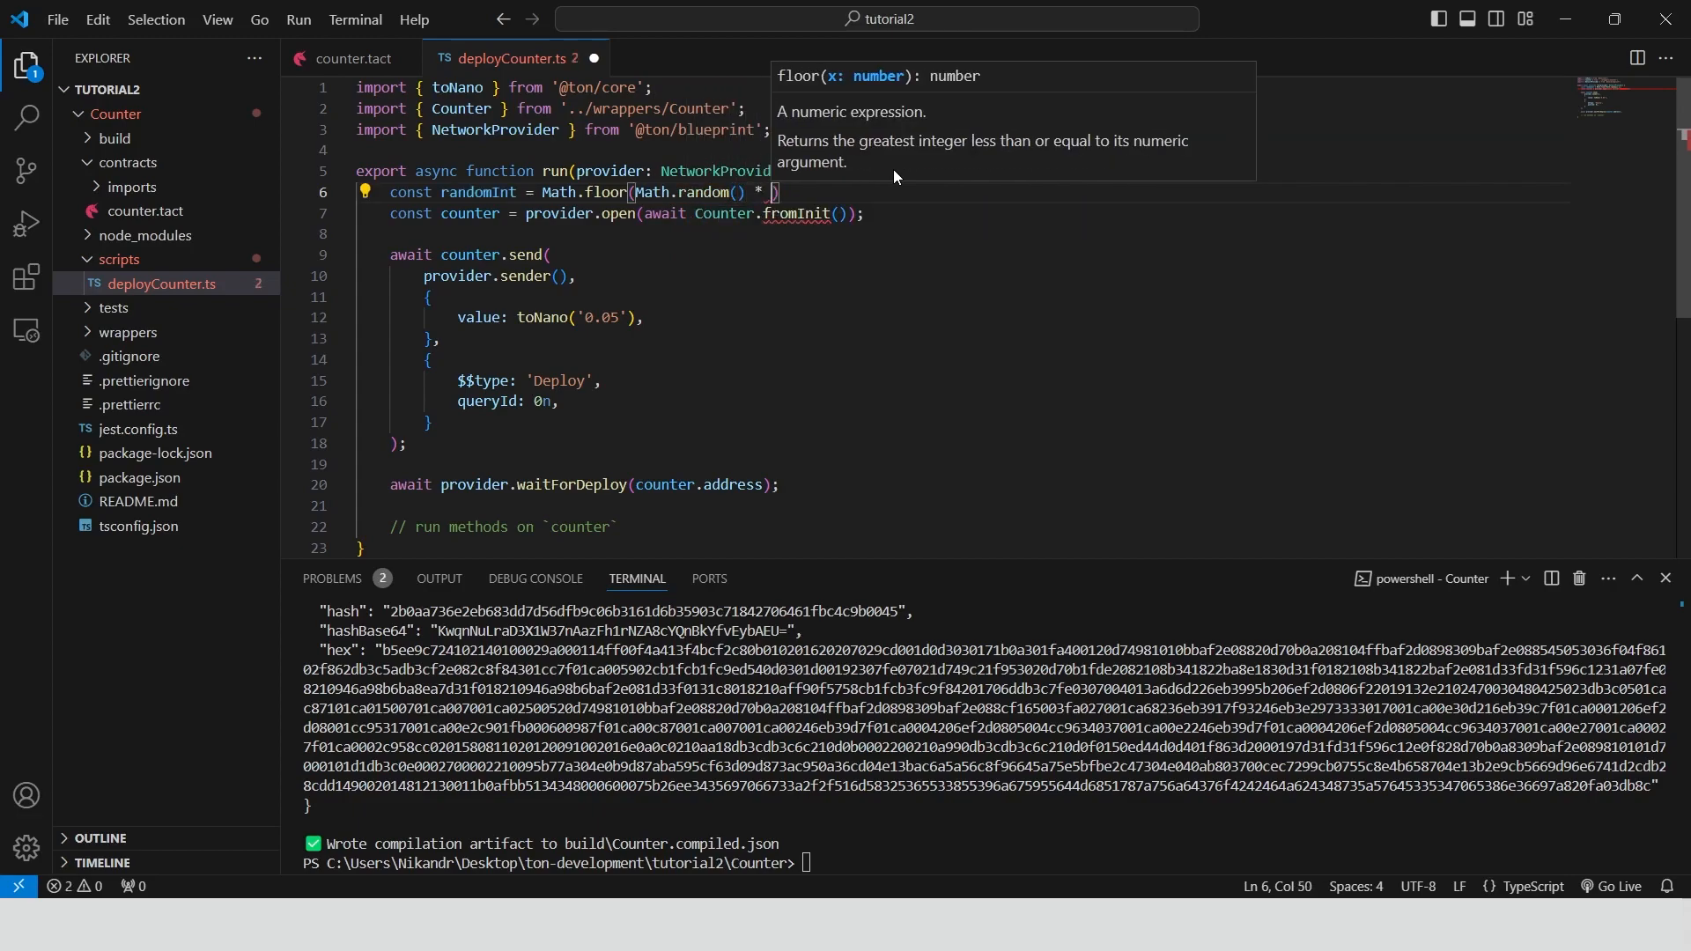
type("1000000")
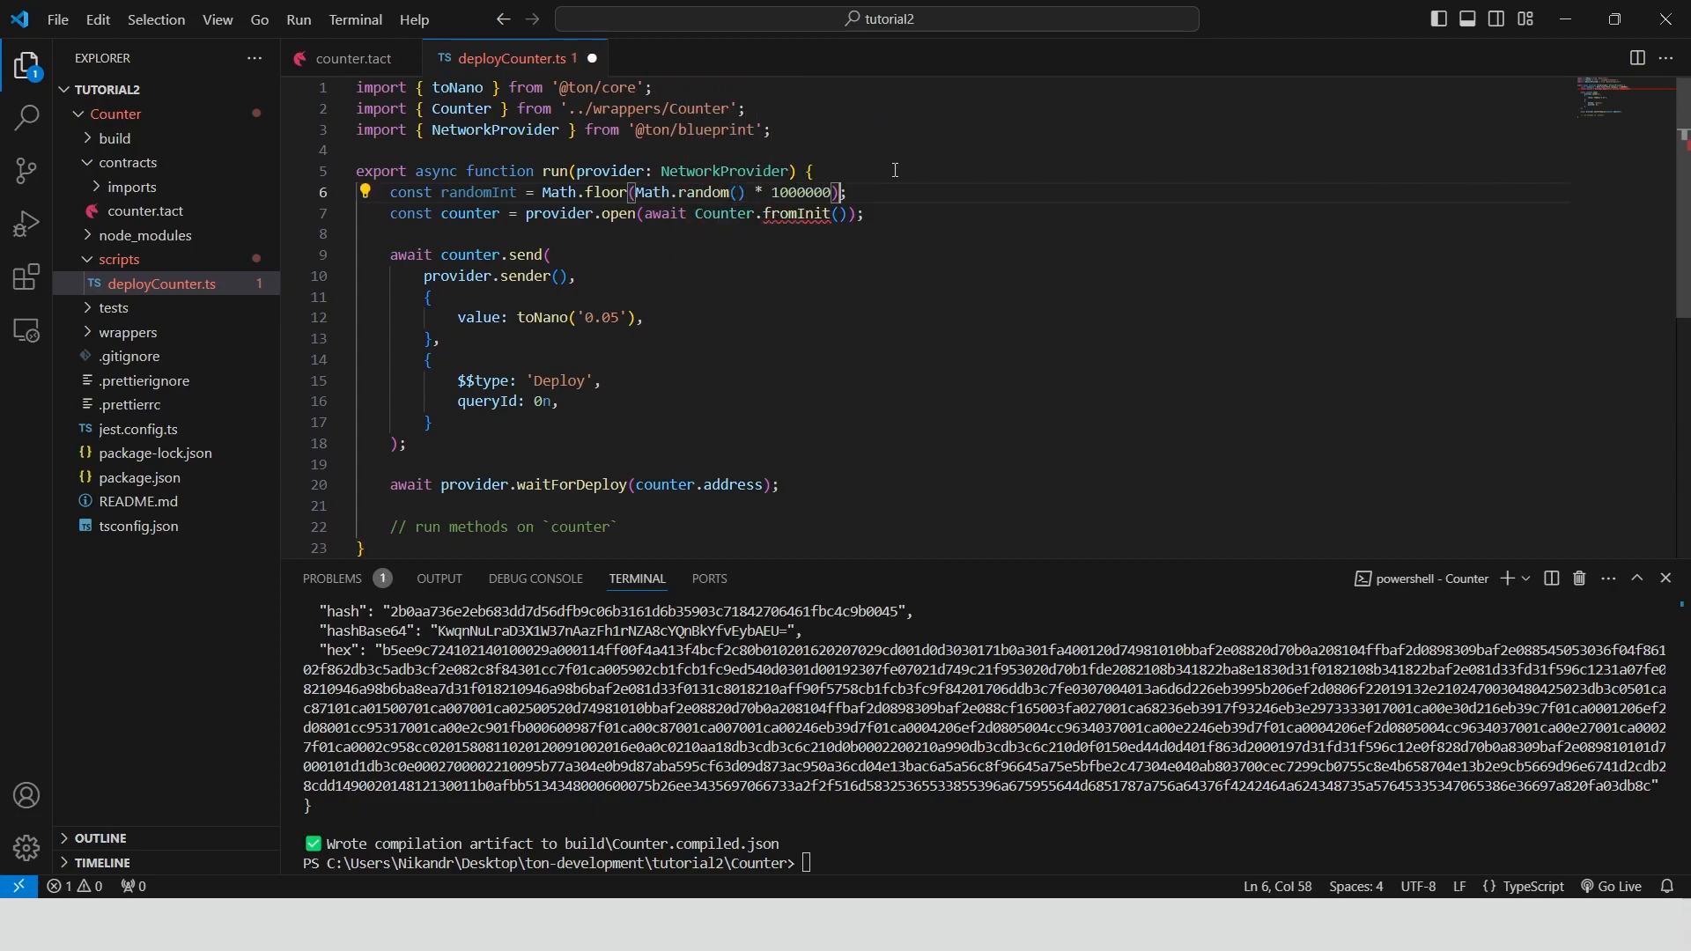
type("BigInt(")
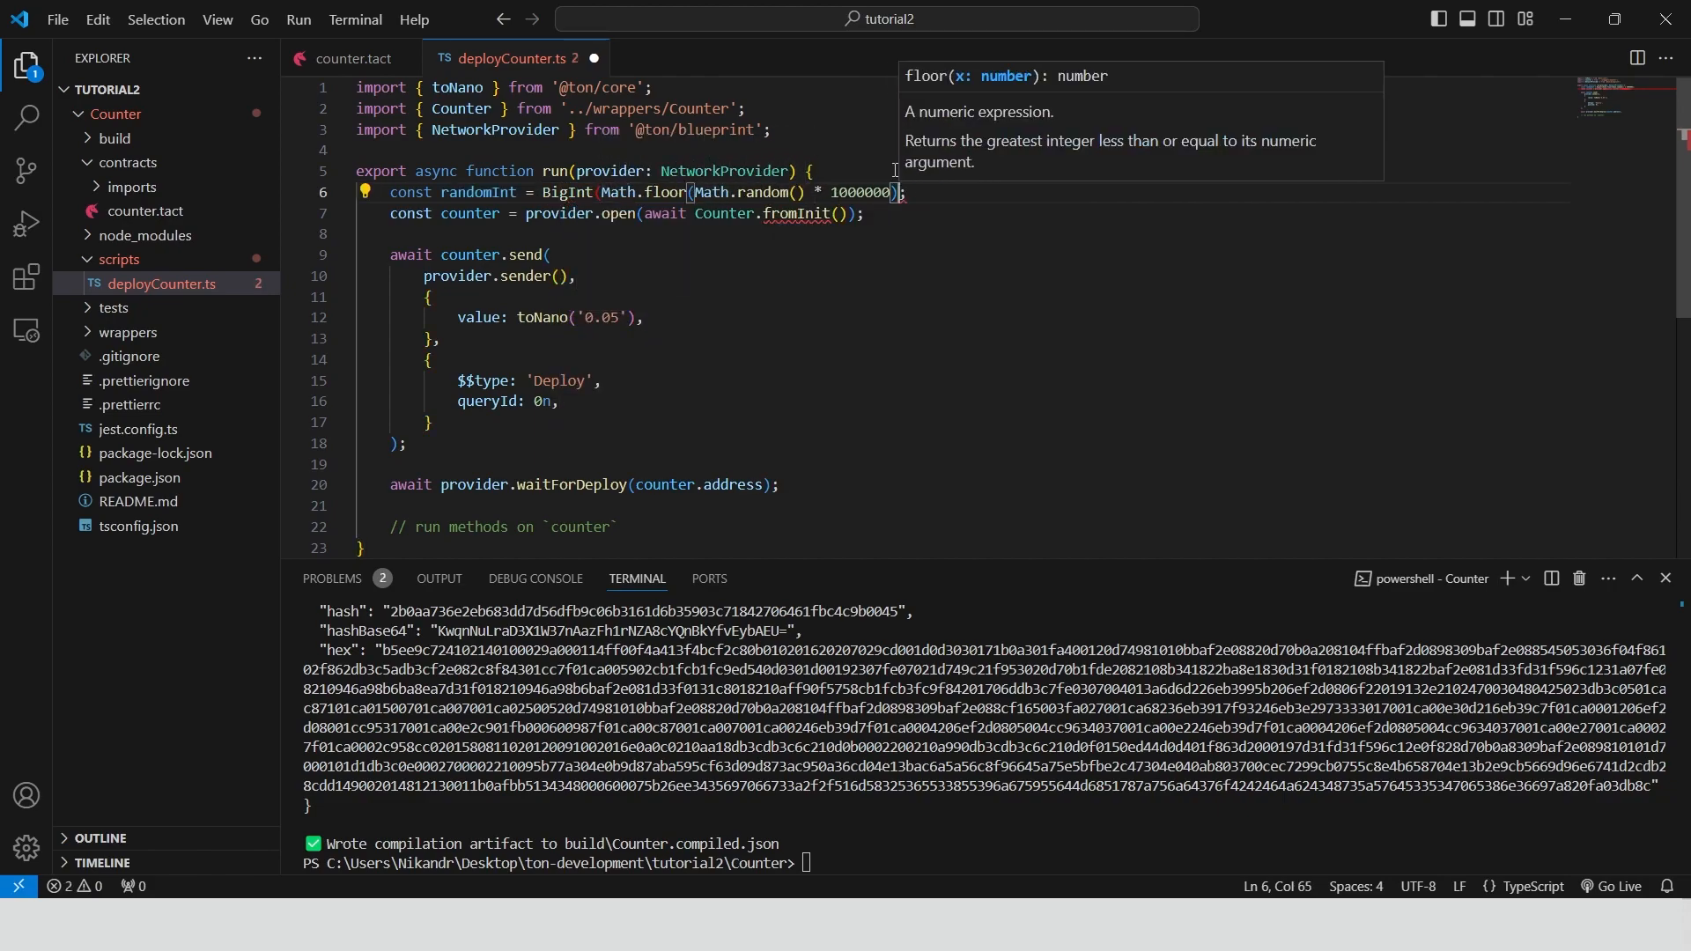
type("randomInt")
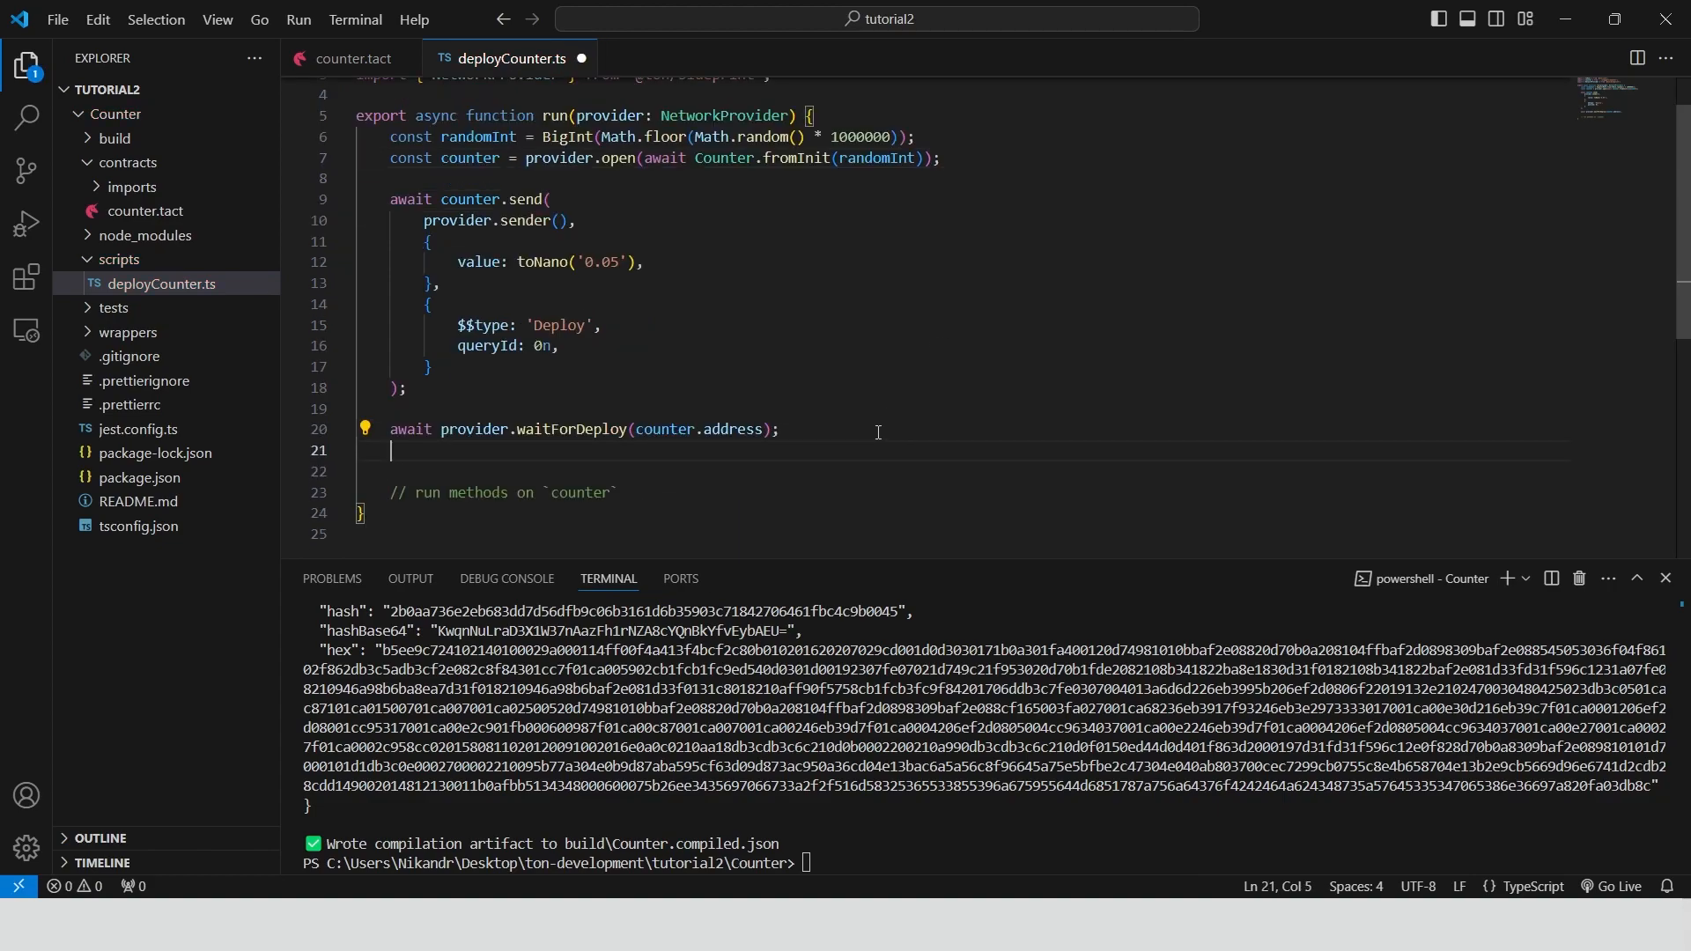
- Add a console.log printing the deployed contract's id via getId()
type("console.log(\"\")")
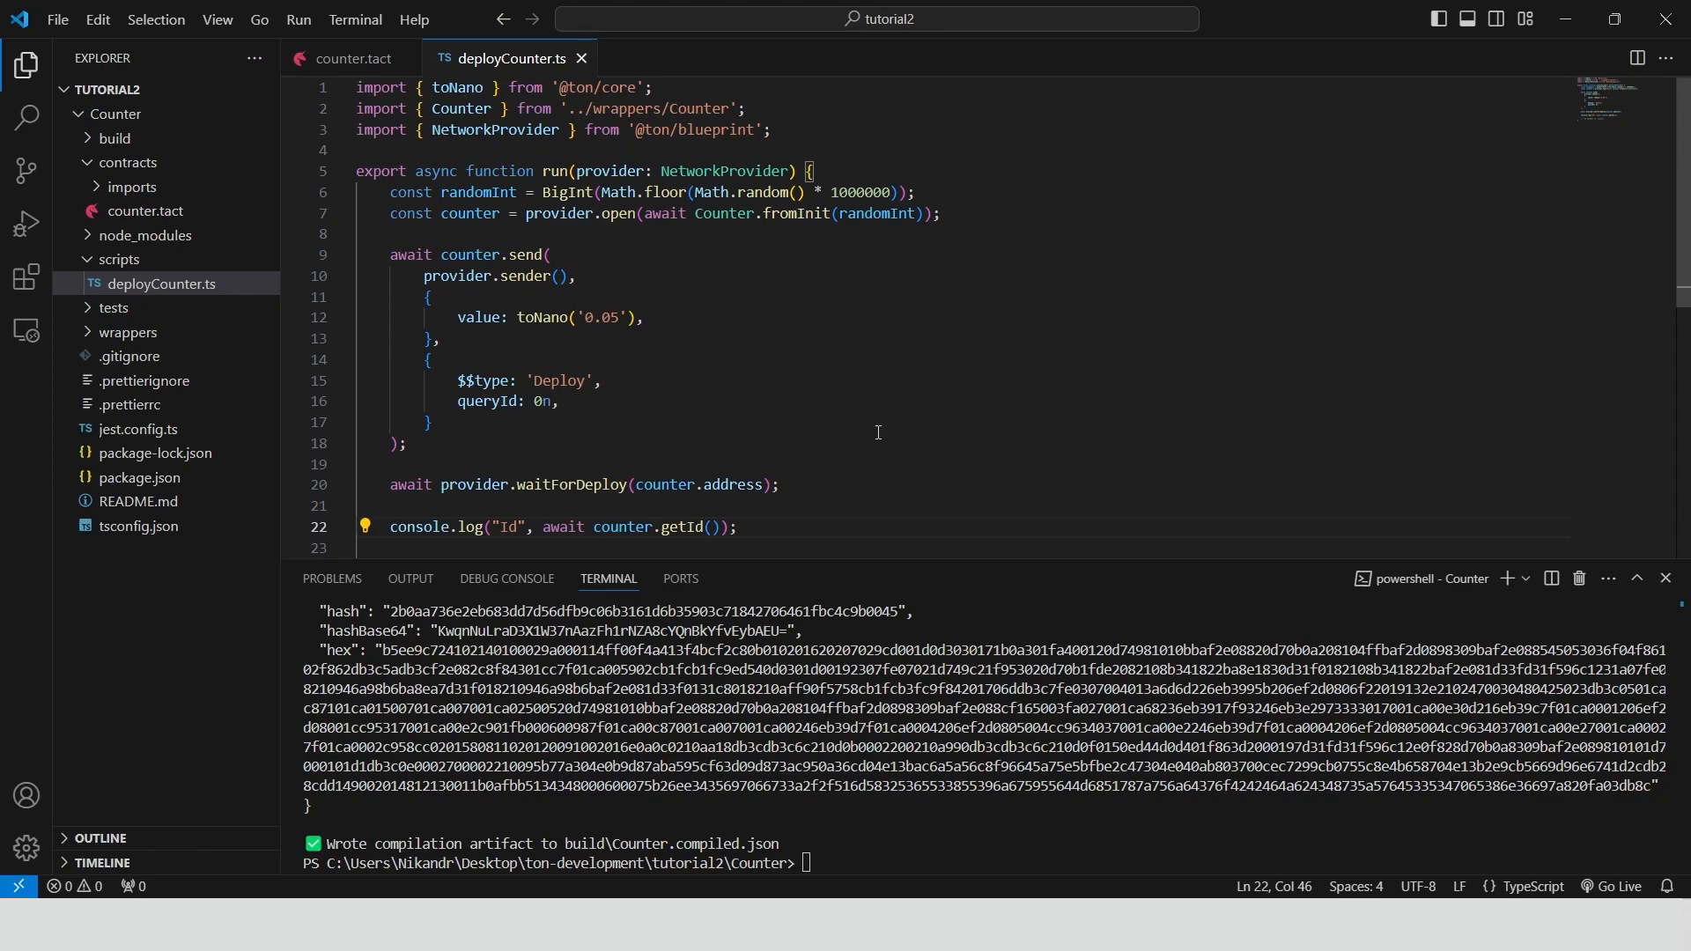
left_click(737, 527)
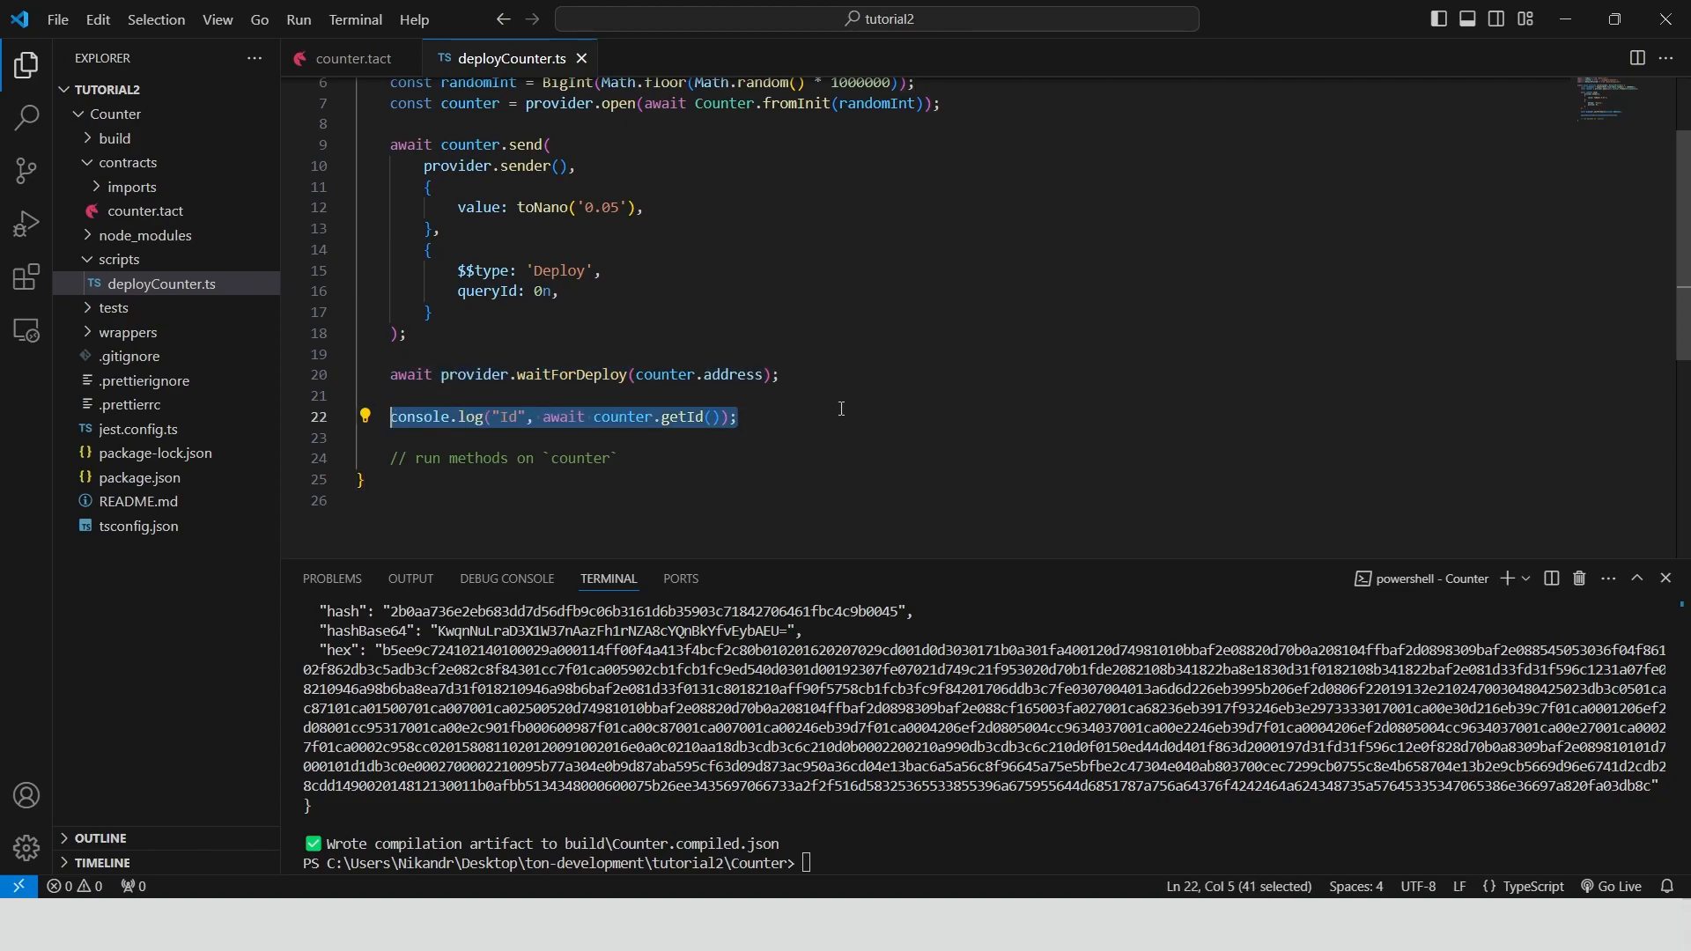
left_click(736, 416)
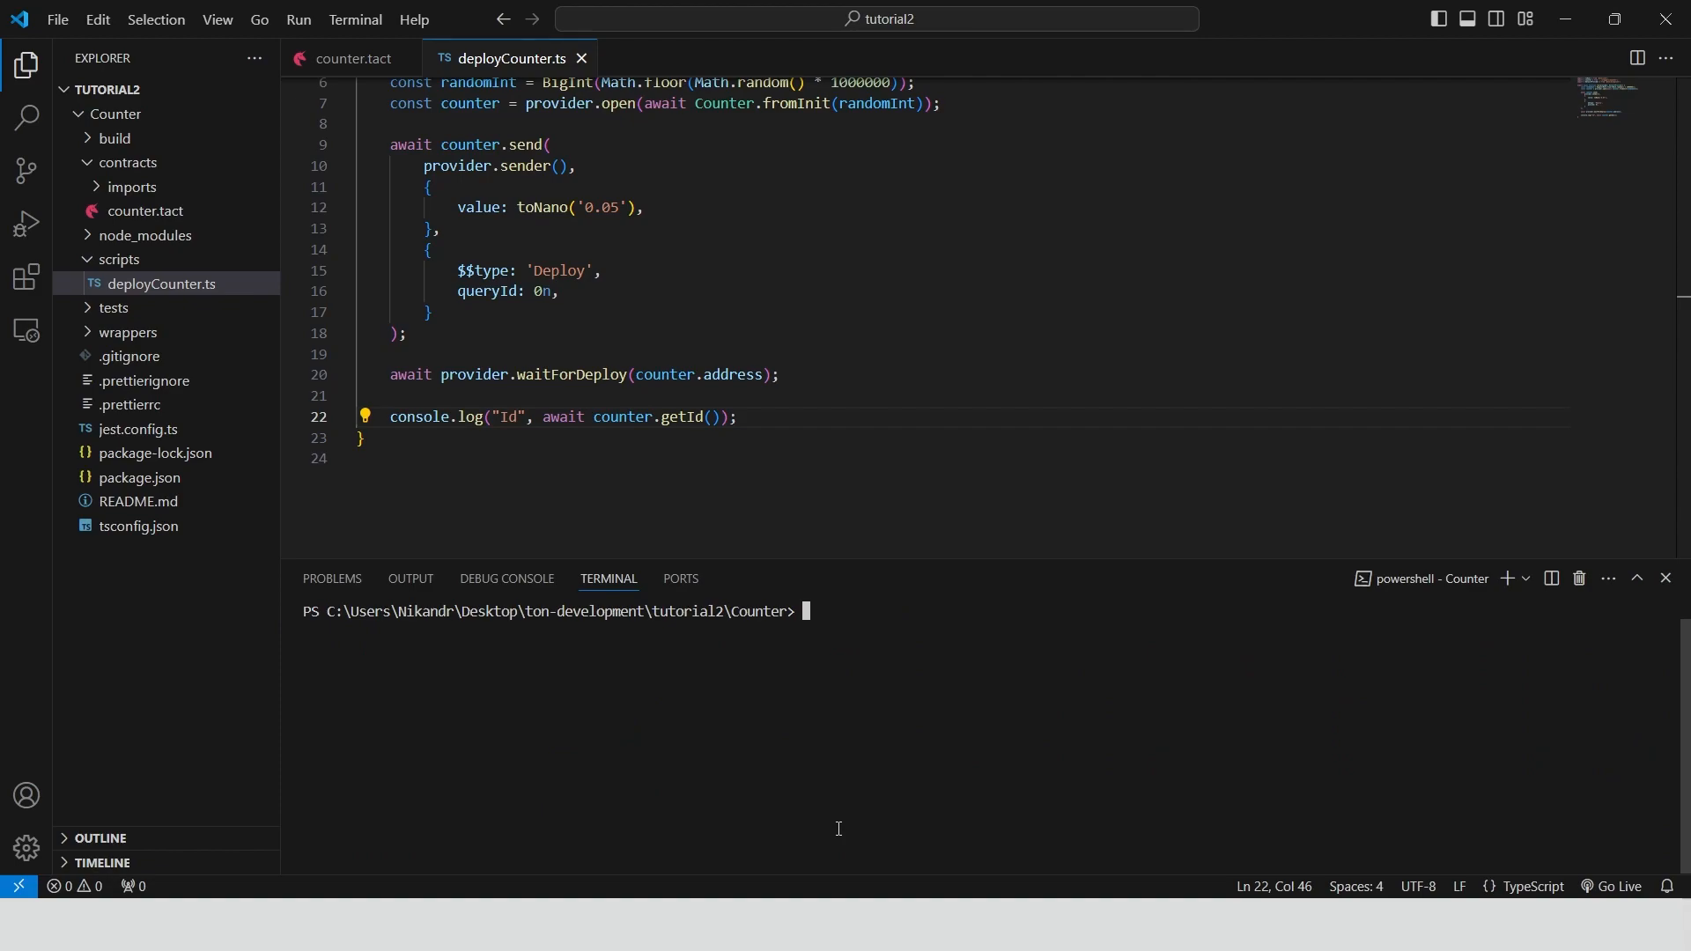
- Run npx blueprint run for the deploy script, pick the wallet, and confirm in Tonkeeper
type("npx")
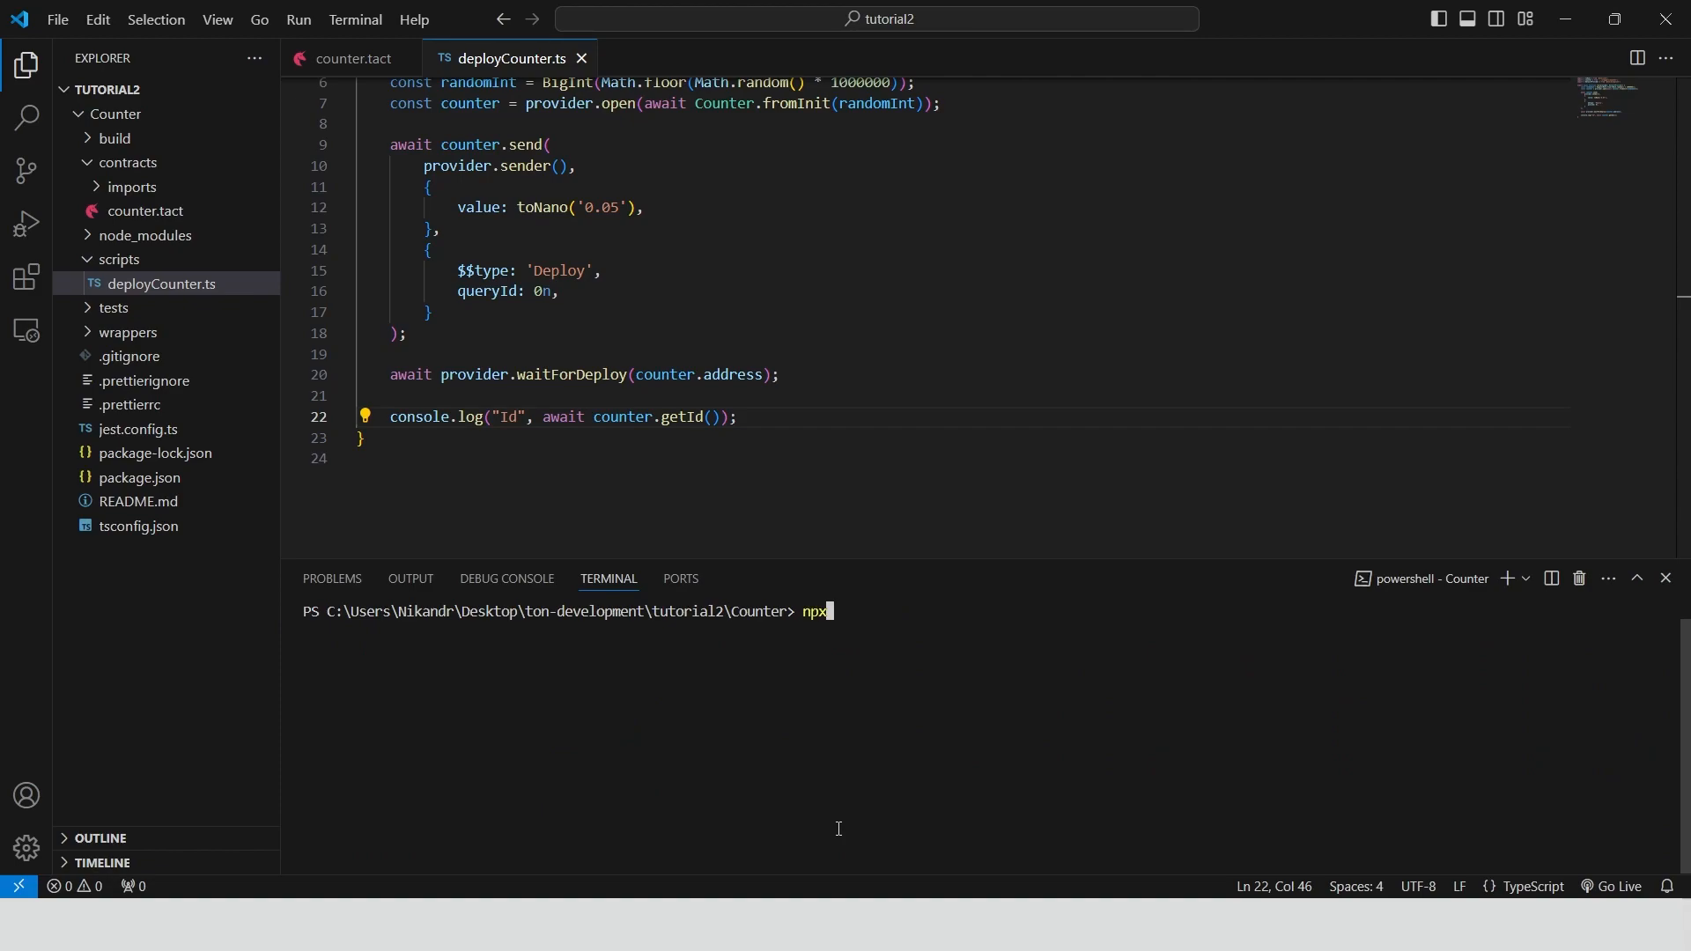
type("blueprint r")
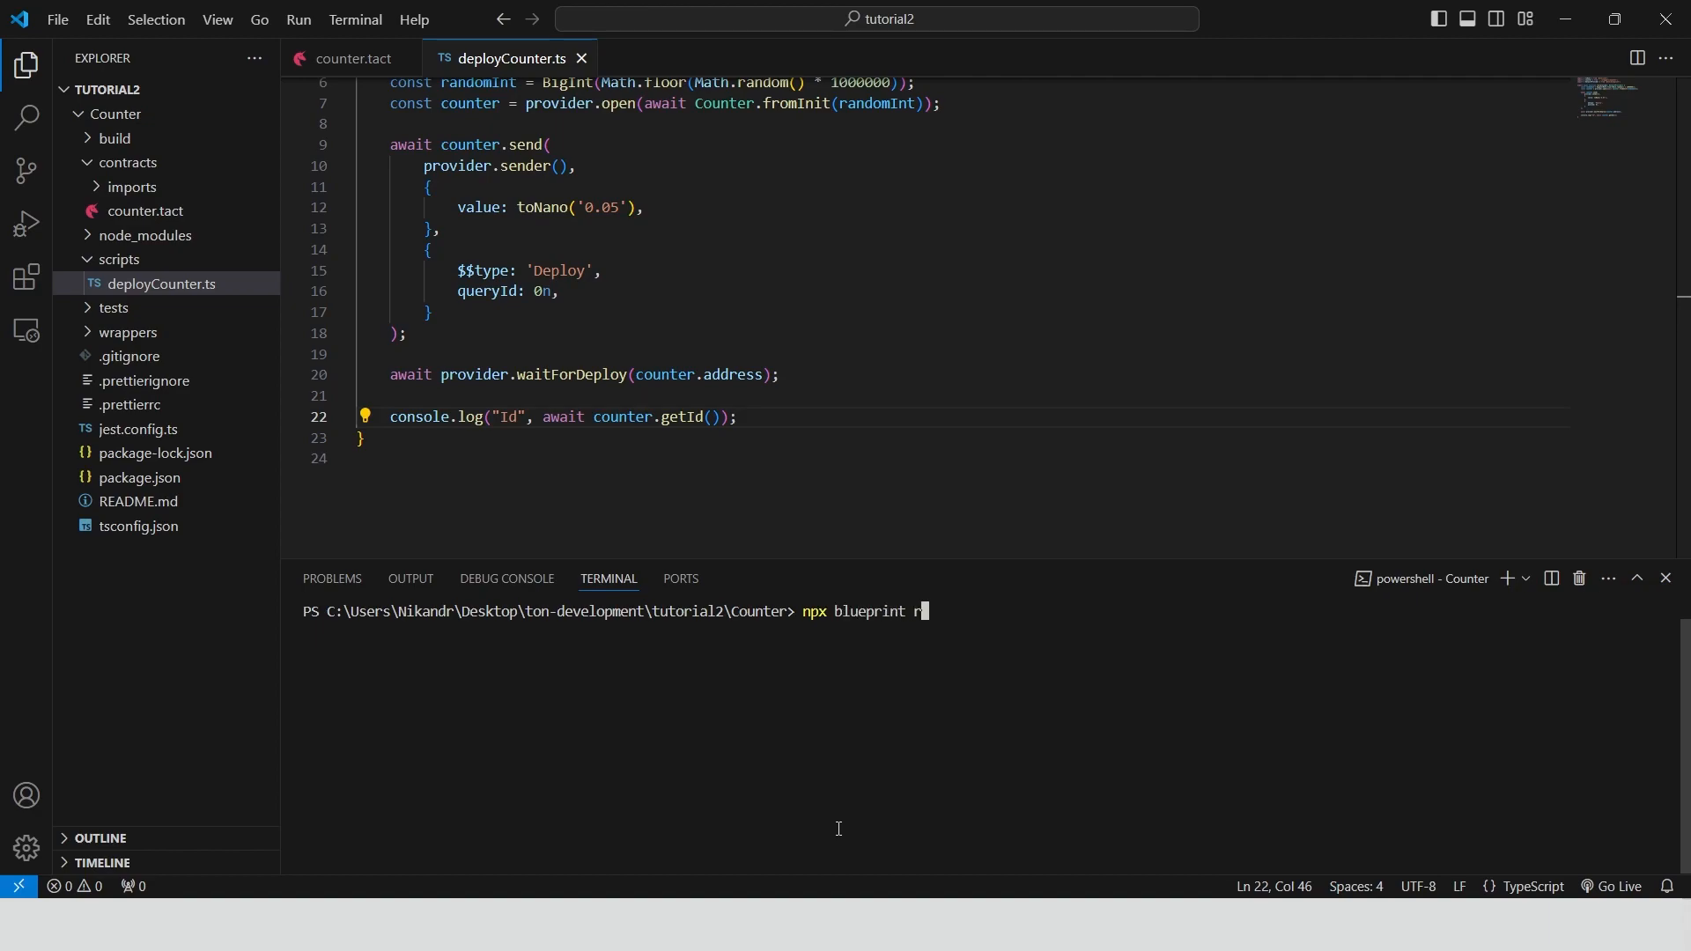
key("Enter")
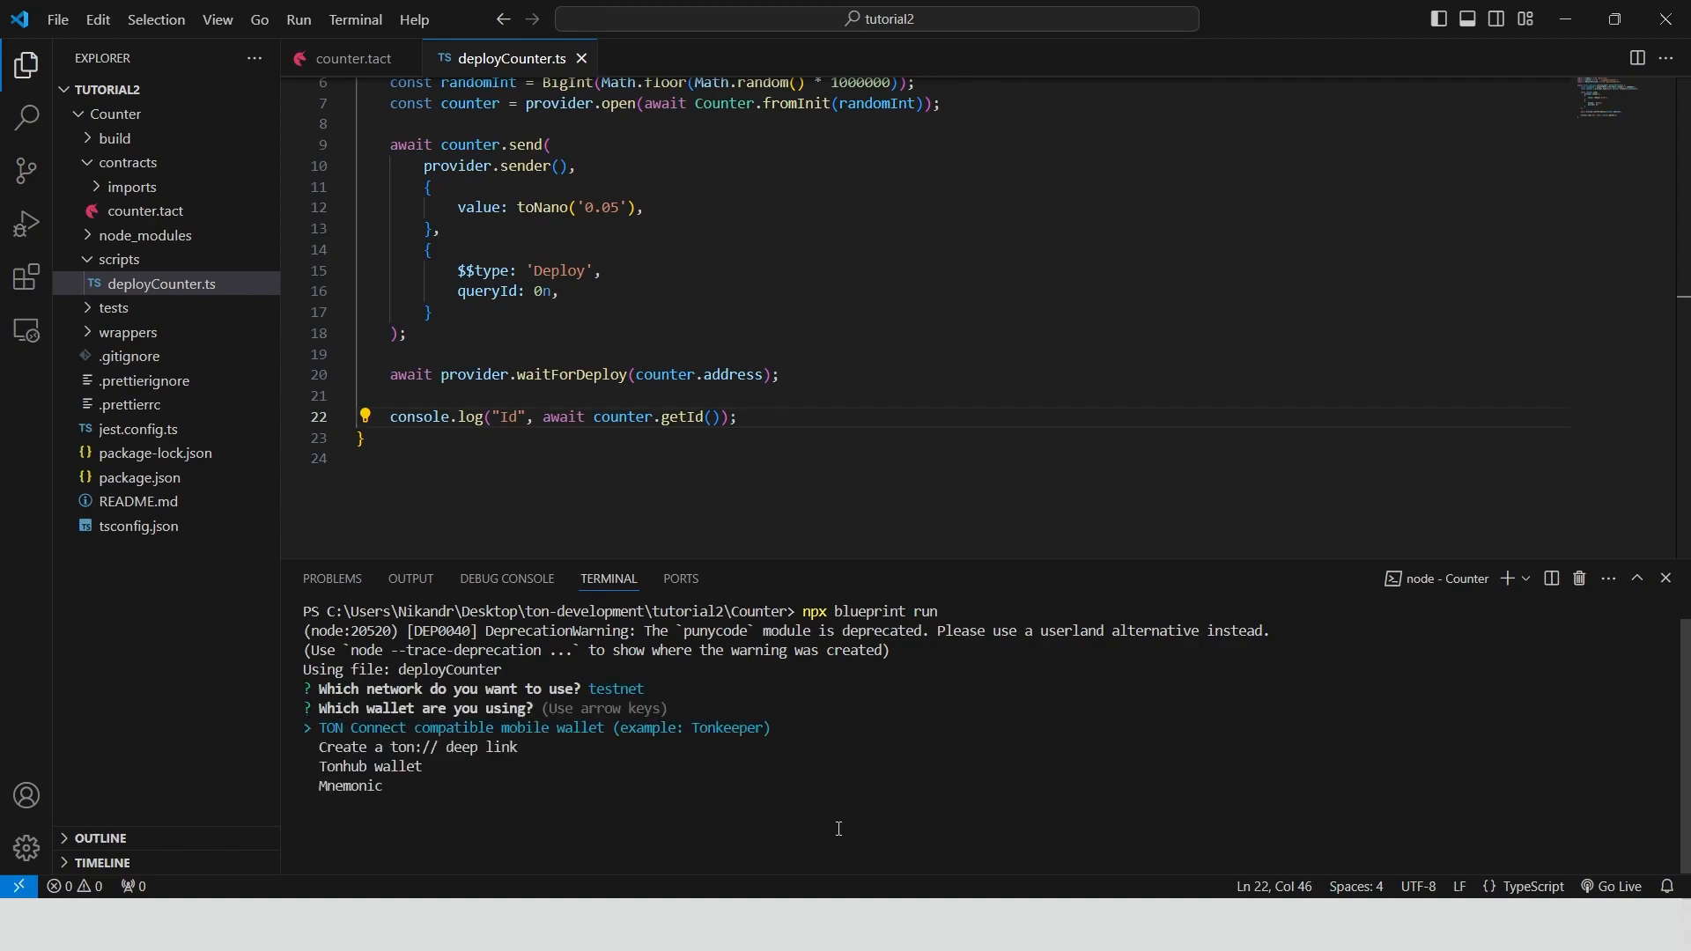
key("enter")
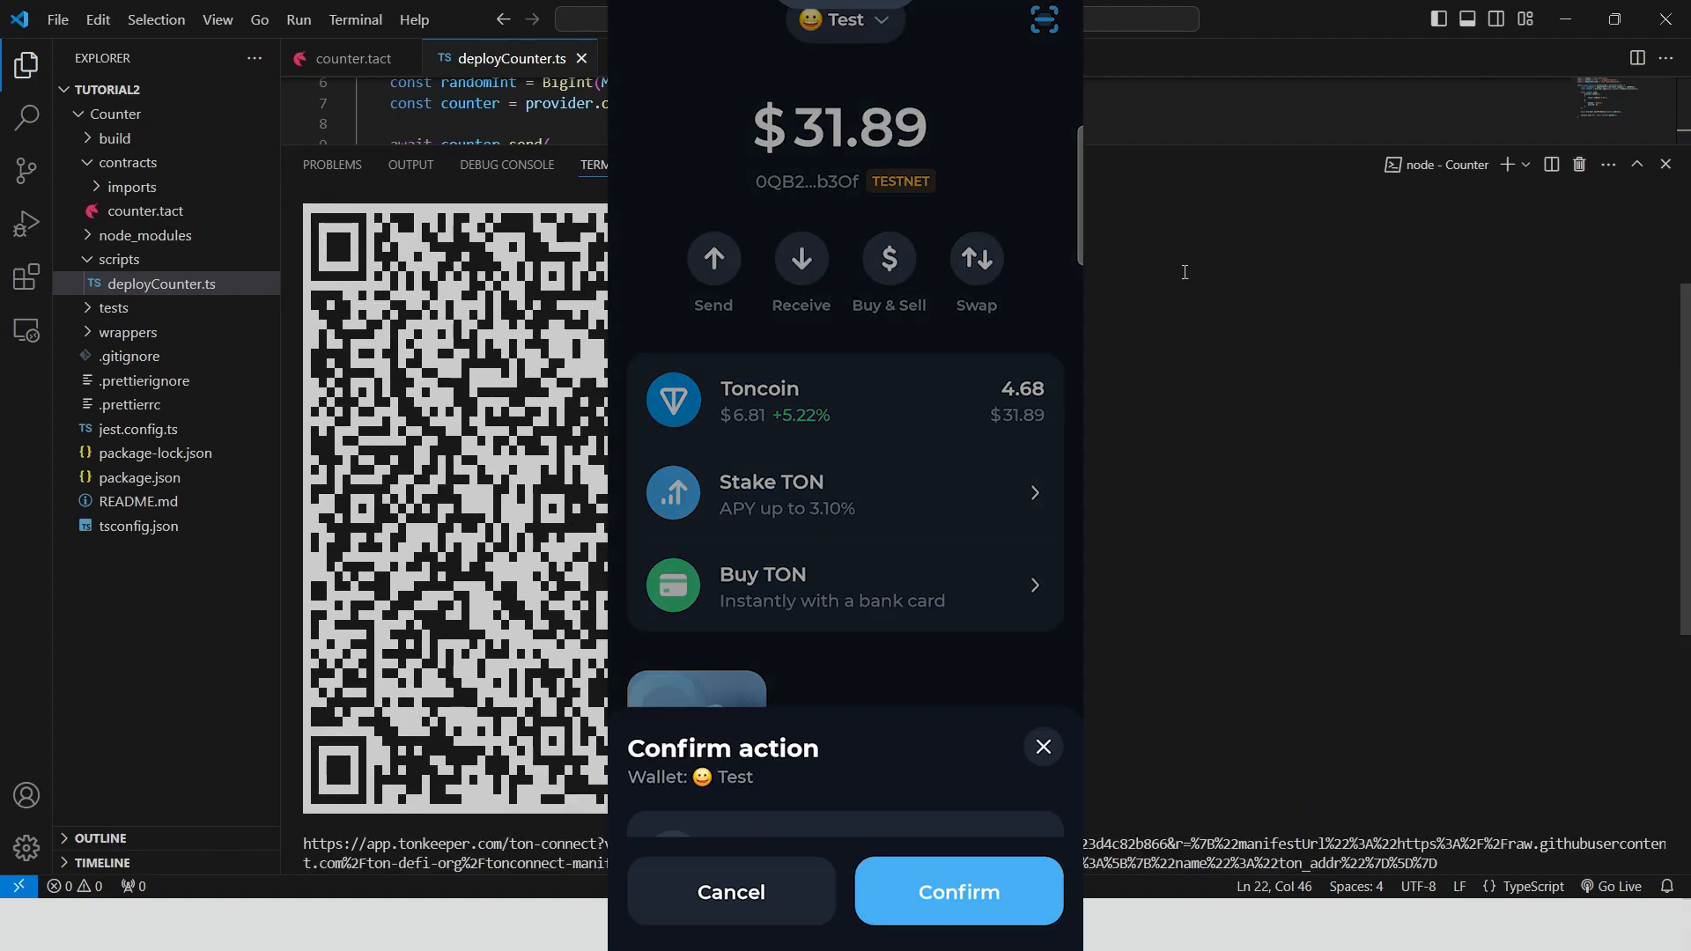
left_click(955, 891)
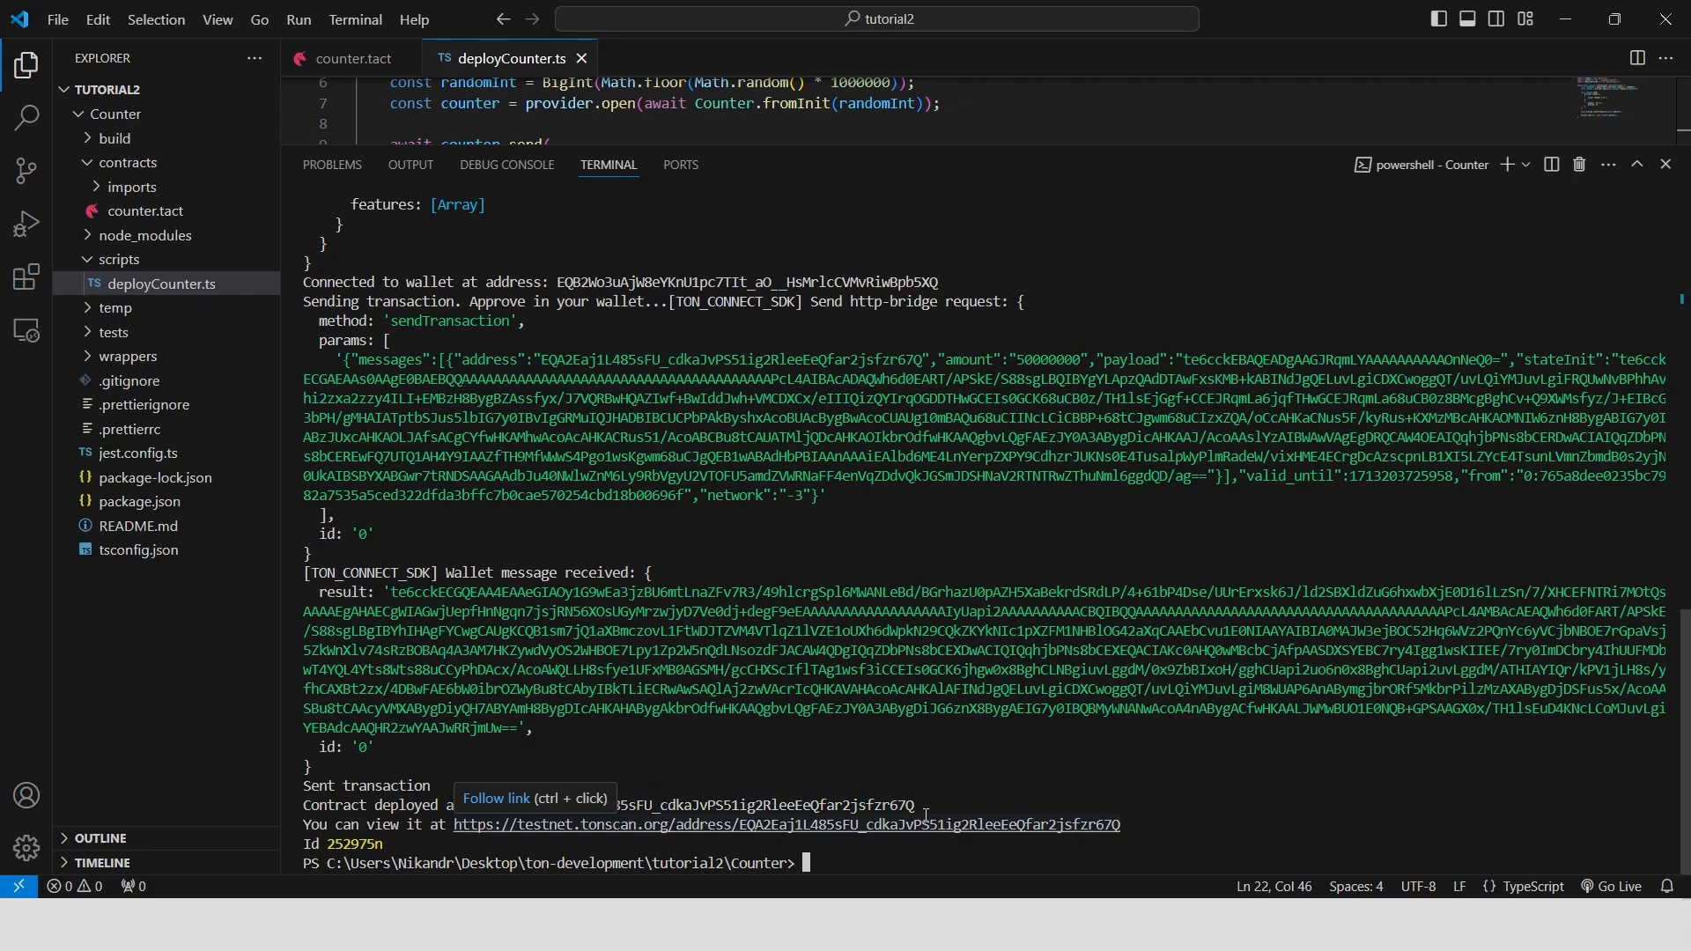
- Search the deployed address EQA2Eaj1...r67Q on testnet Tonscan and confirm State is Active
double_click(354, 843)
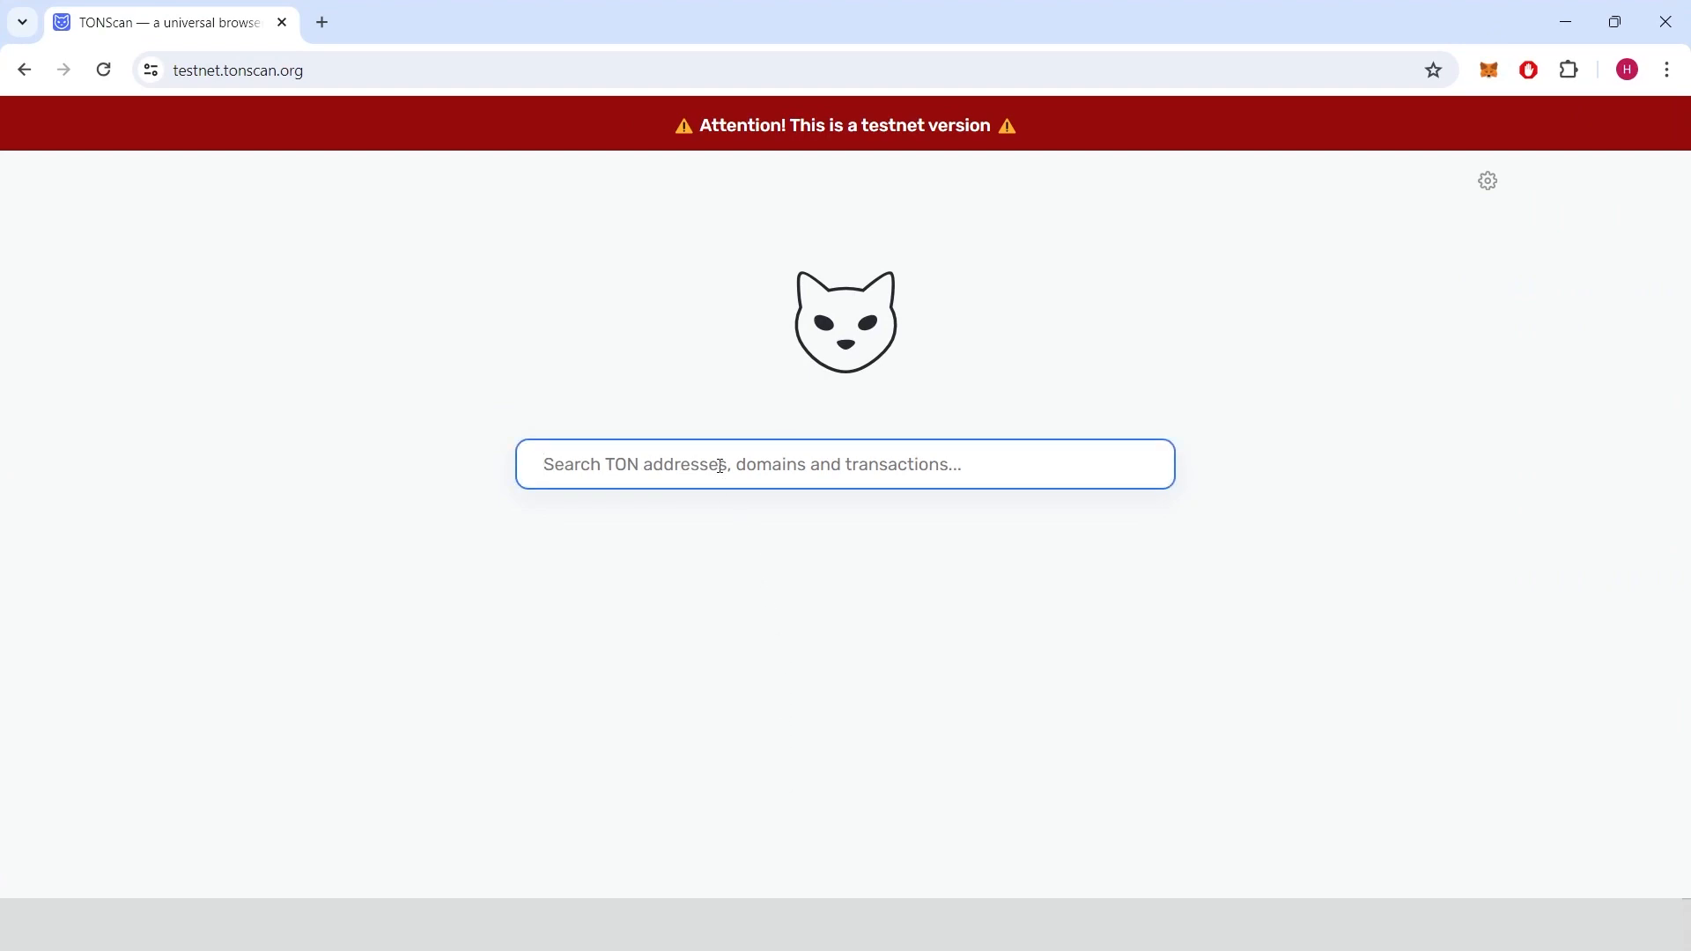
type("EQA2Eaj1L485sFU_cdkaJvPS51ig2RleeEeQfar2jsfzr67Q")
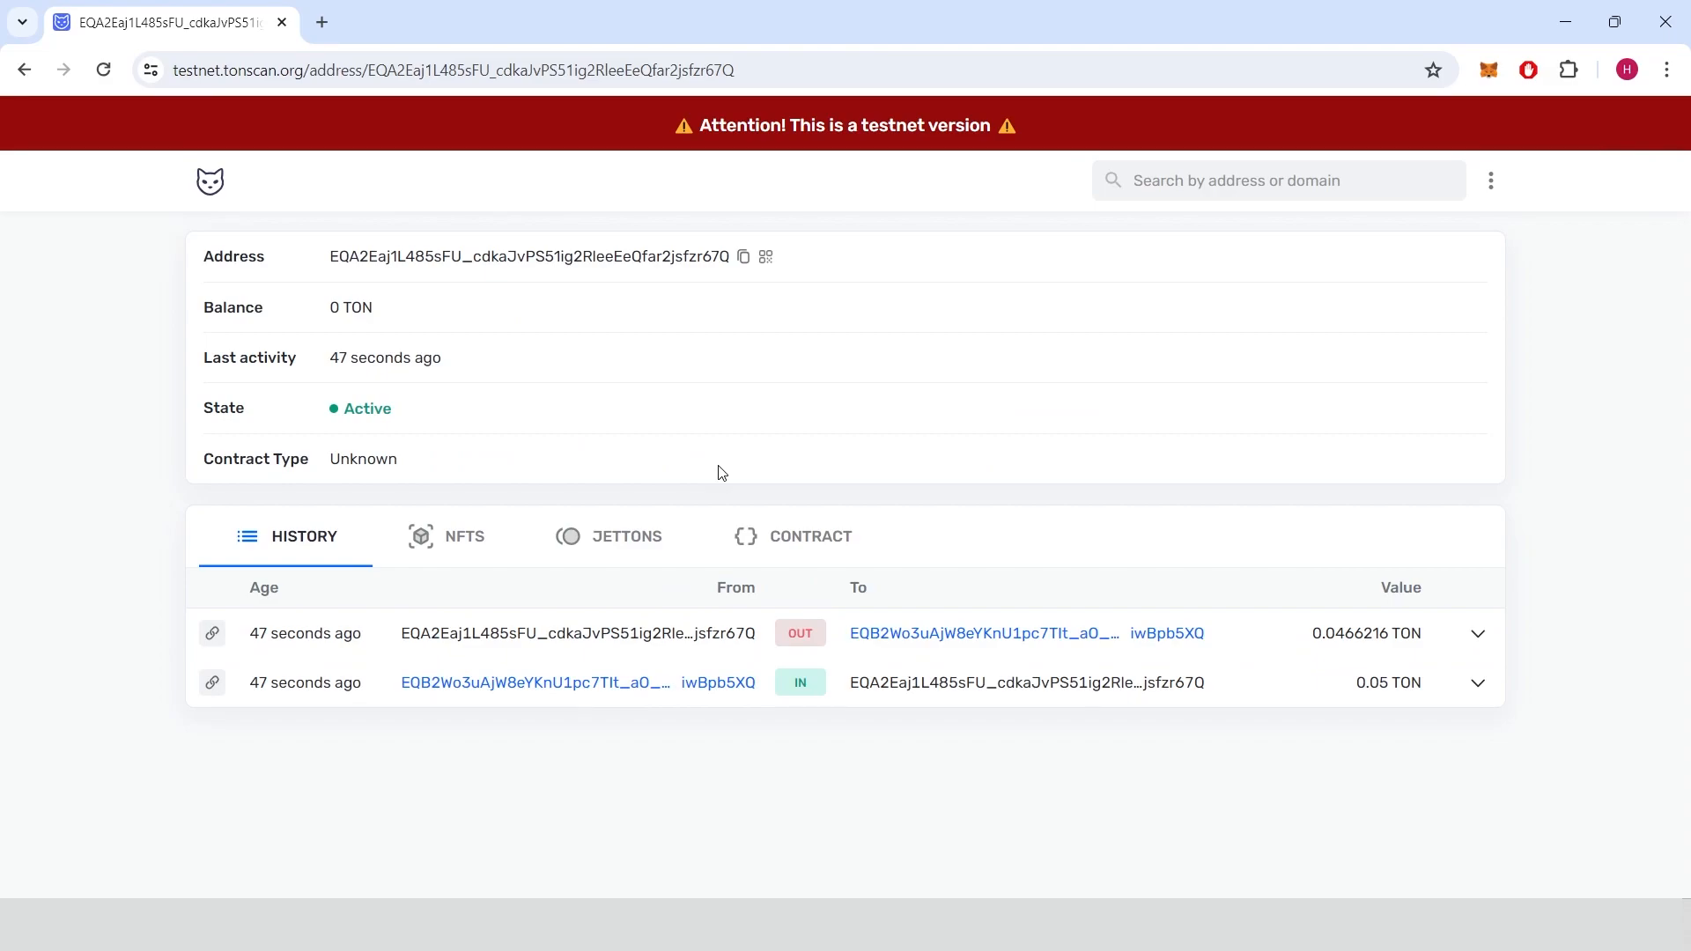
mouse_move(539, 479)
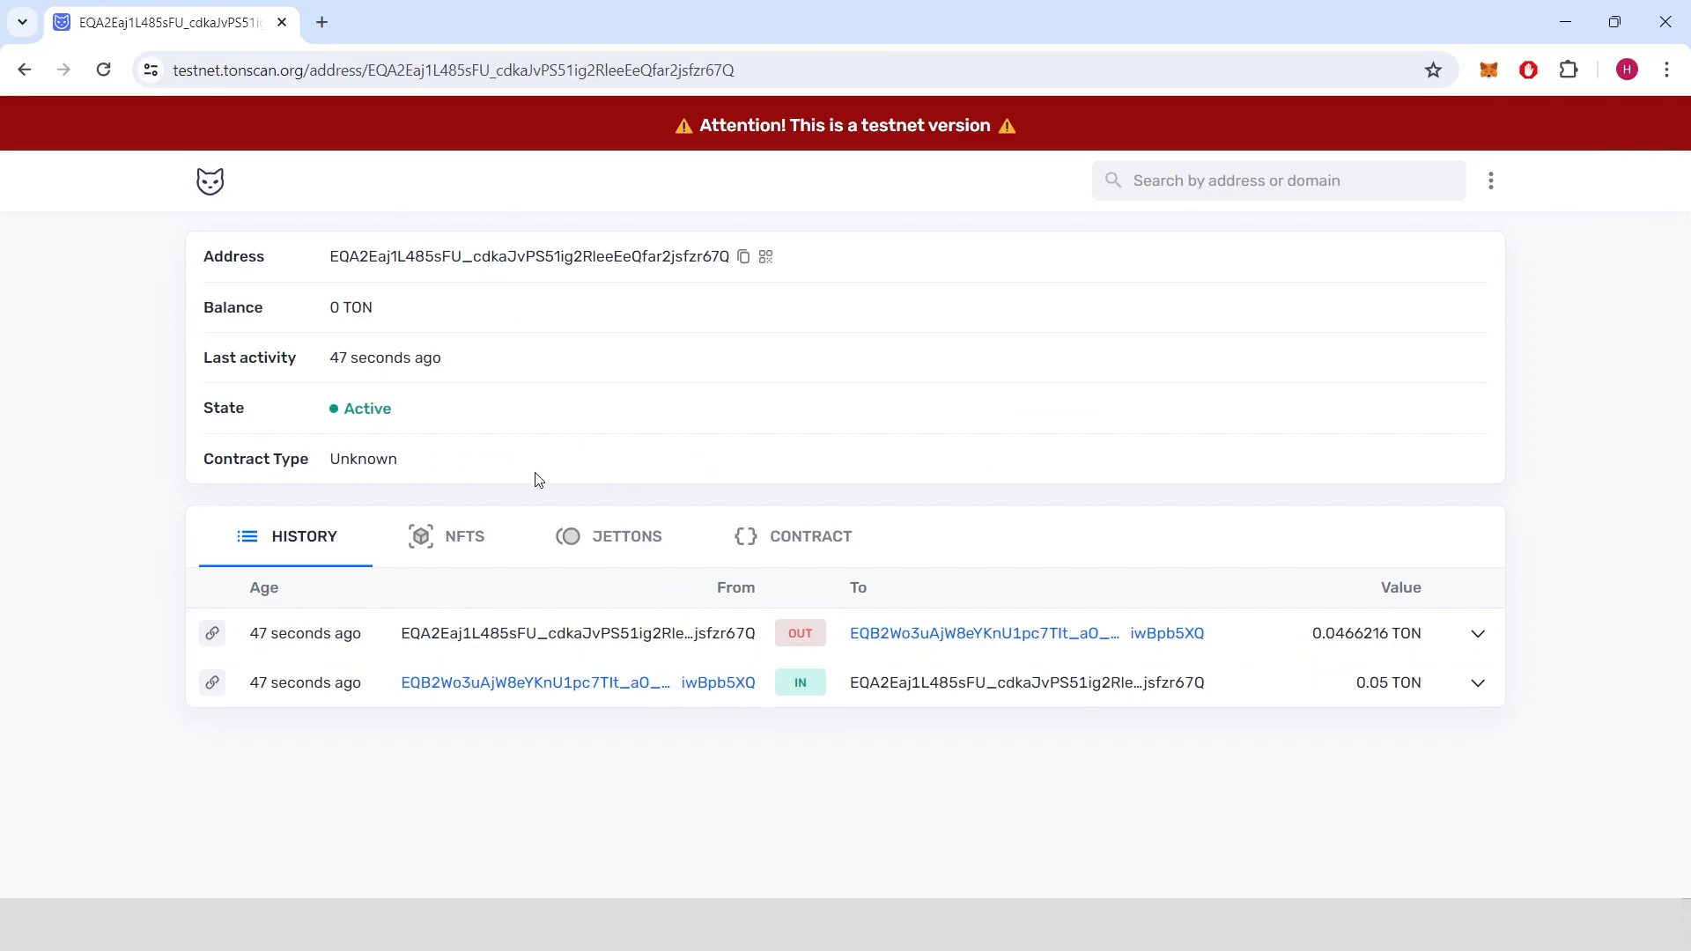
double_click(366, 407)
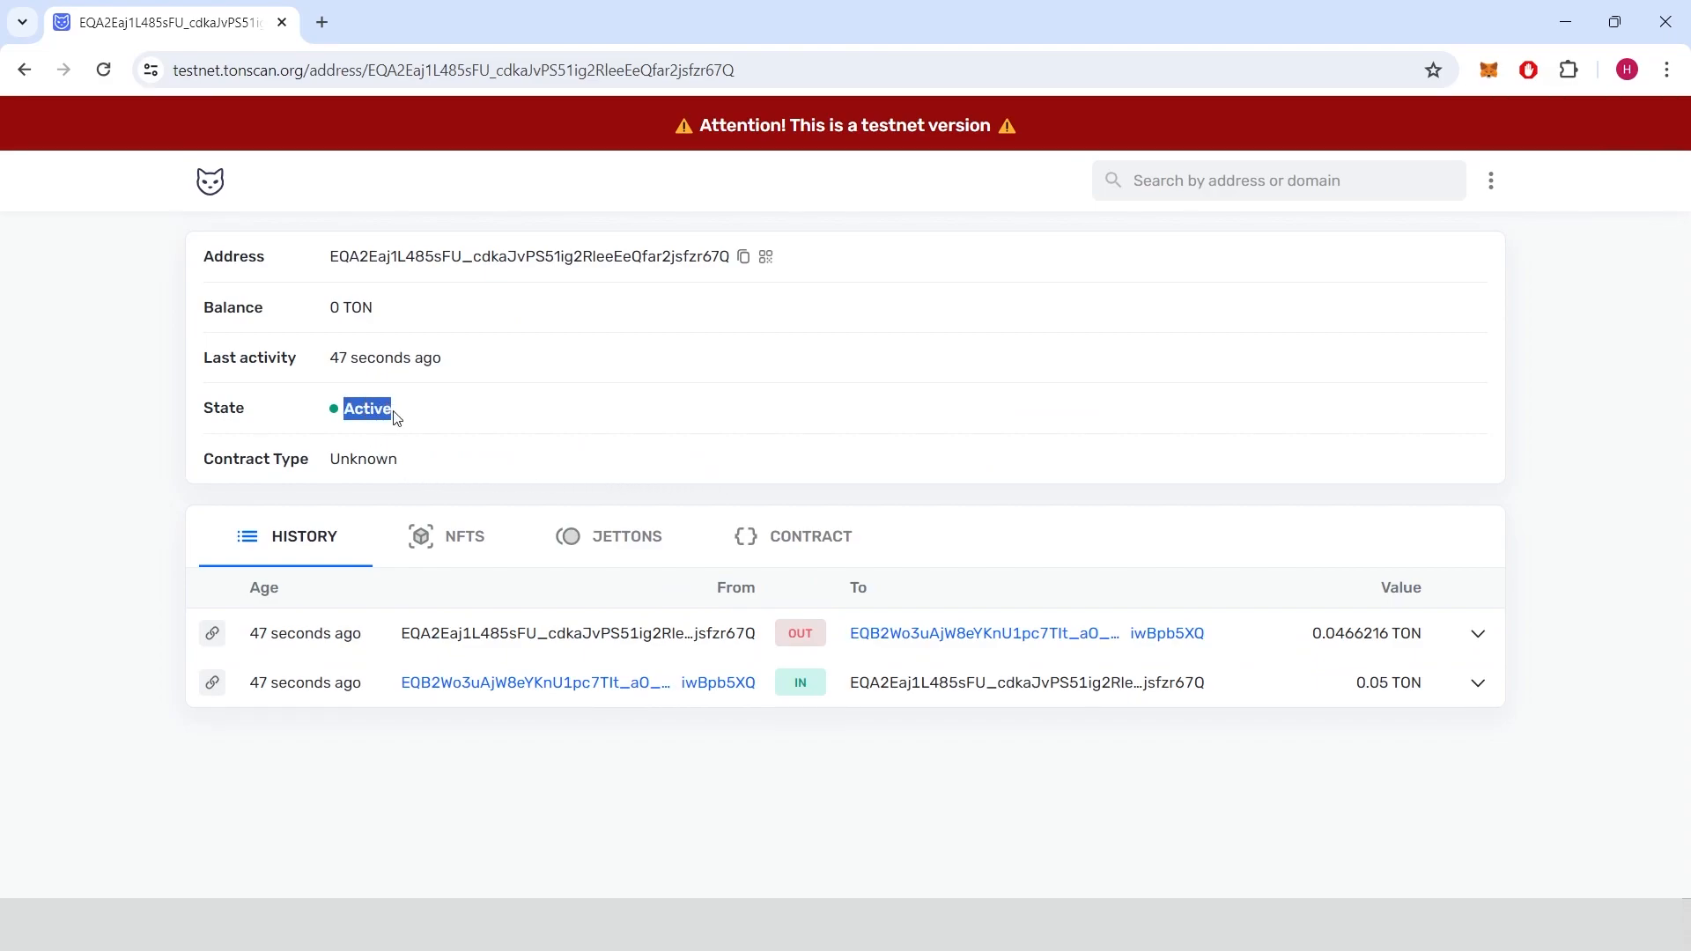
mouse_move(499, 417)
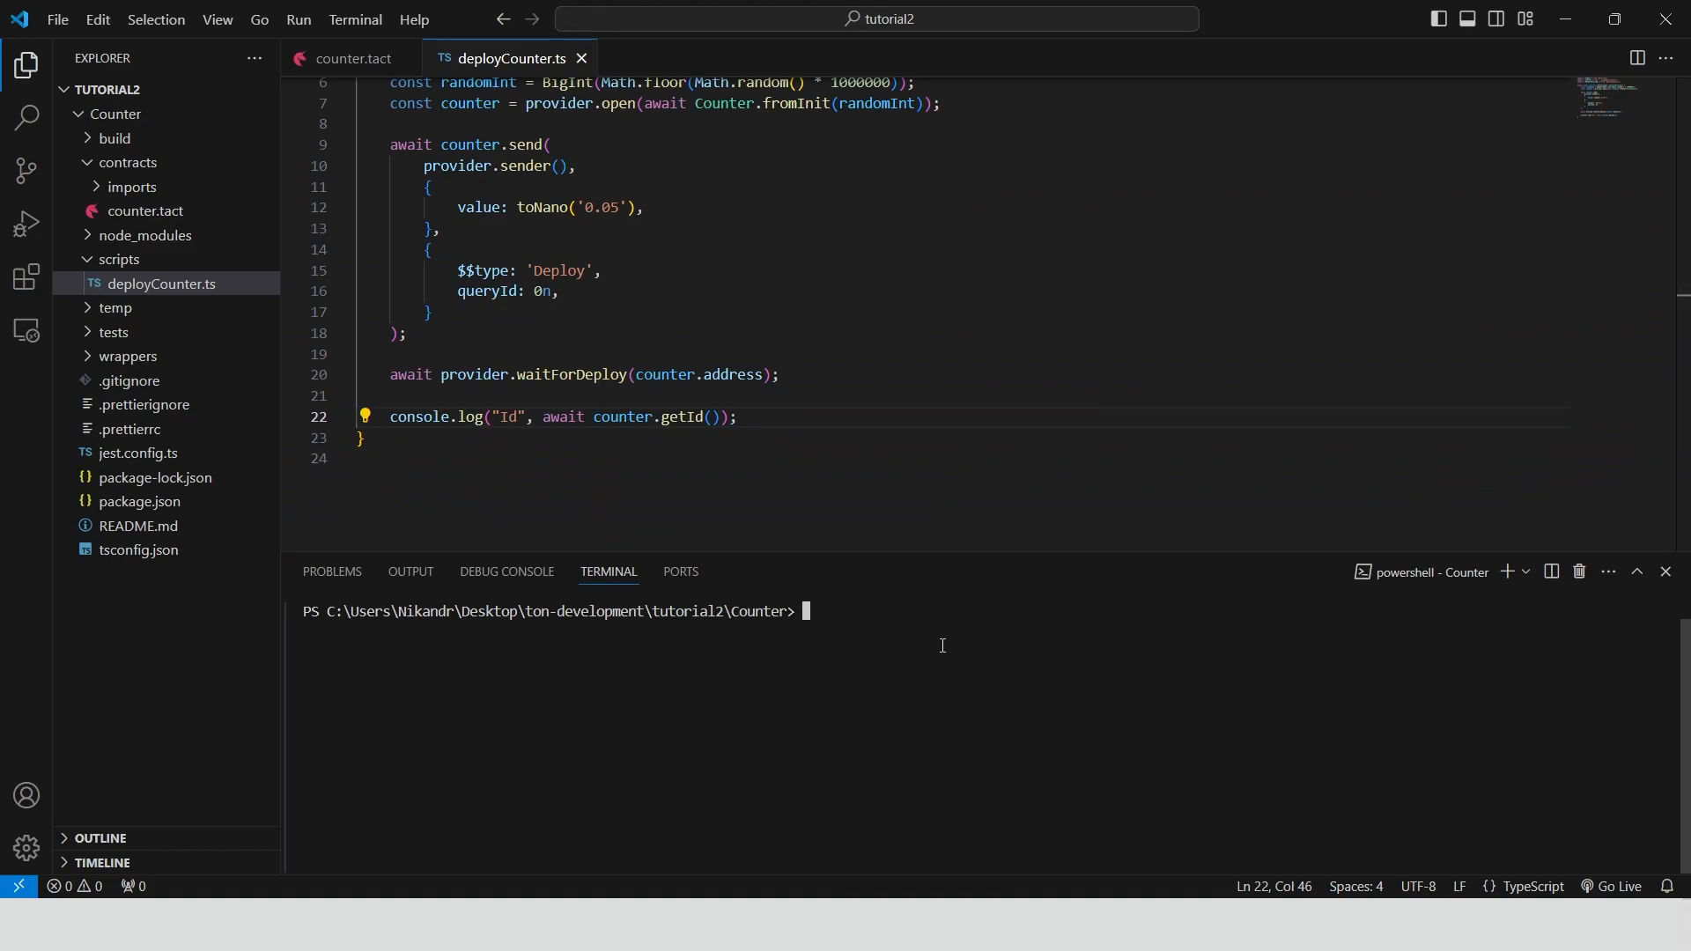
- Create scripts/incrementCounter.ts with an exported async run(provider: NetworkProvider) function
left_click(118, 259)
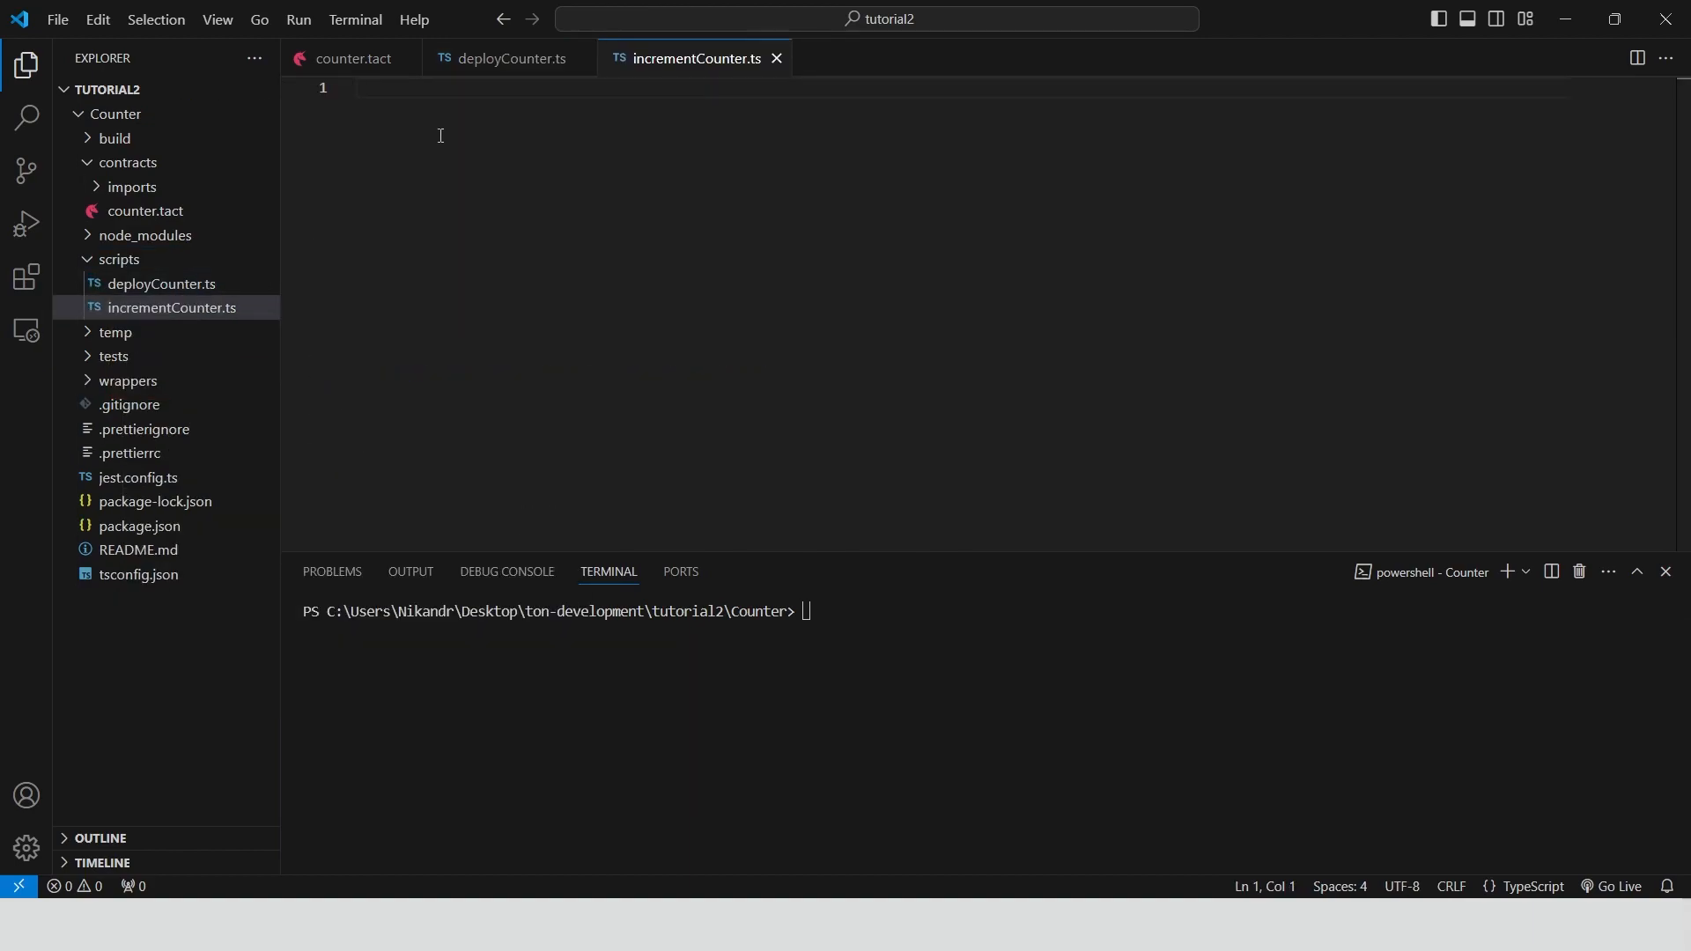
key("Enter")
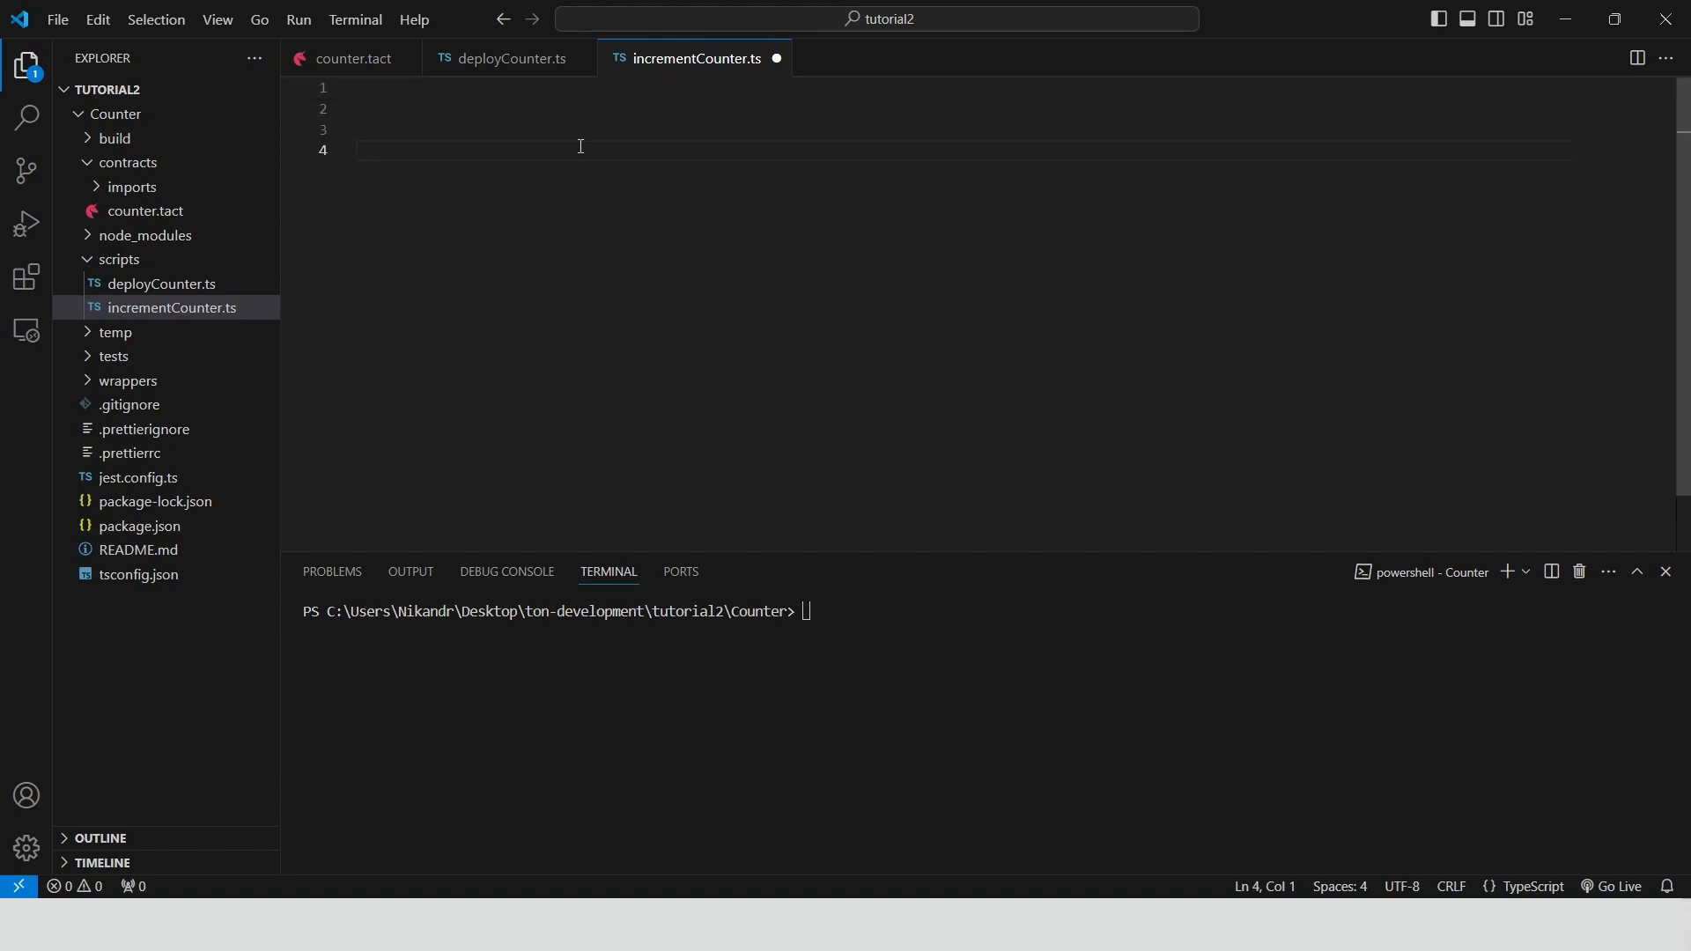
type("export async")
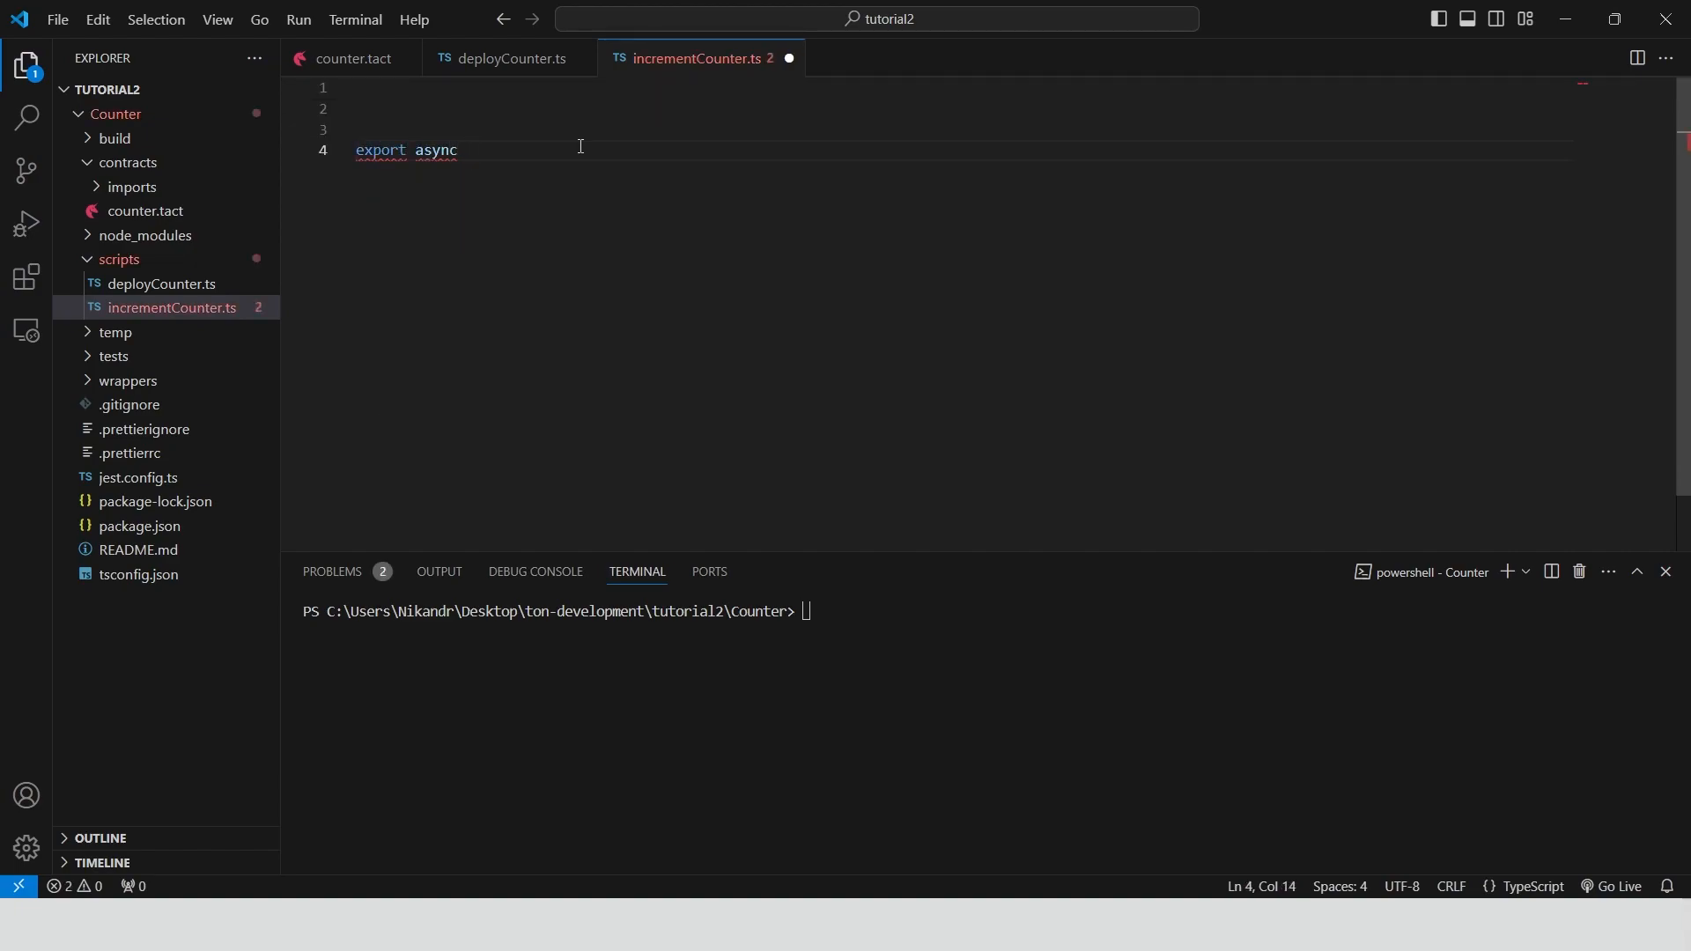
type("function run()")
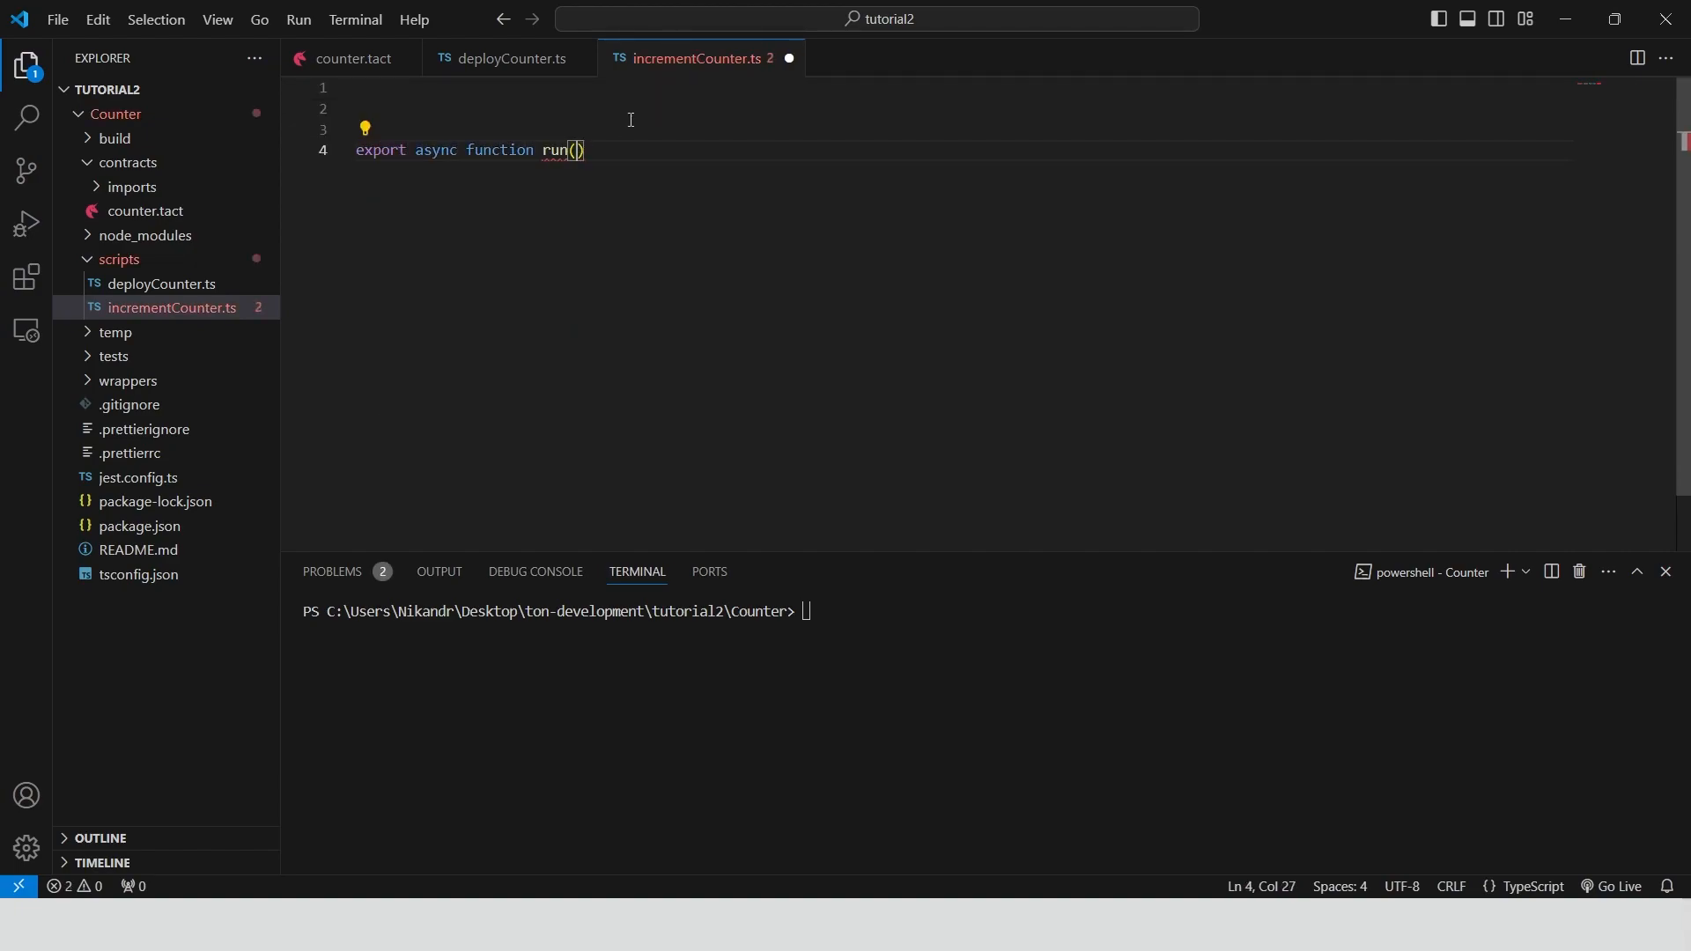
type("provider: NetworkProvider")
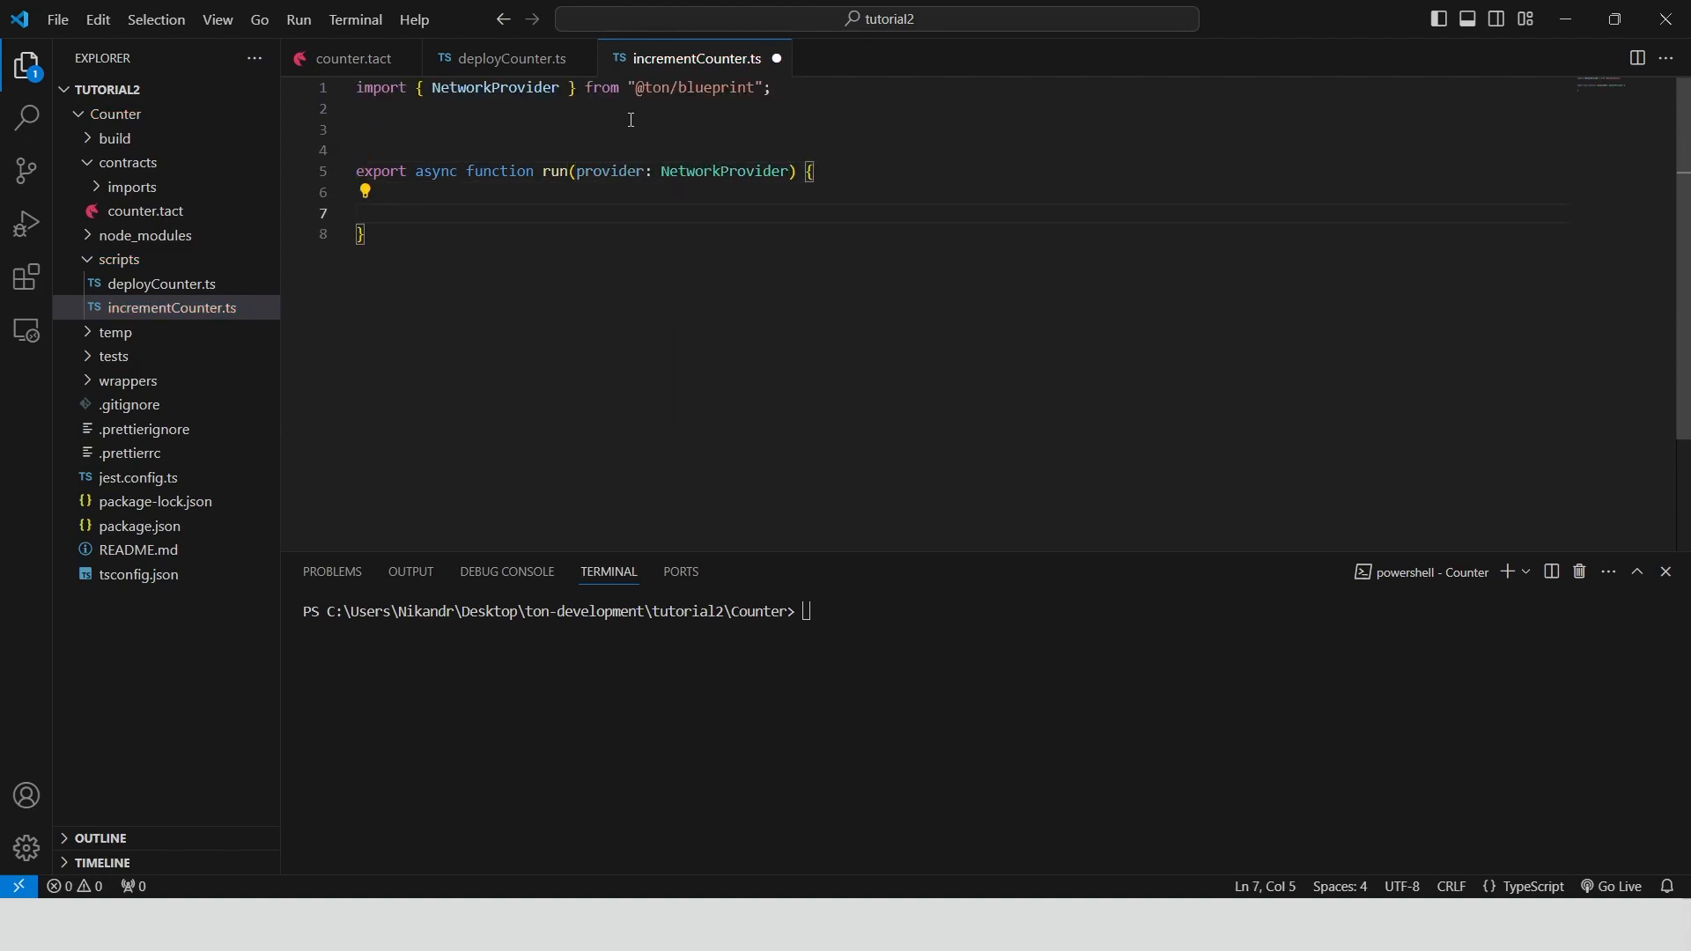
- Open the Counter from its address via provider and read counterBefore with getCounter()
type("const counter = provider.open(Cou")
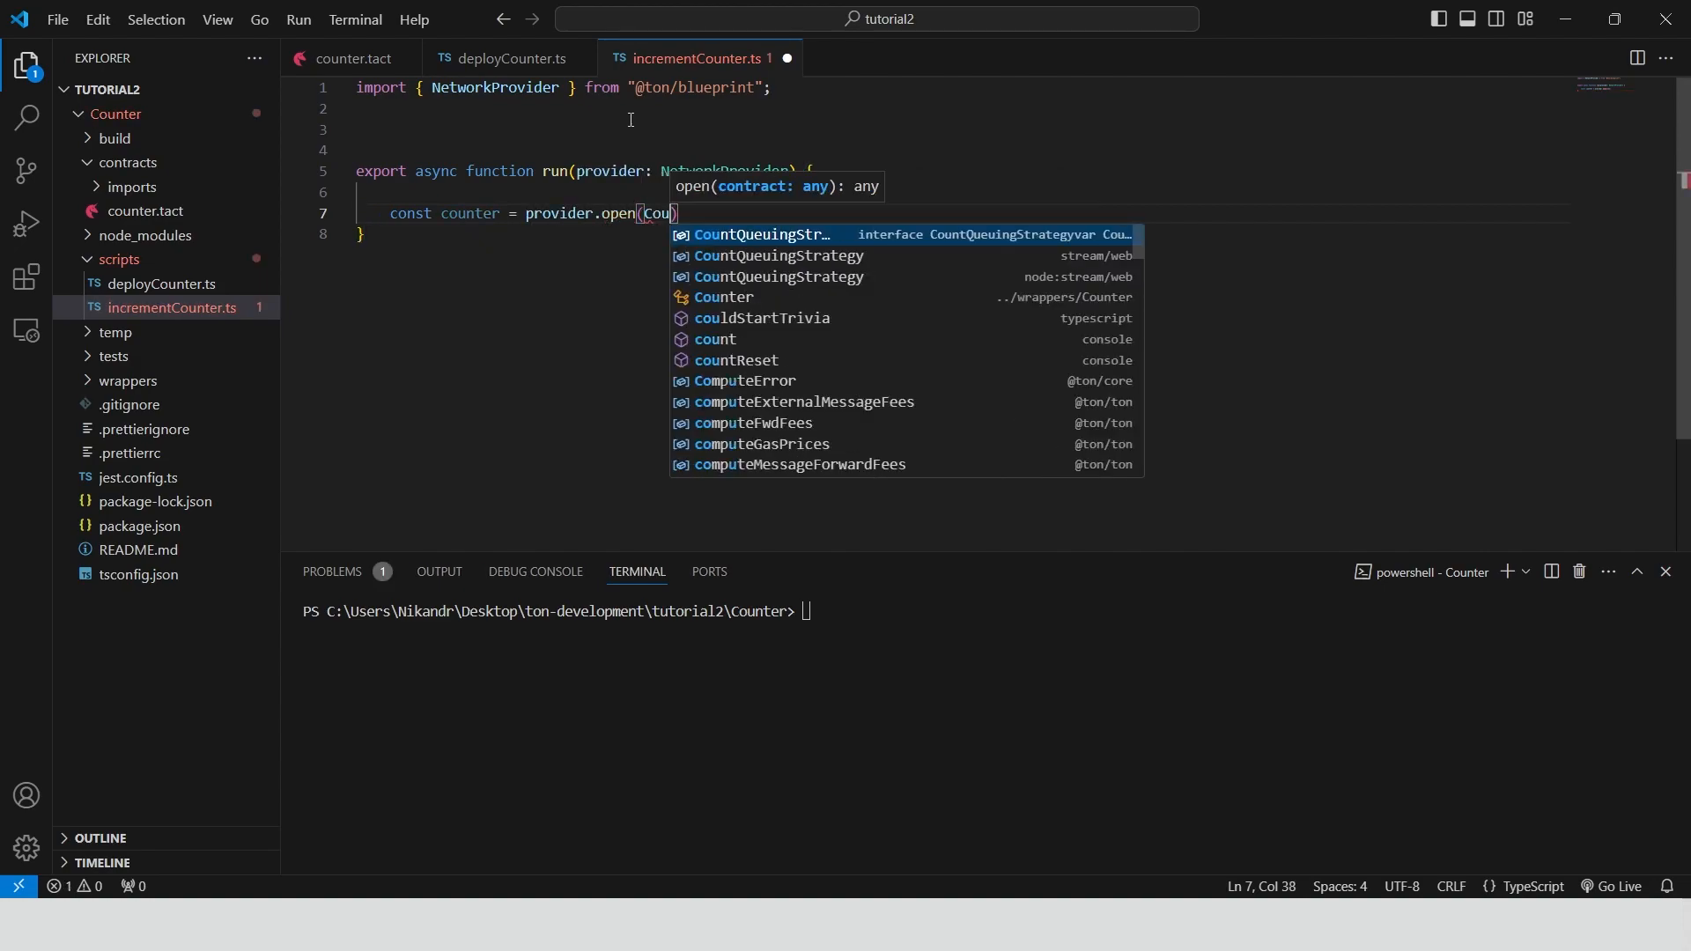
type("Counter.fromAddress(Address.parse(\"EQA2Eaj1L485sFU_cdkaJvPS51ig2RleeEeQfar2jsfzr67Q")
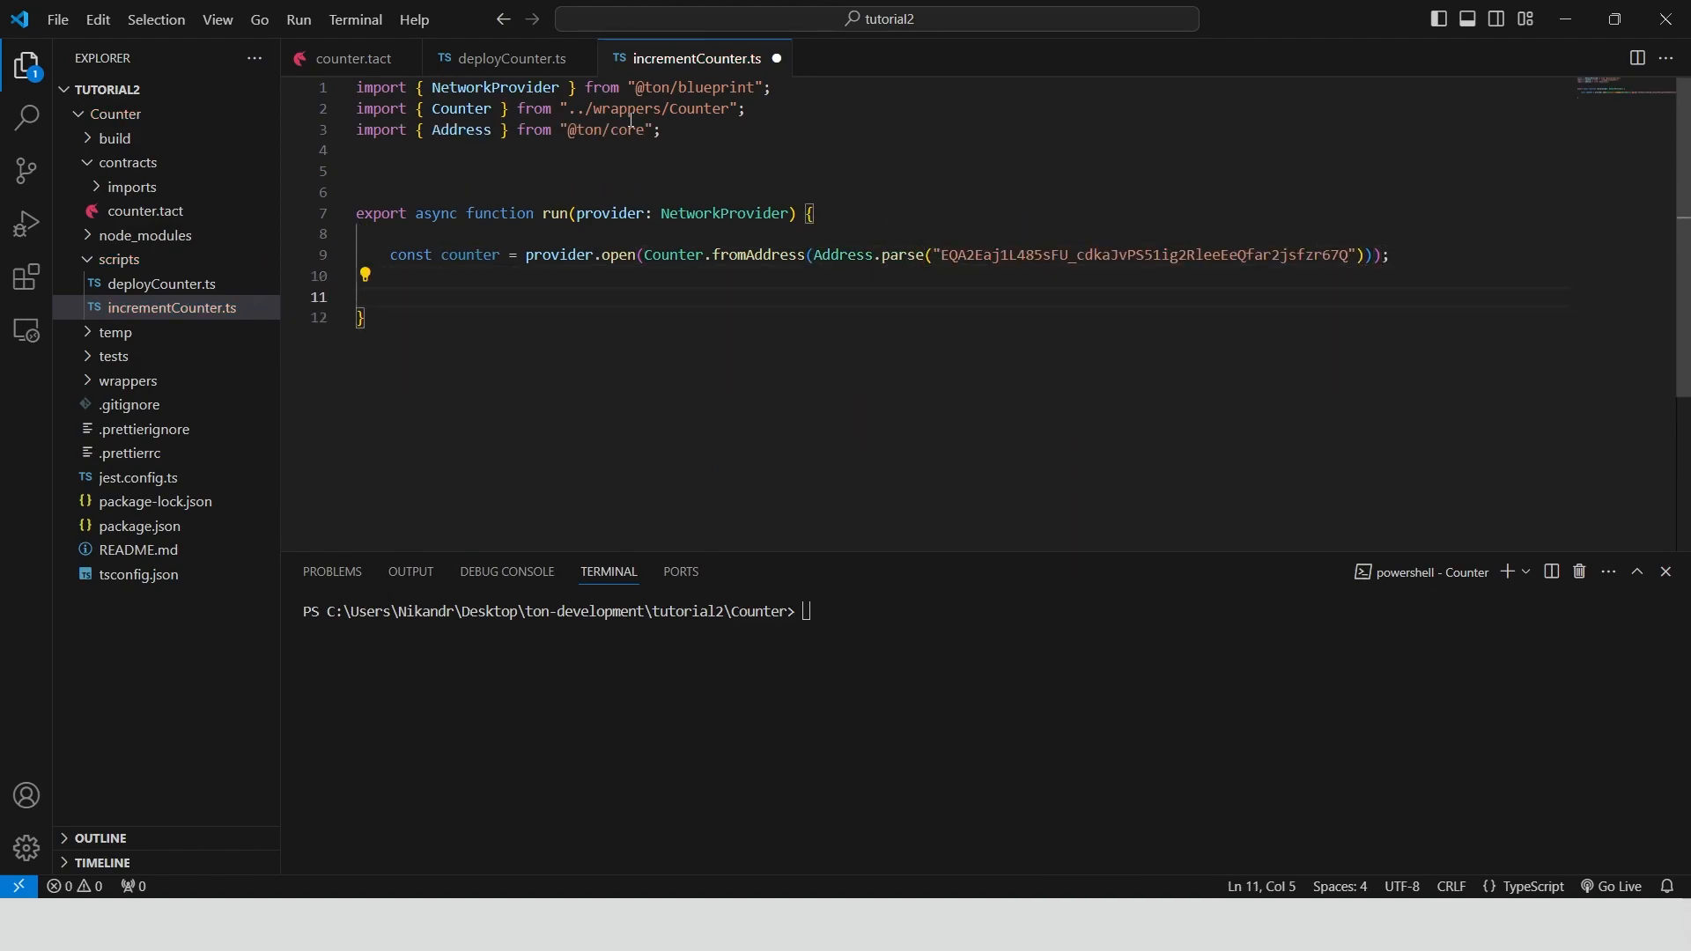
type("const counterBefore = await counter.getCounter();")
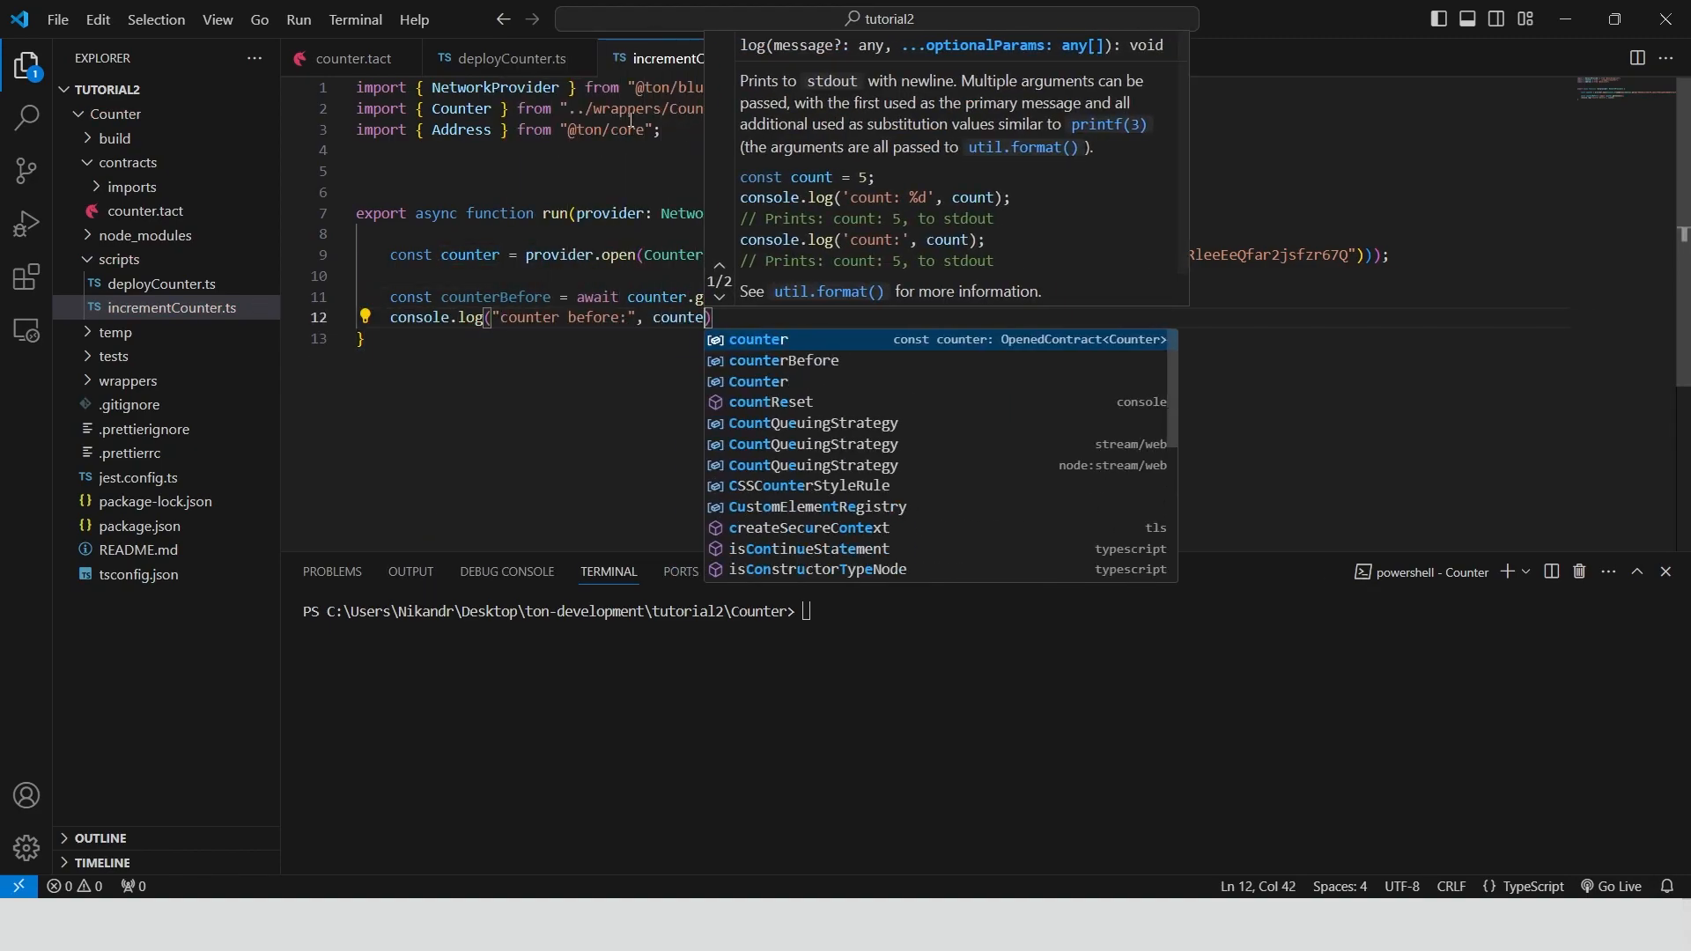
- Send an Add message with toNano value, then log "counter after" once the counter changes
type("await counter")
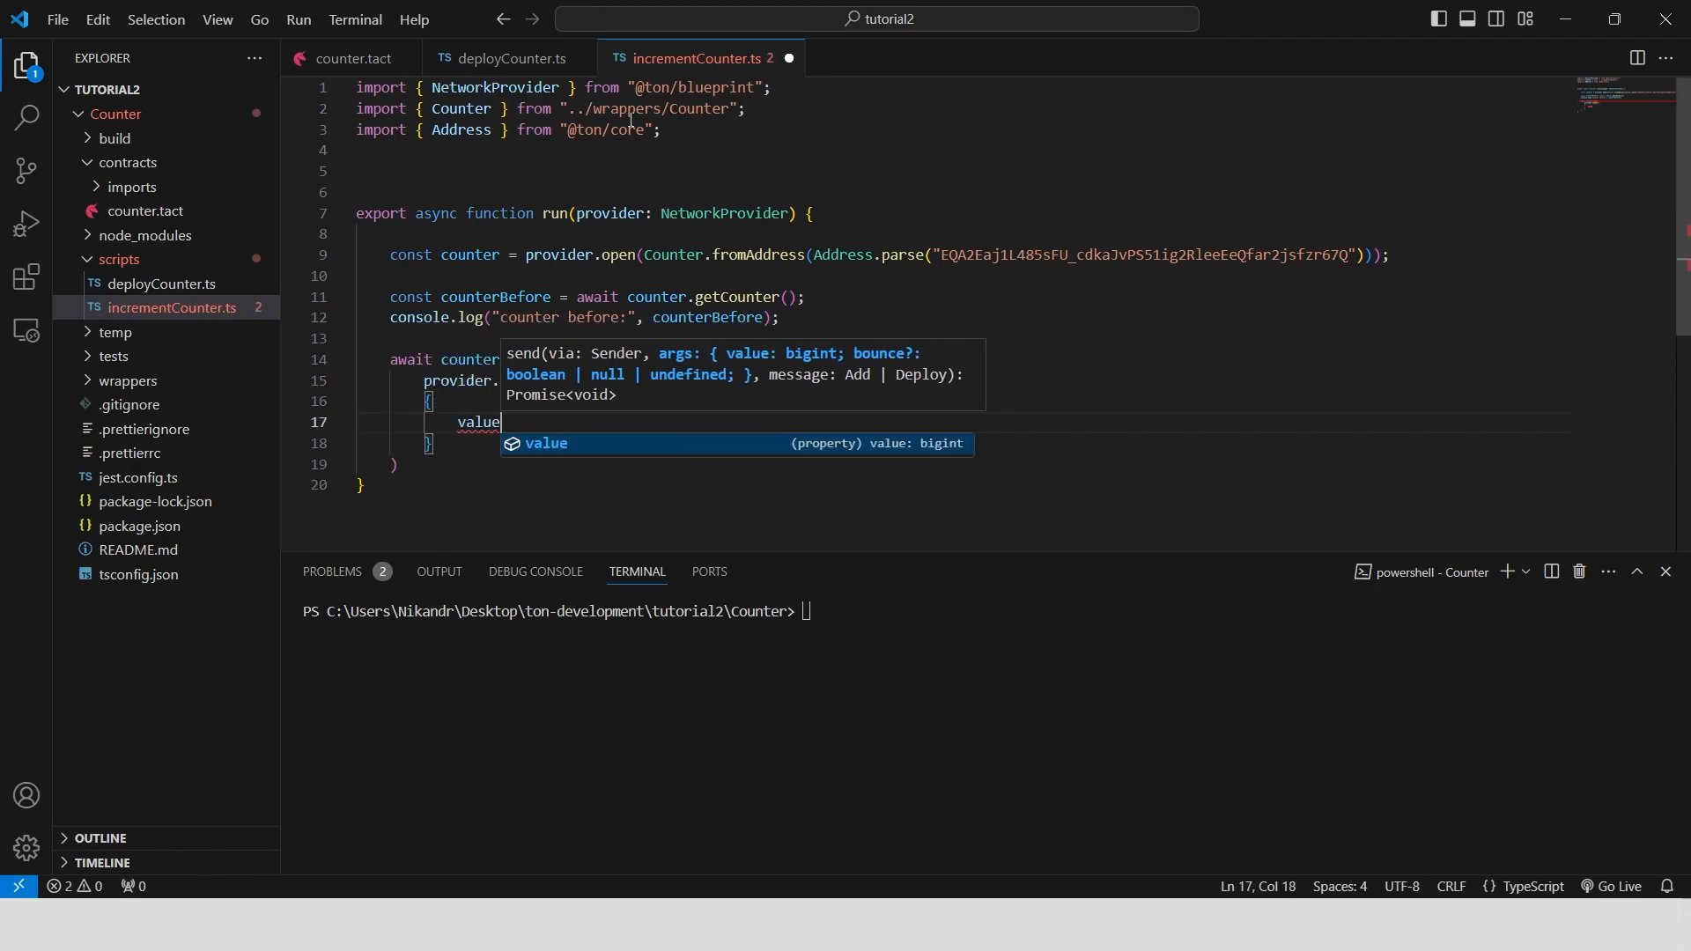
type("toNano(\"0.05")
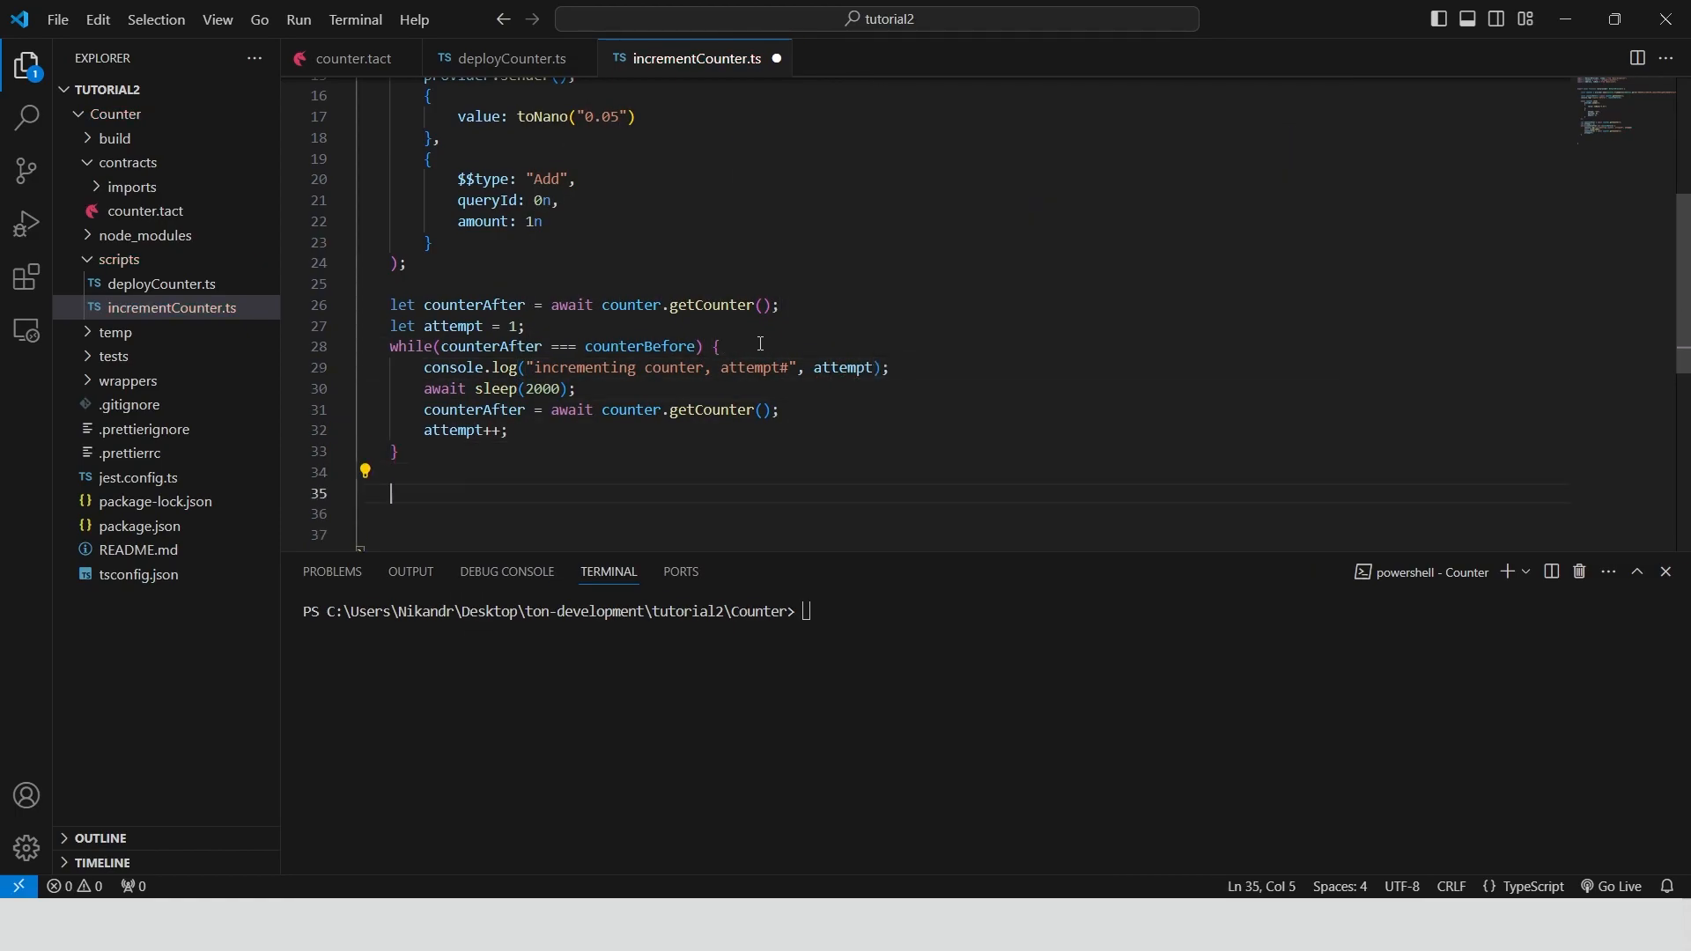
type("console.log(\"counter after\", counterAfter);")
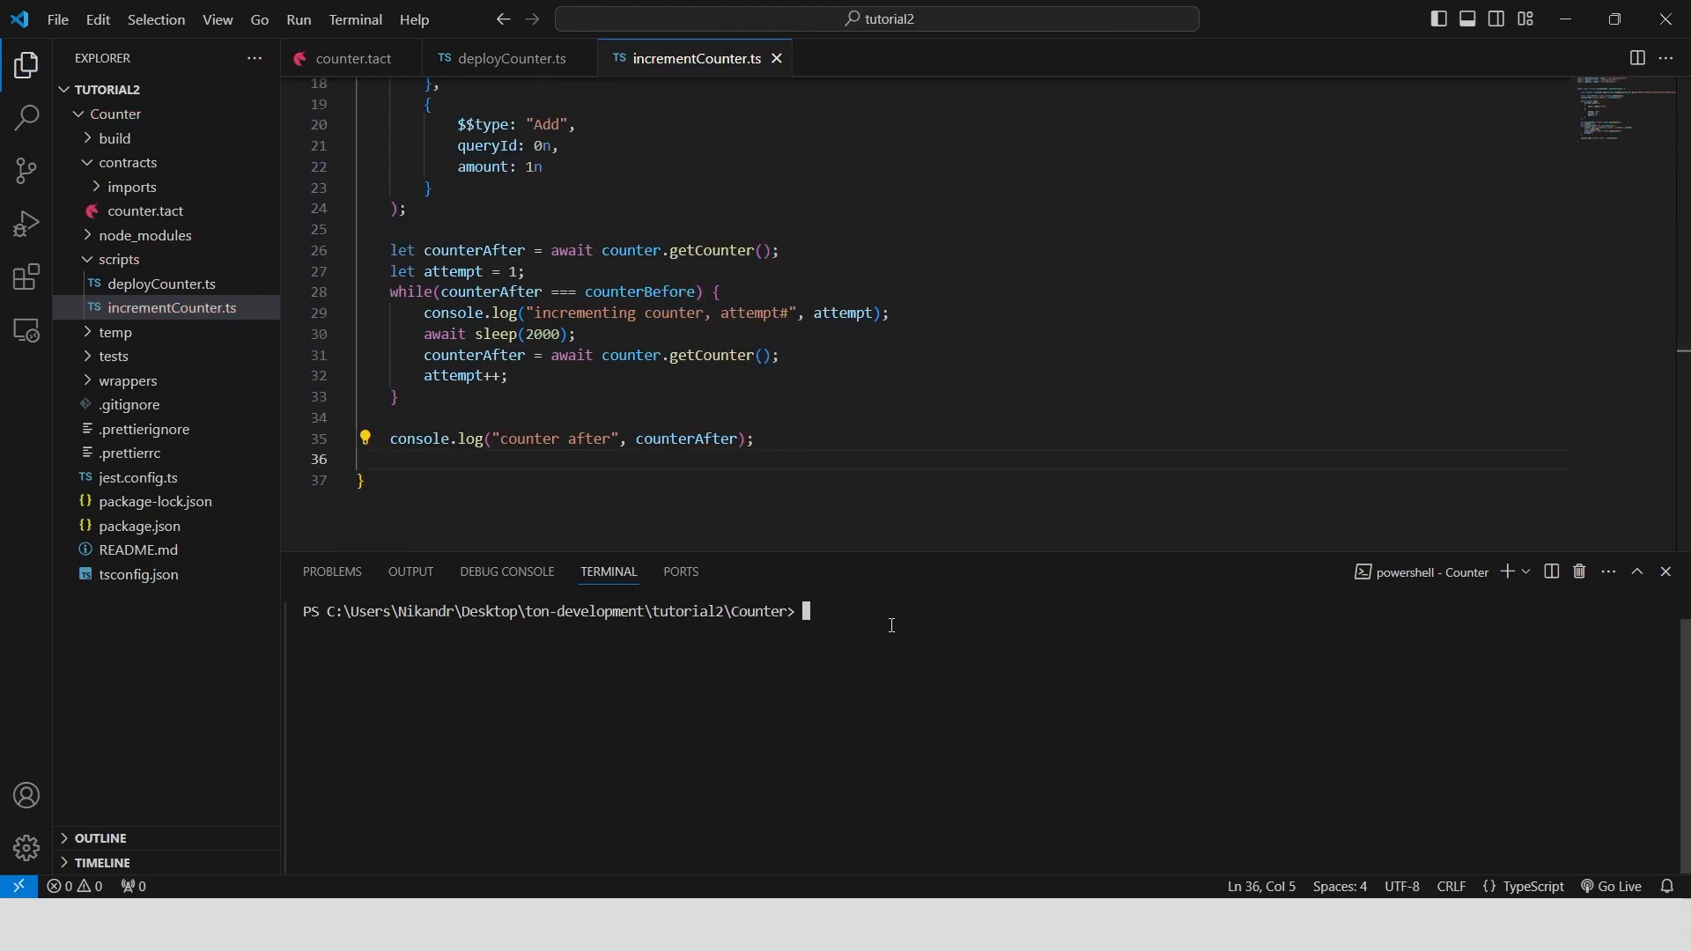
- Run npx blueprint run with incrementCounter on testnet and confirm the transaction in Tonkeeper
type("npx blueprint")
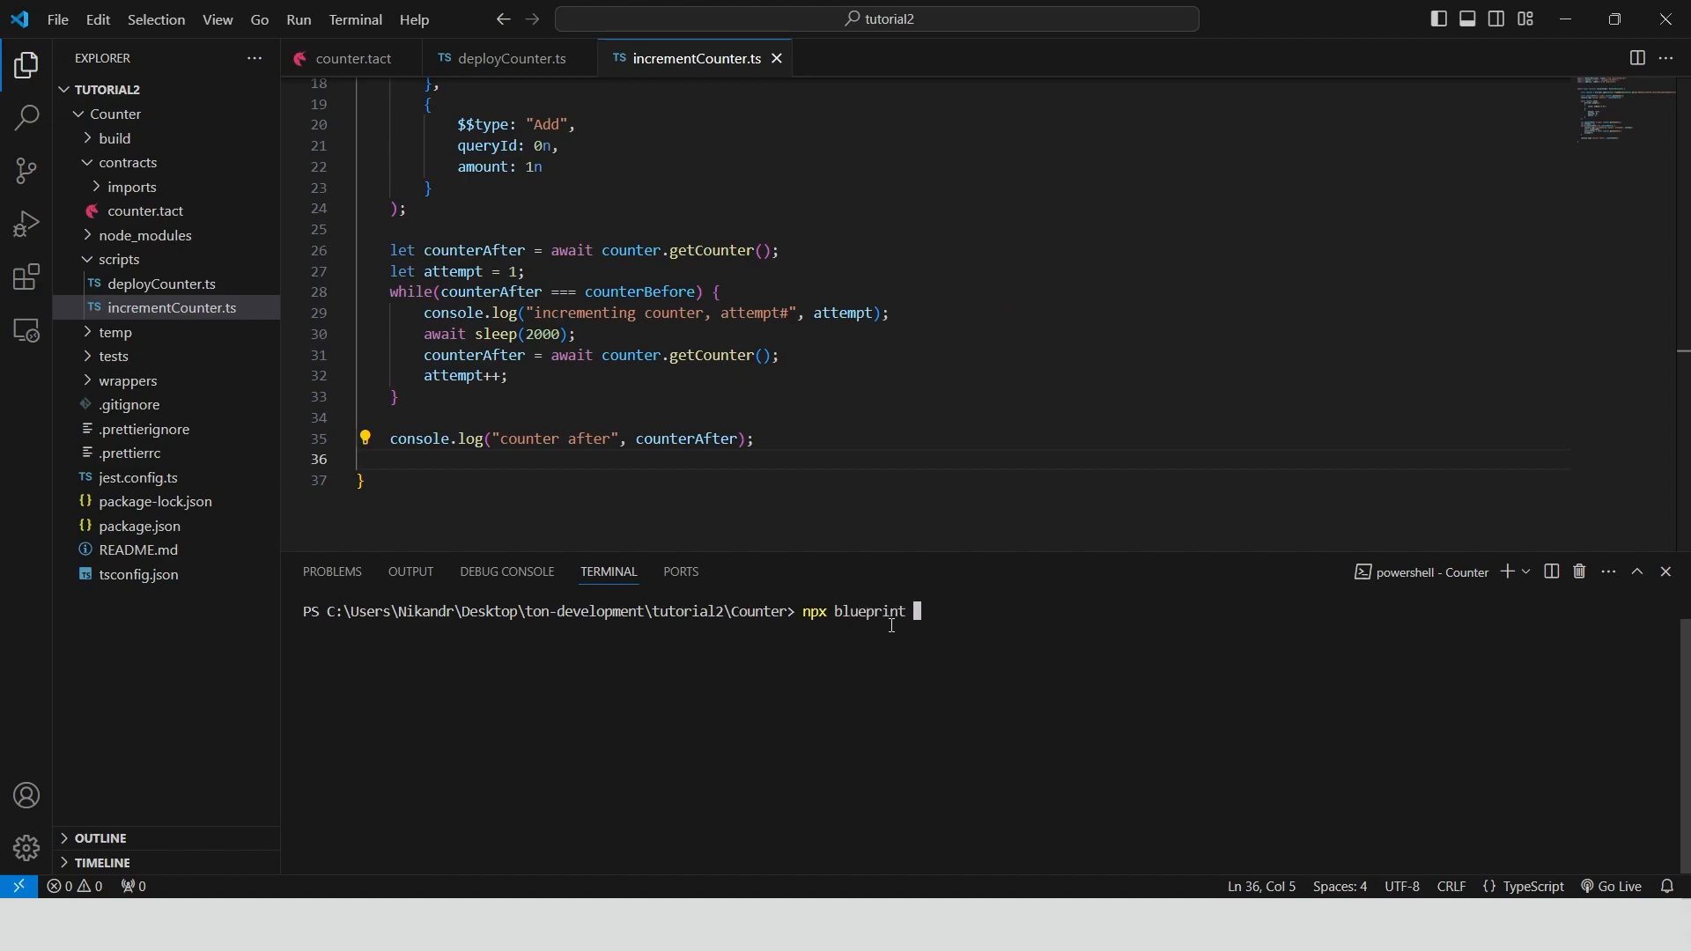
type("run")
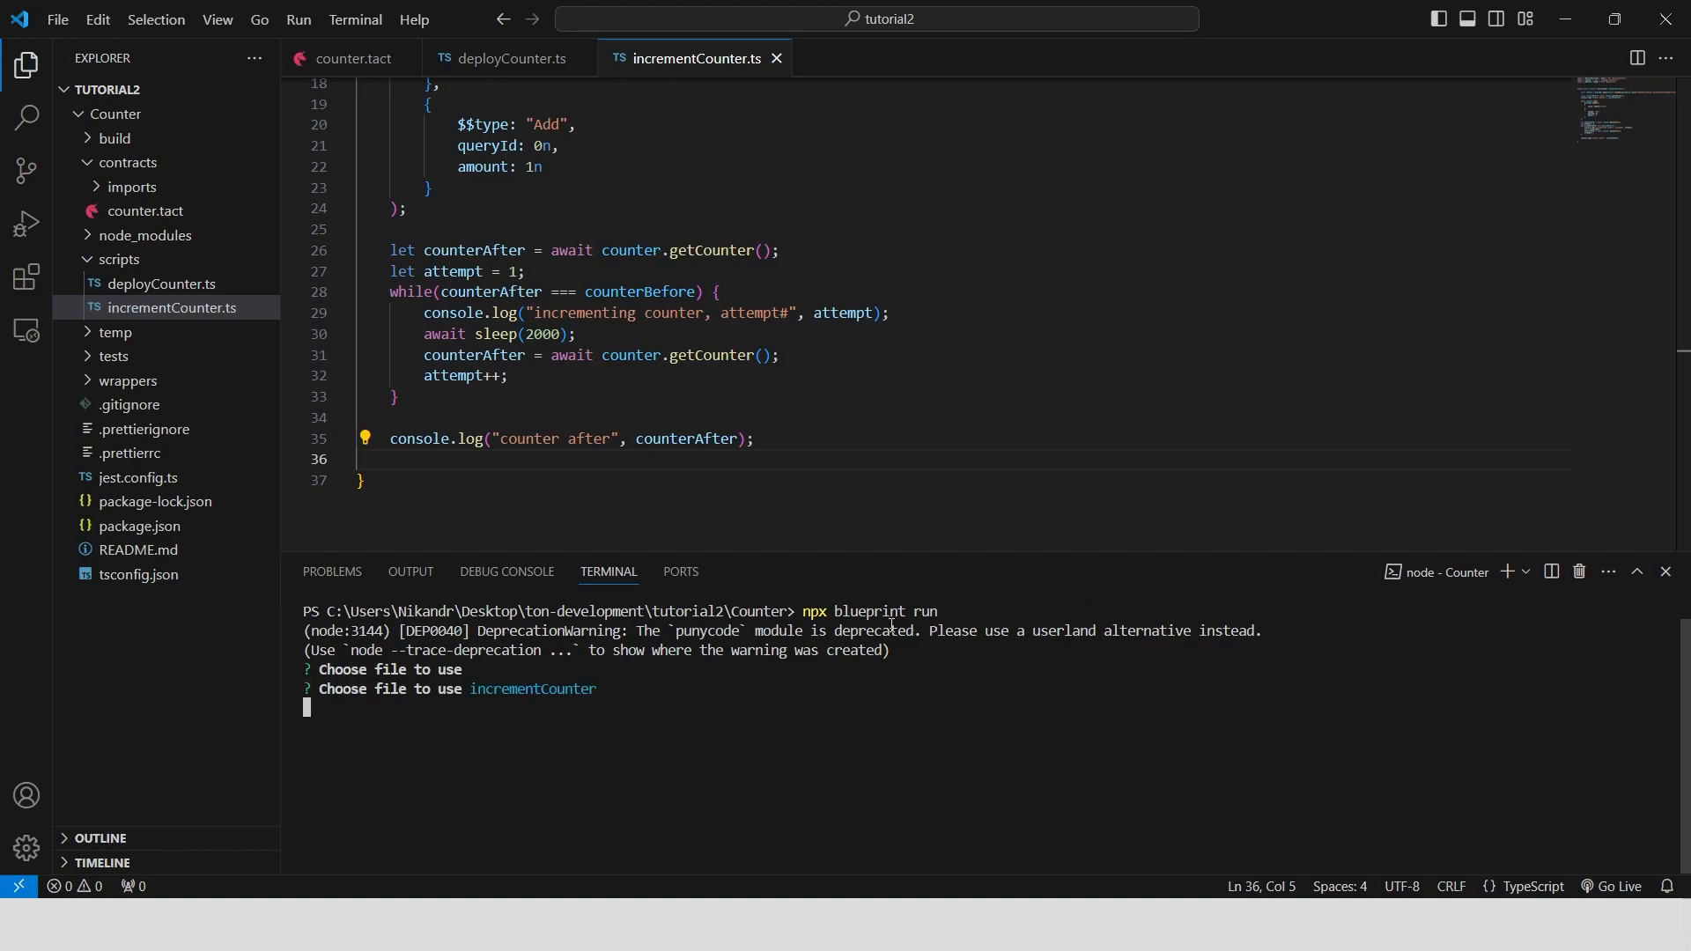
key("enter")
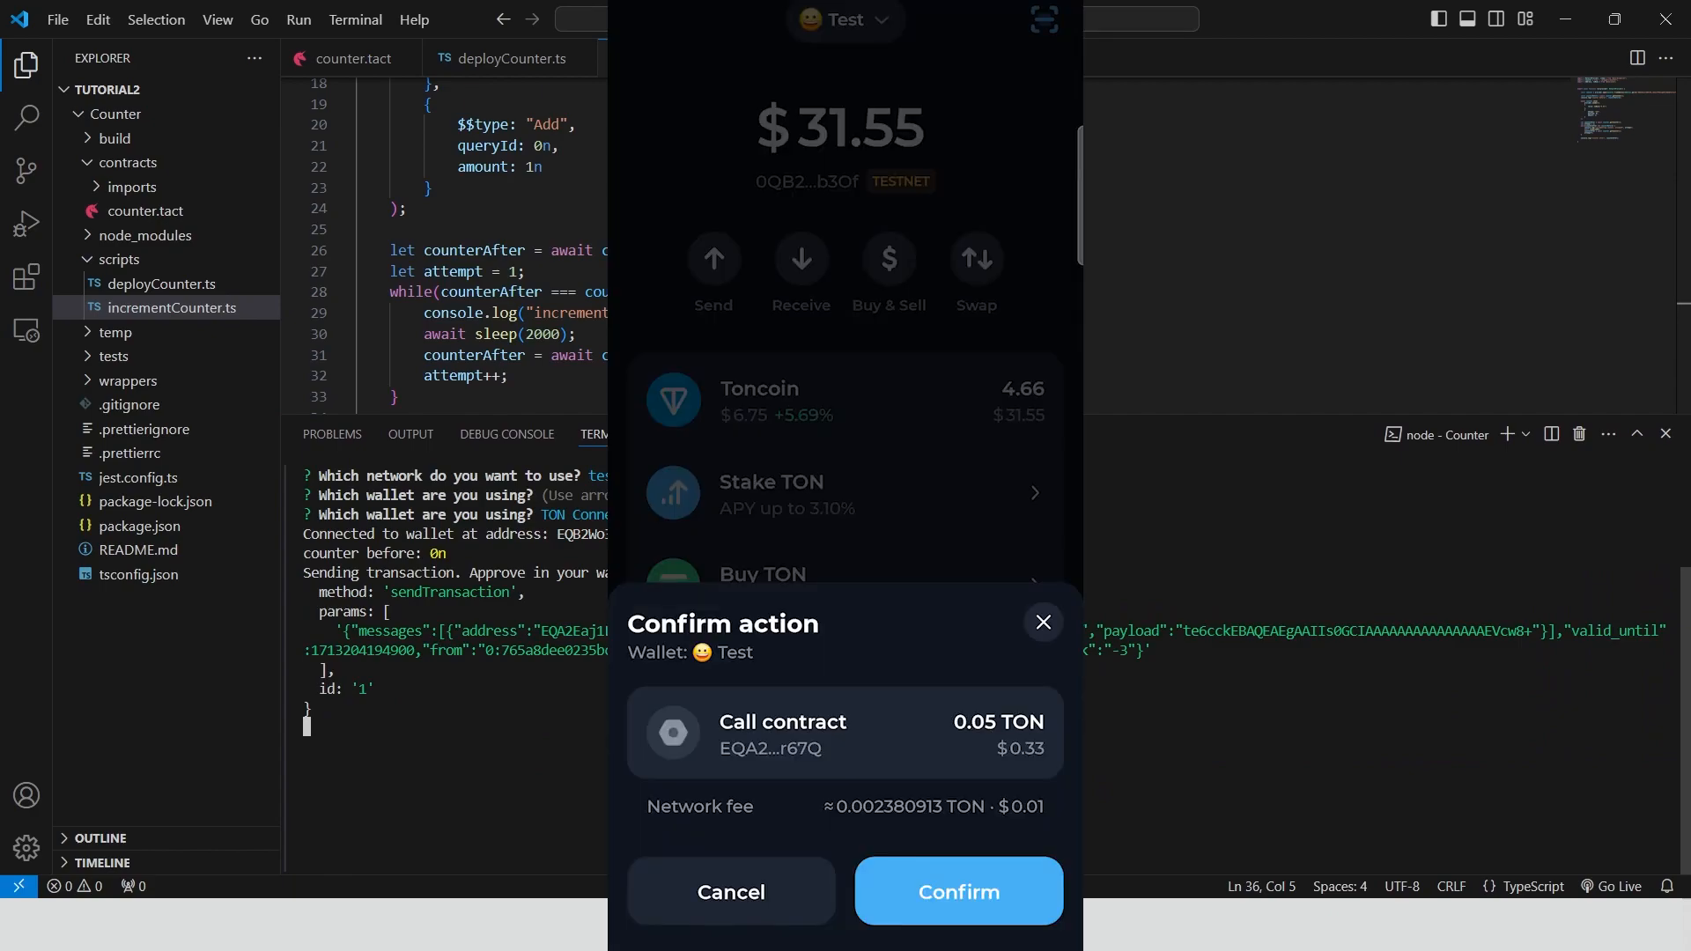
left_click(956, 891)
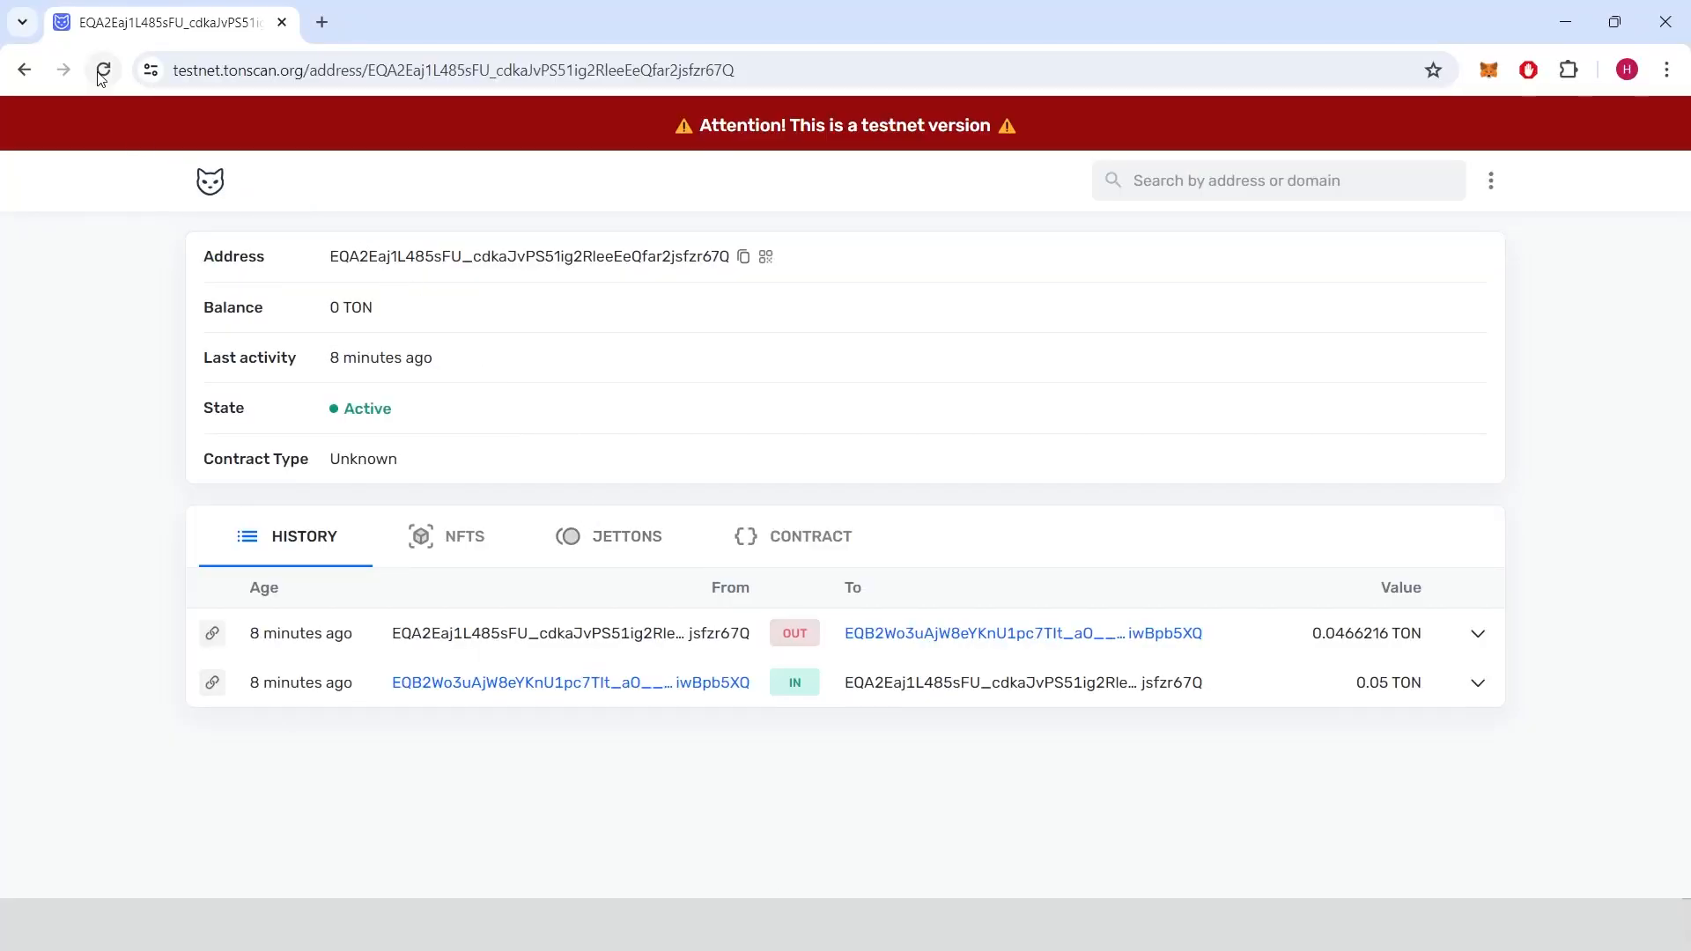
- Reload the contract's Tonscan page, view the sender wallet of the new 0.05 TON transaction, and return
left_click(102, 70)
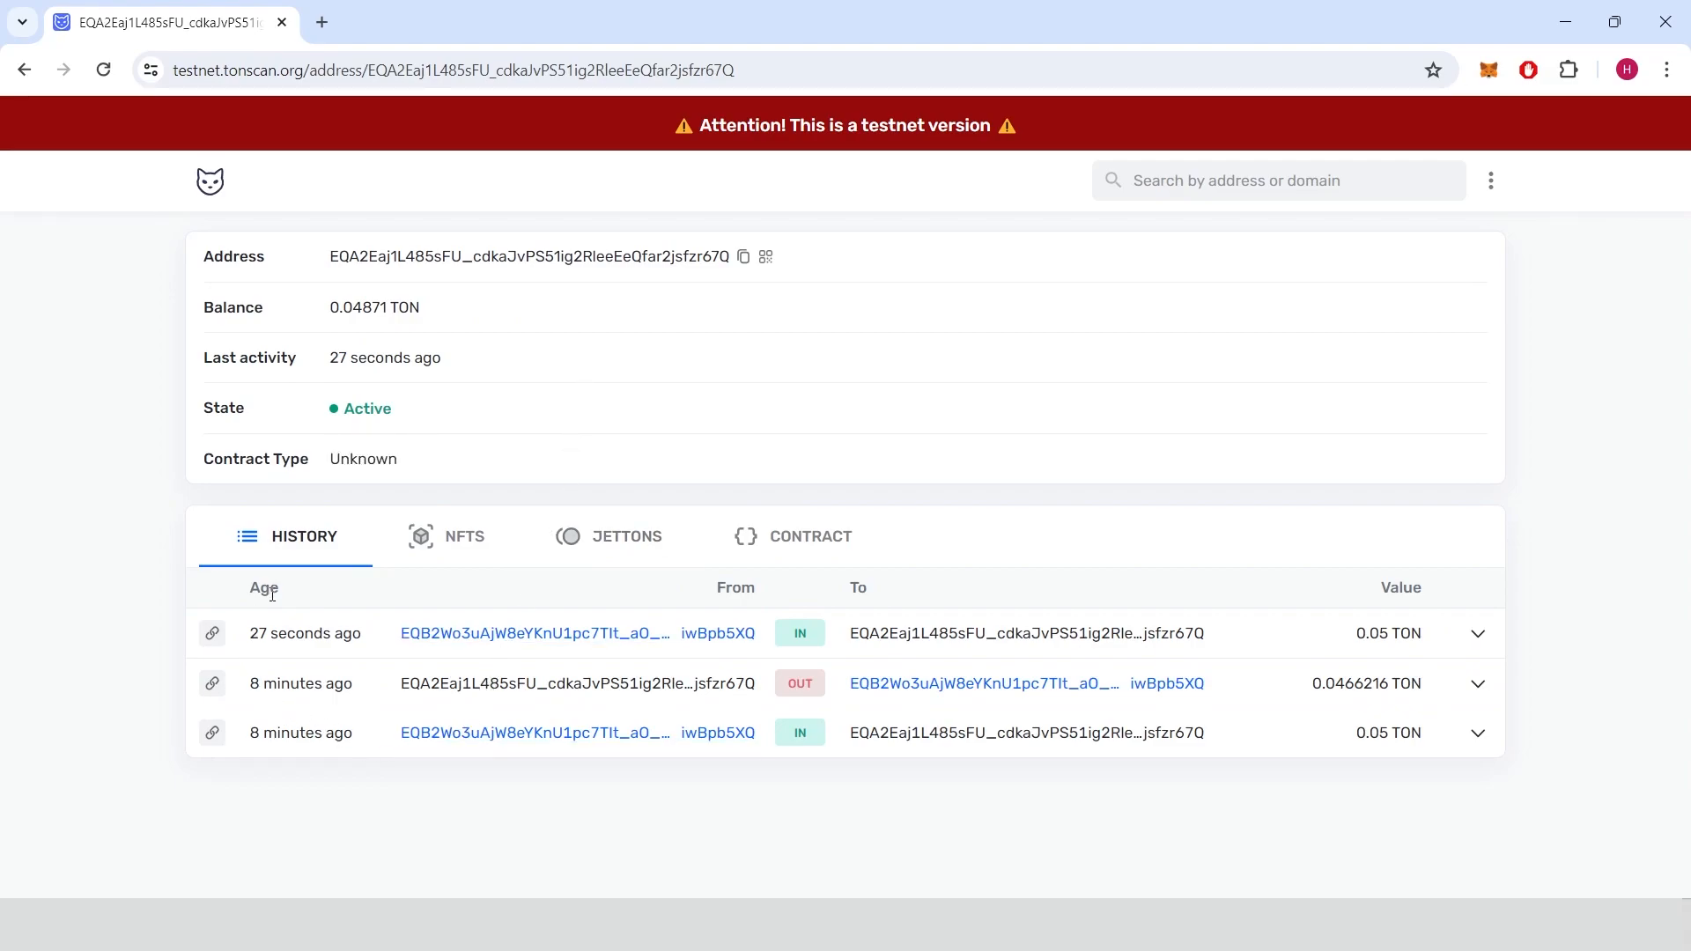
mouse_move(533, 632)
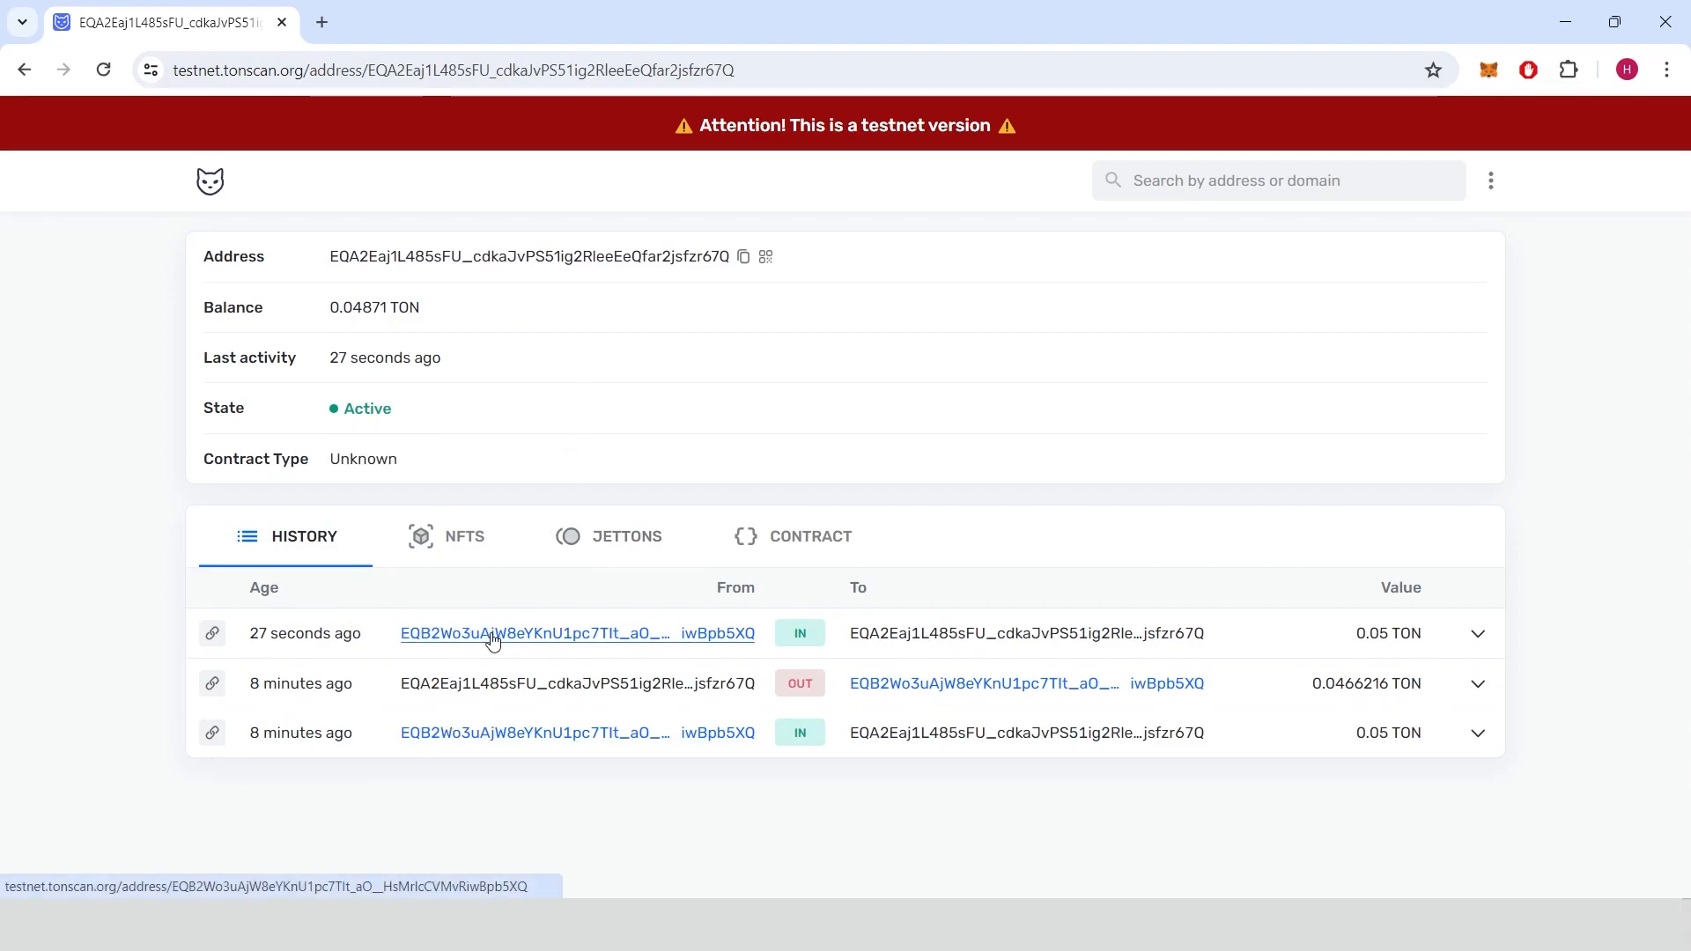
left_click(491, 632)
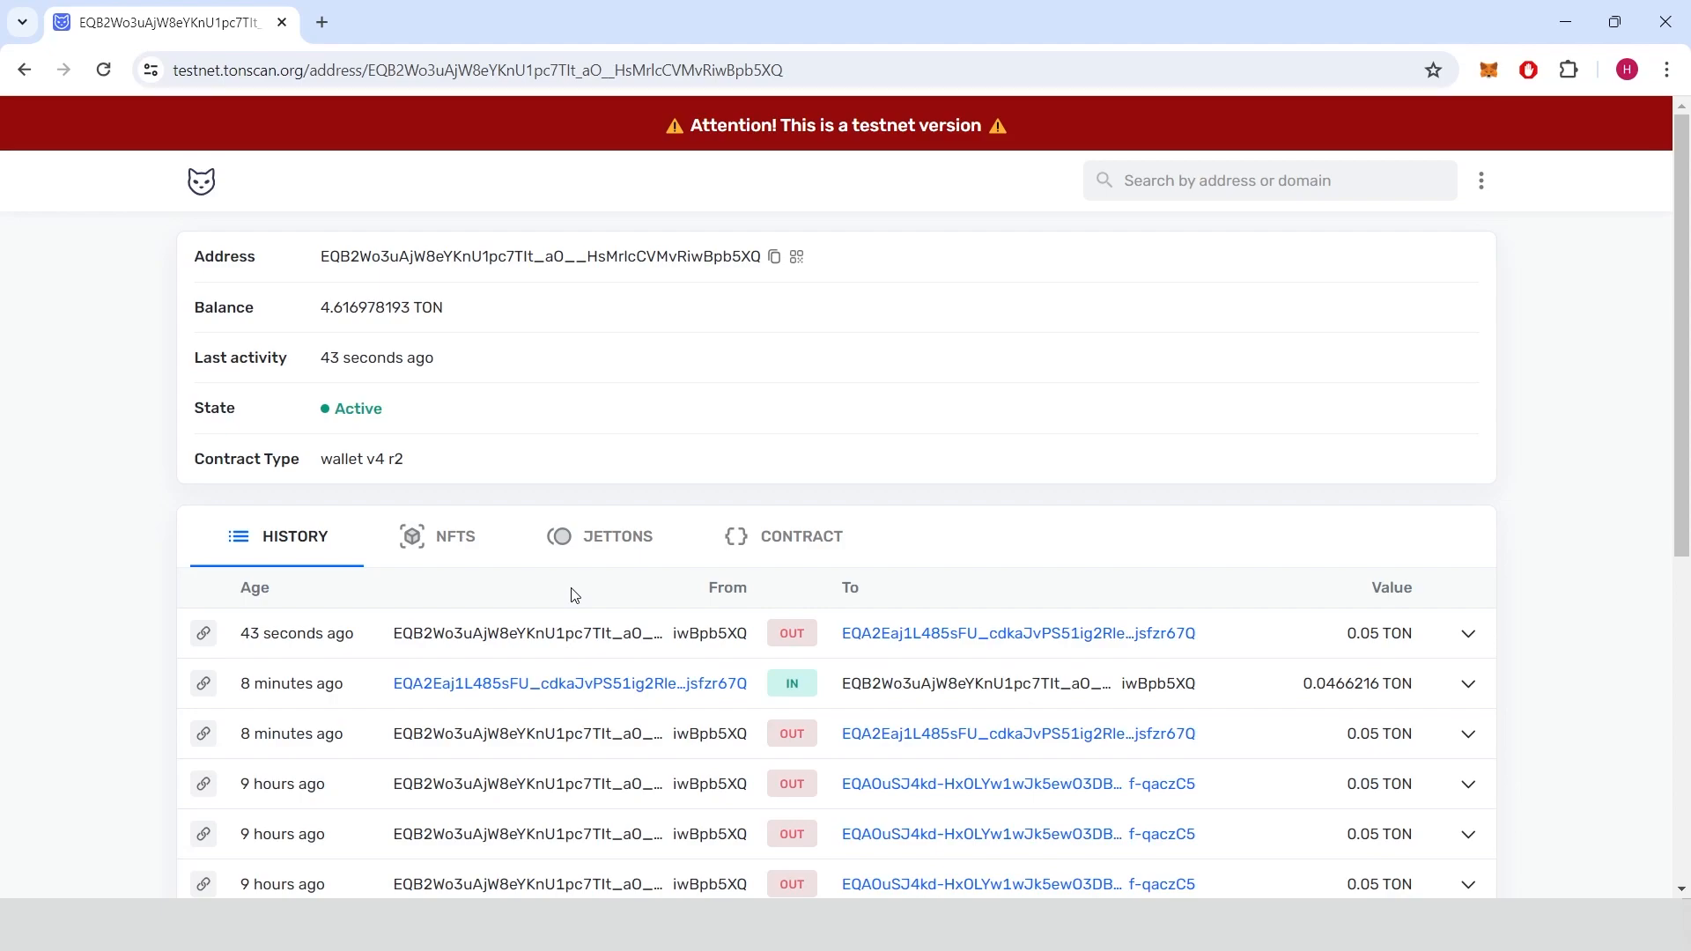
left_click(1016, 632)
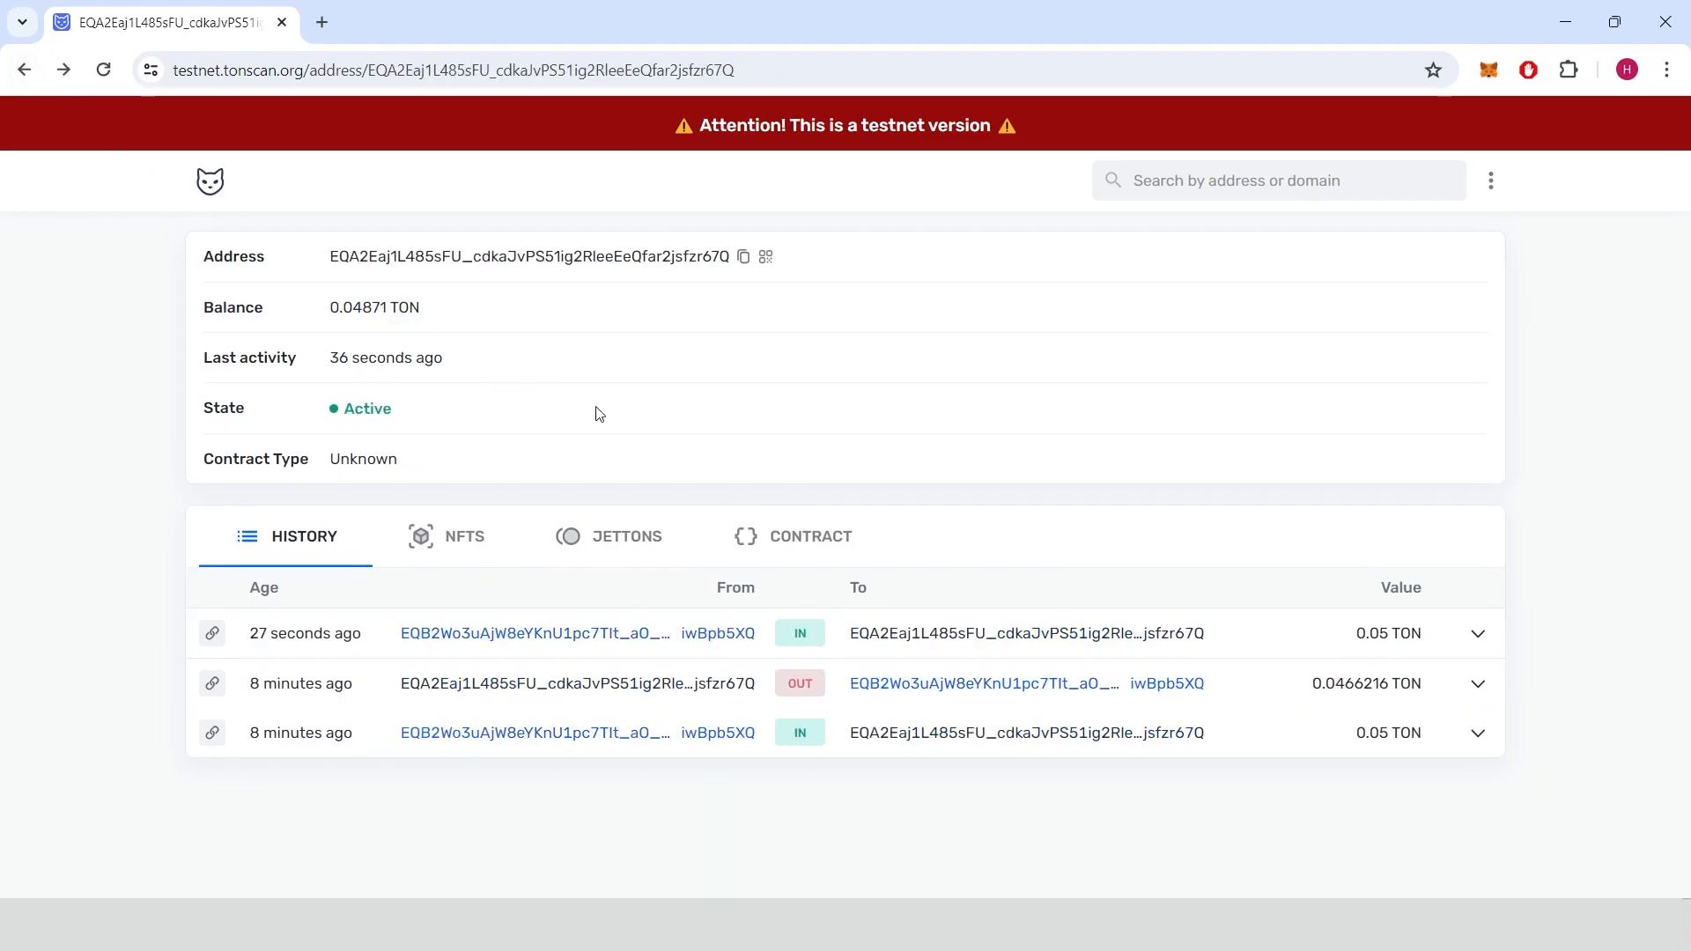